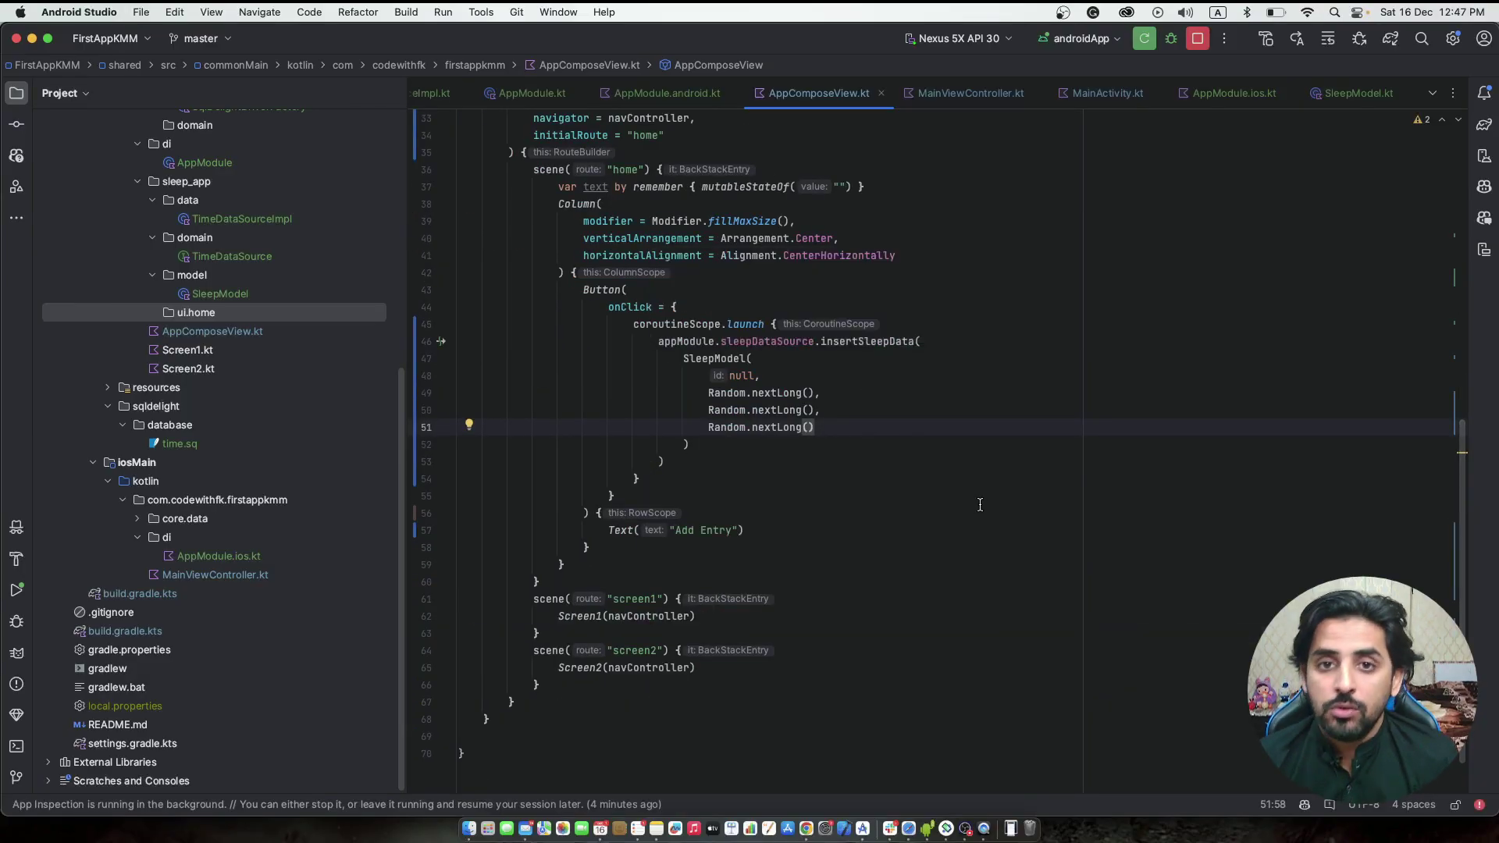
Scroll through AppComposeView.kt to review the home-screen button's coroutine inserting a random SleepModel
scroll("up", 3)
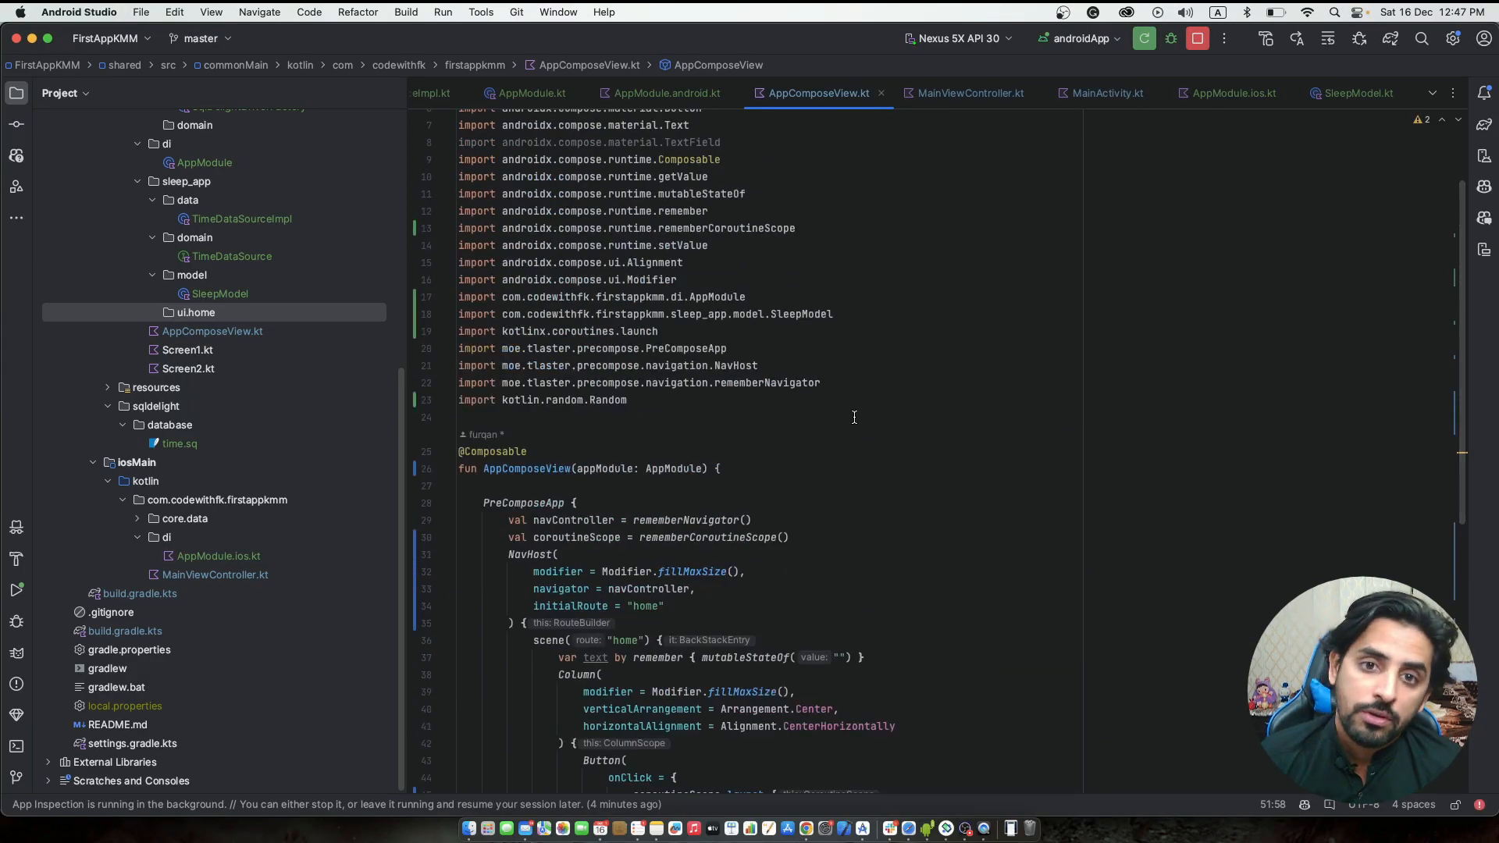
scroll("up", 3)
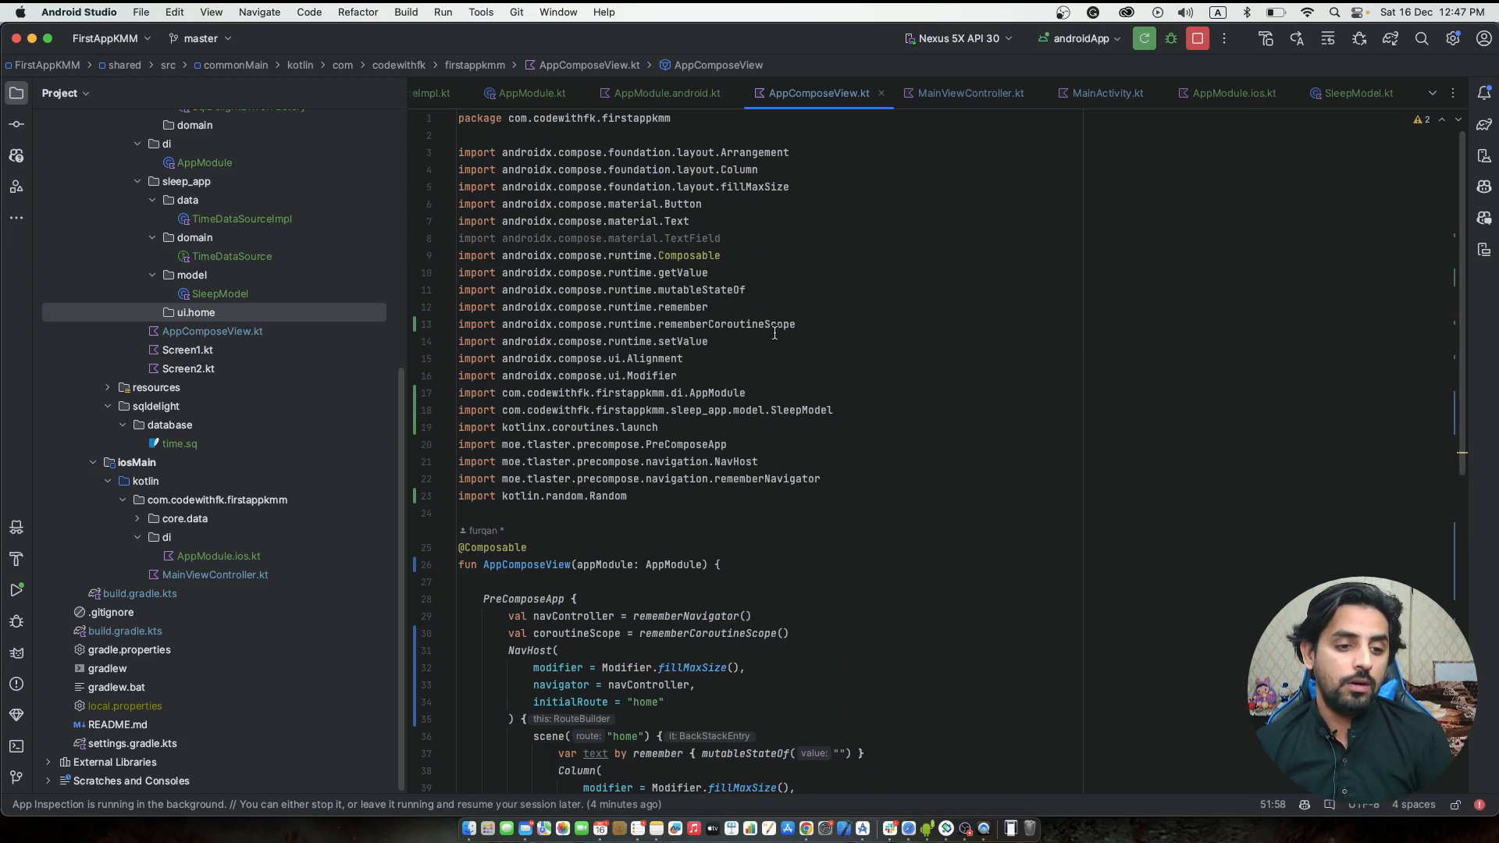
scroll("down", 3)
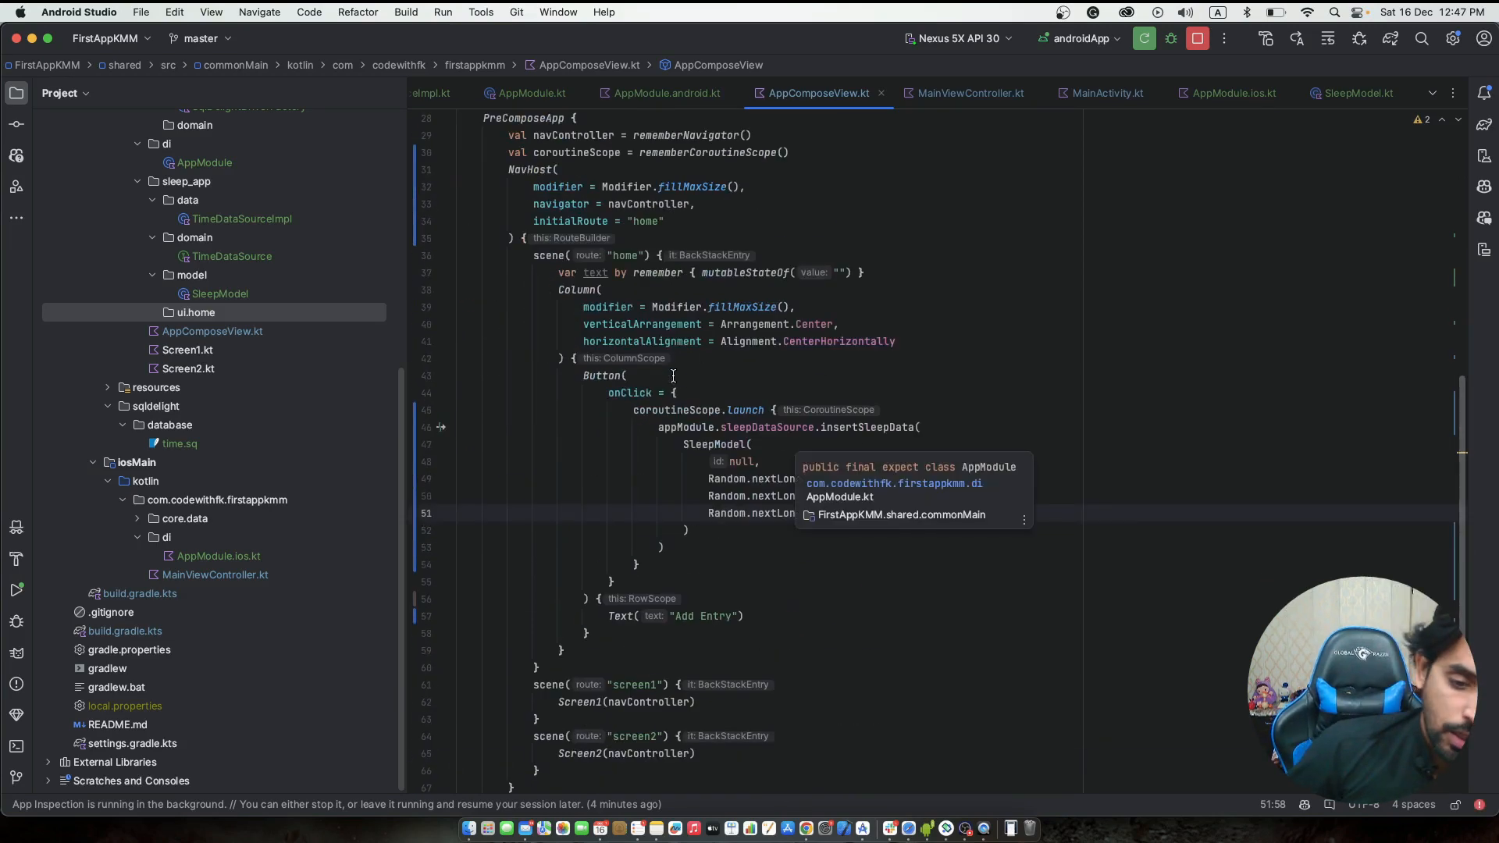
scroll("up", 3)
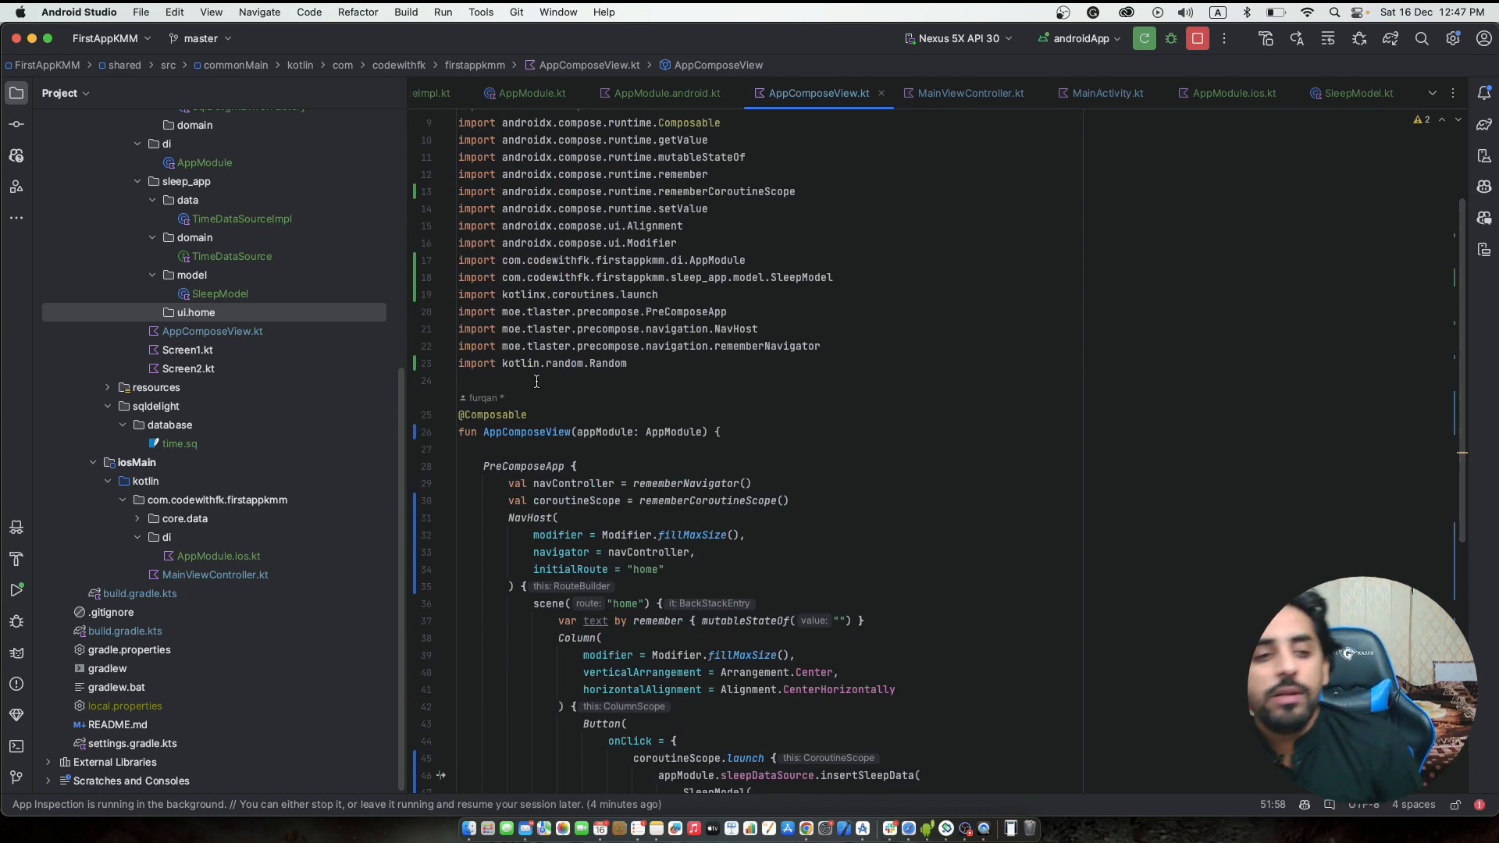
scroll("down", 3)
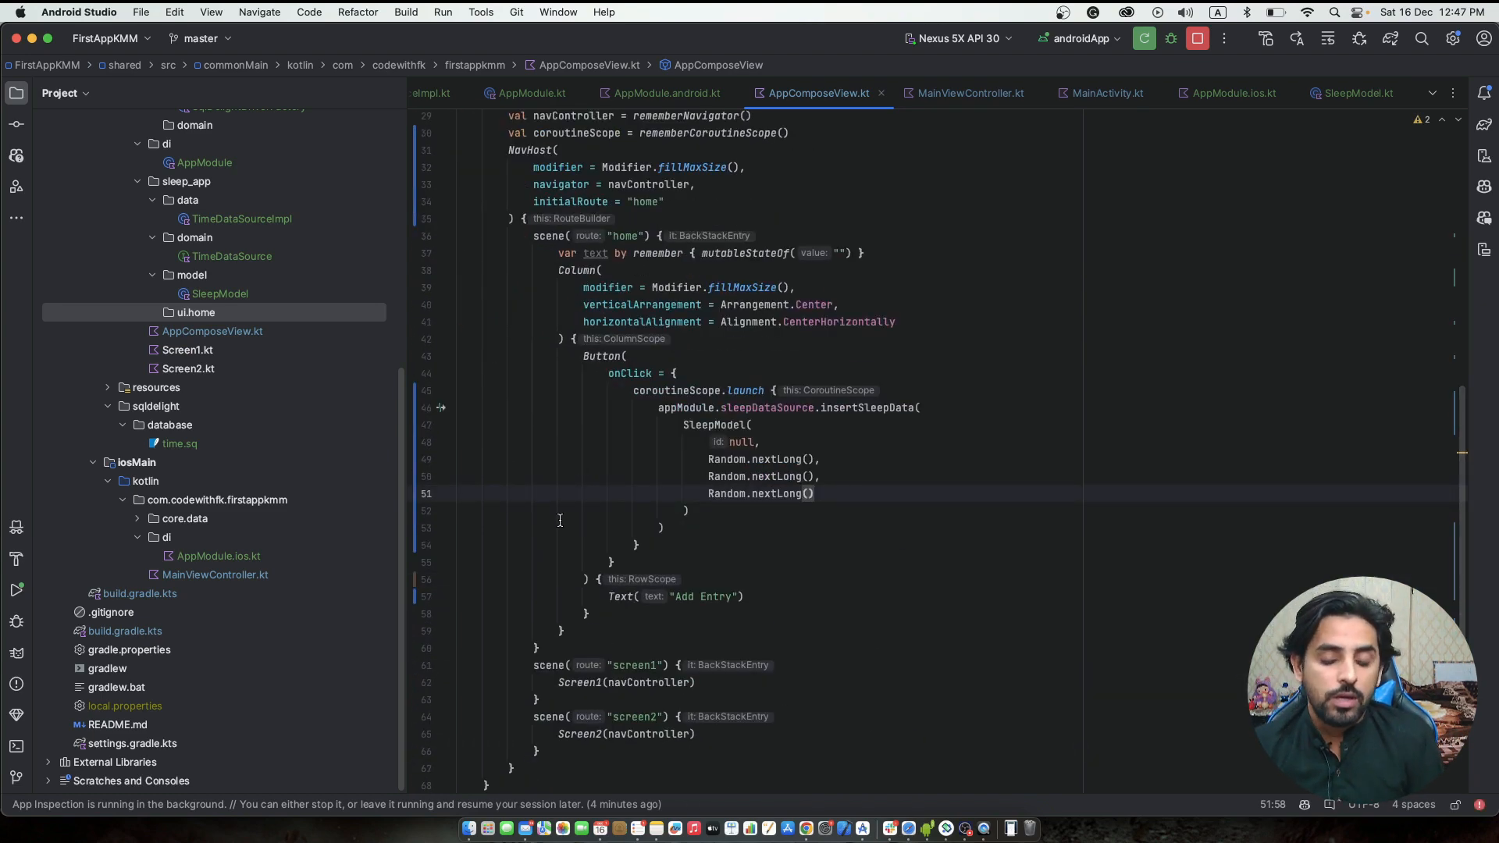
scroll("down", 3)
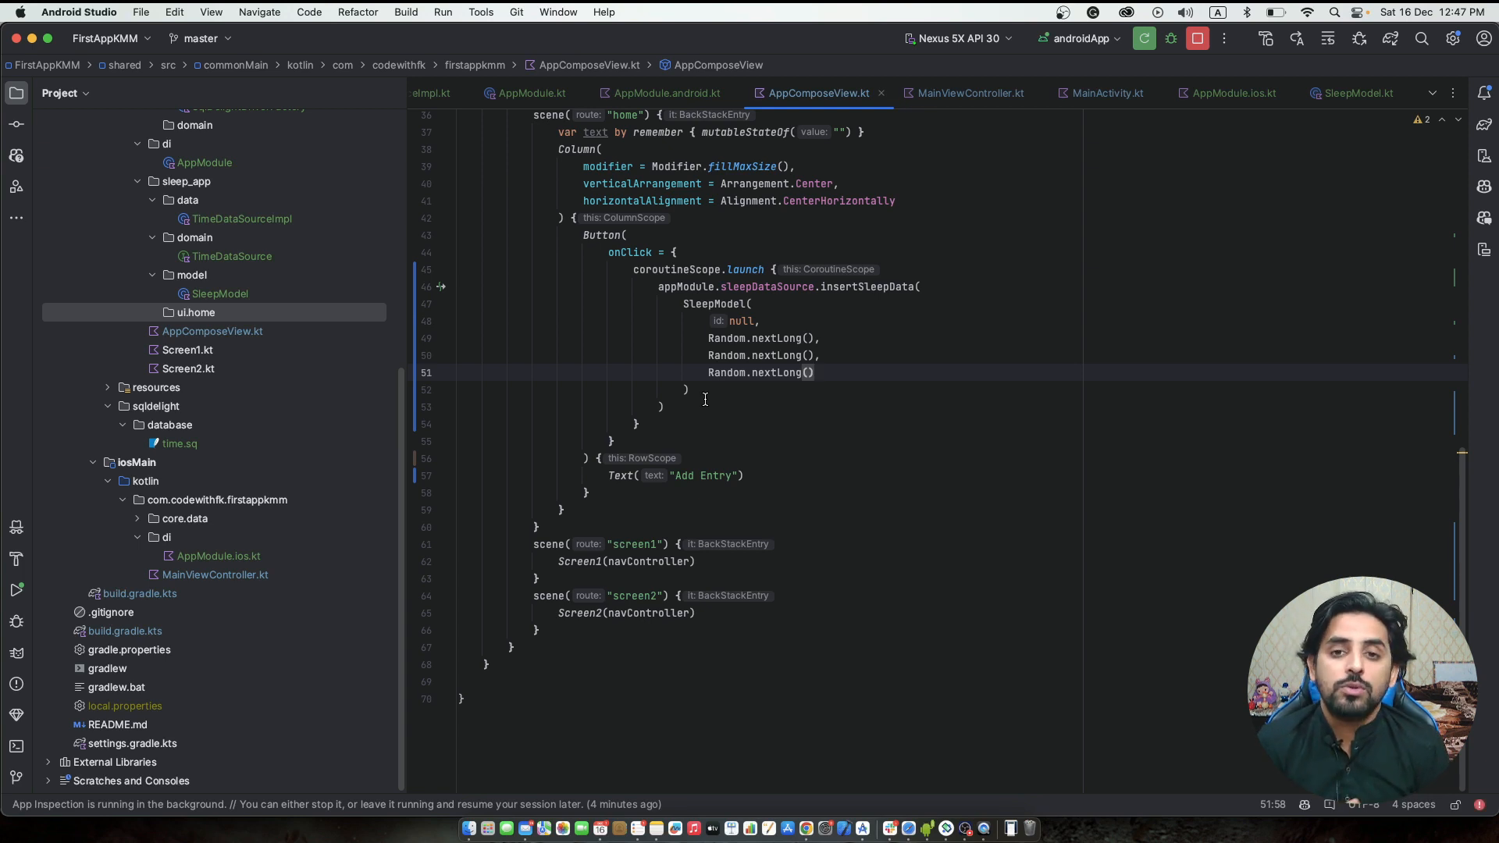
mouse_move(628, 388)
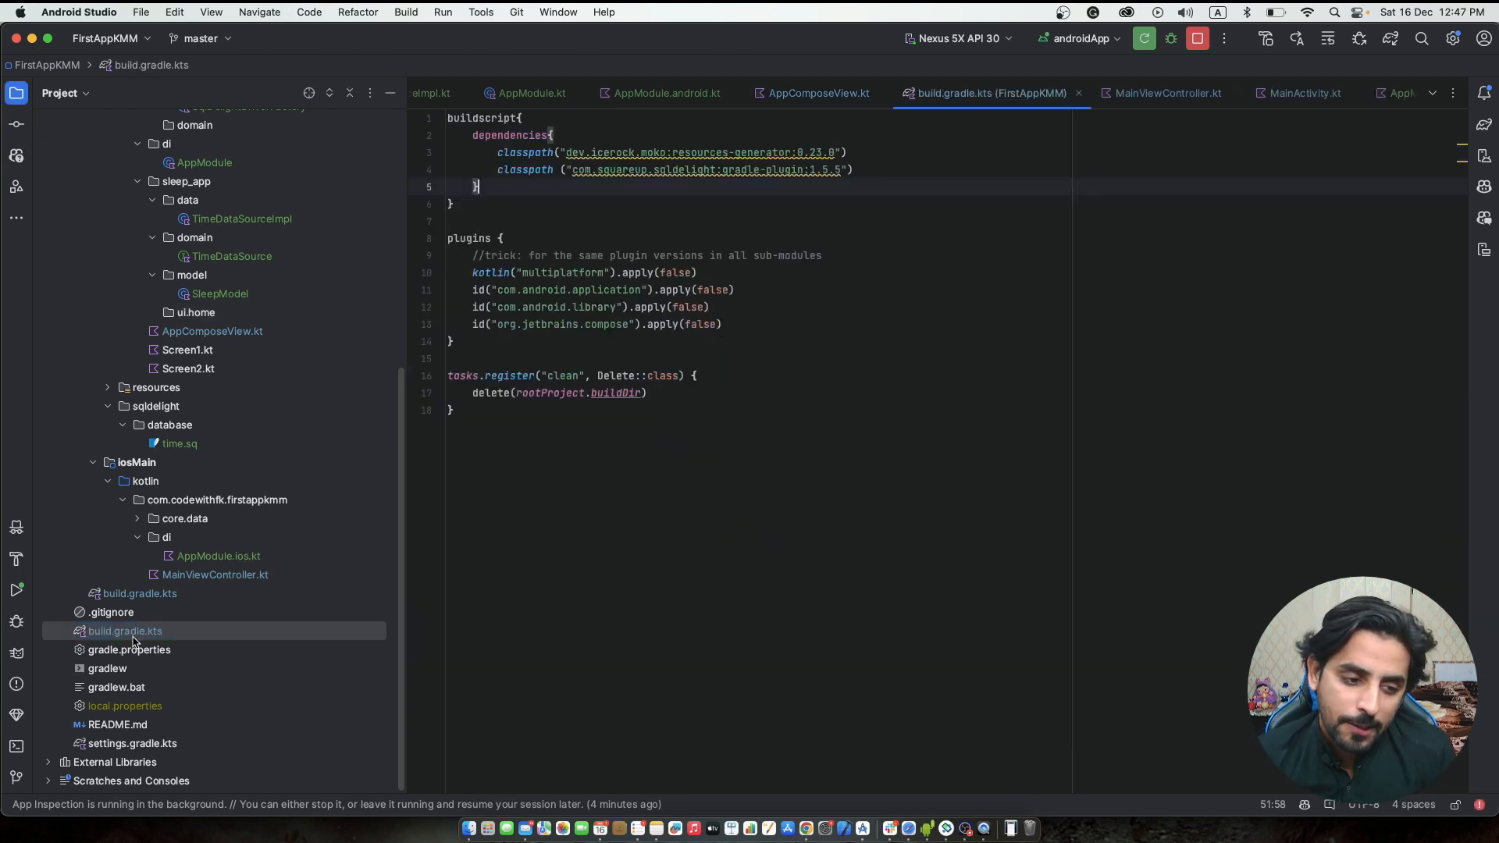
Open shared/build.gradle.kts and scroll to its kotlin targets block with moko exports
left_click(139, 593)
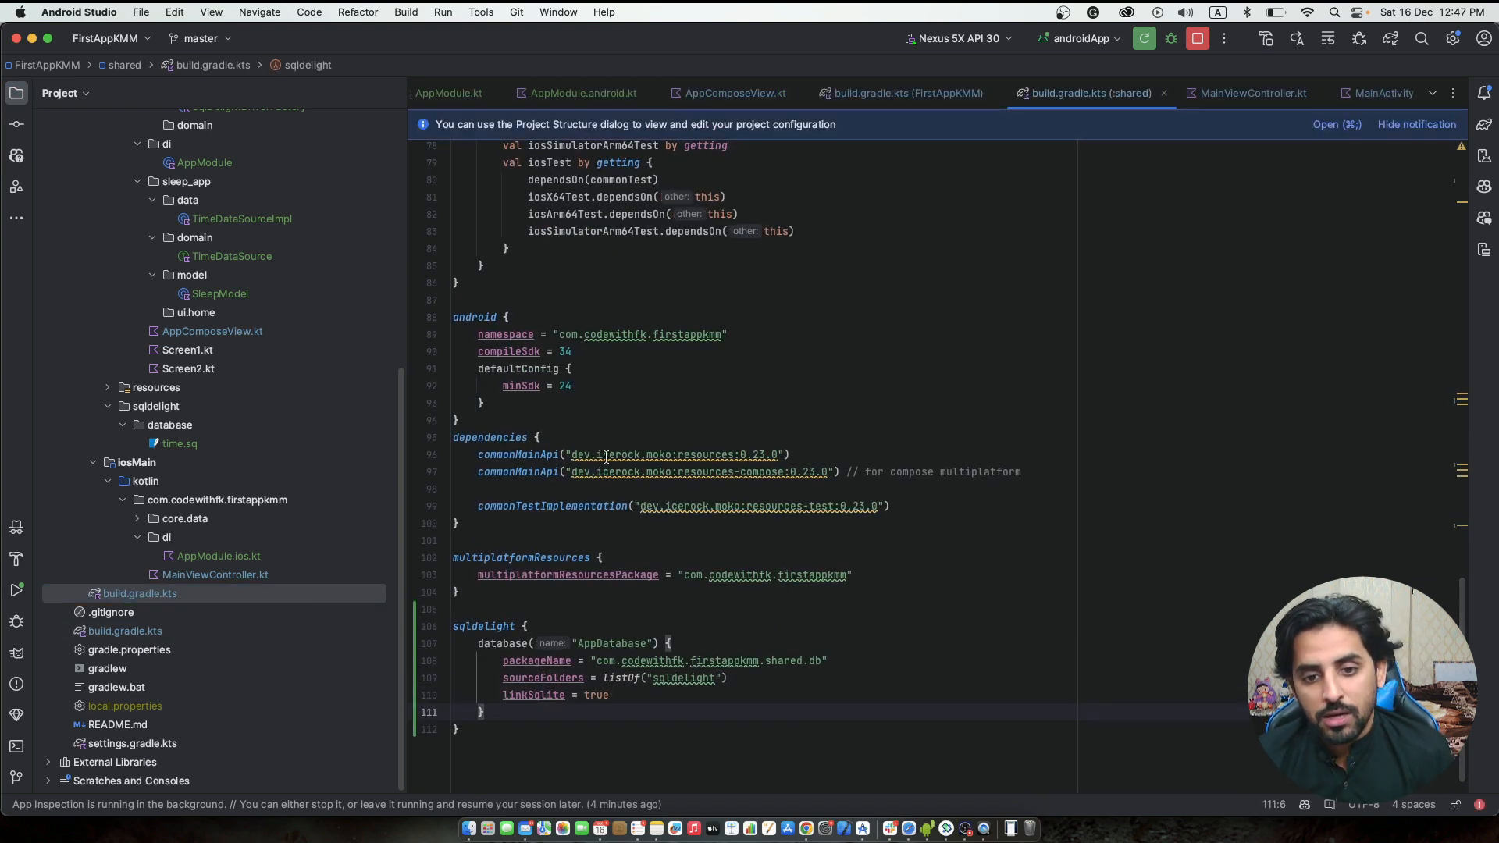
left_click(727, 454)
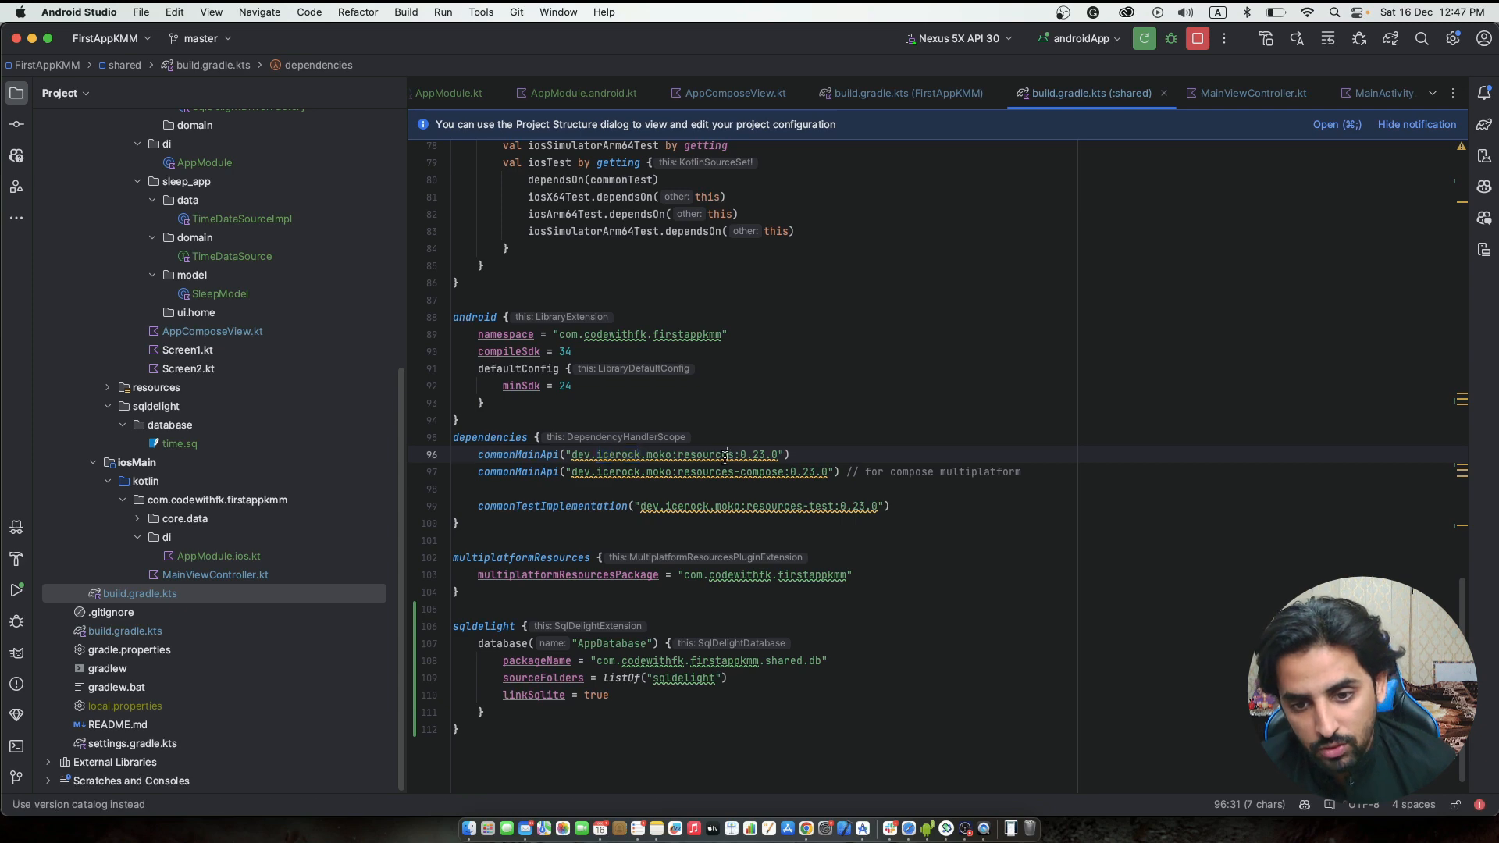
scroll("up", 3)
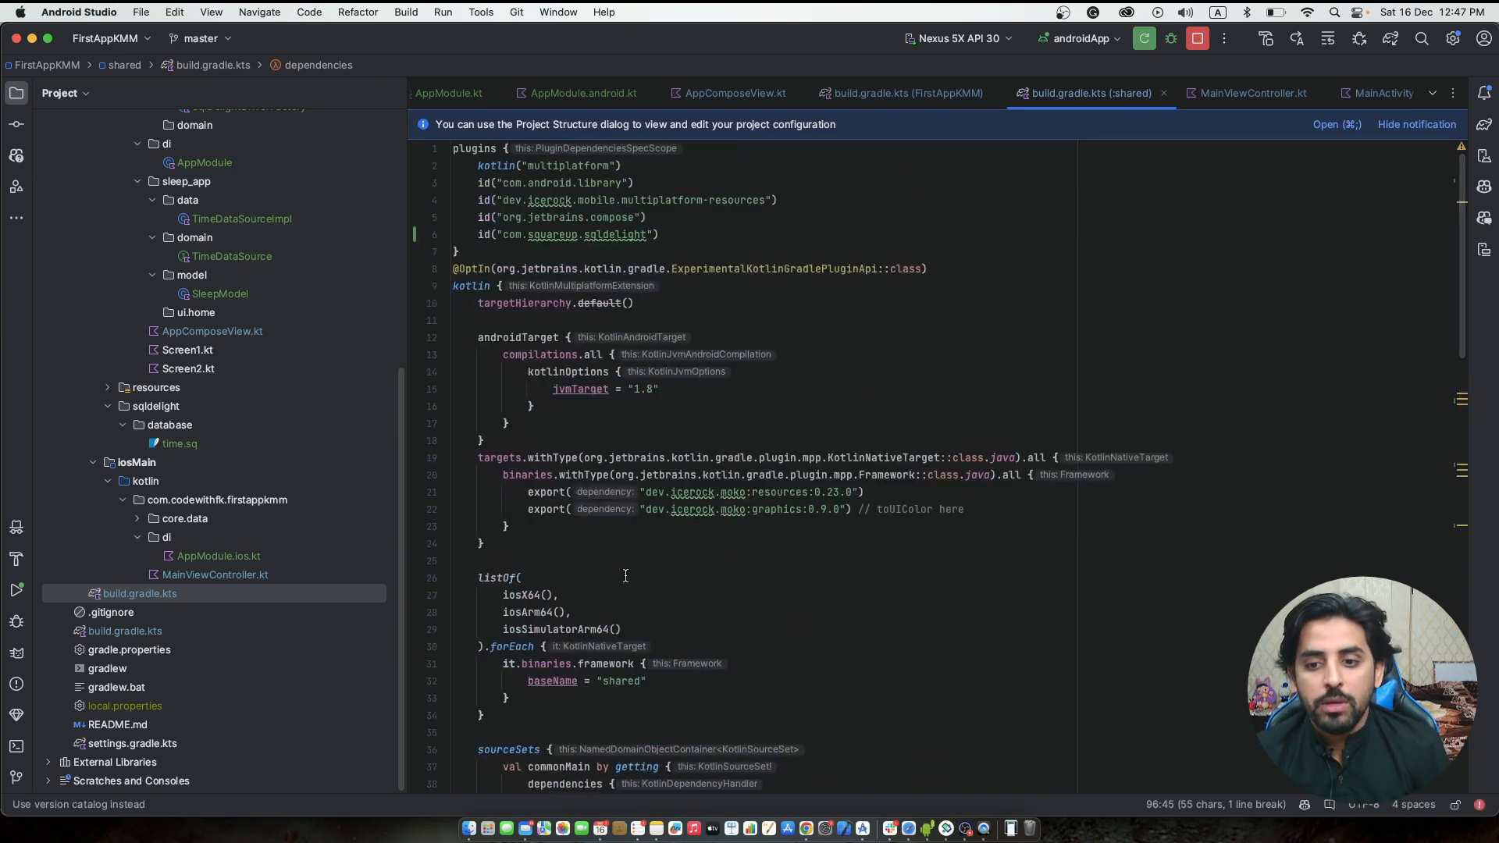
mouse_move(768, 542)
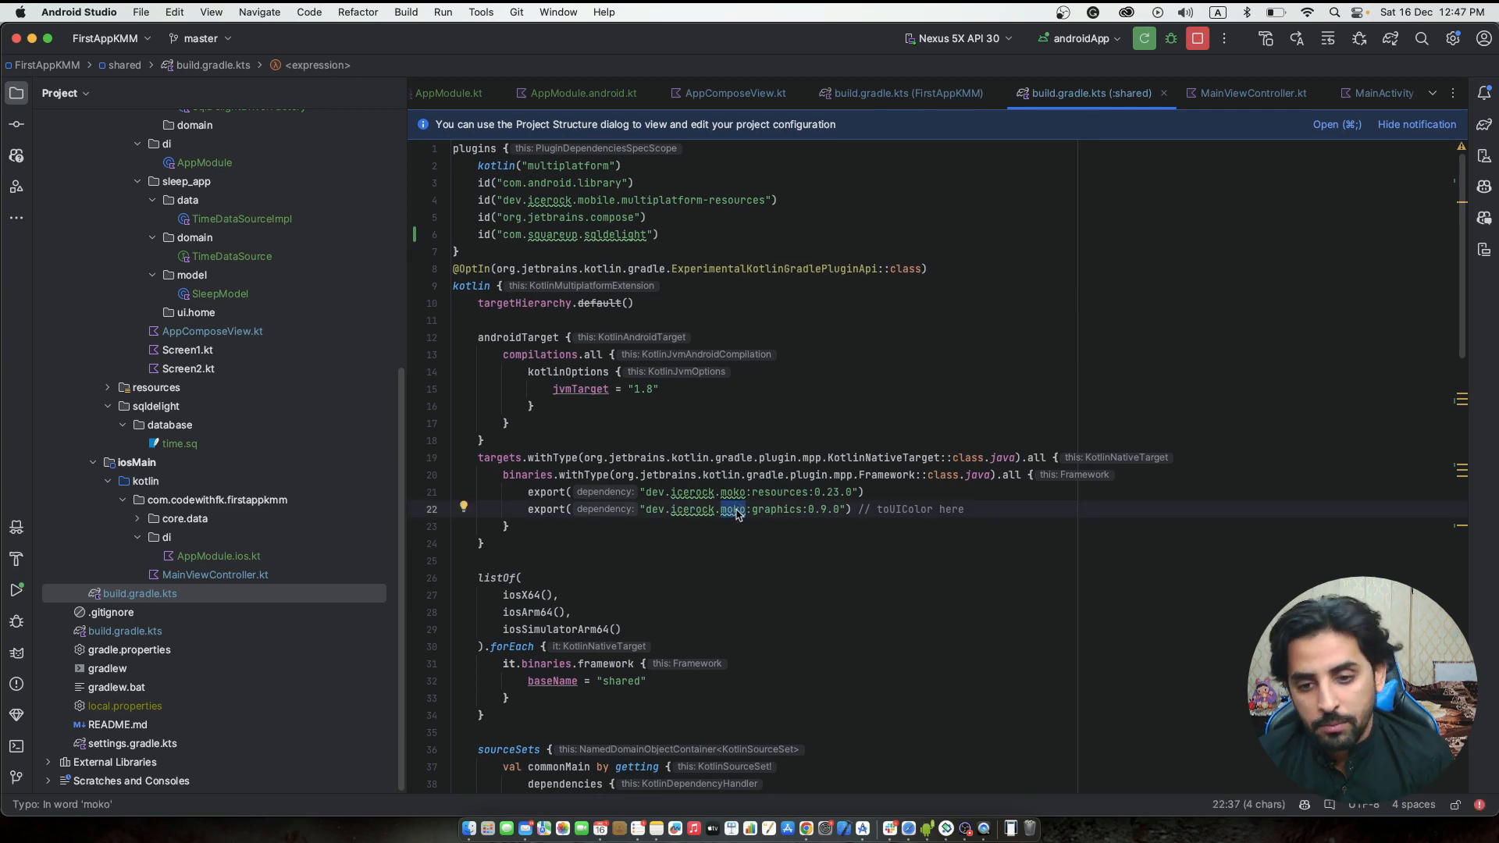
scroll("down", 3)
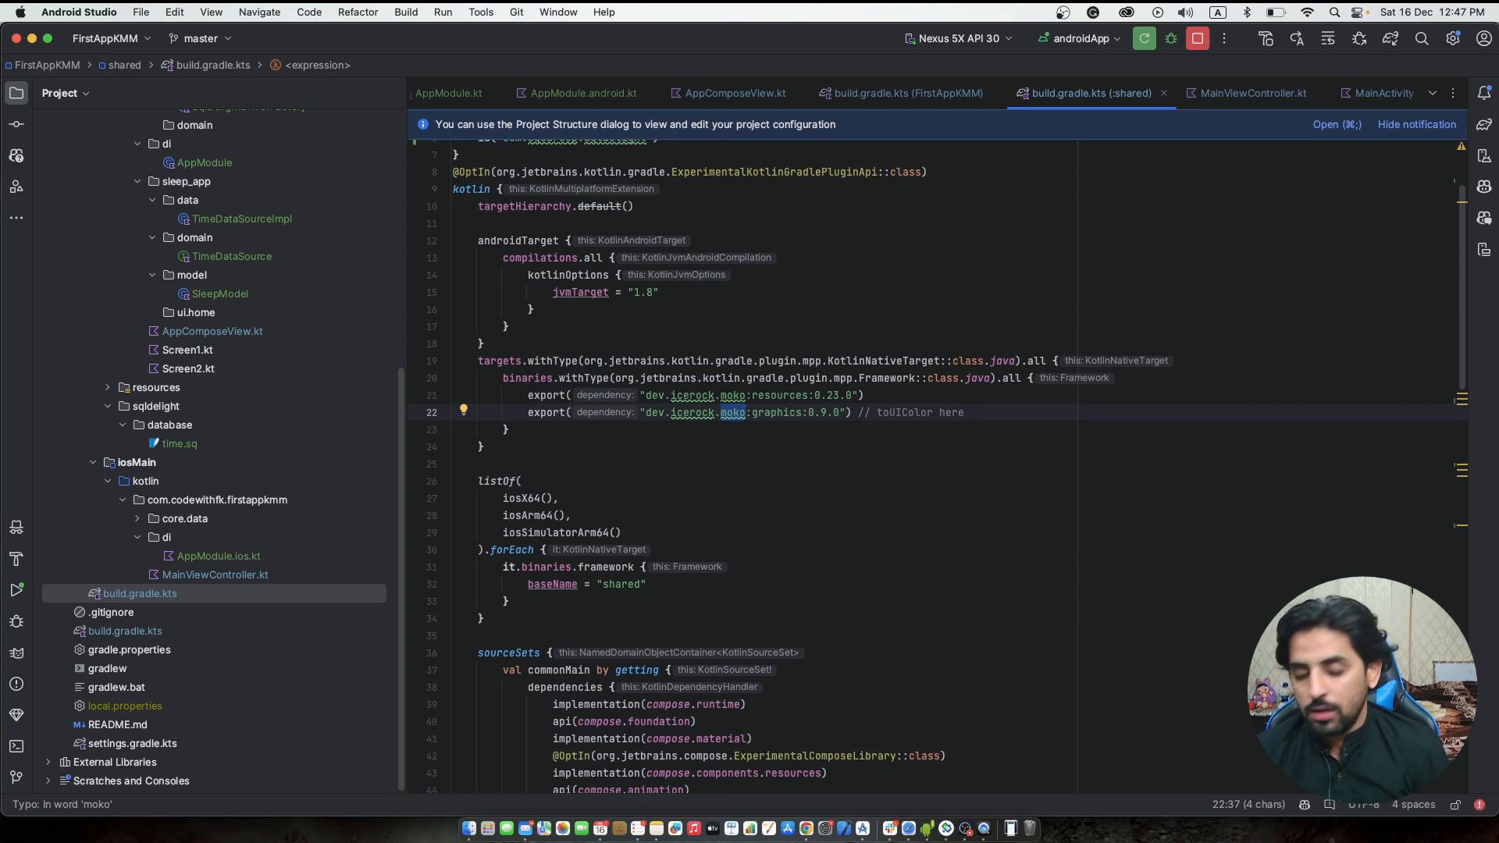
mouse_move(862, 827)
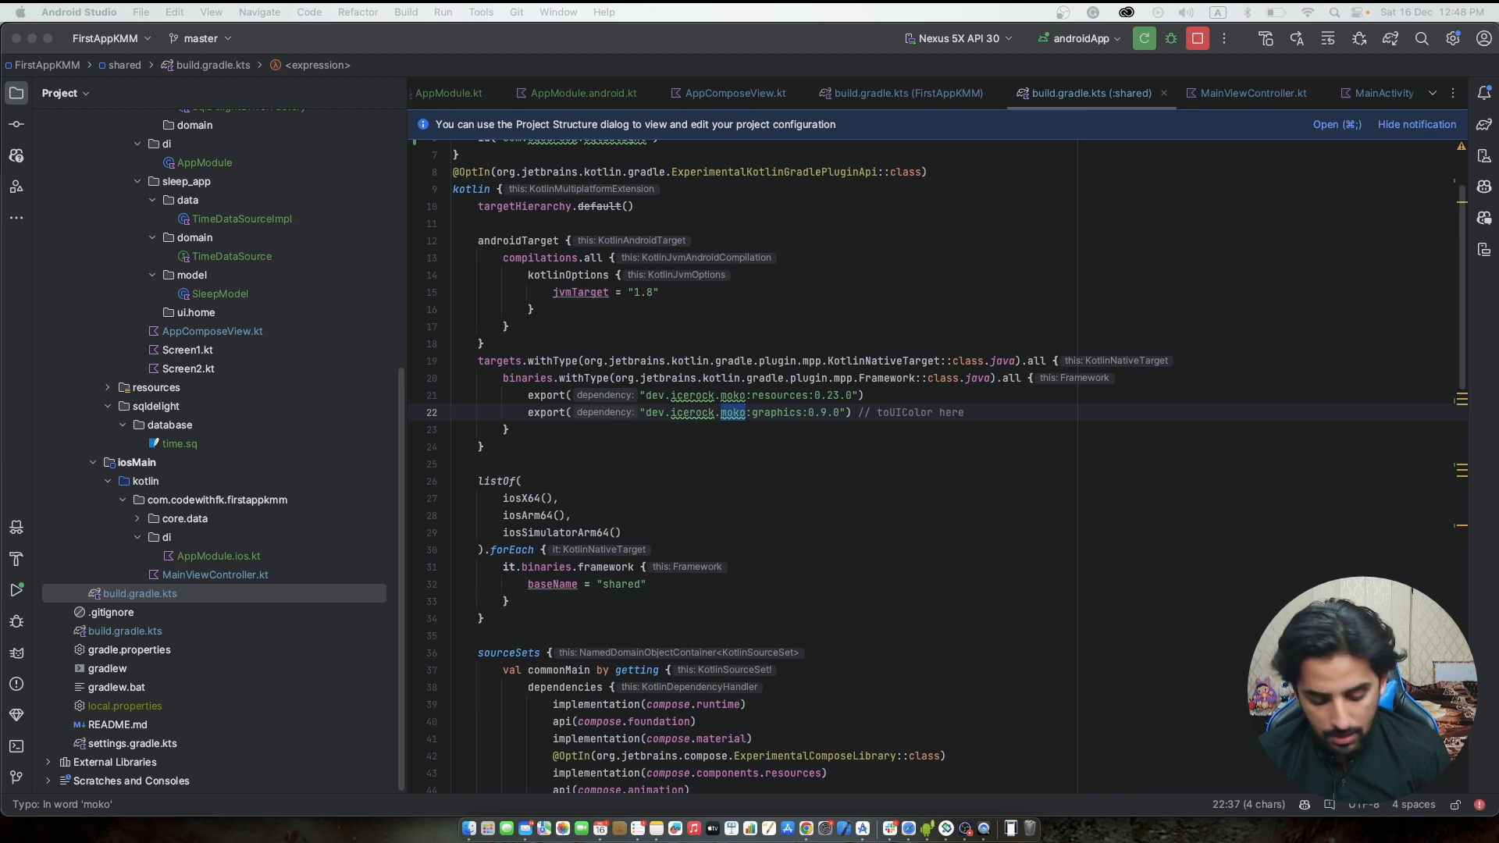
Add export("dev.icerock.moko:mvvm-core:0.16.1") to the shared framework exports
left_click(1113, 376)
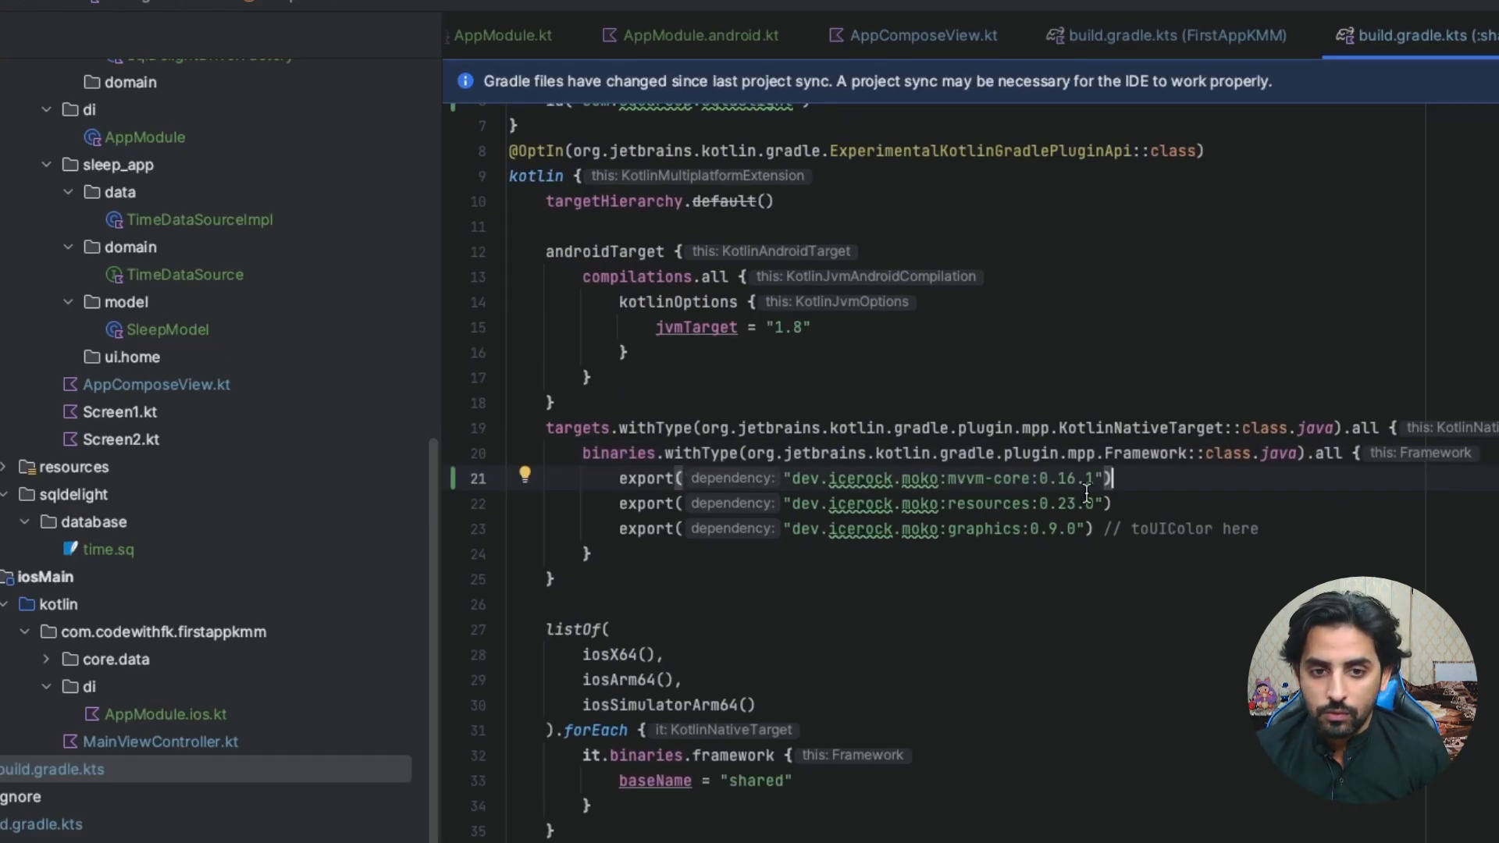
scroll("down", 3)
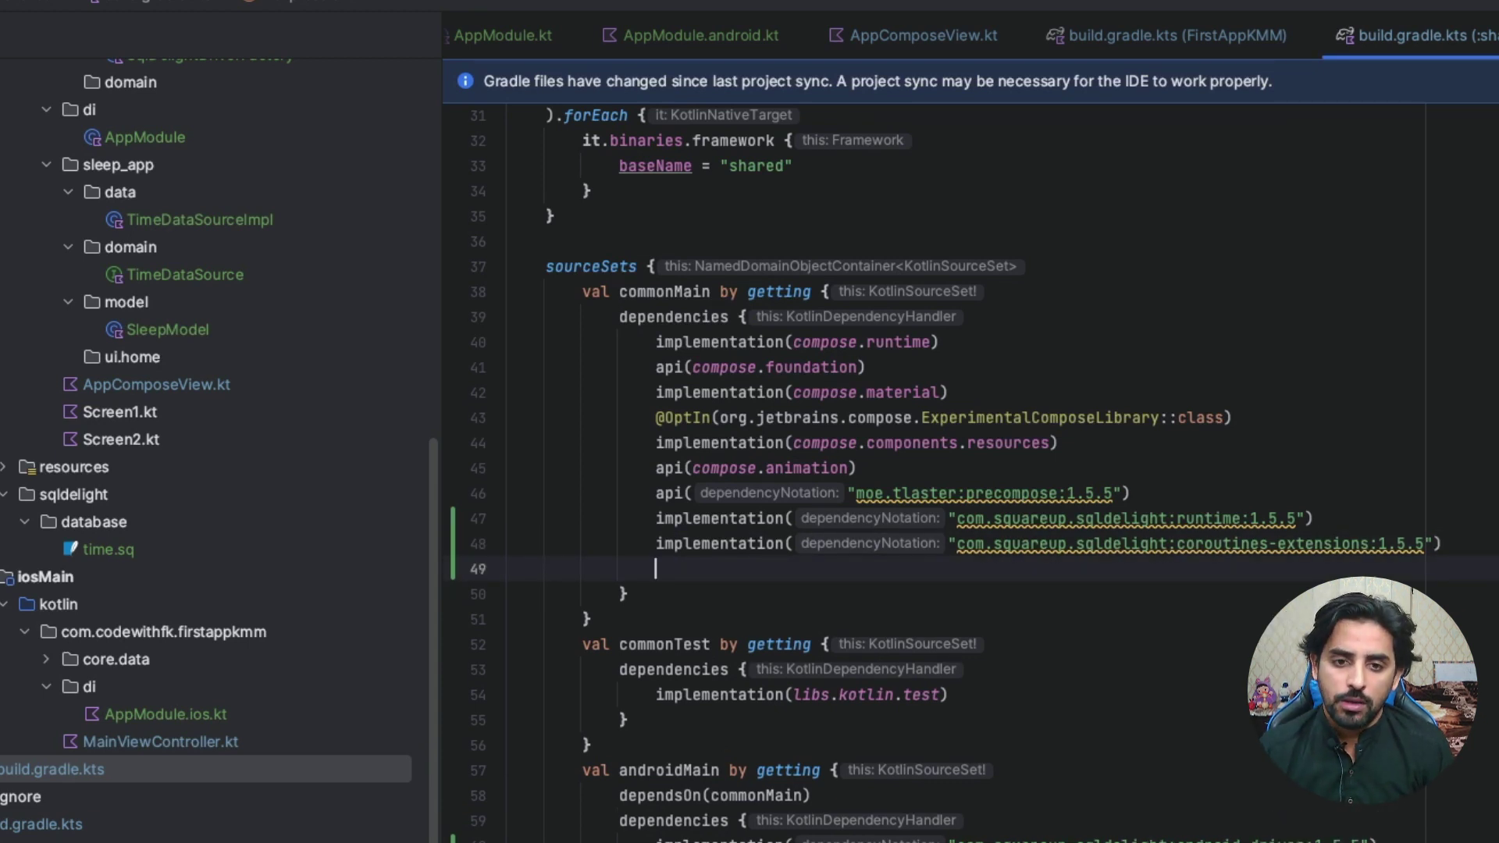
Add a //viewmodel comment with moko mvvm core, compose, flow and flow-compose commonMain dependencies
type("//vew")
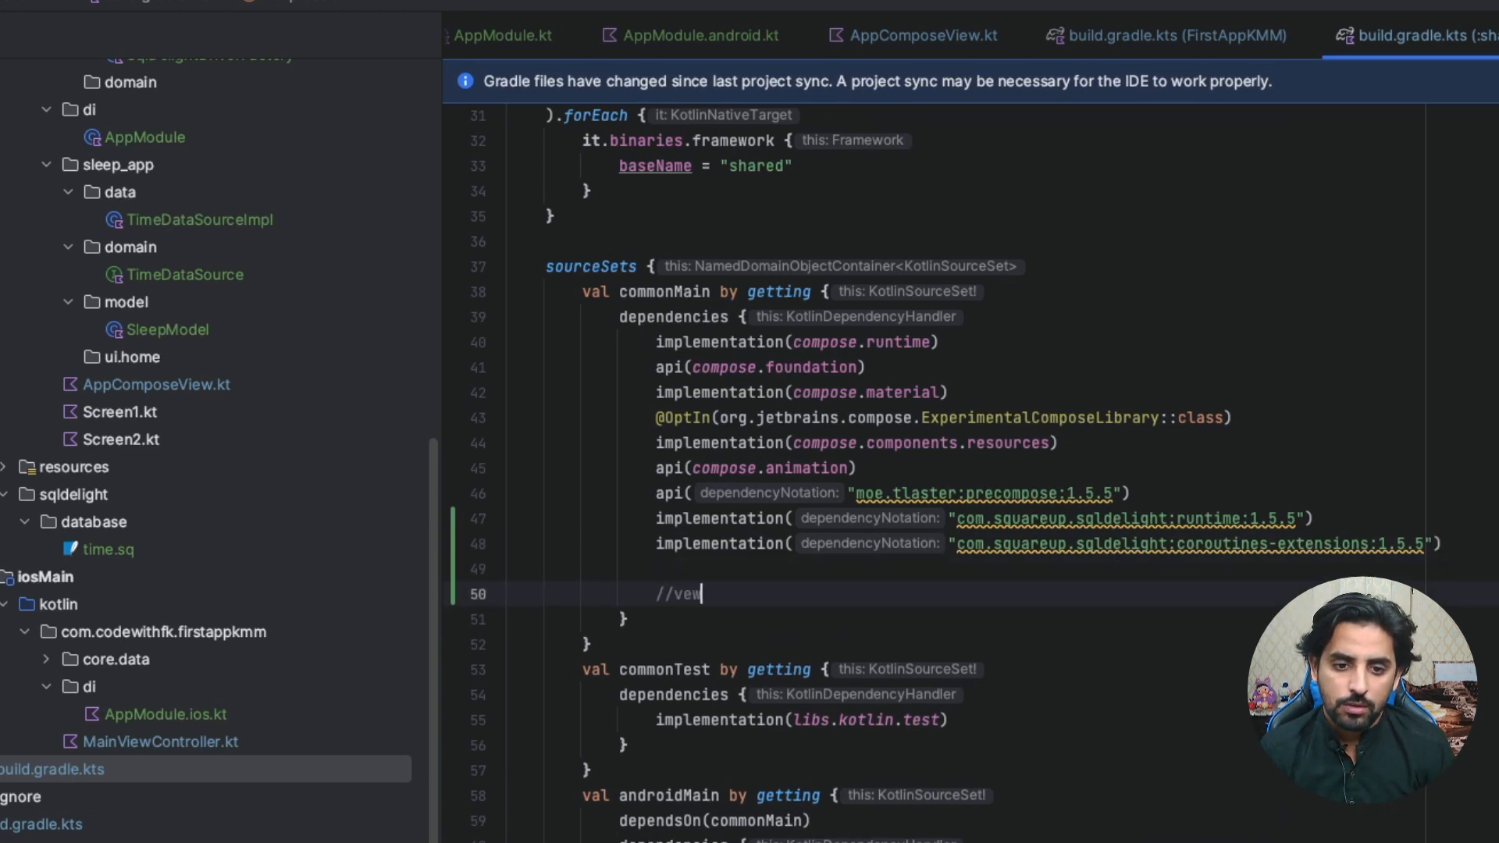
type("iewmodel")
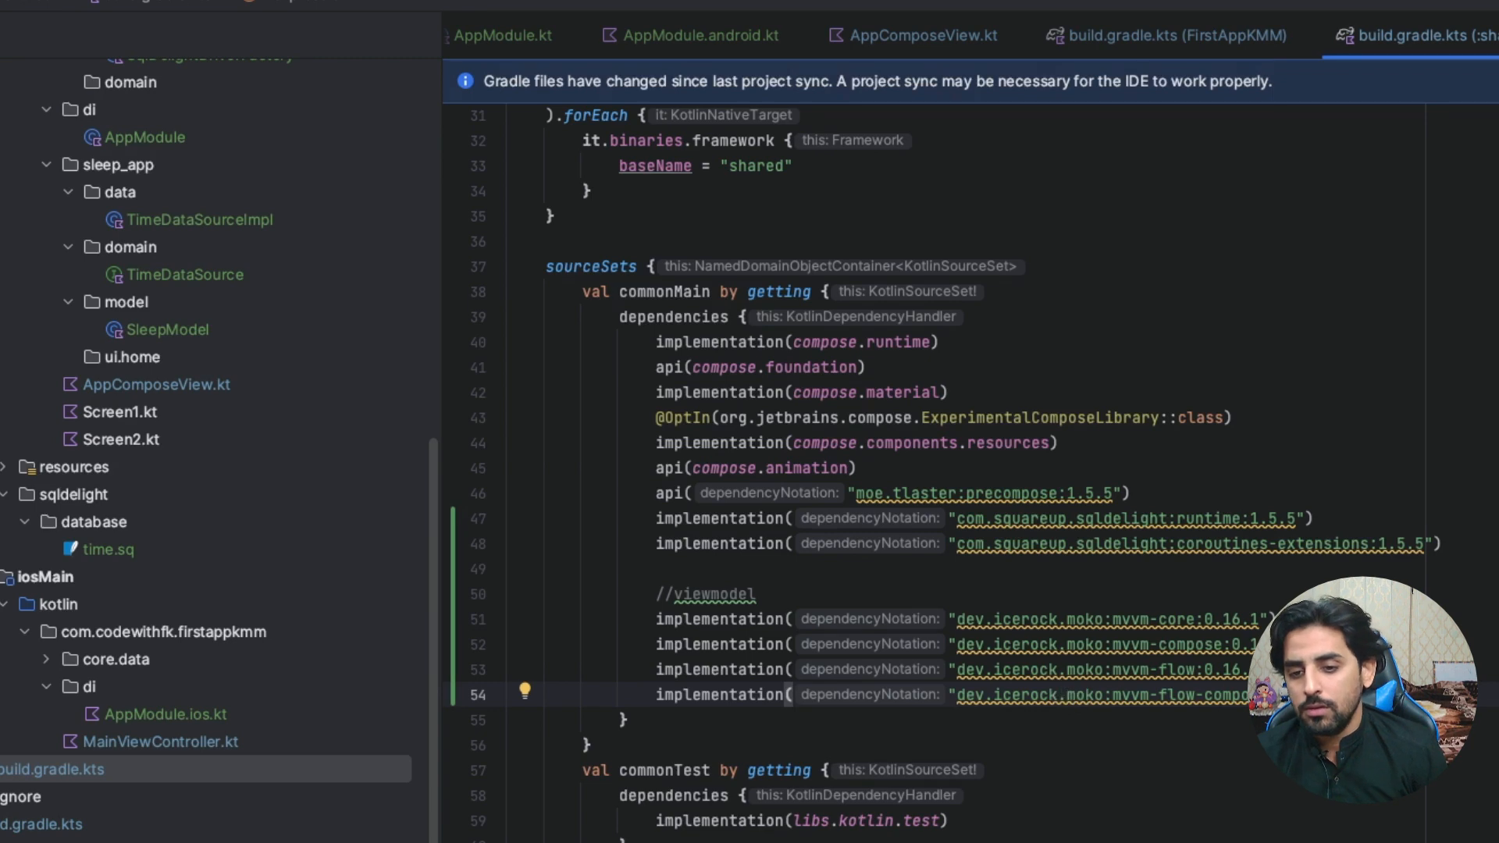
scroll("down", 3)
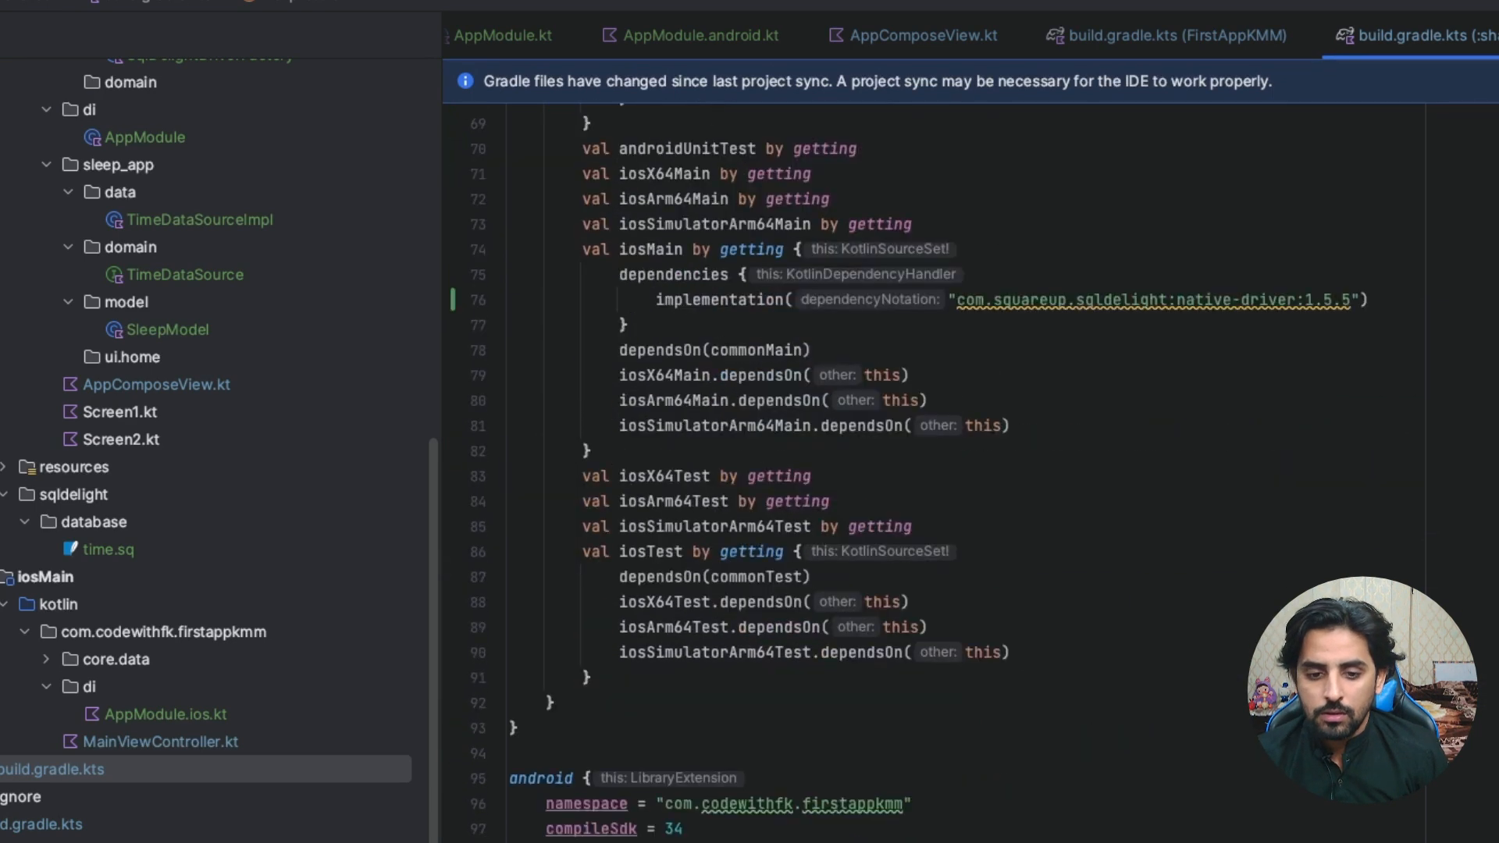
scroll("down", 3)
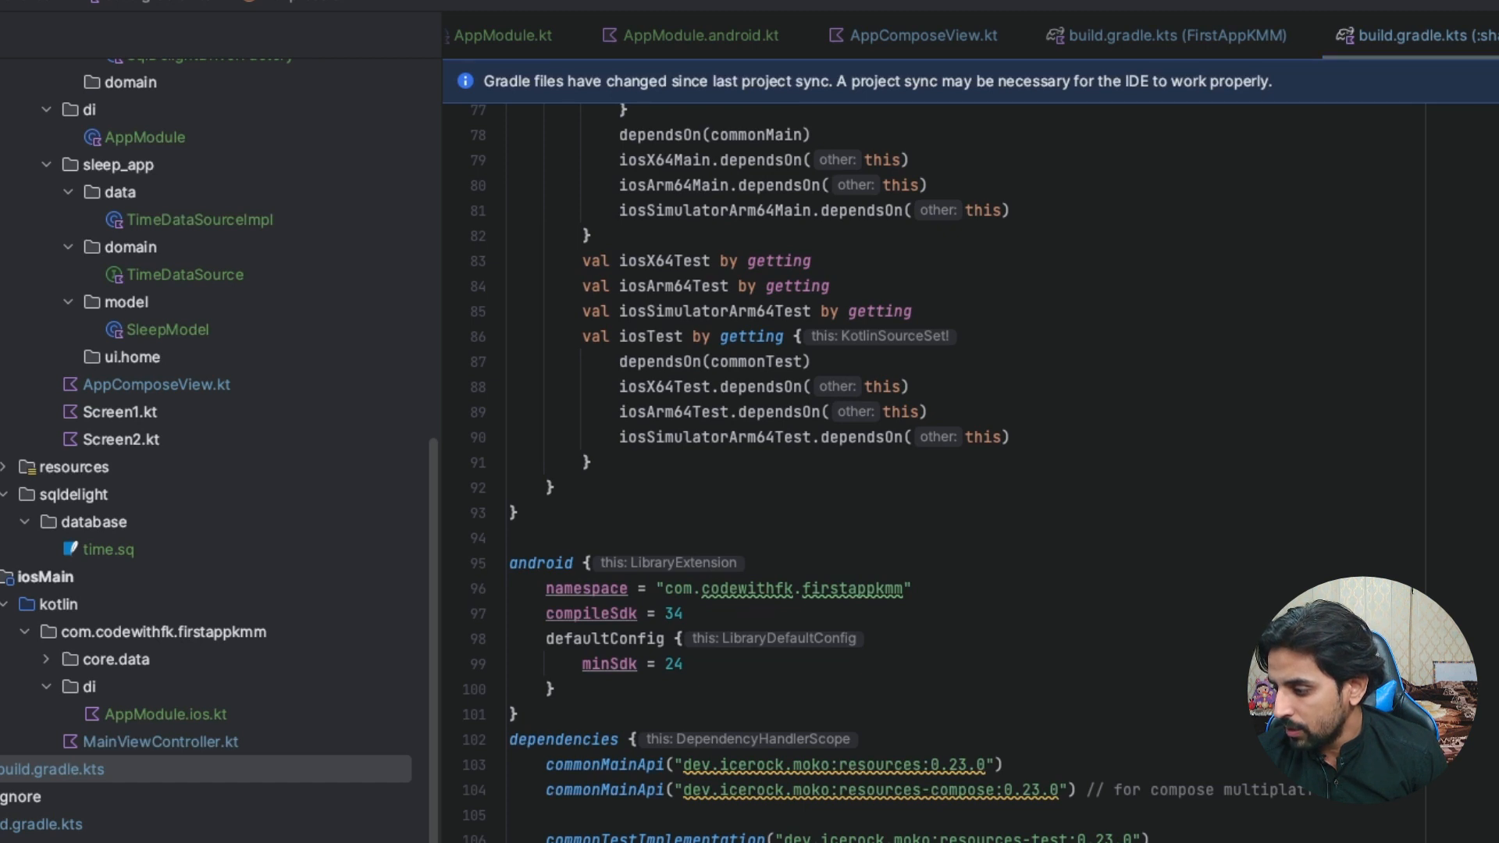
scroll("down", 3)
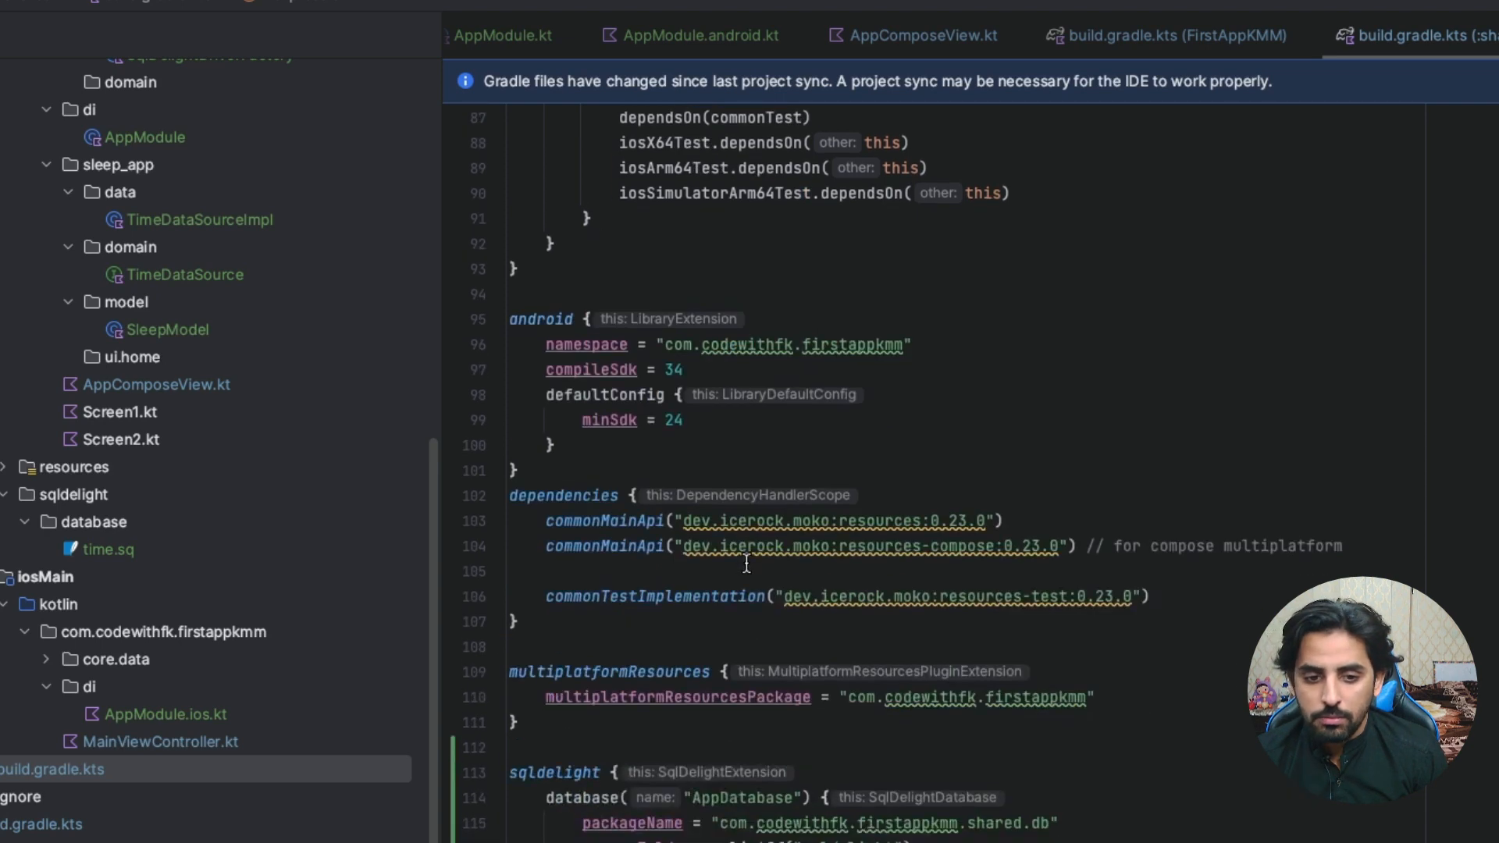
scroll("down", 3)
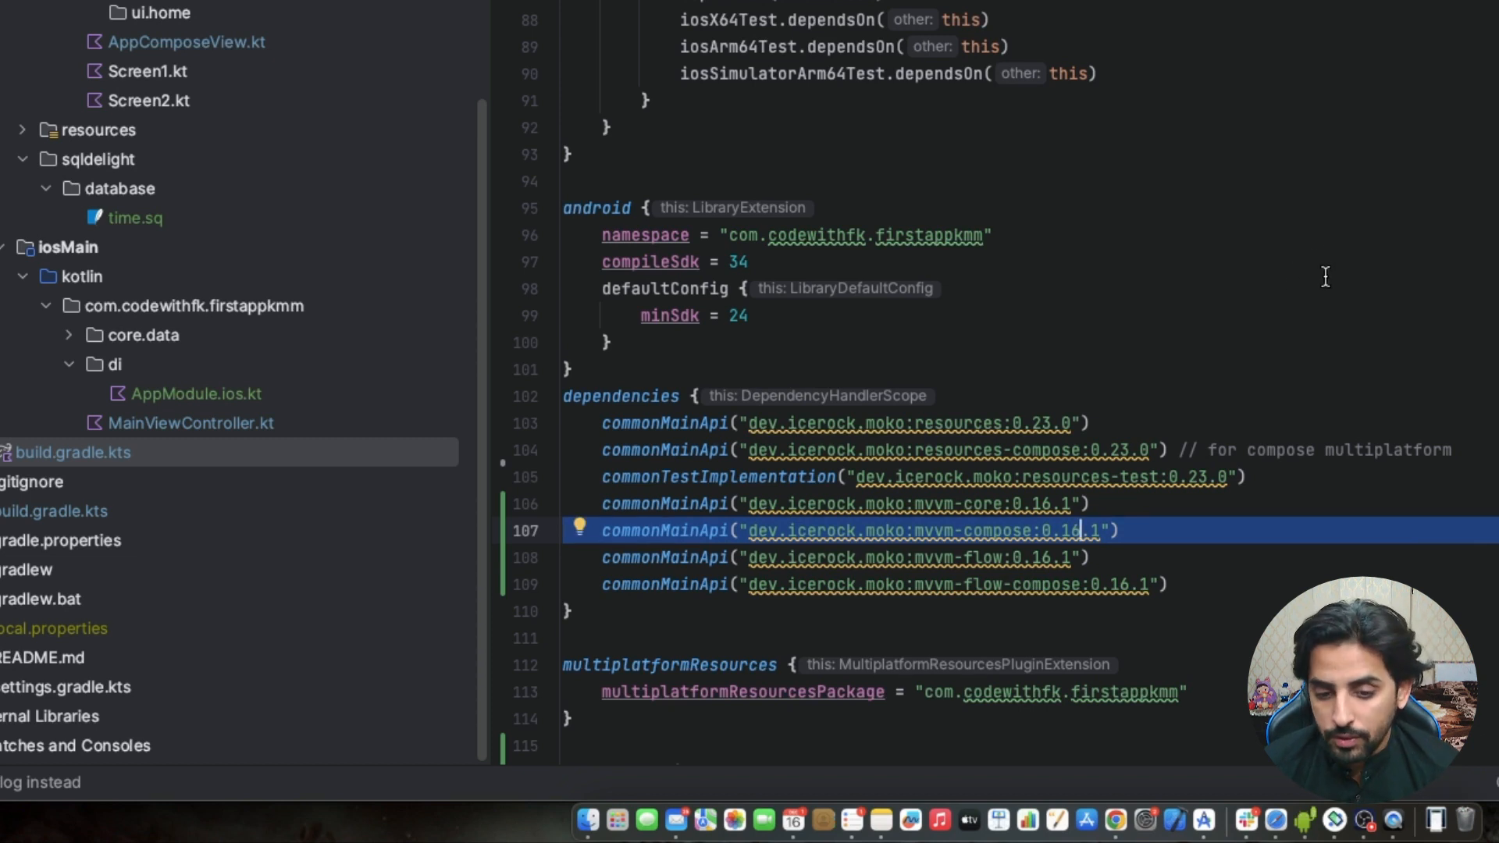
mouse_move(1364, 299)
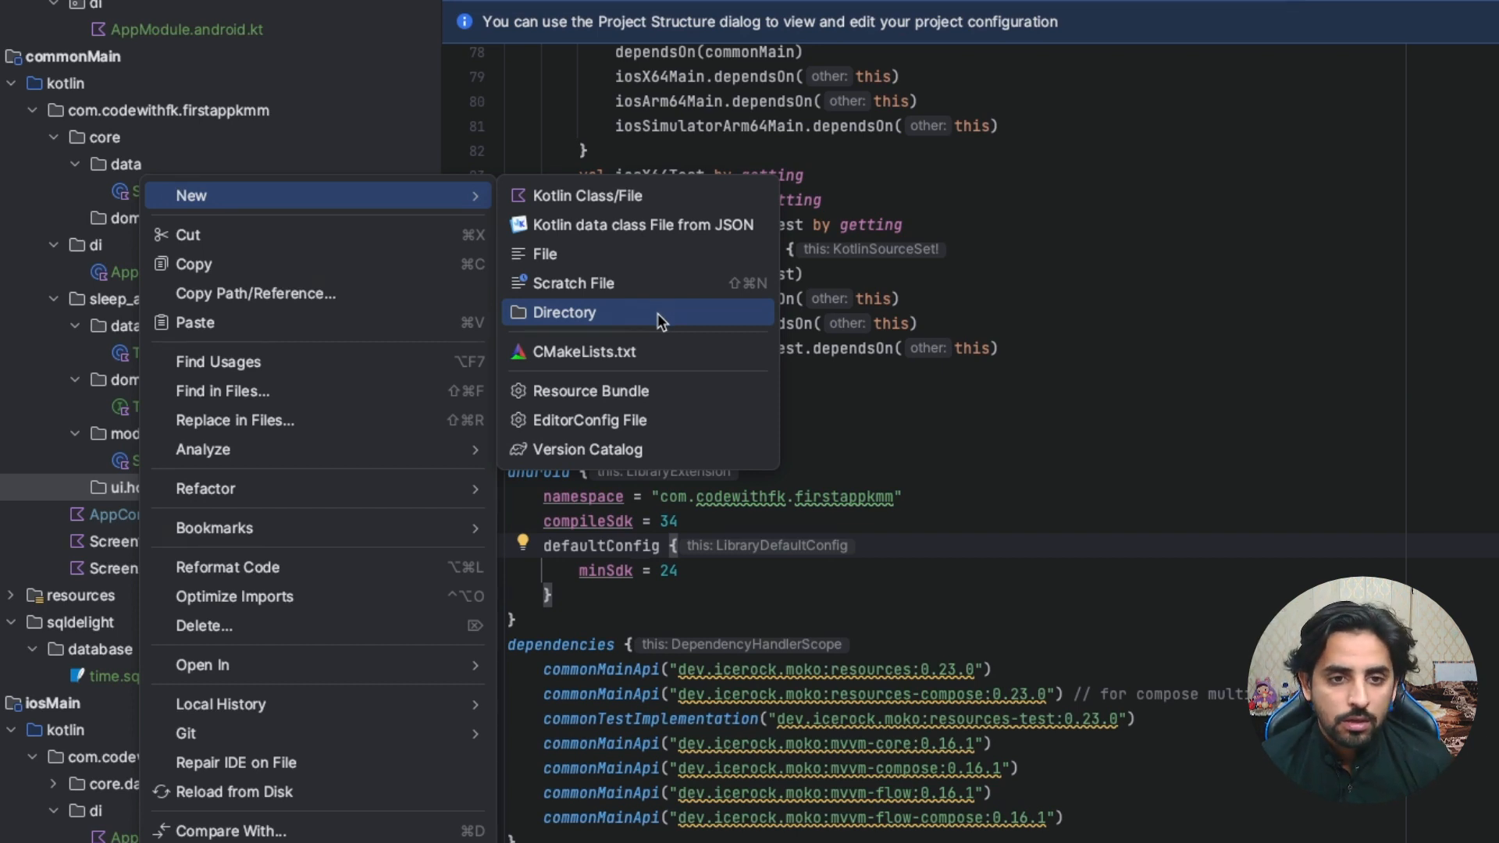
Create a new Kotlin file HomeScreen in ui.home and add it to Git
left_click(587, 195)
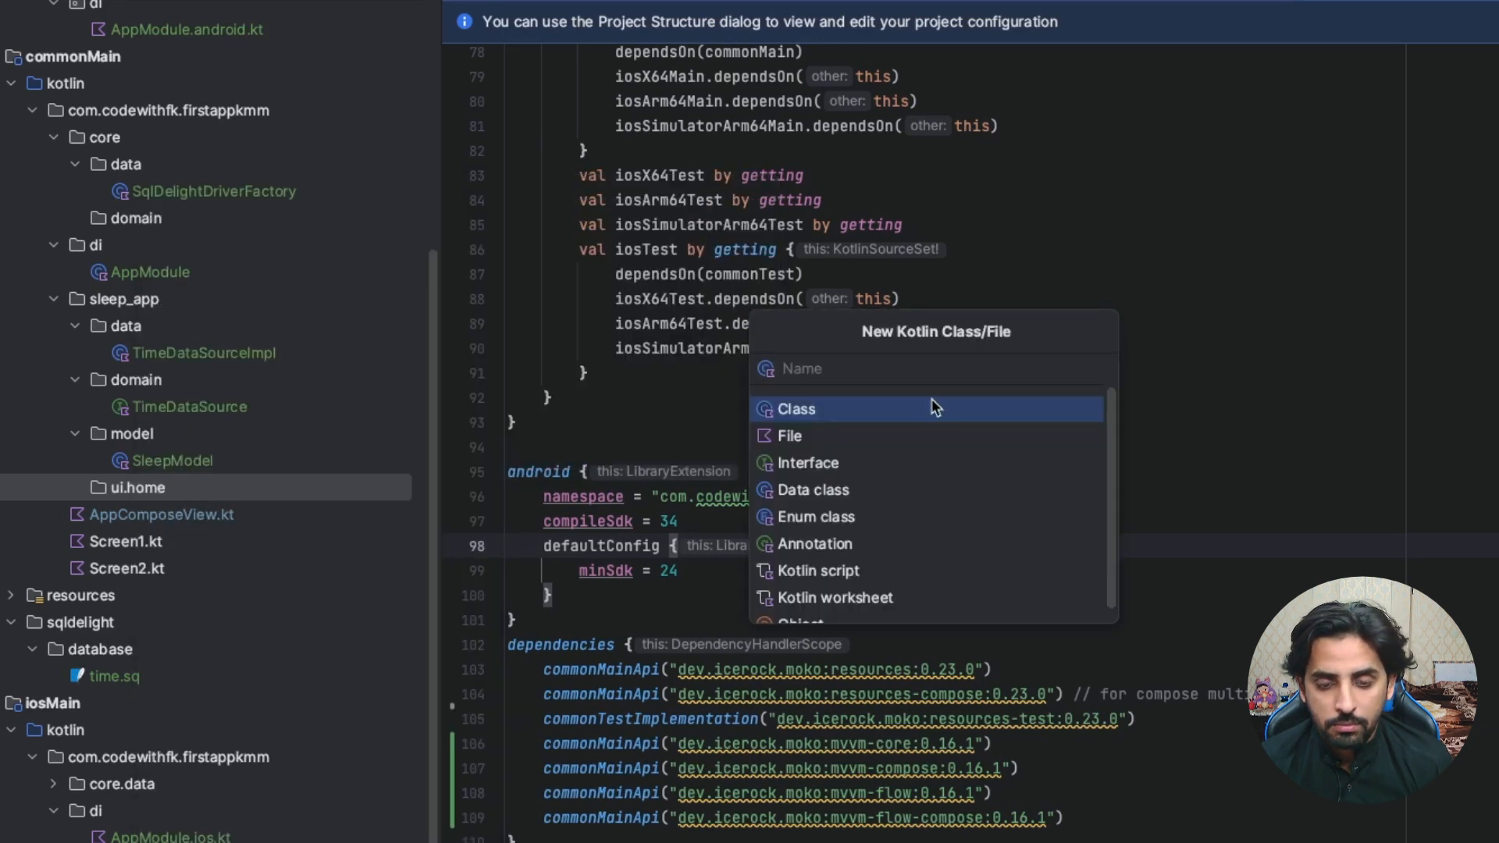
type("HomeS")
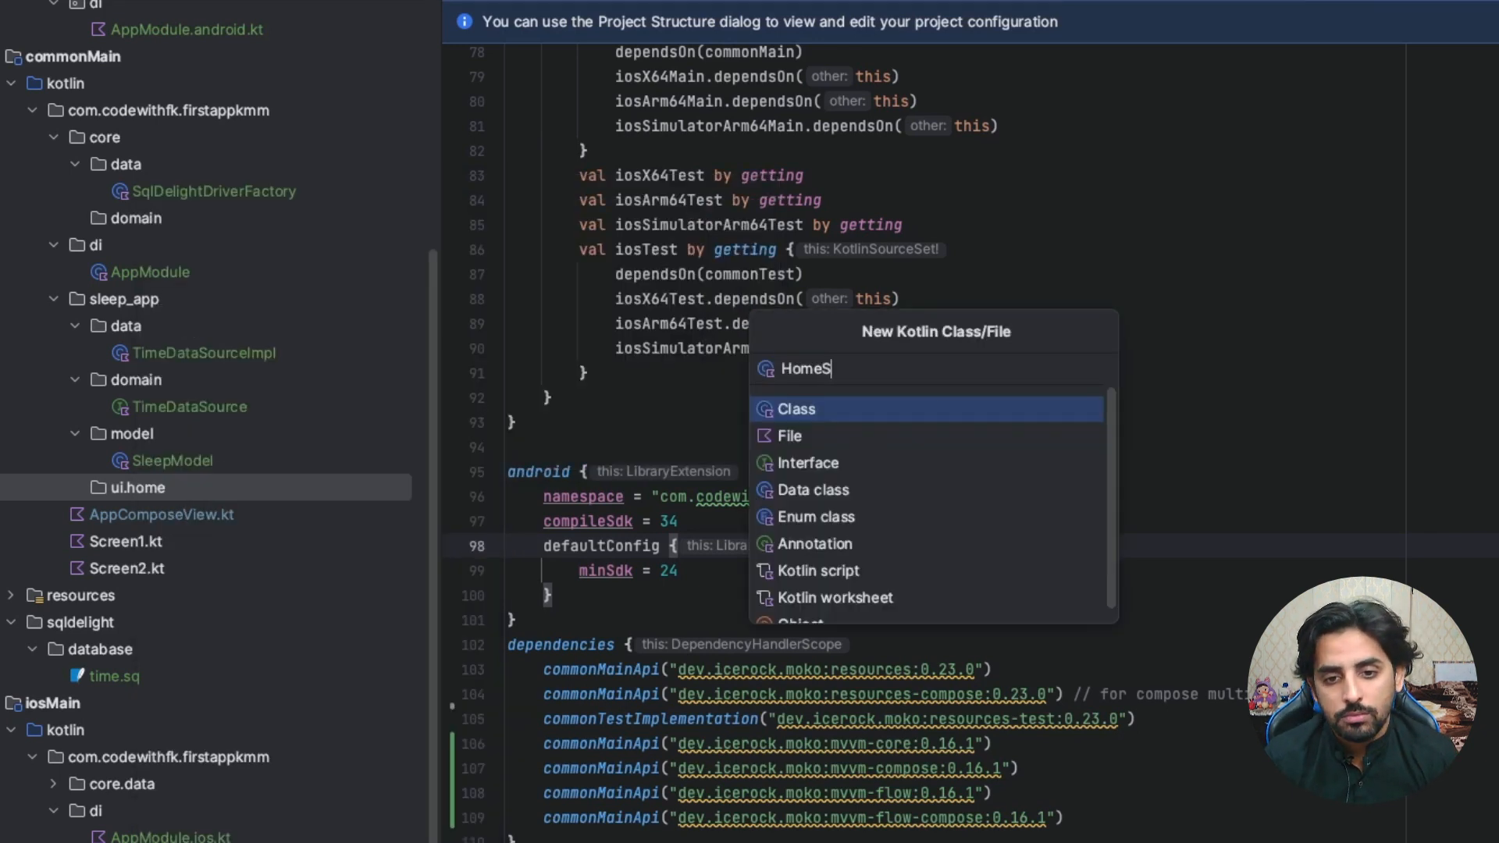
type("creen")
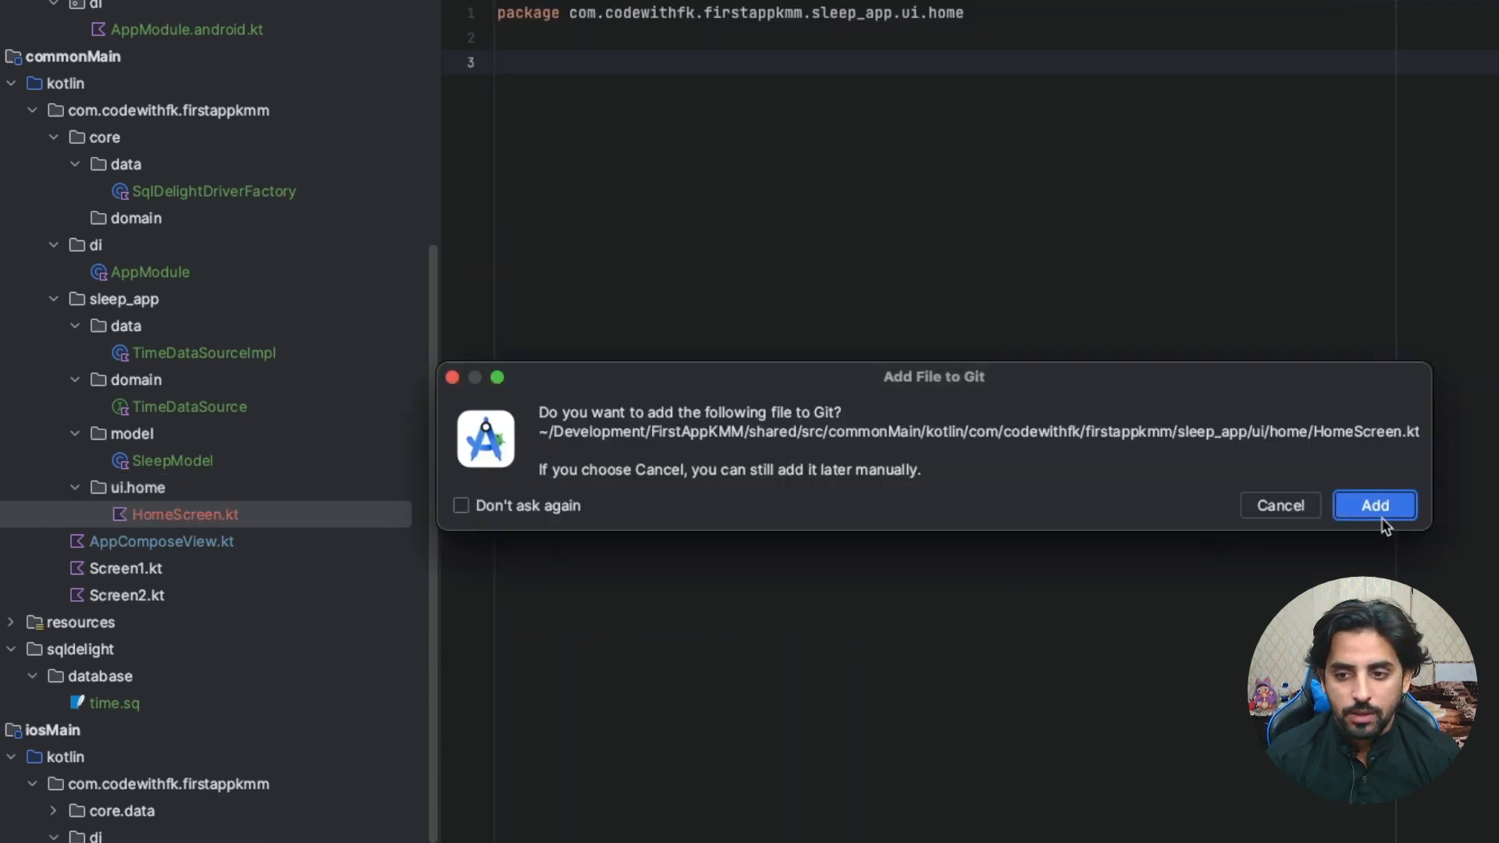
left_click(1374, 505)
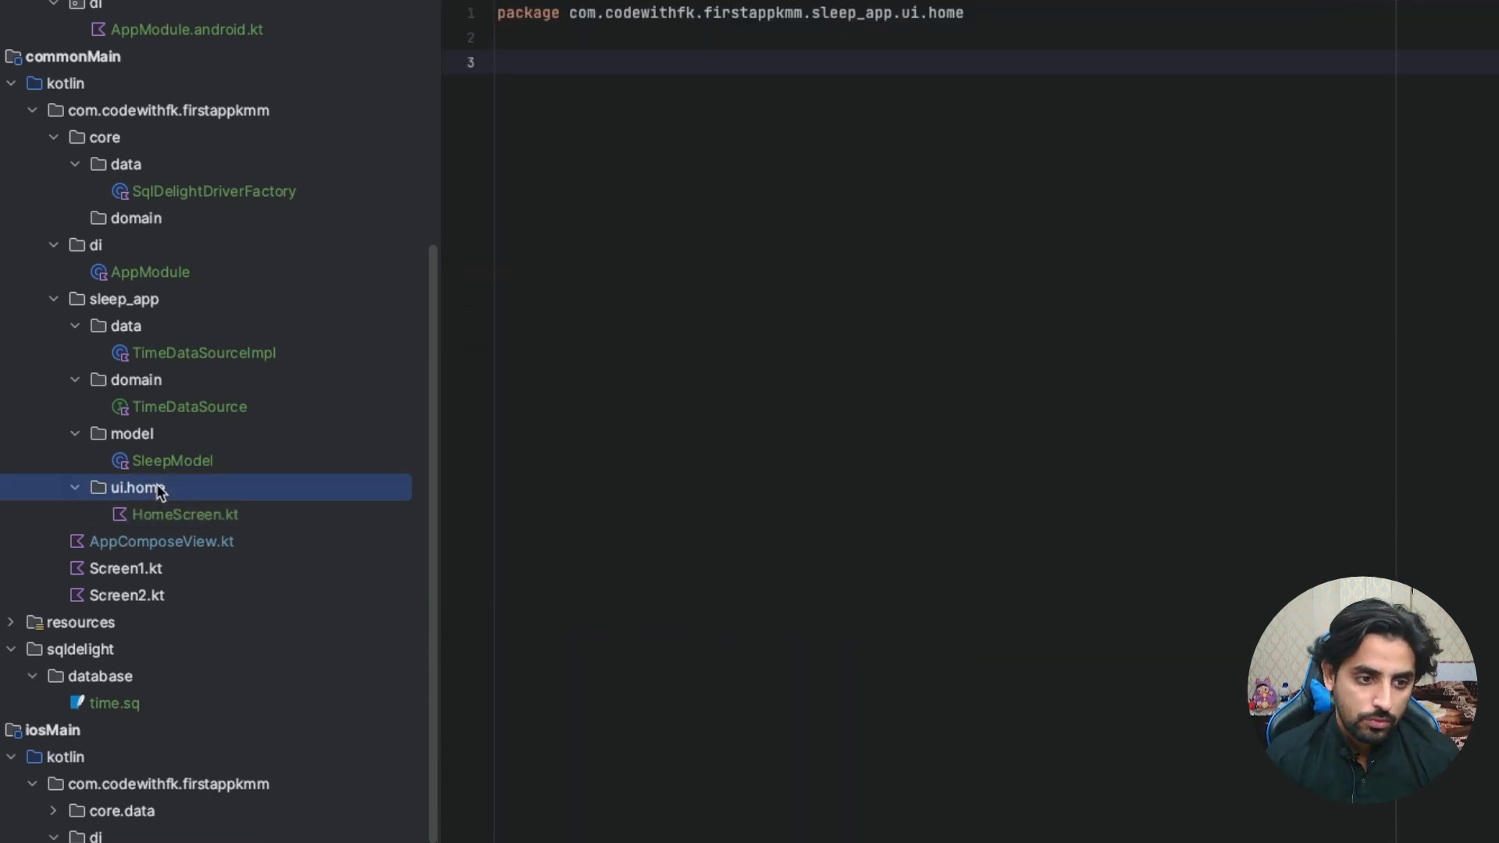
Create HomeViewModel in ui.home as a class extending moko's ViewModel()
right_click(137, 487)
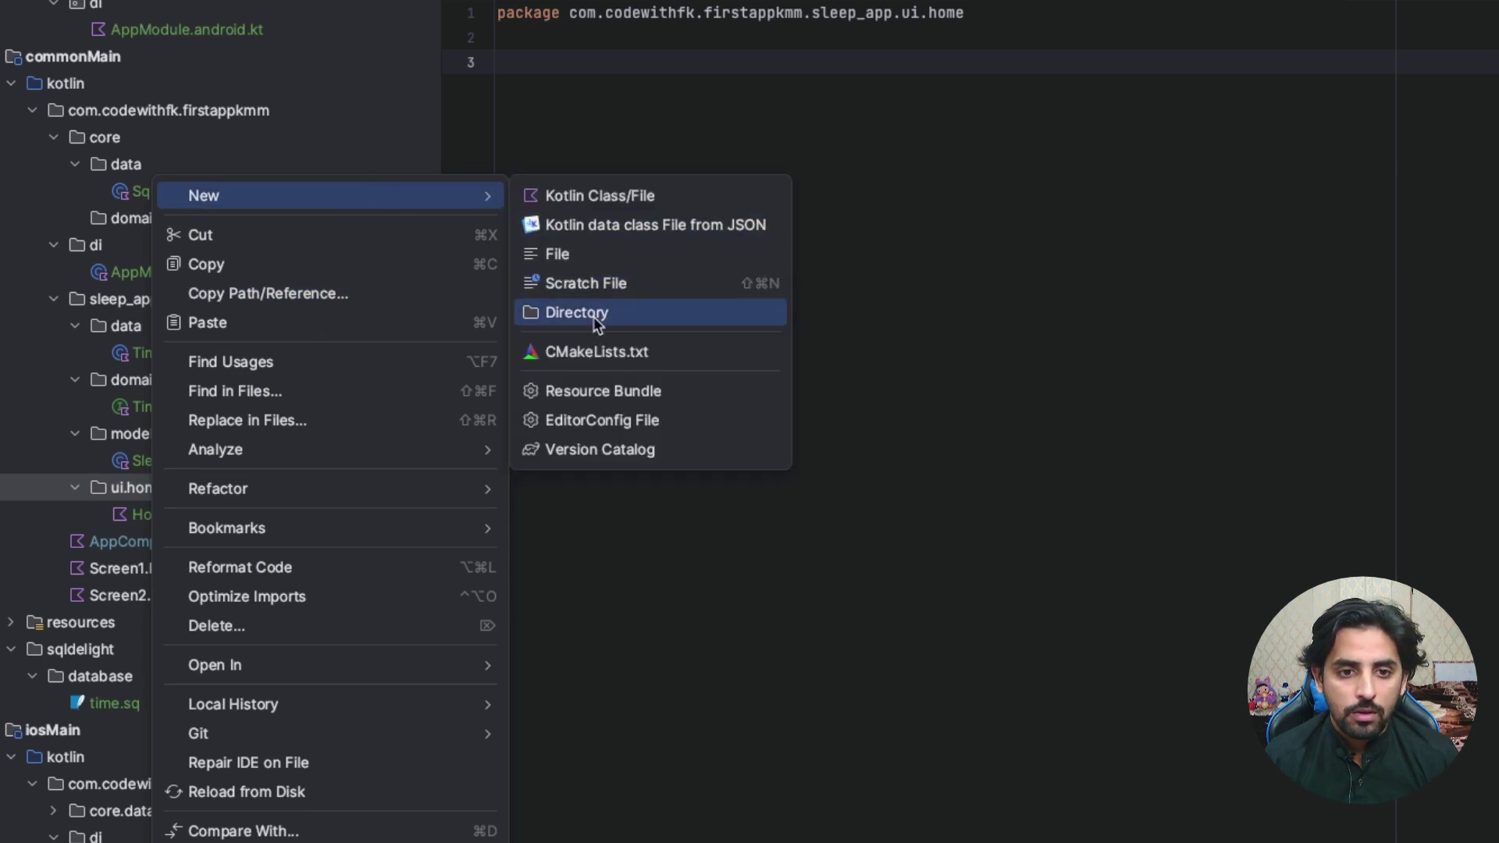
mouse_move(602, 195)
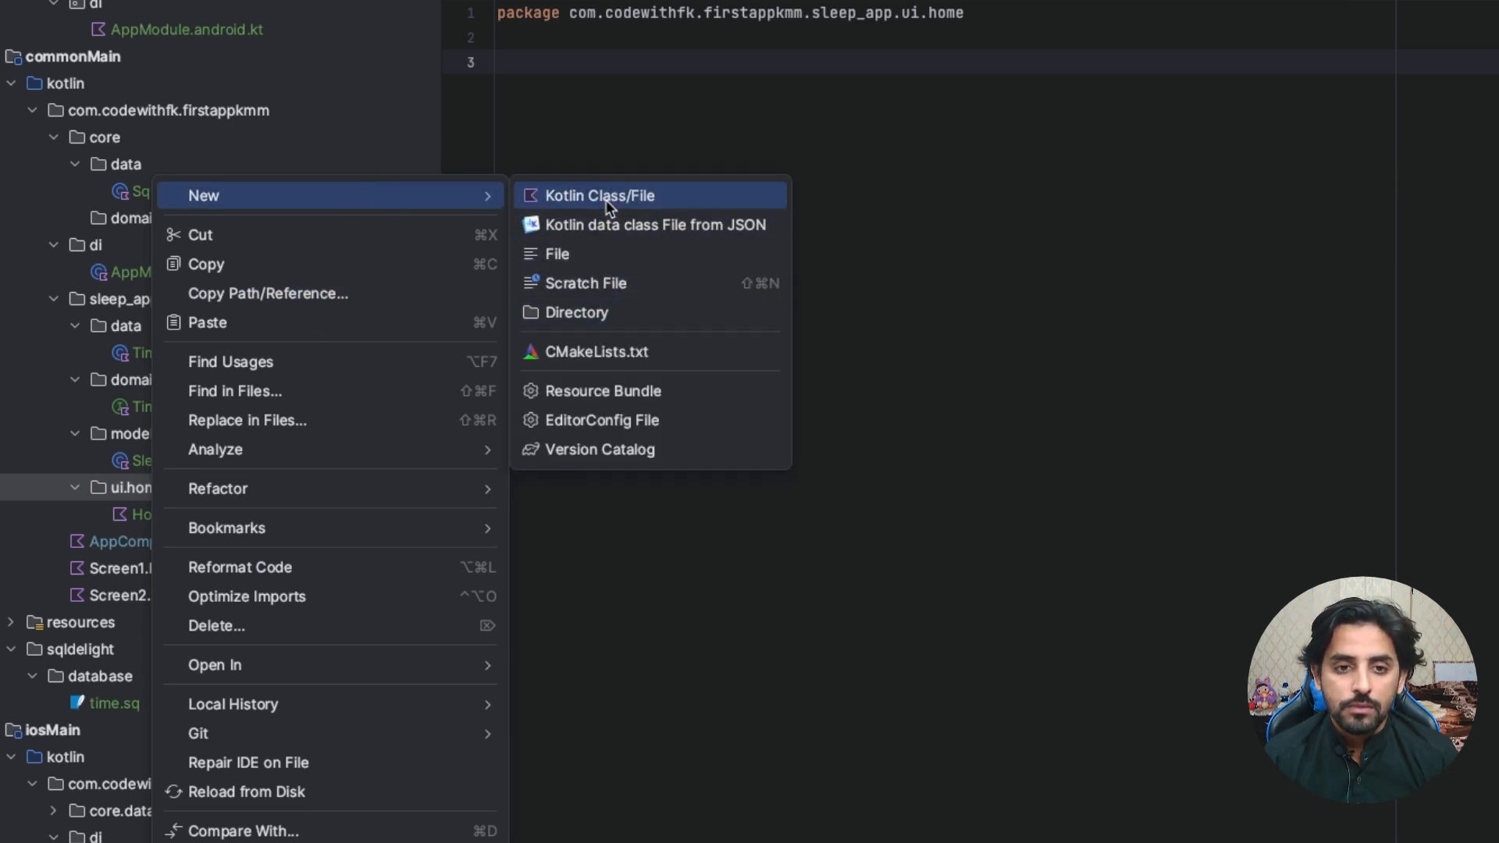
left_click(602, 195)
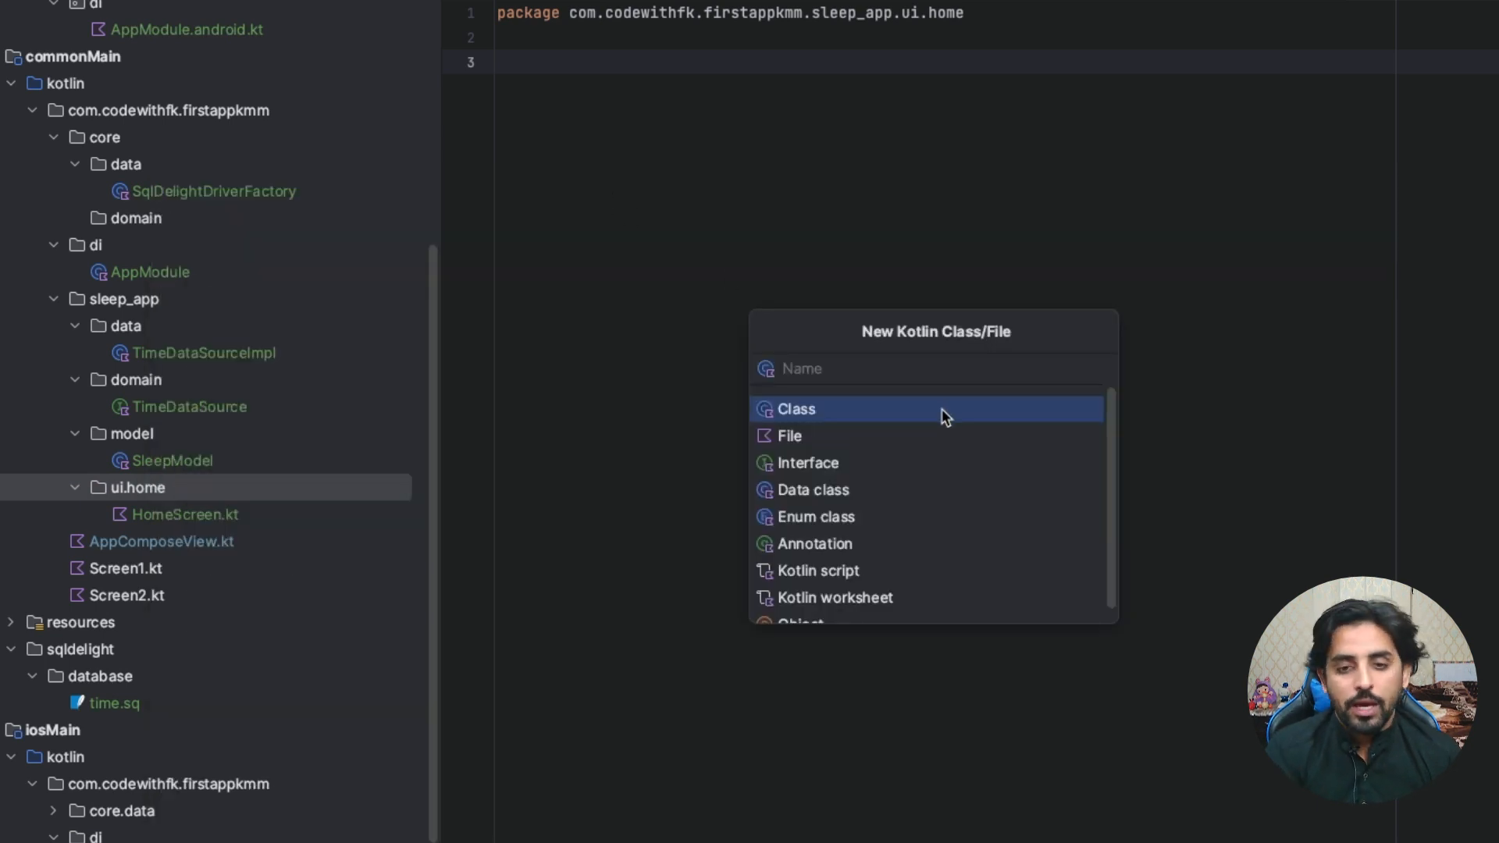
type("H")
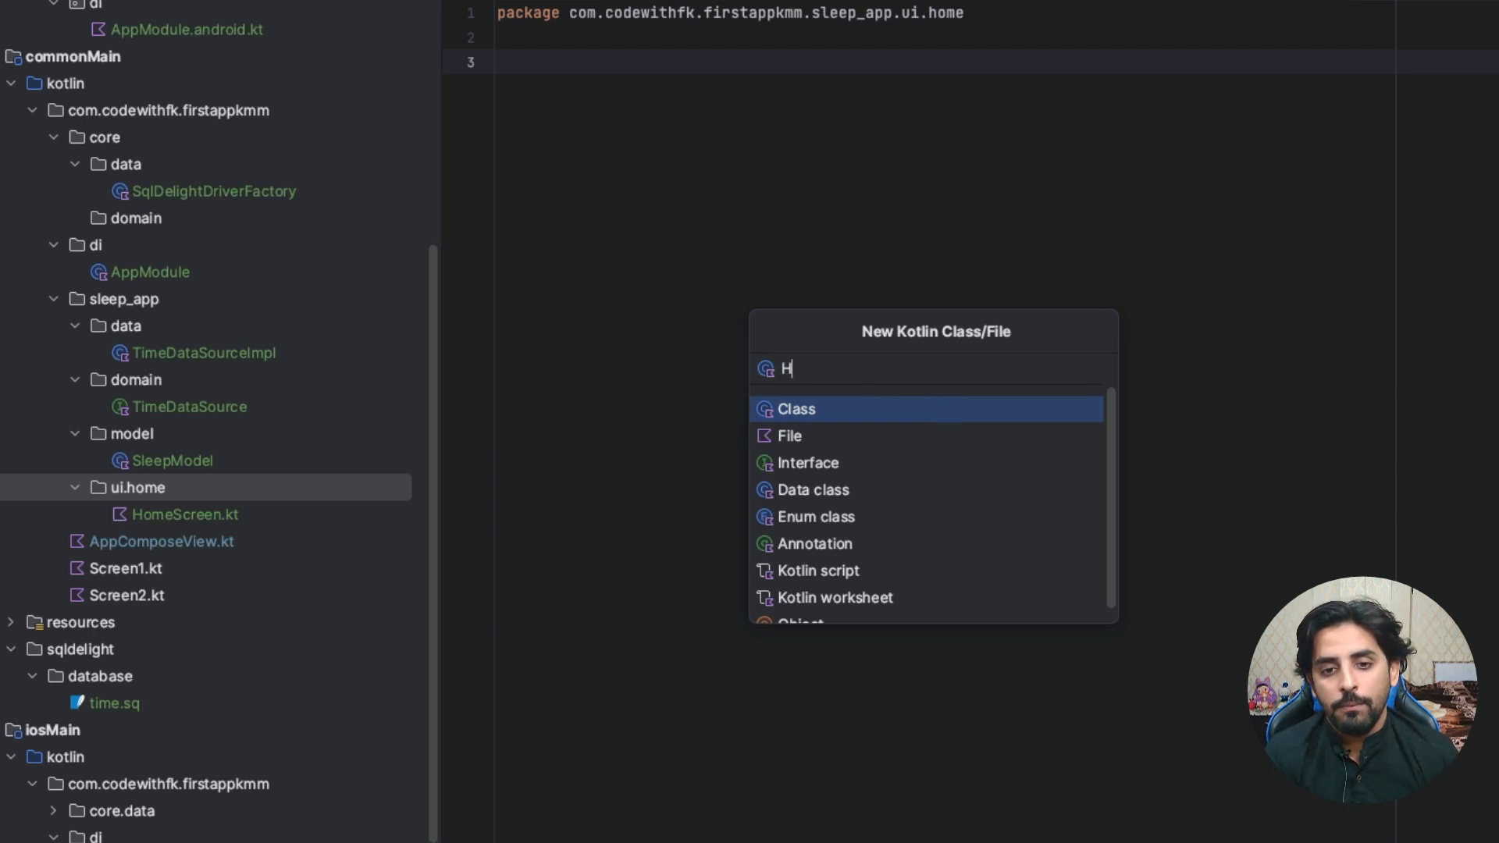
type("omeViewModel")
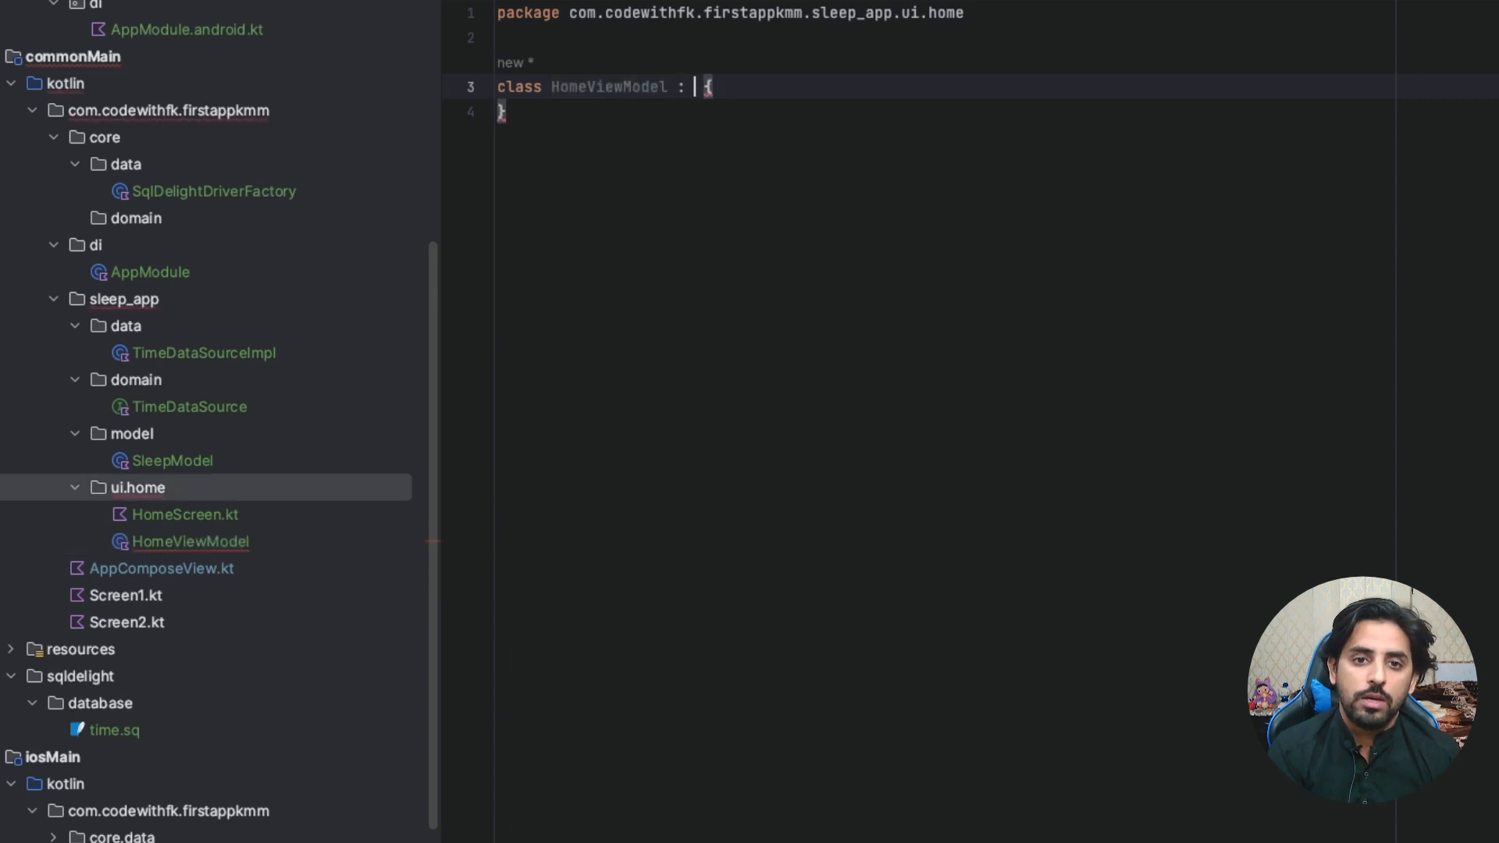
type("ViewModel(")
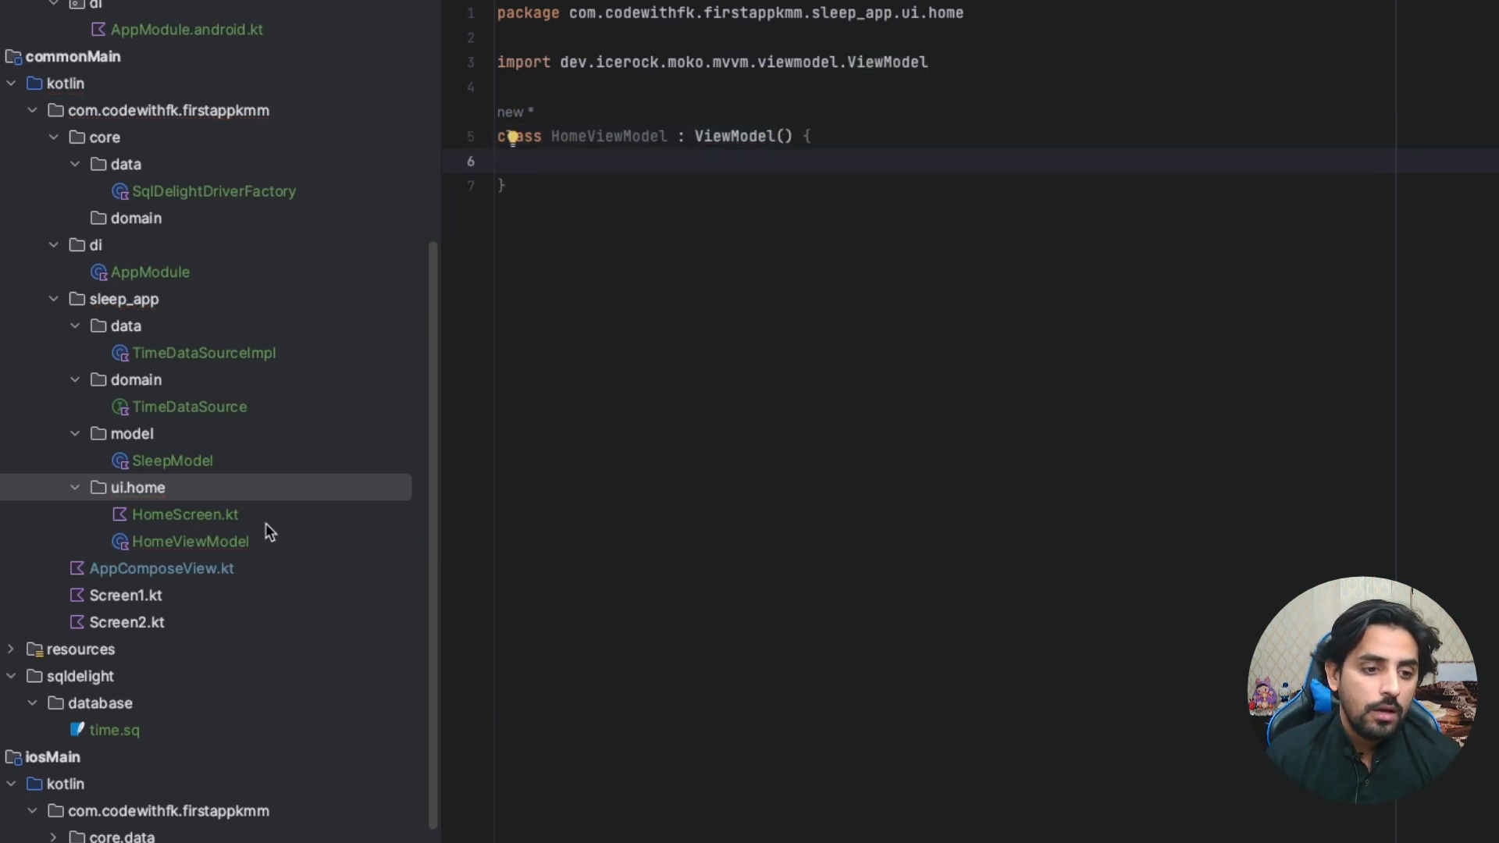
left_click(184, 515)
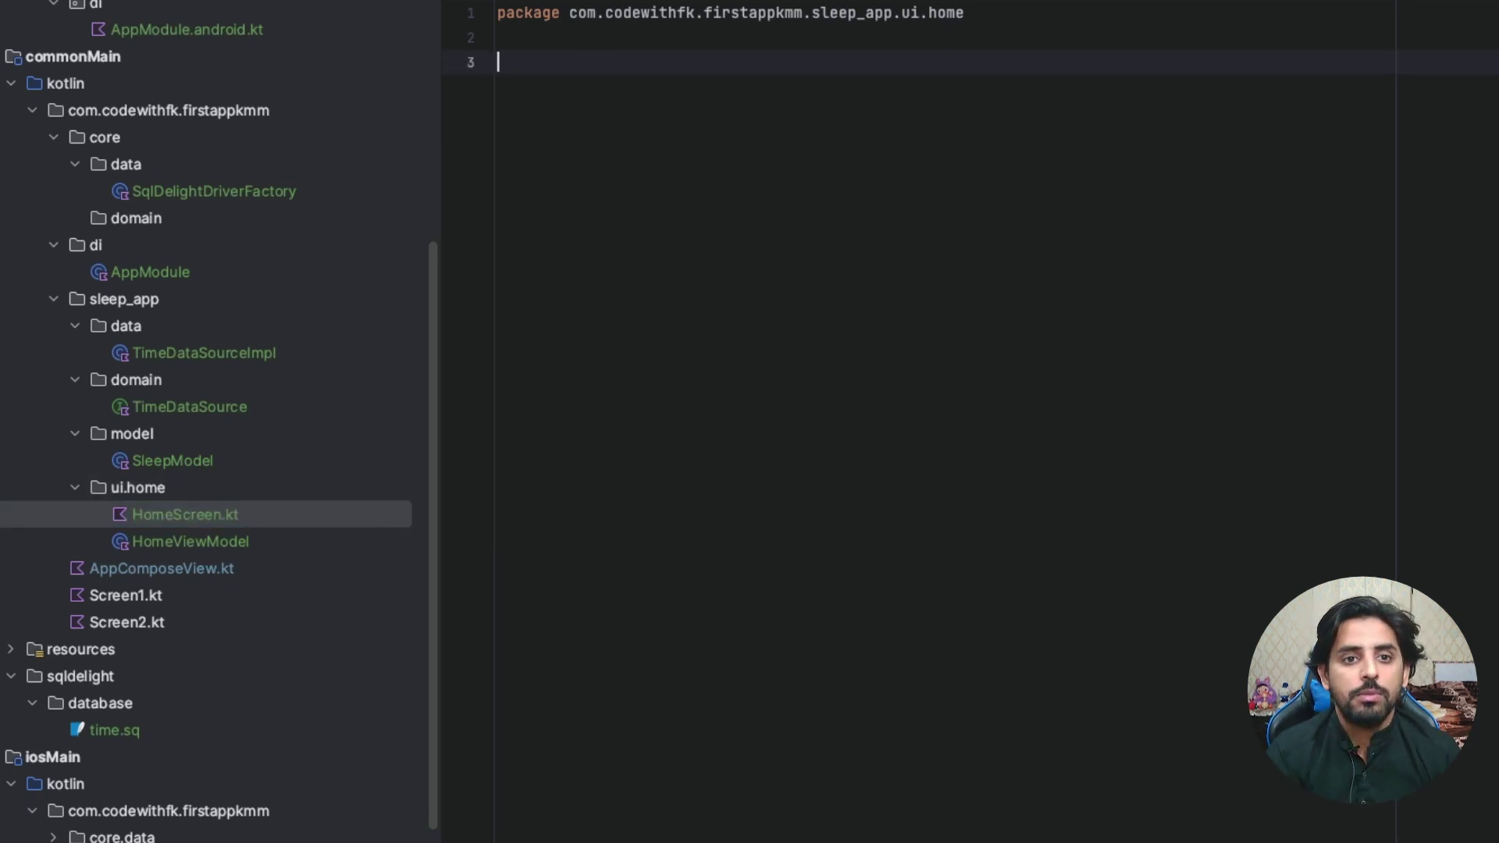
type("import dev.icerock.moko.mvvm.viewmodel.ViewModel")
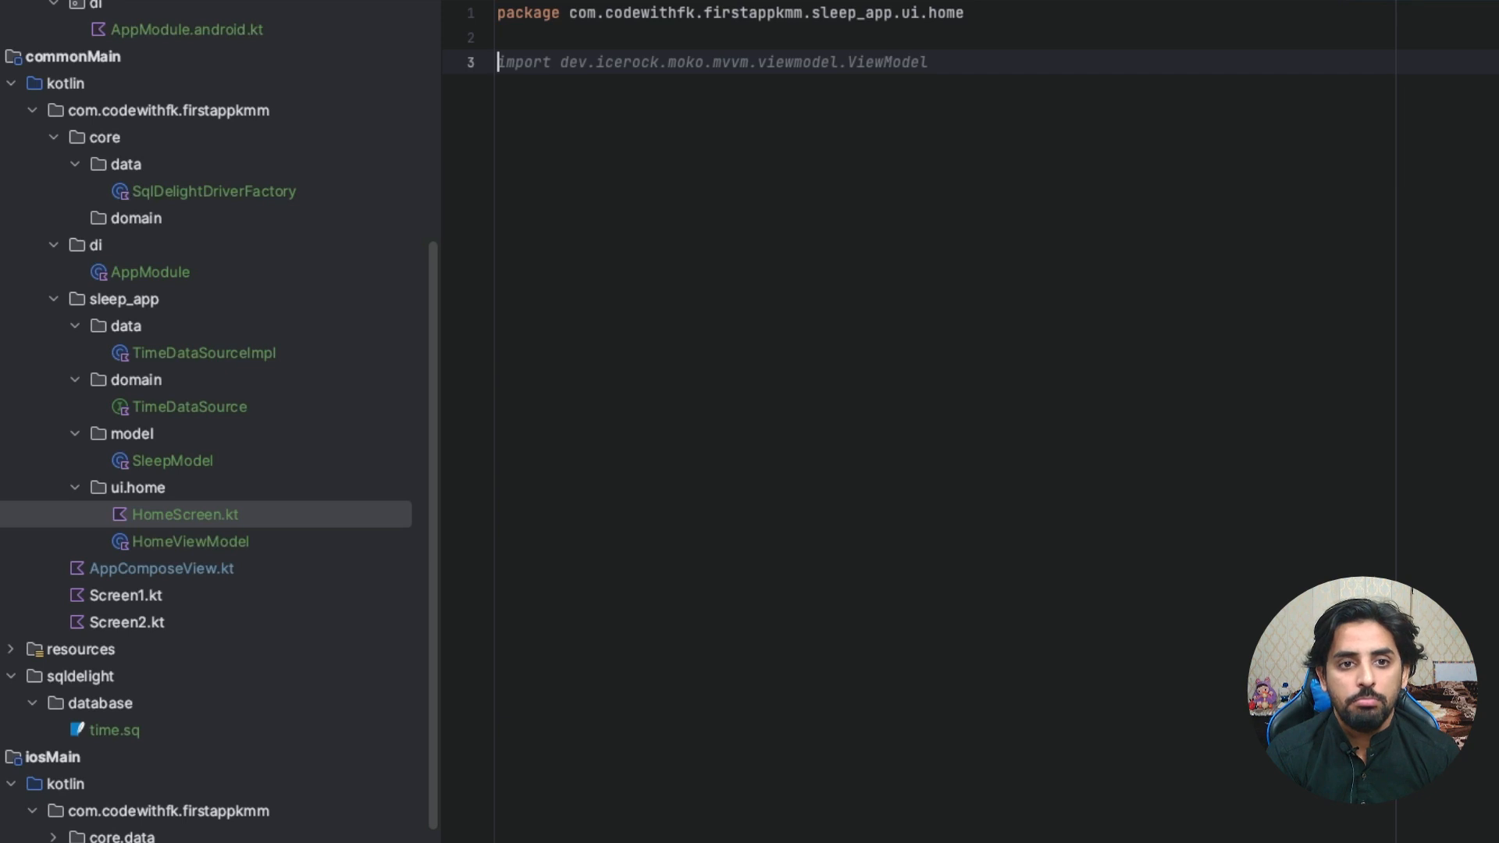
type("fun")
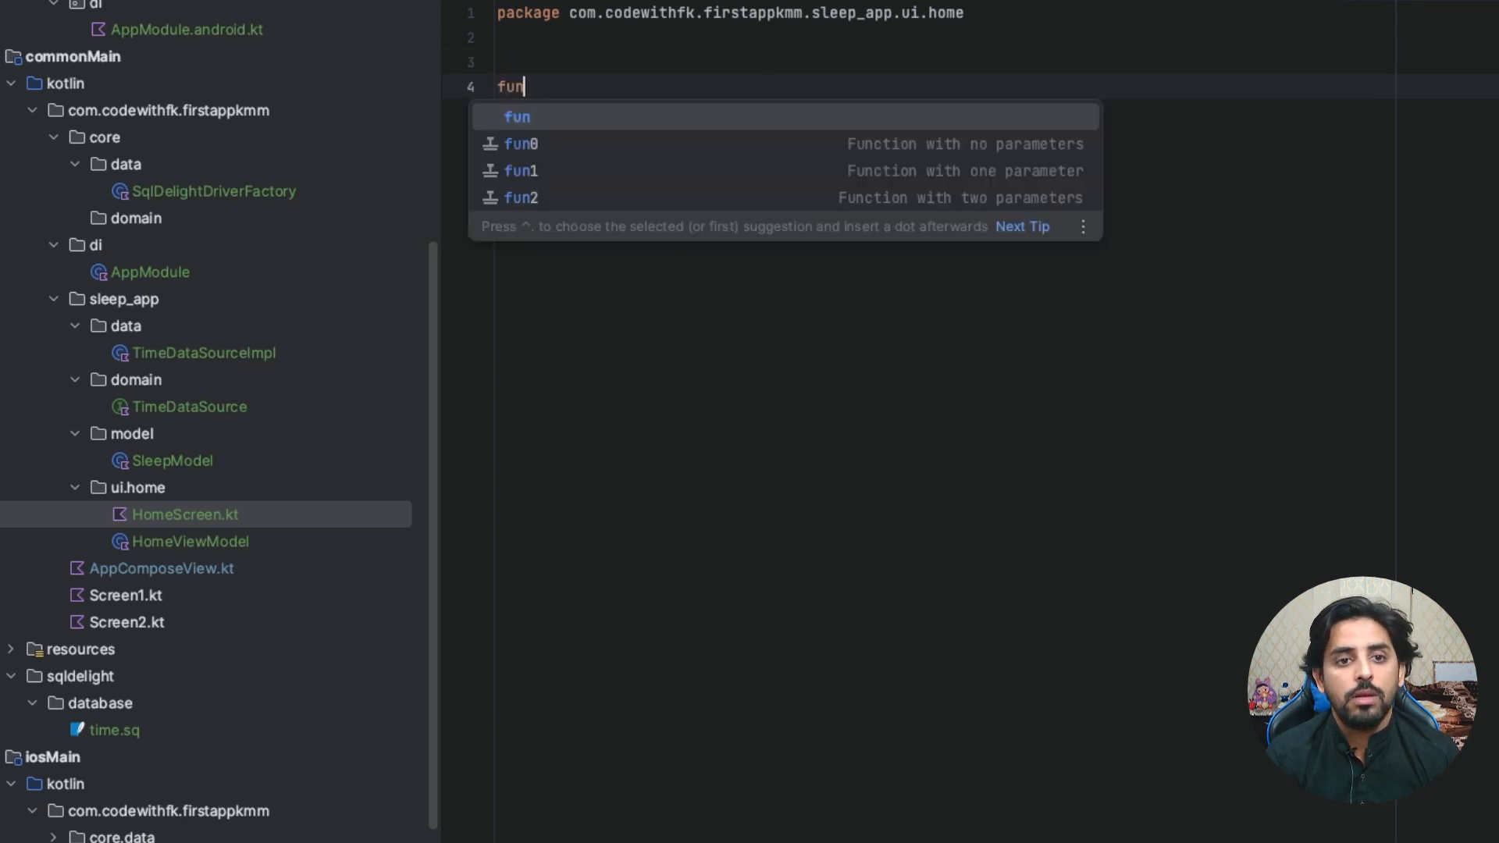
type("@Composable")
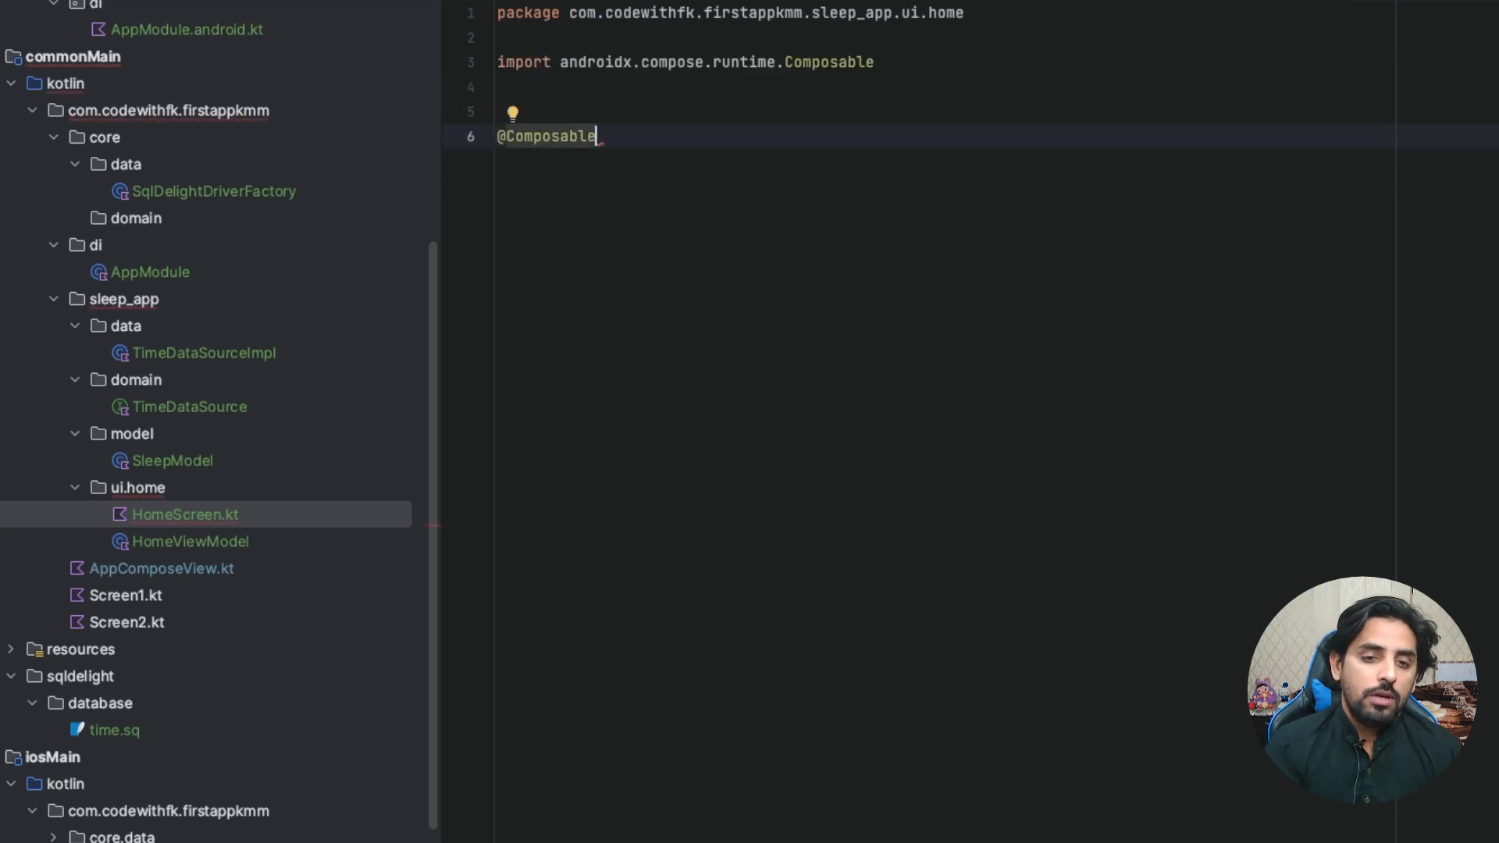
type("fun HomeScreen() {")
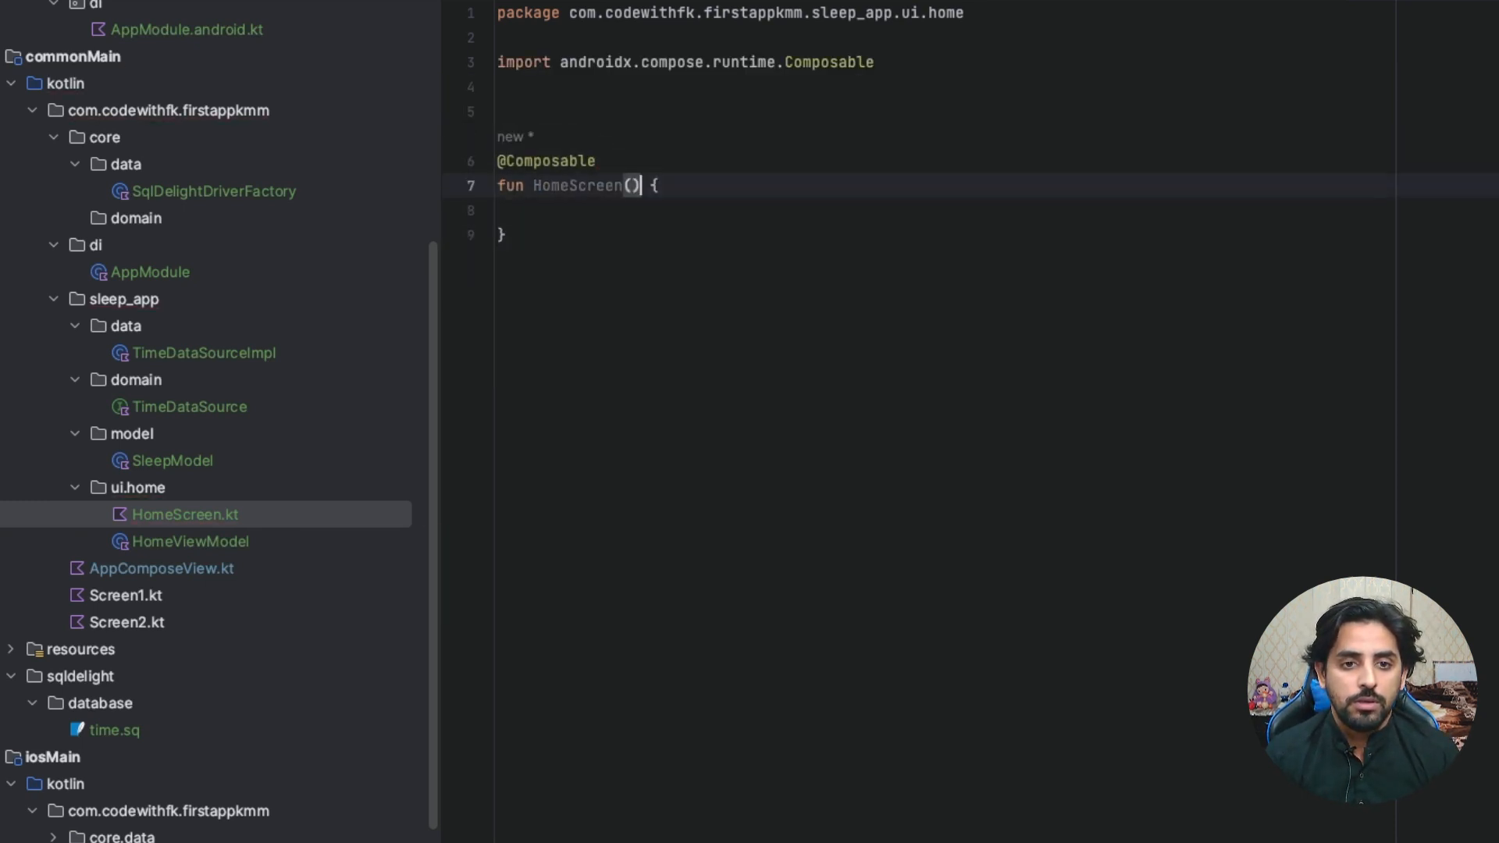
type("appModule: AppModule")
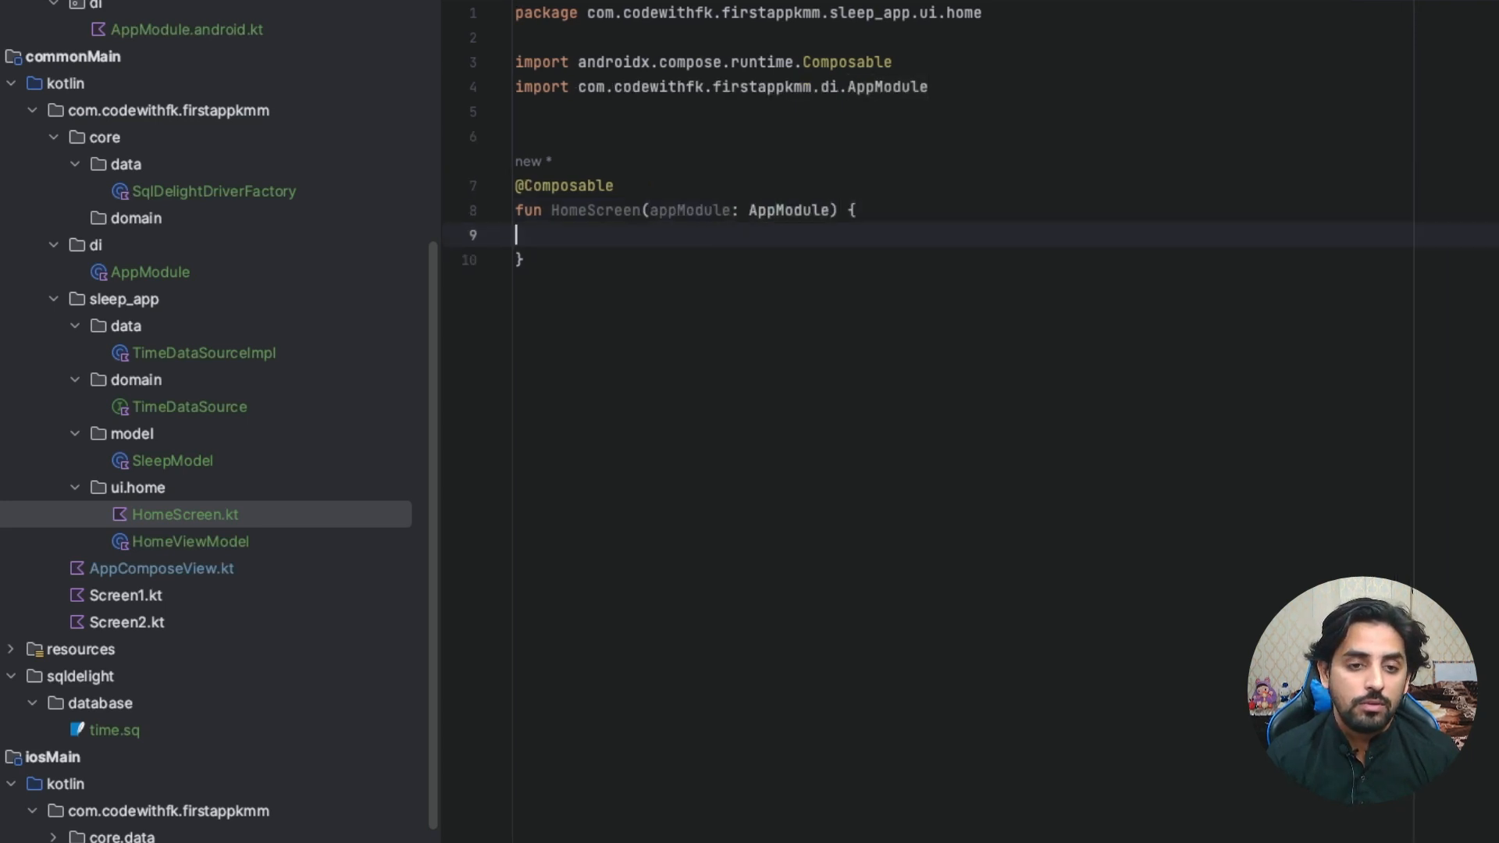
key("Backspace")
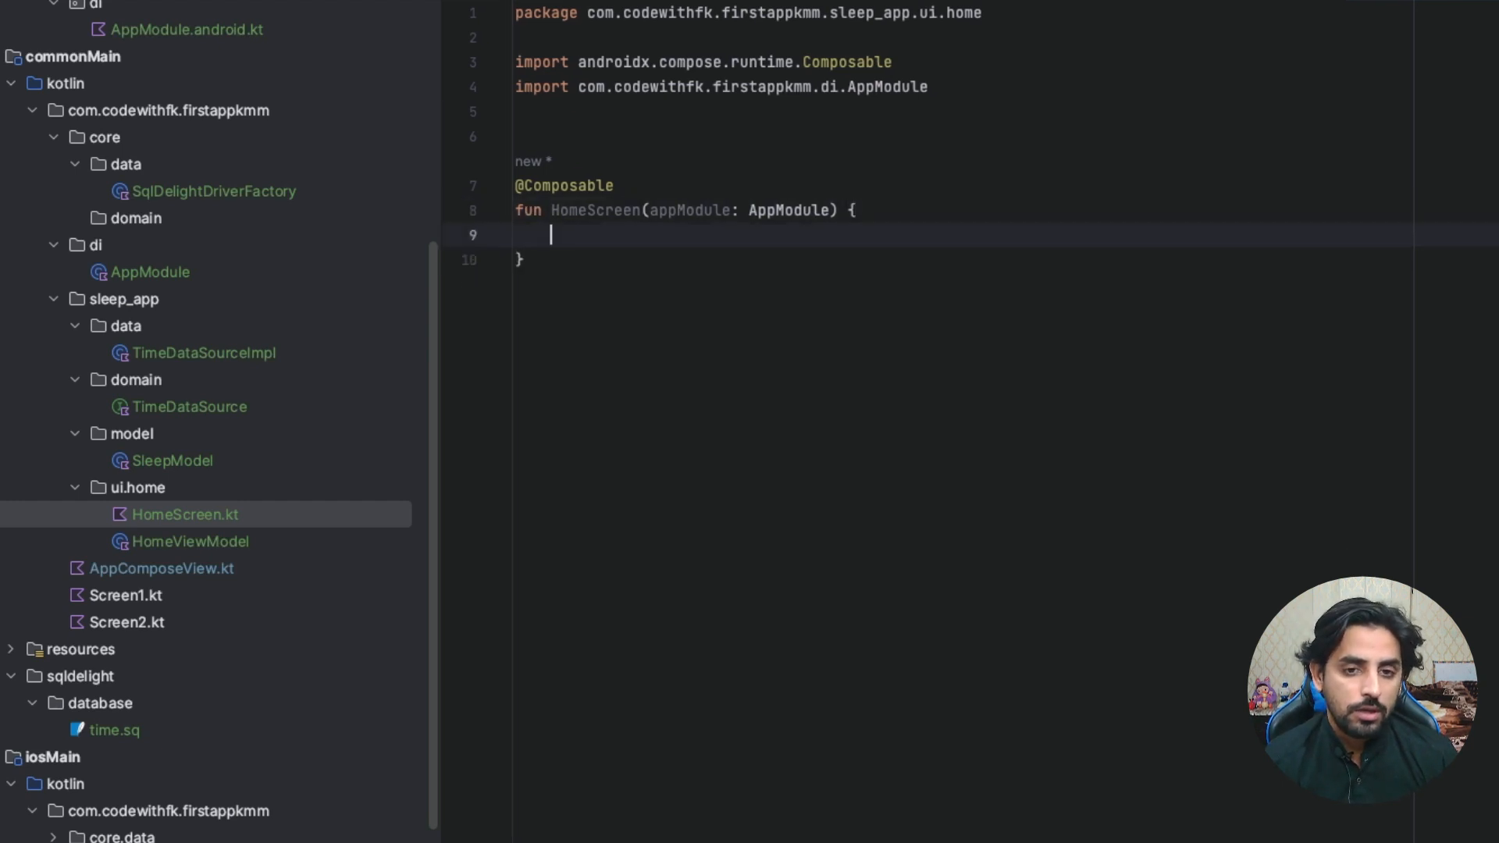
Declare val viewModel via getViewModel("HomeScreen", ViewModelFactory { HomeViewModel(appModule.sleepDataSource) })
type("val viewModel: HomeViewModel = ViewModelFactory { HomeViewModel() }")
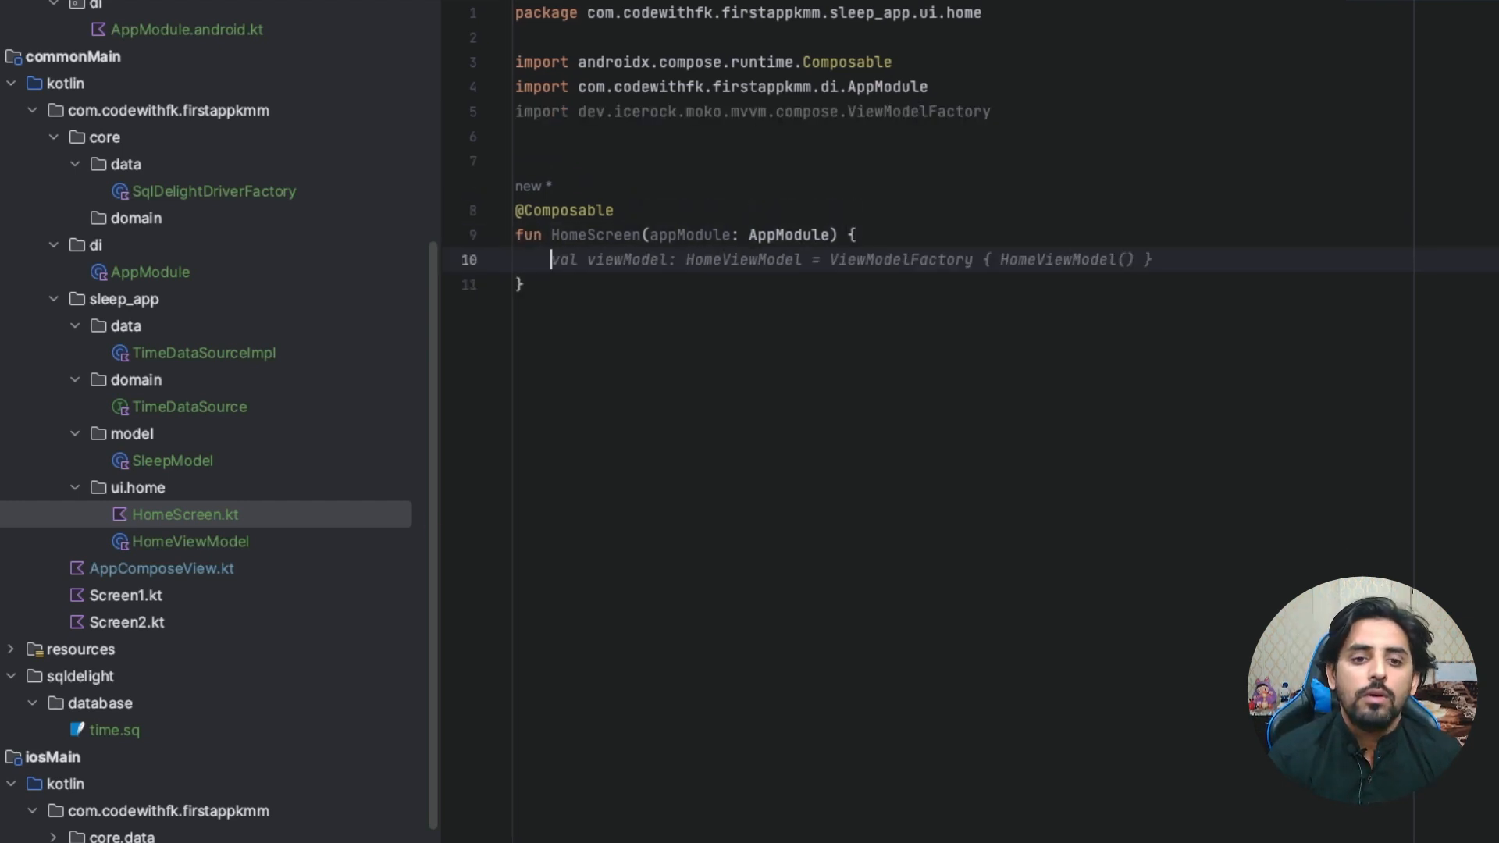
type("val_viewModel =")
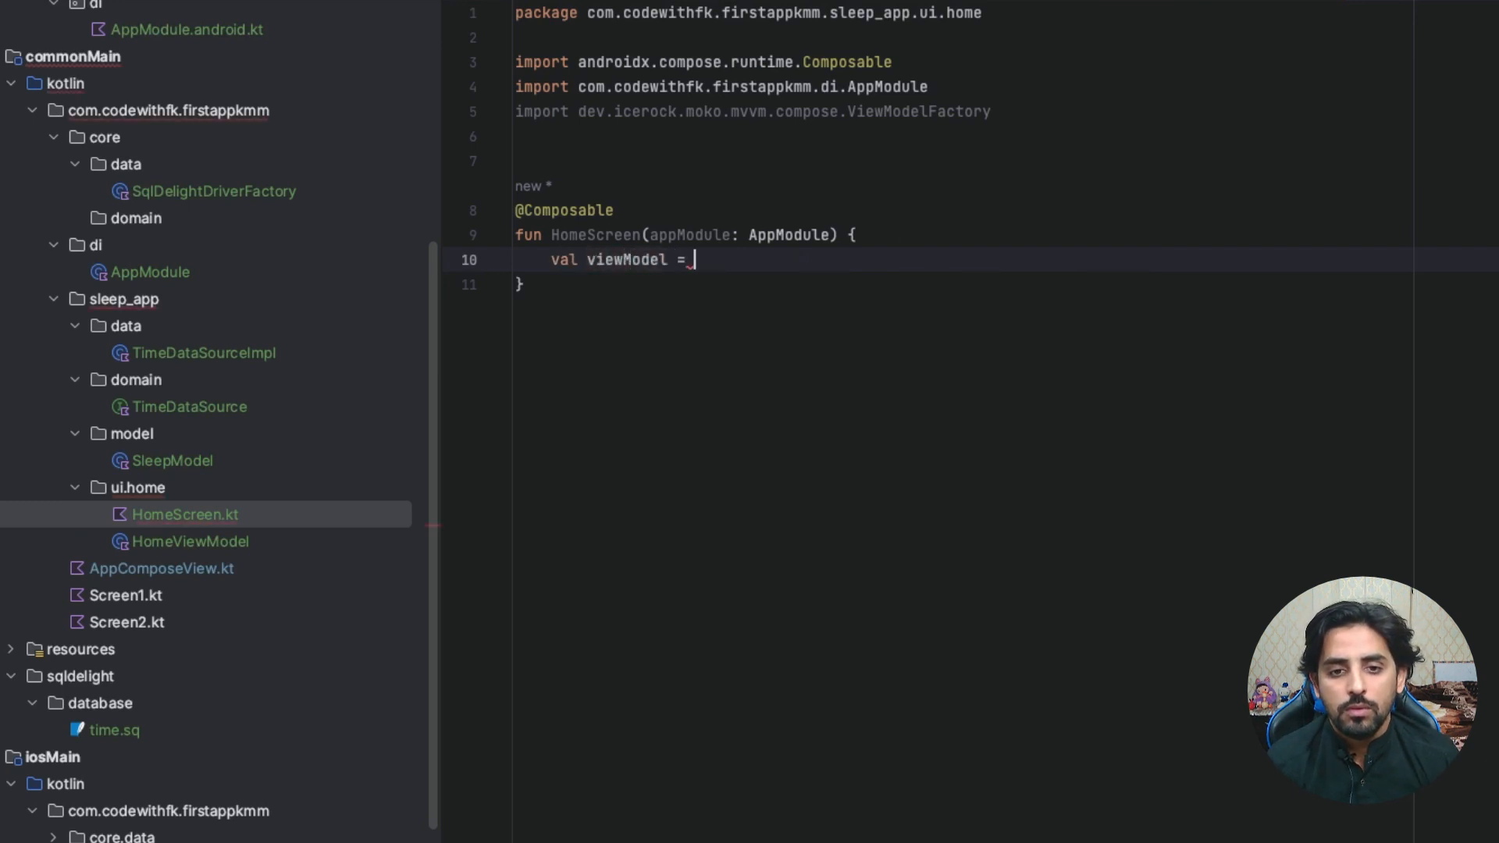
type("getViewModel(\"HomeScreen\") { ViewModelFactory { HomeViewModel() }")
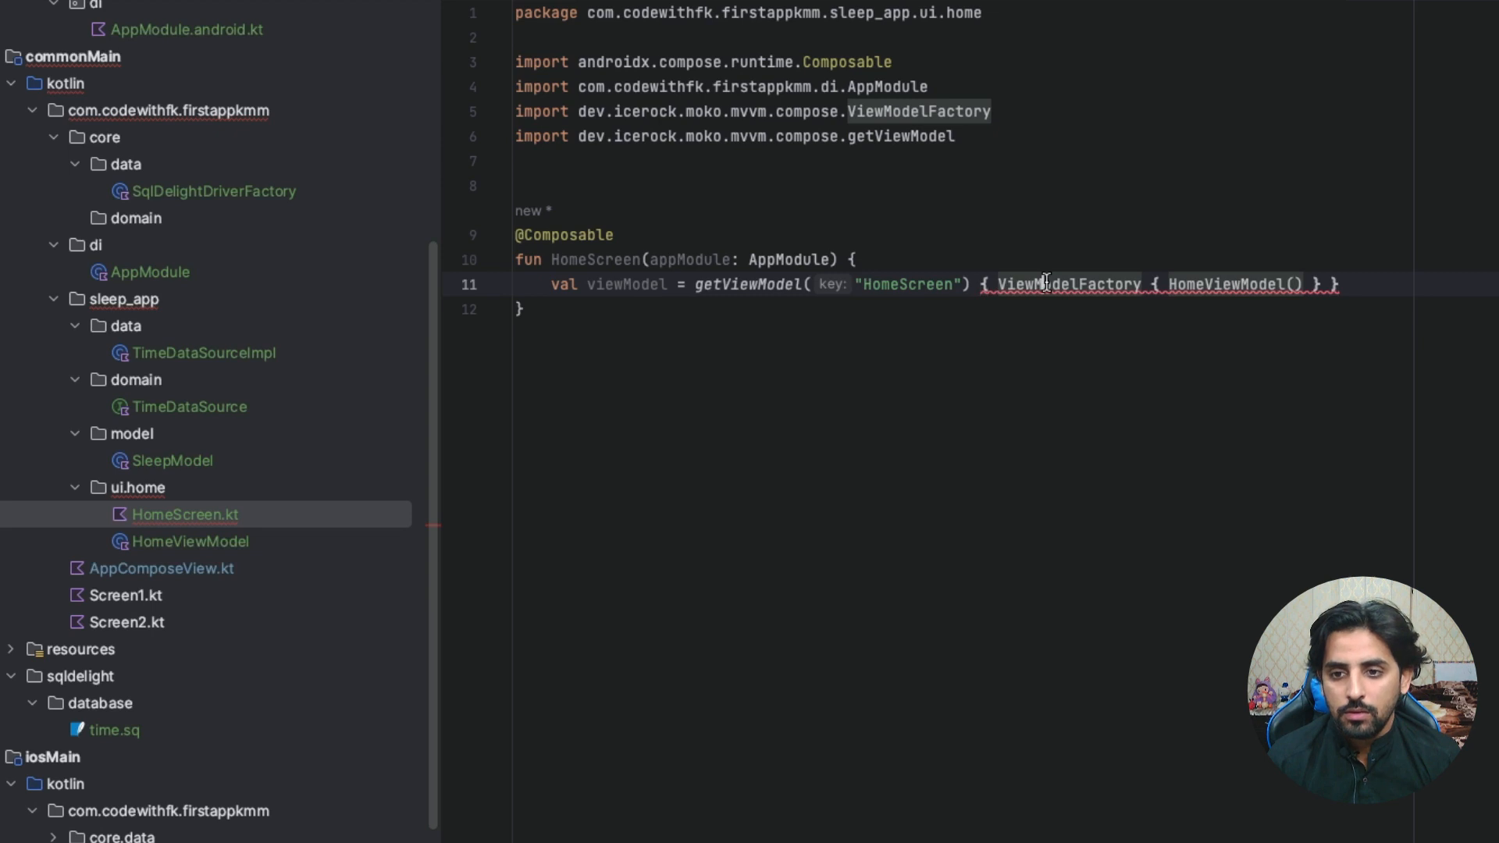
mouse_move(1051, 282)
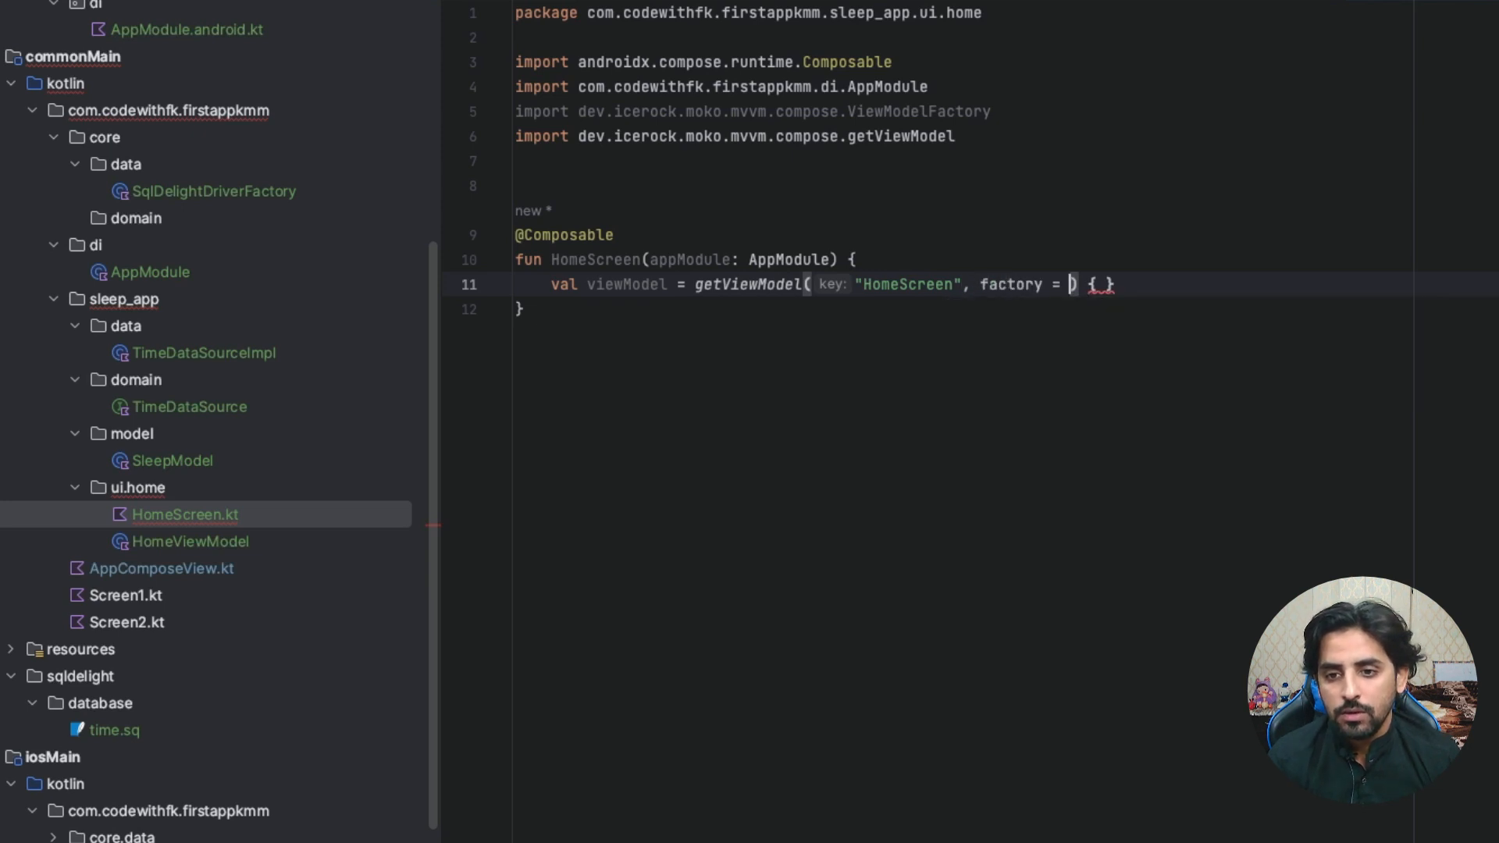
type("ViewModelFactory")
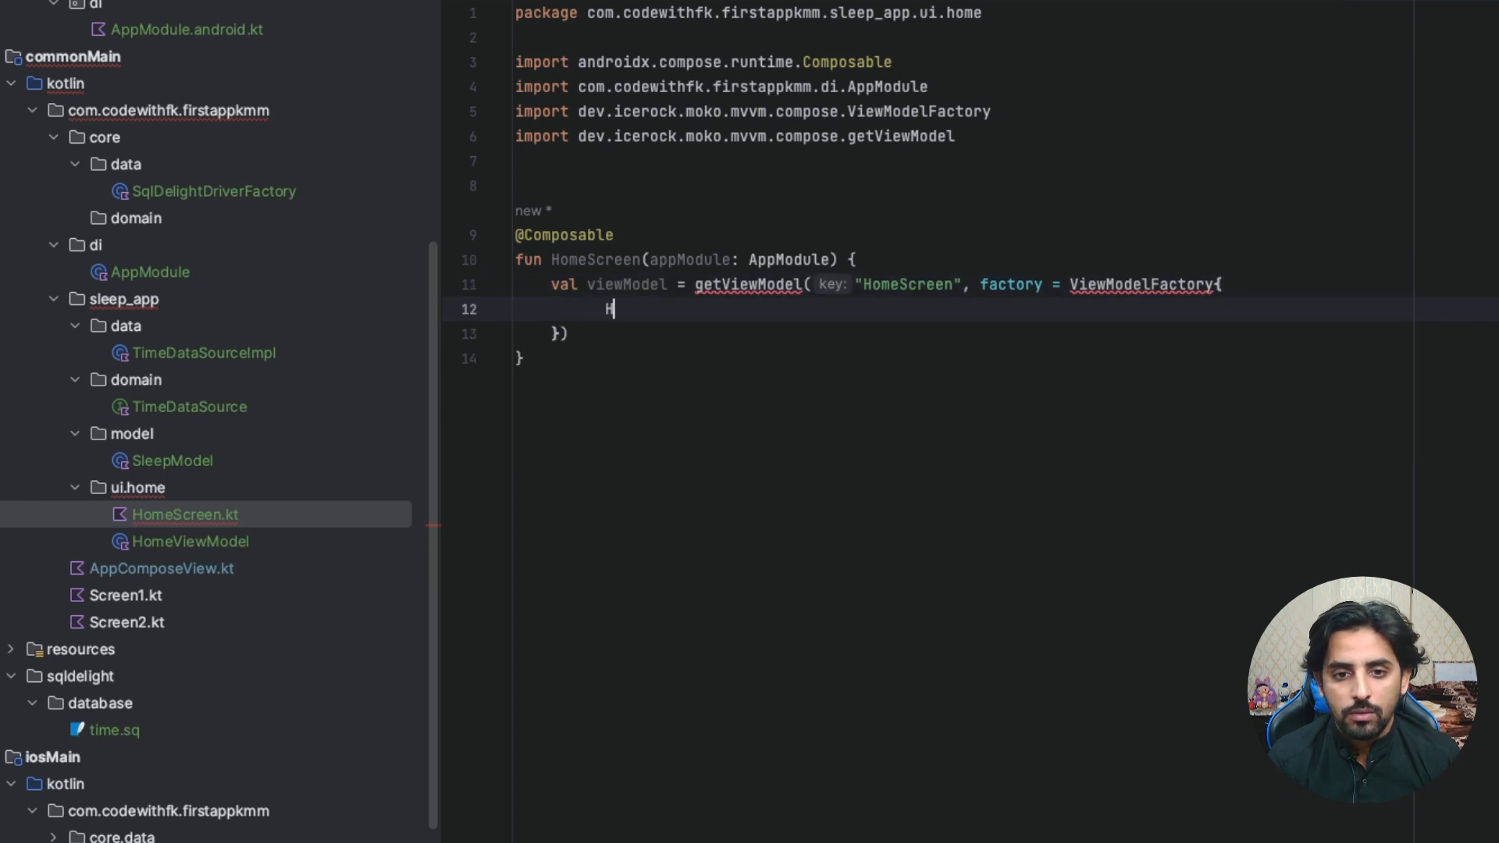
type("HomeViewModel()")
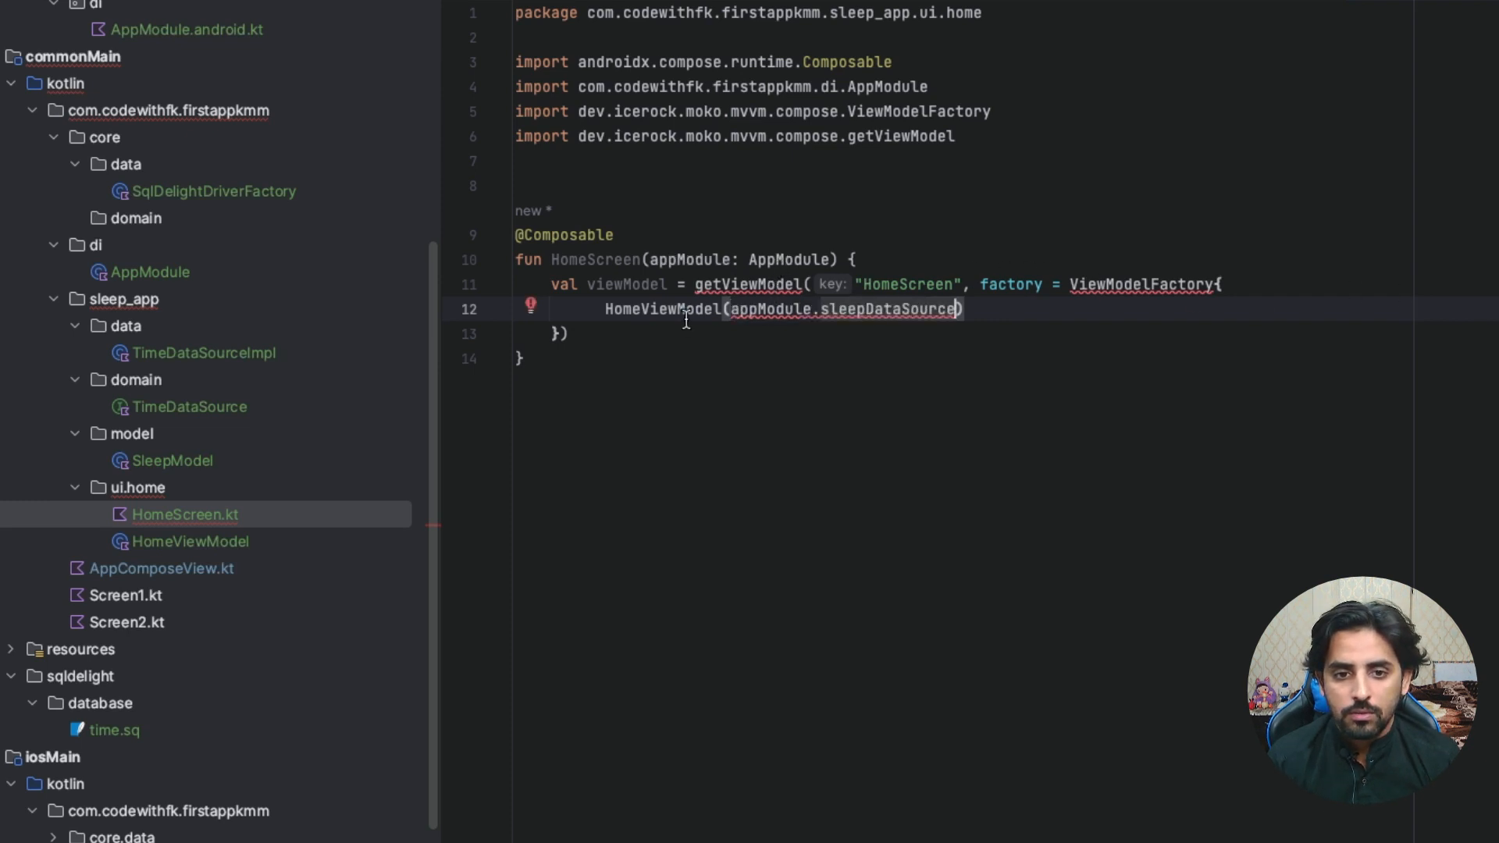
Start a dataSource constructor parameter on HomeViewModel
left_click(189, 541)
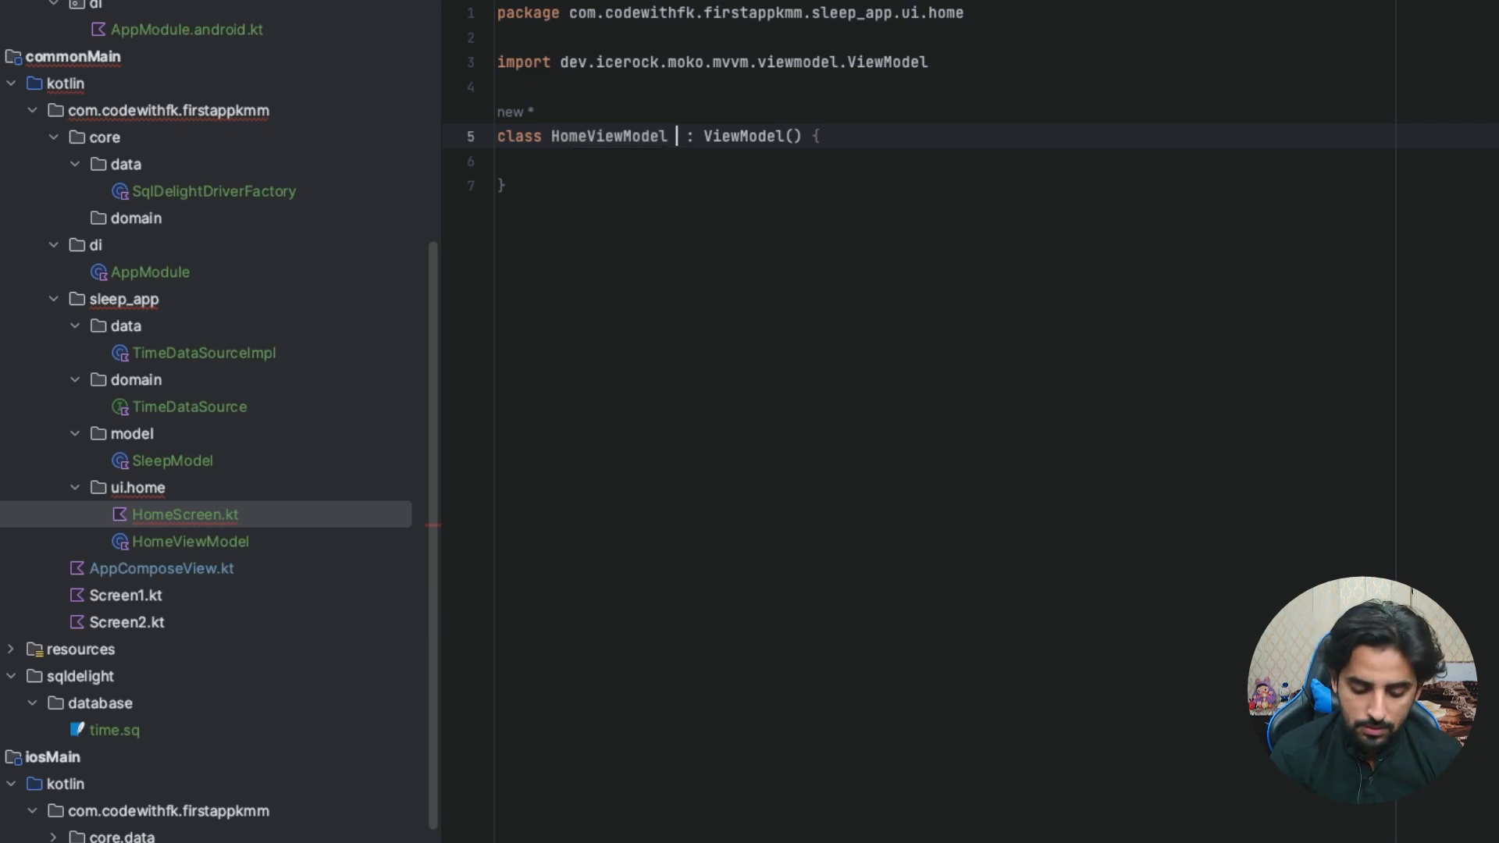
type("(app")
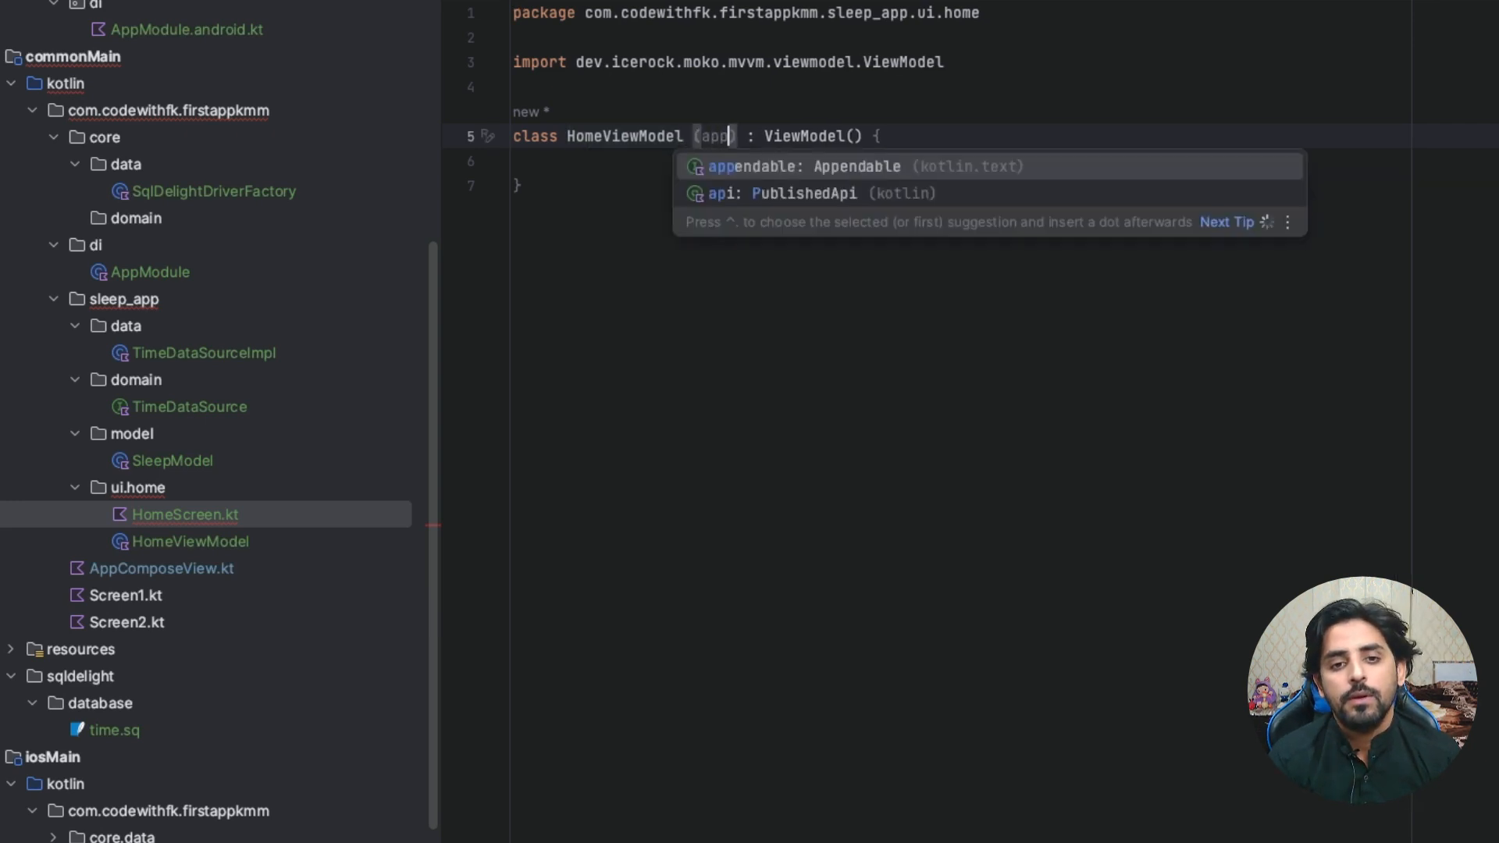
type("data")
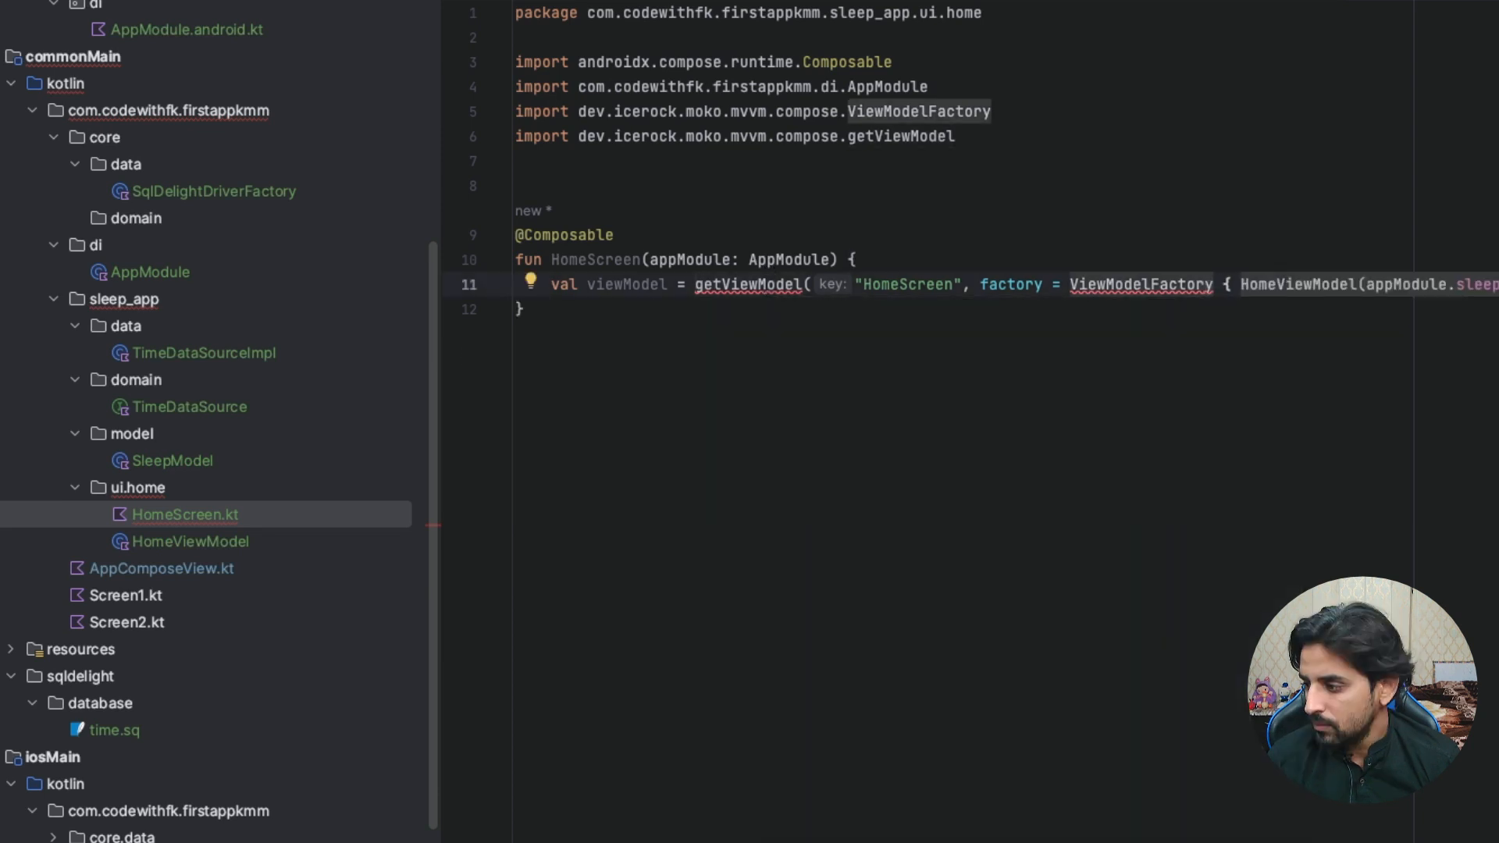
mouse_move(1171, 297)
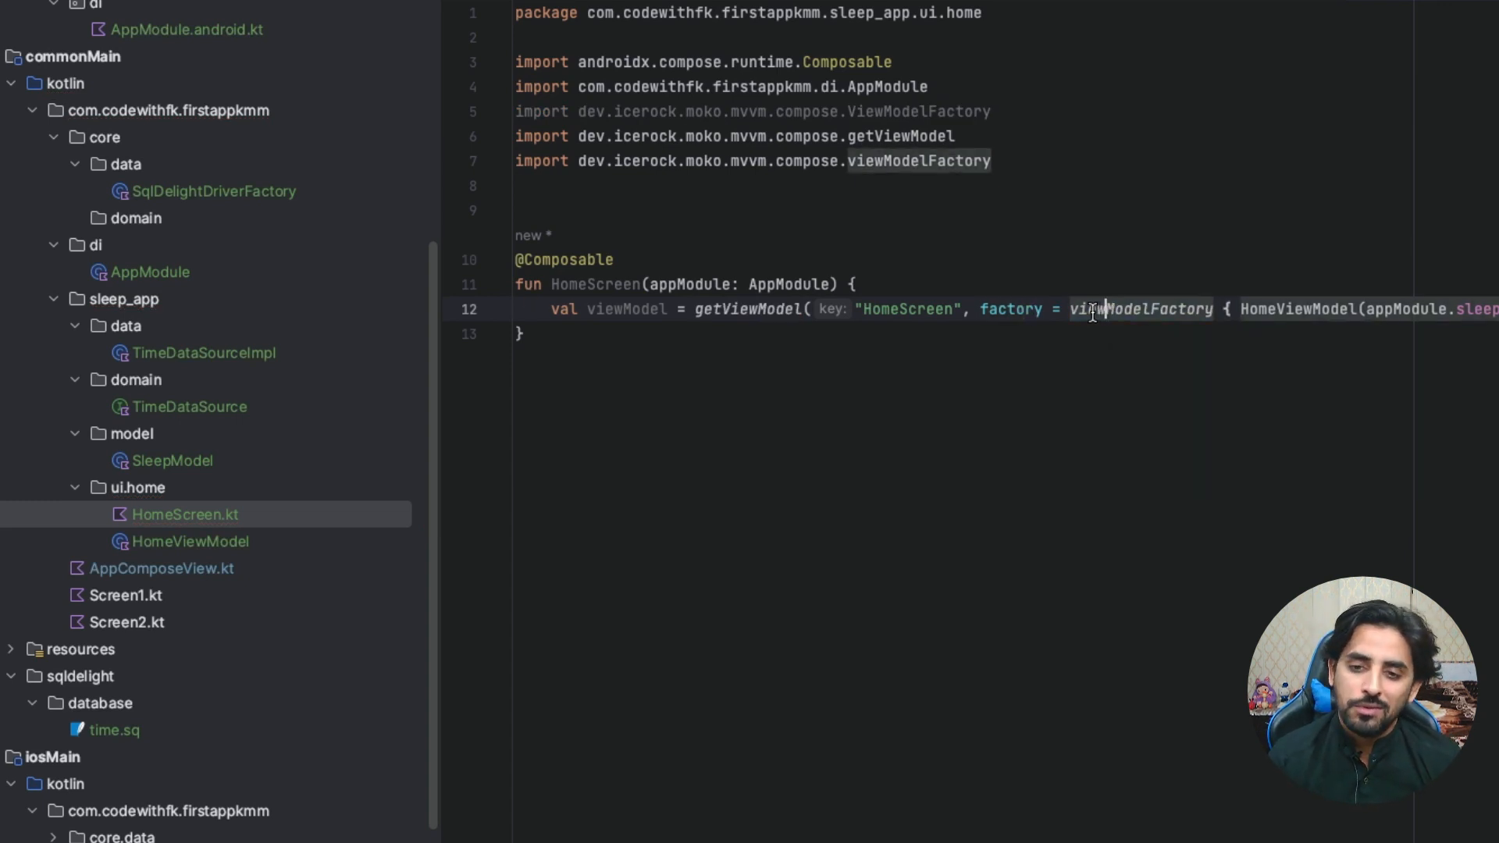
Replace ViewModelFactory with the imported lowercase viewModelFactory builder on a single line
double_click(1140, 309)
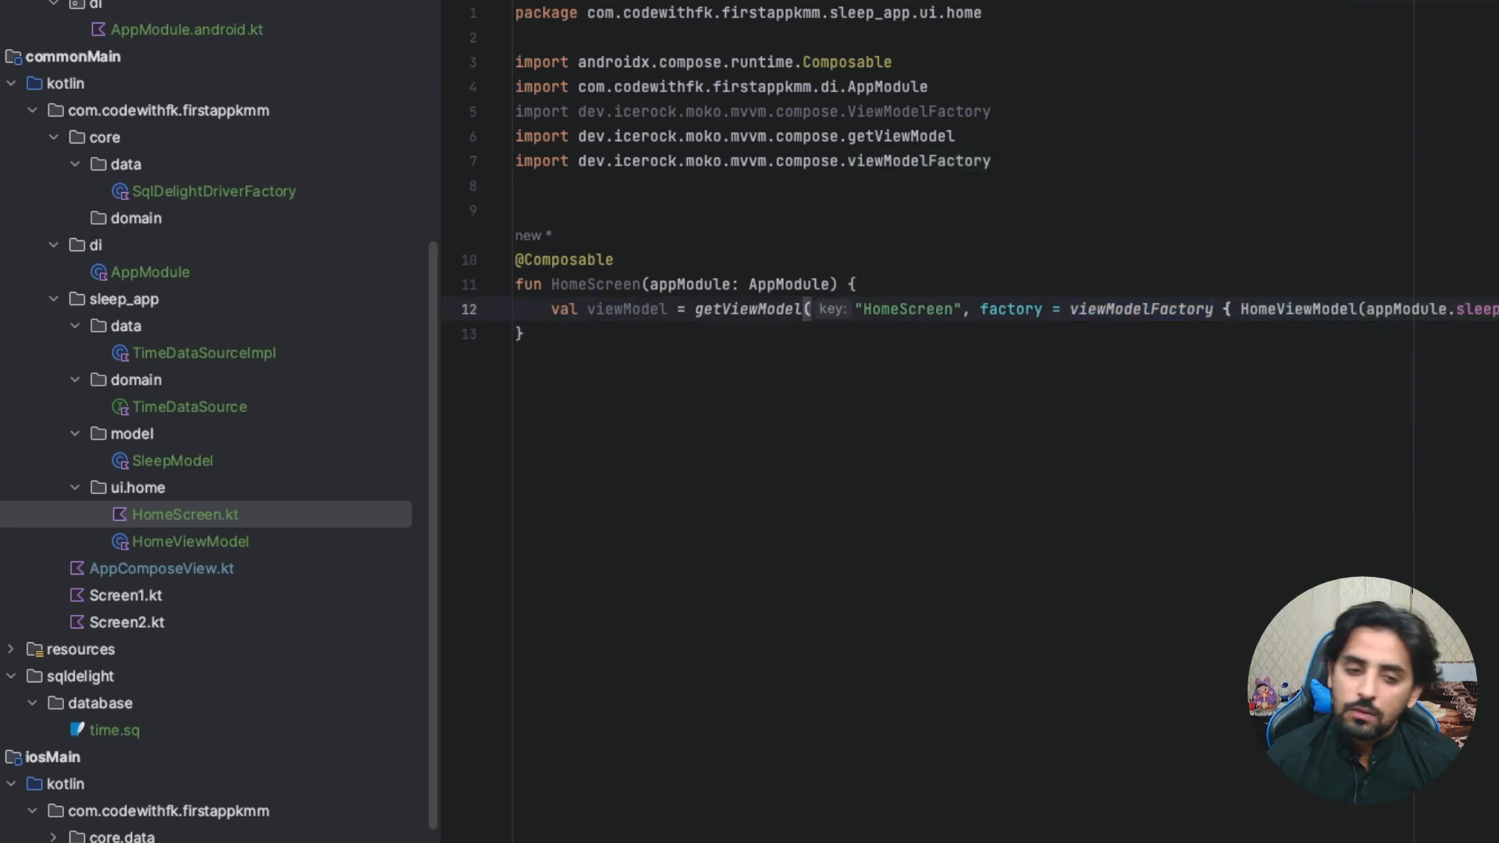
key("enter")
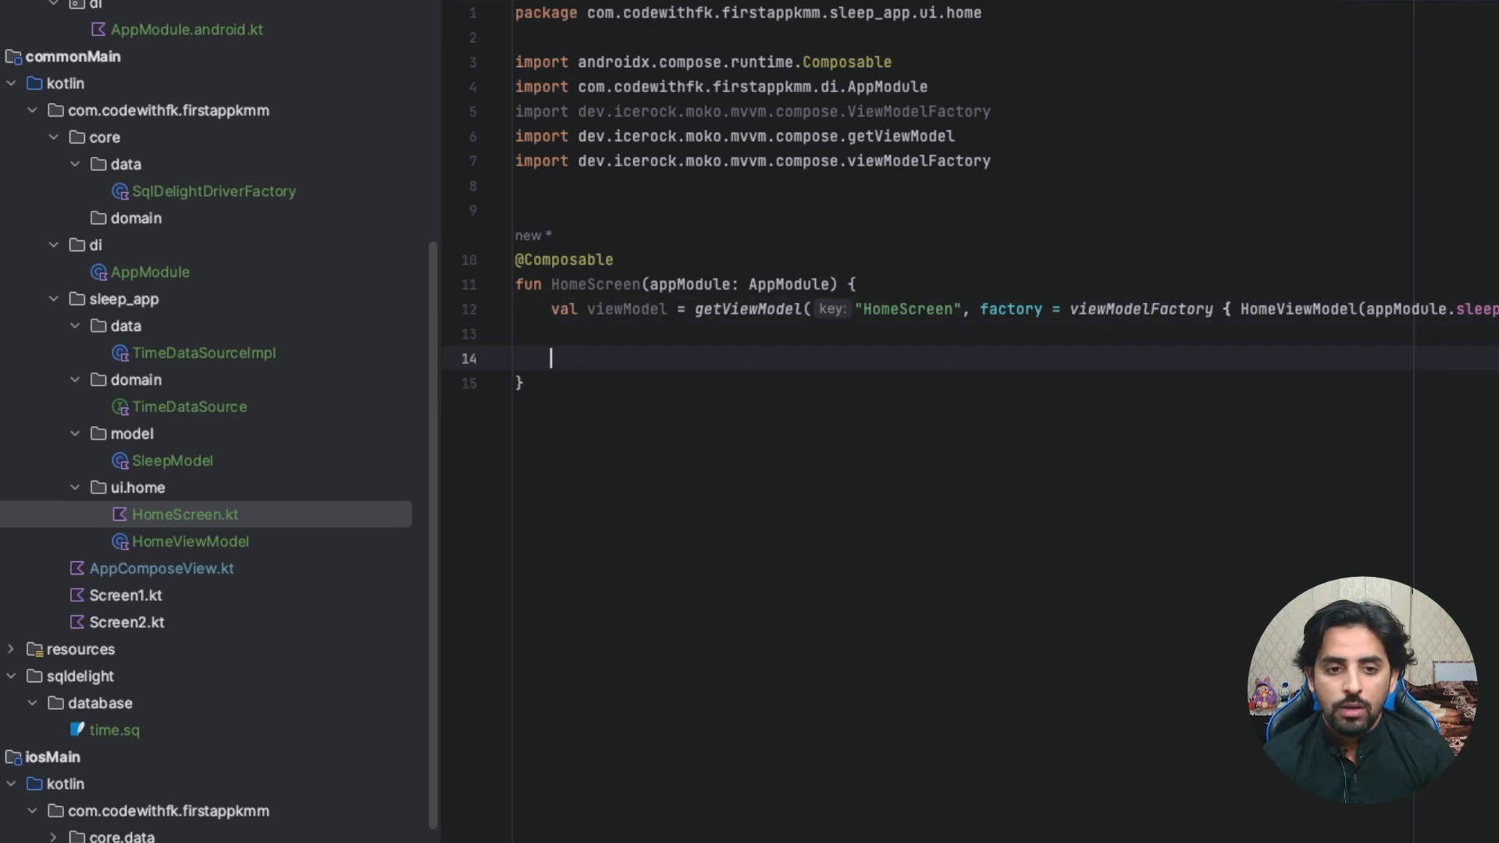
key("Backspace")
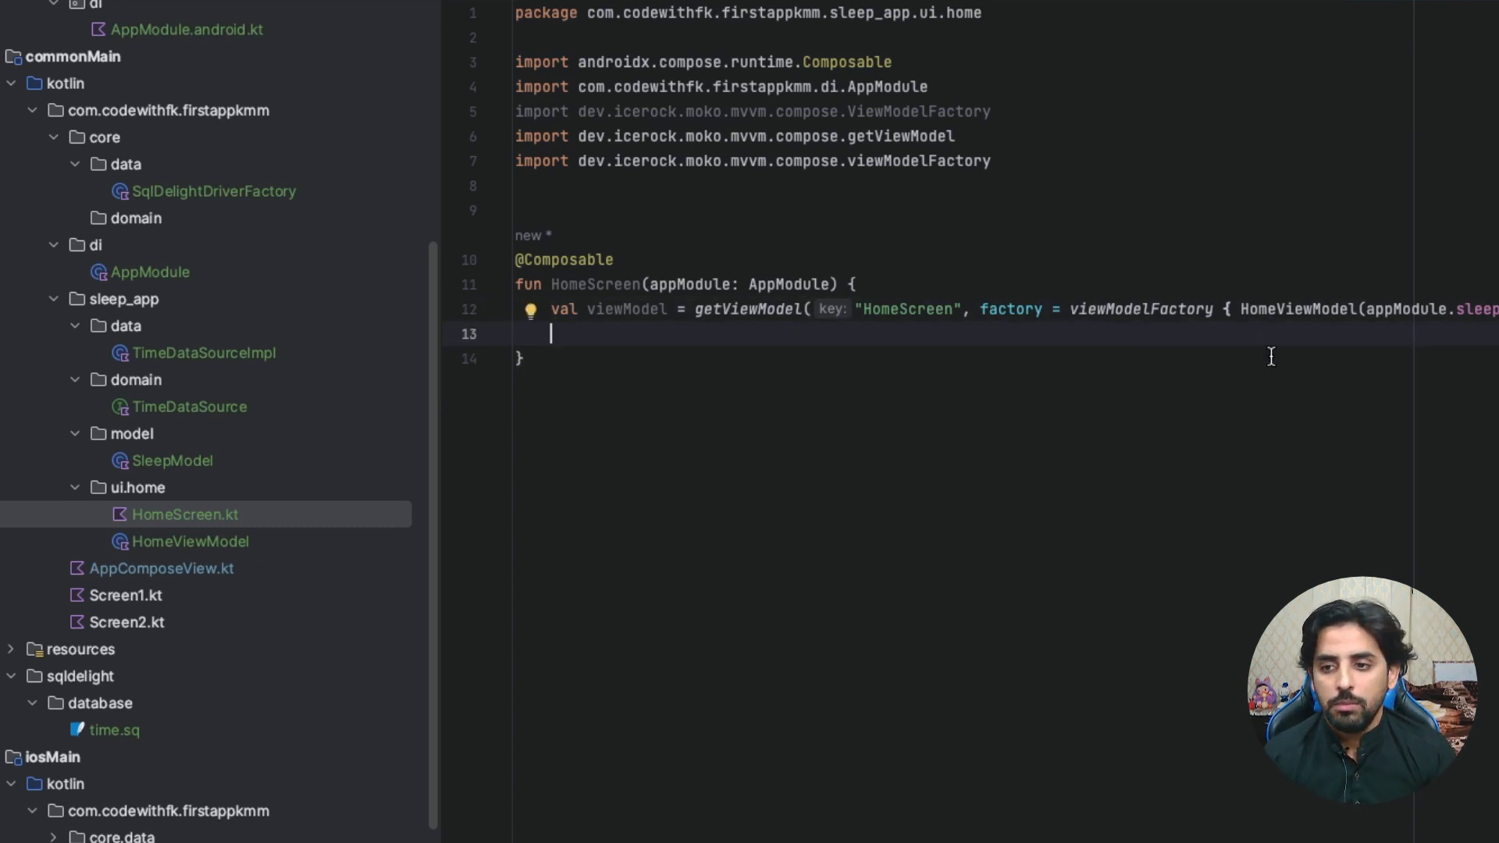
mouse_move(748, 337)
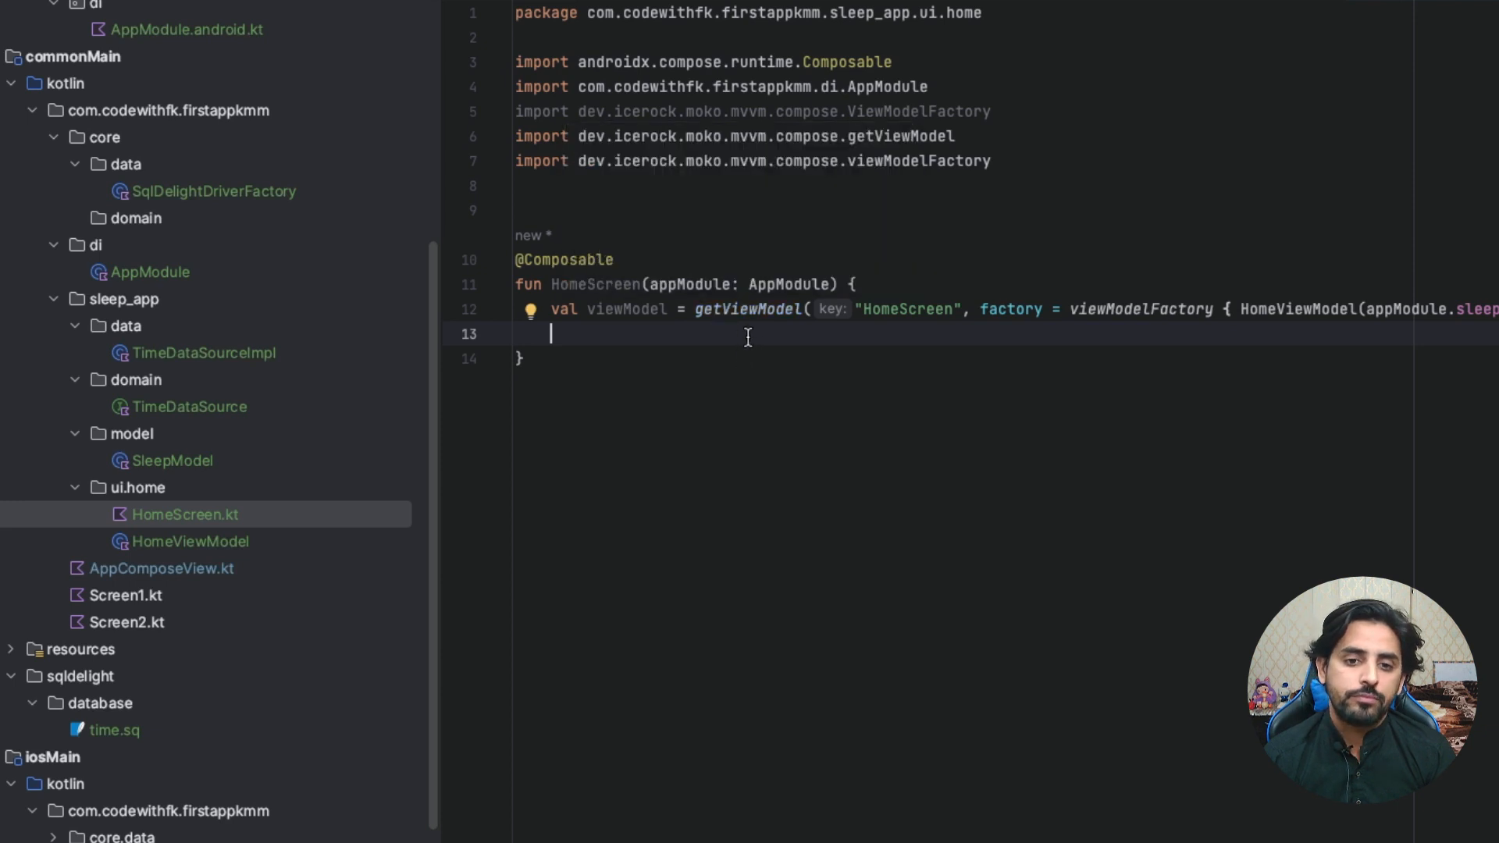
mouse_move(749, 309)
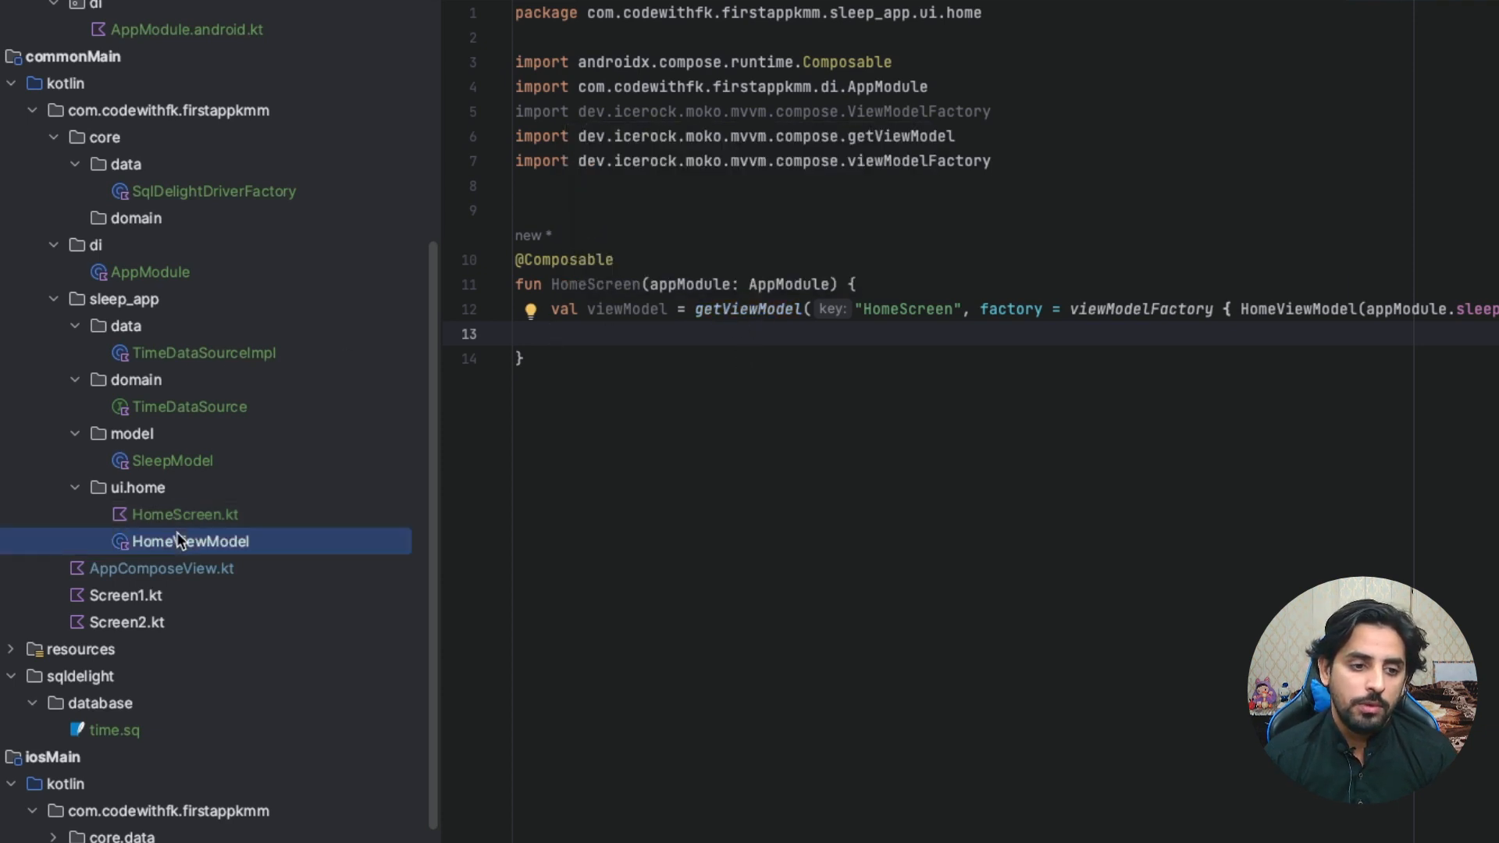
In HomeViewModel, define private val _state = dataSource.getSleepData() replacing the currentTime value
left_click(189, 541)
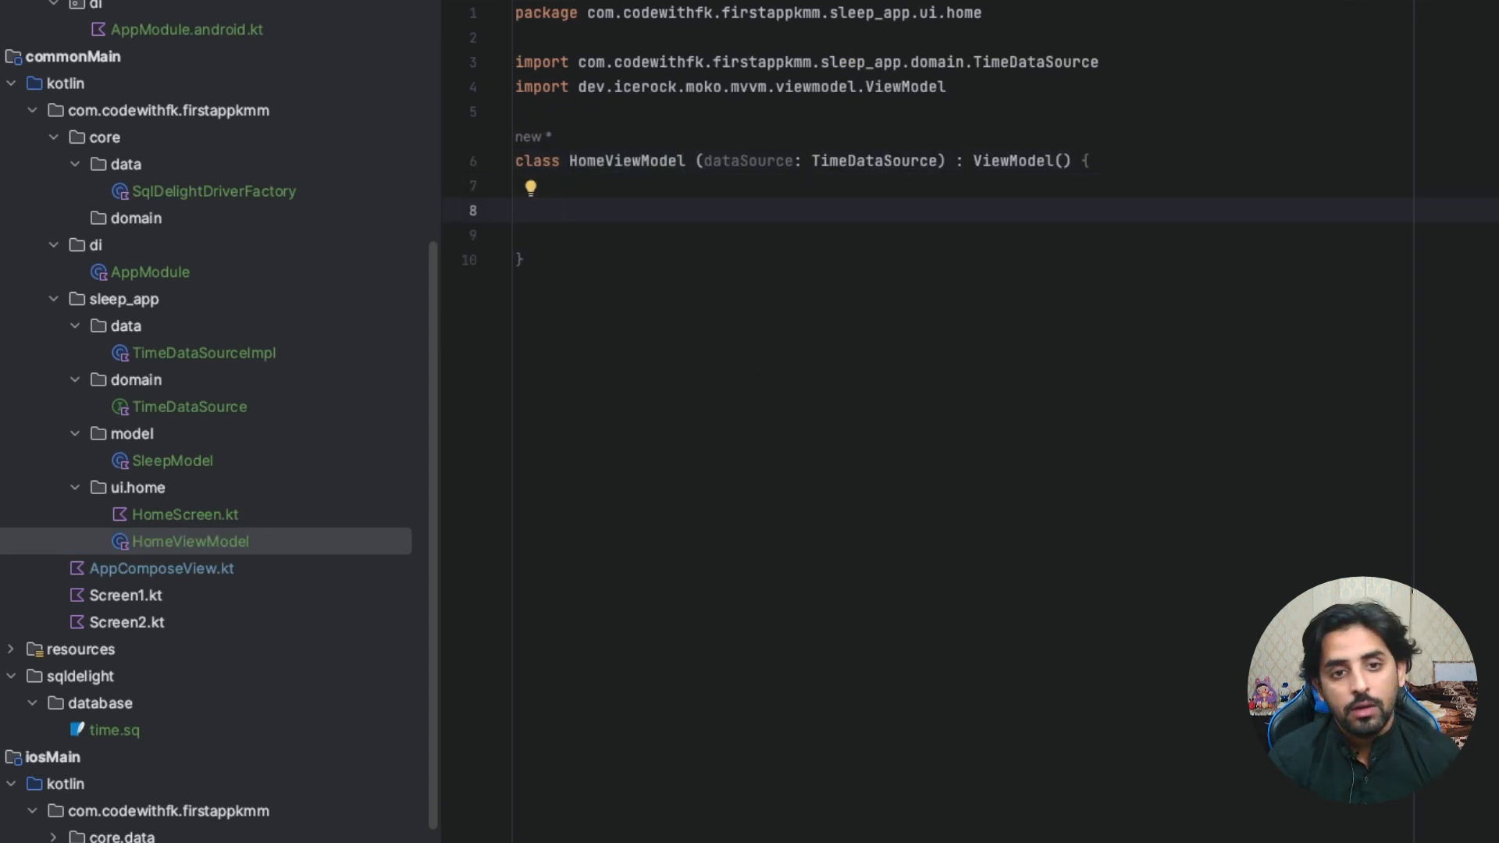
type("val")
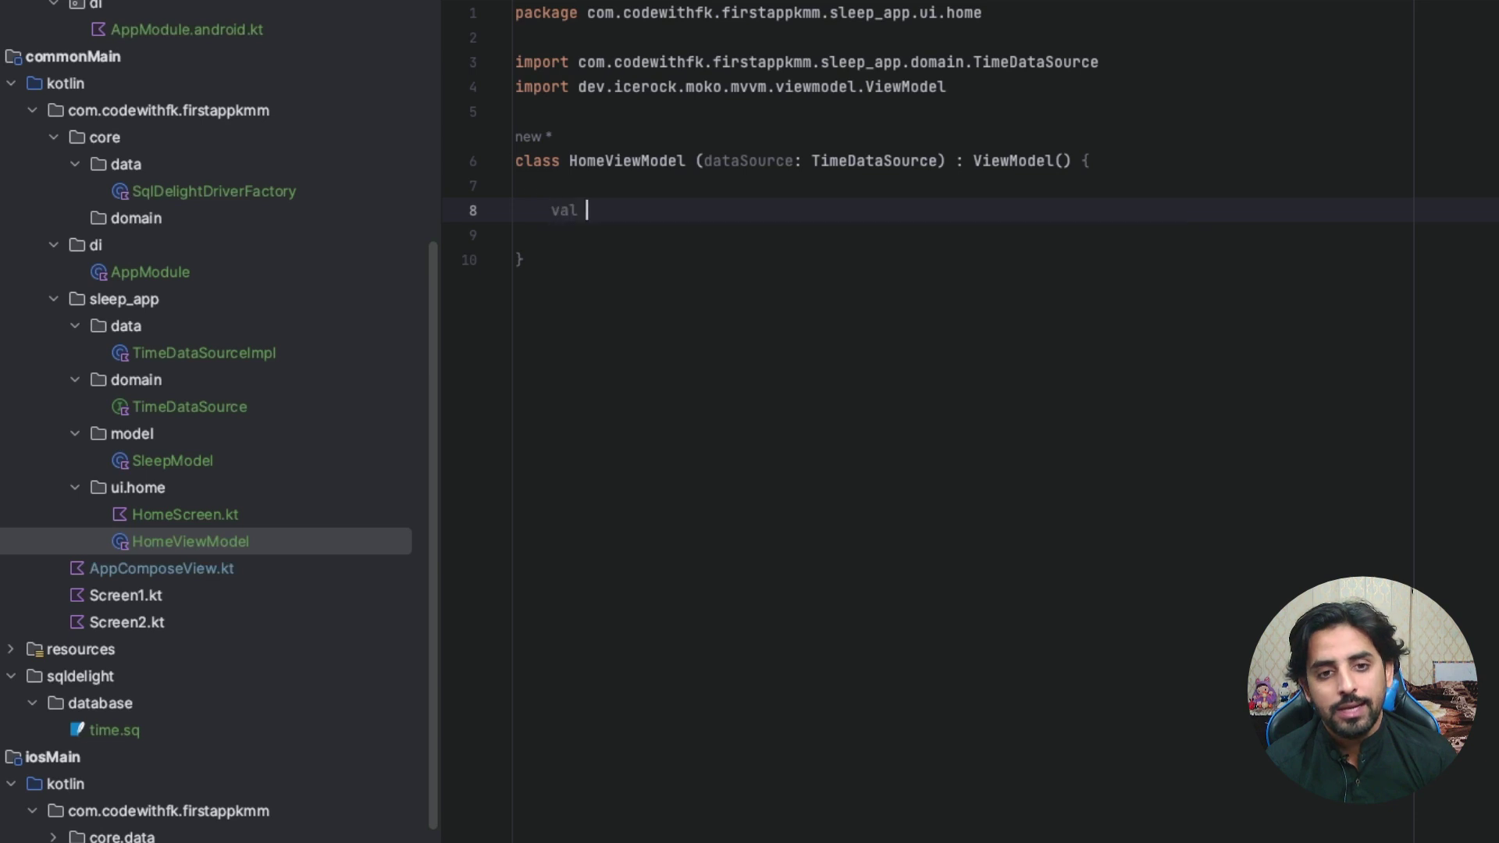
type("state")
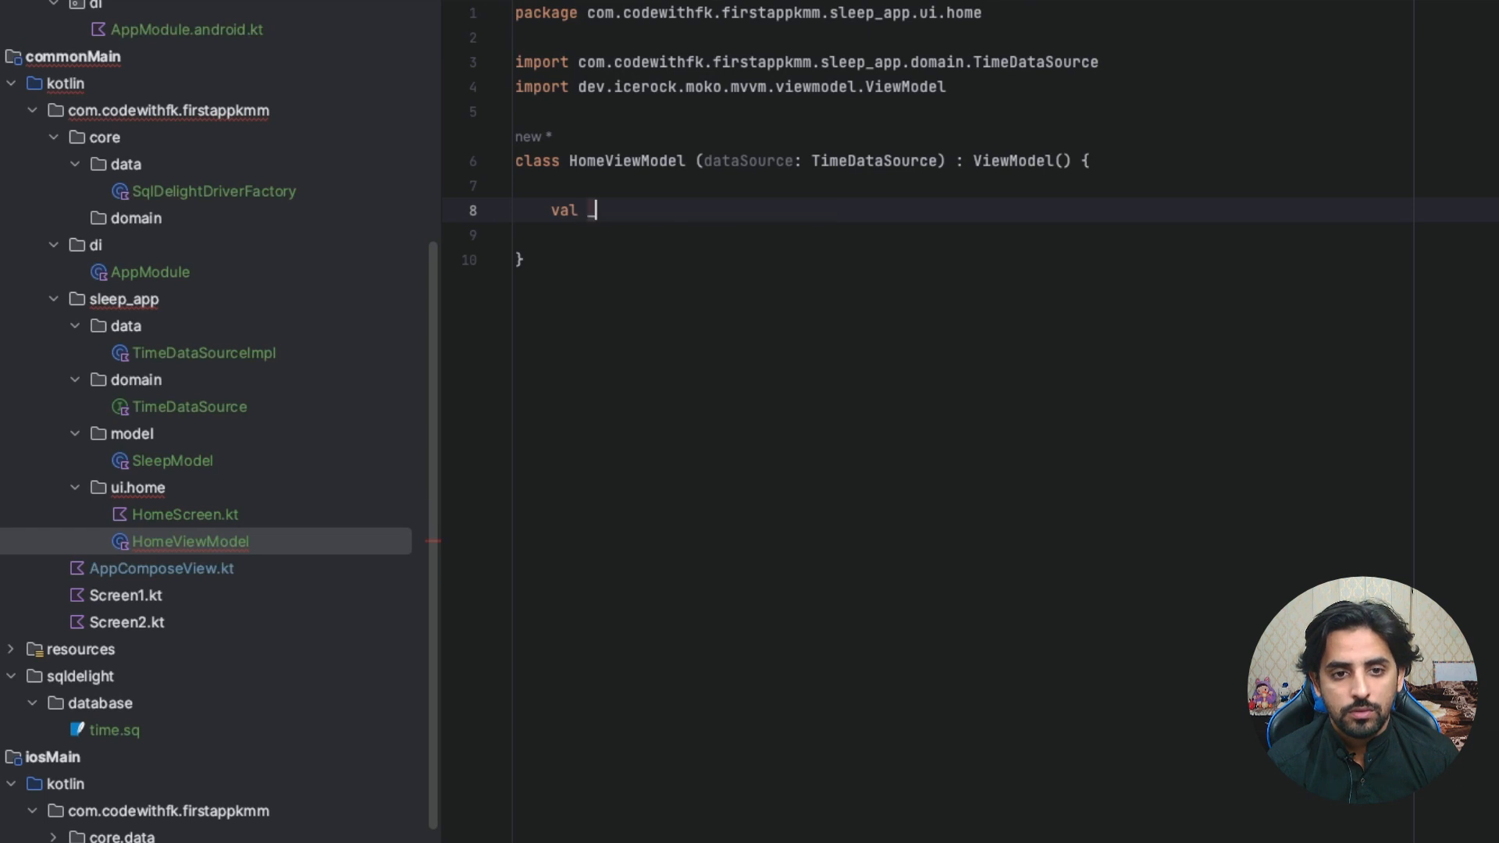
type("currentTime = dataSource.getCurrentTime()")
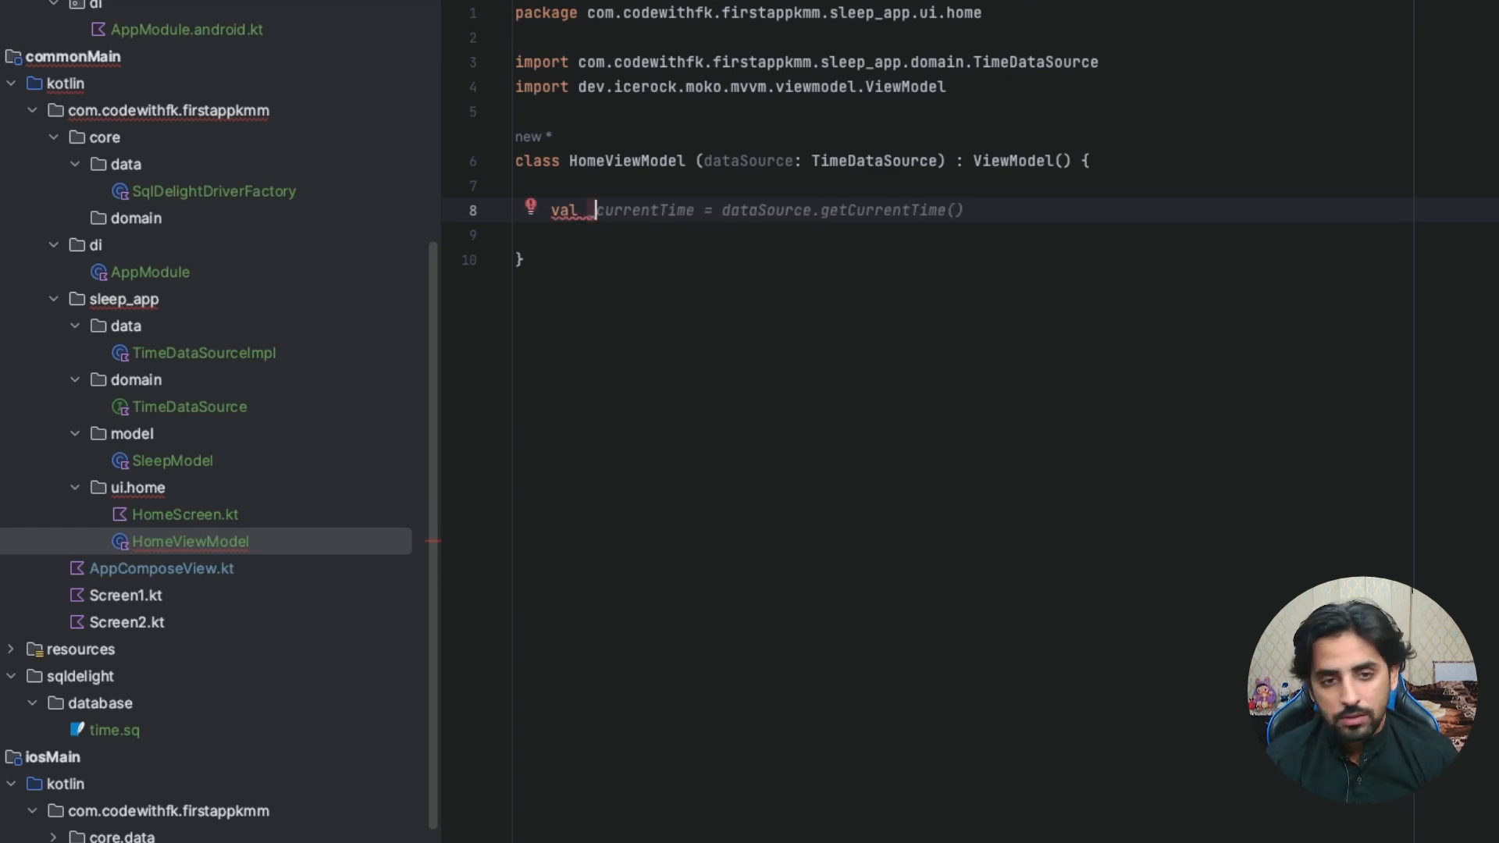
mouse_move(1422, 480)
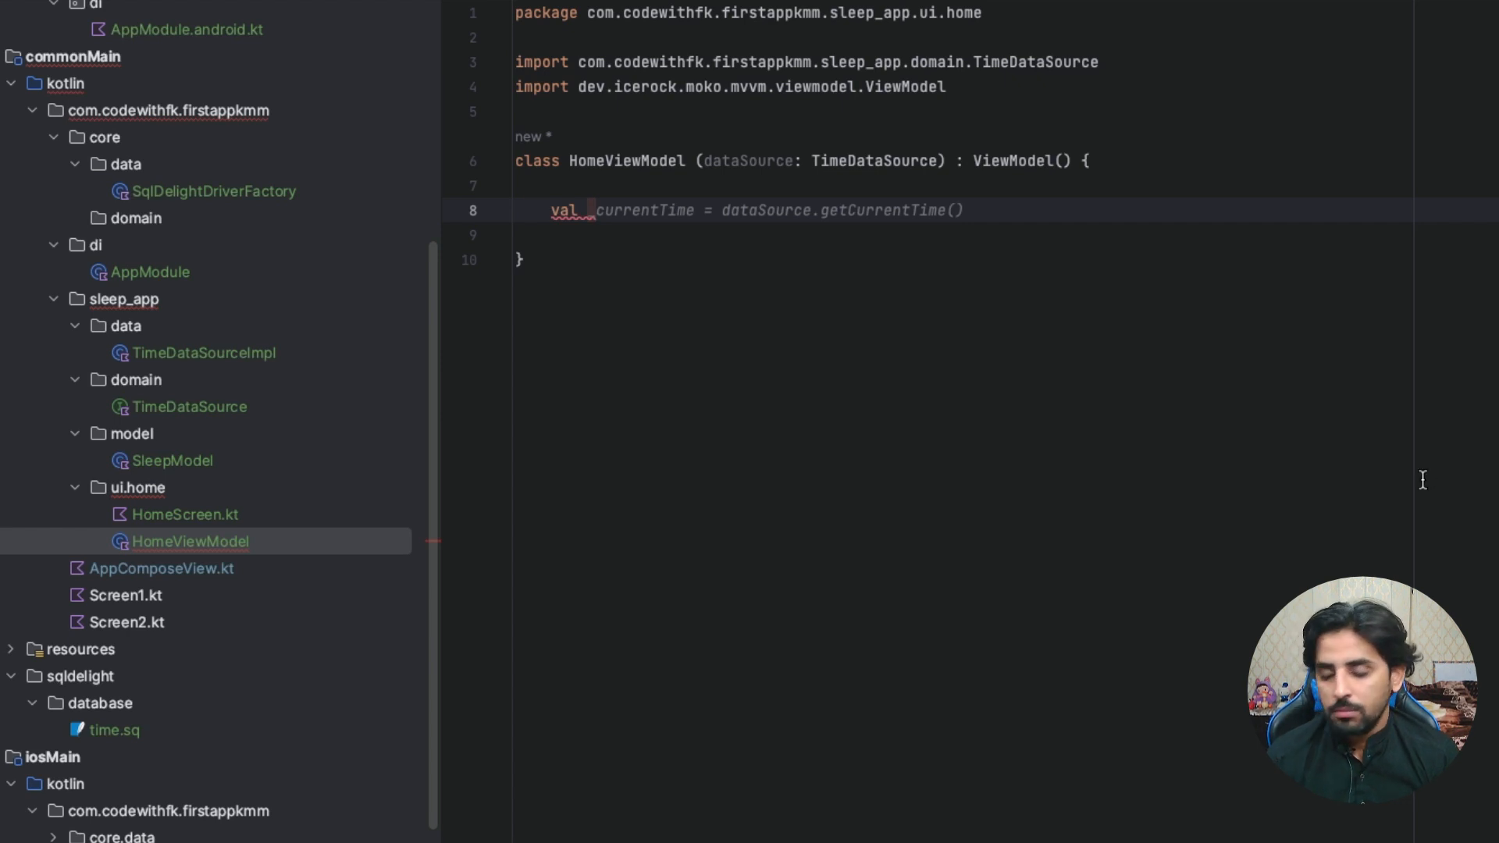
mouse_move(589, 243)
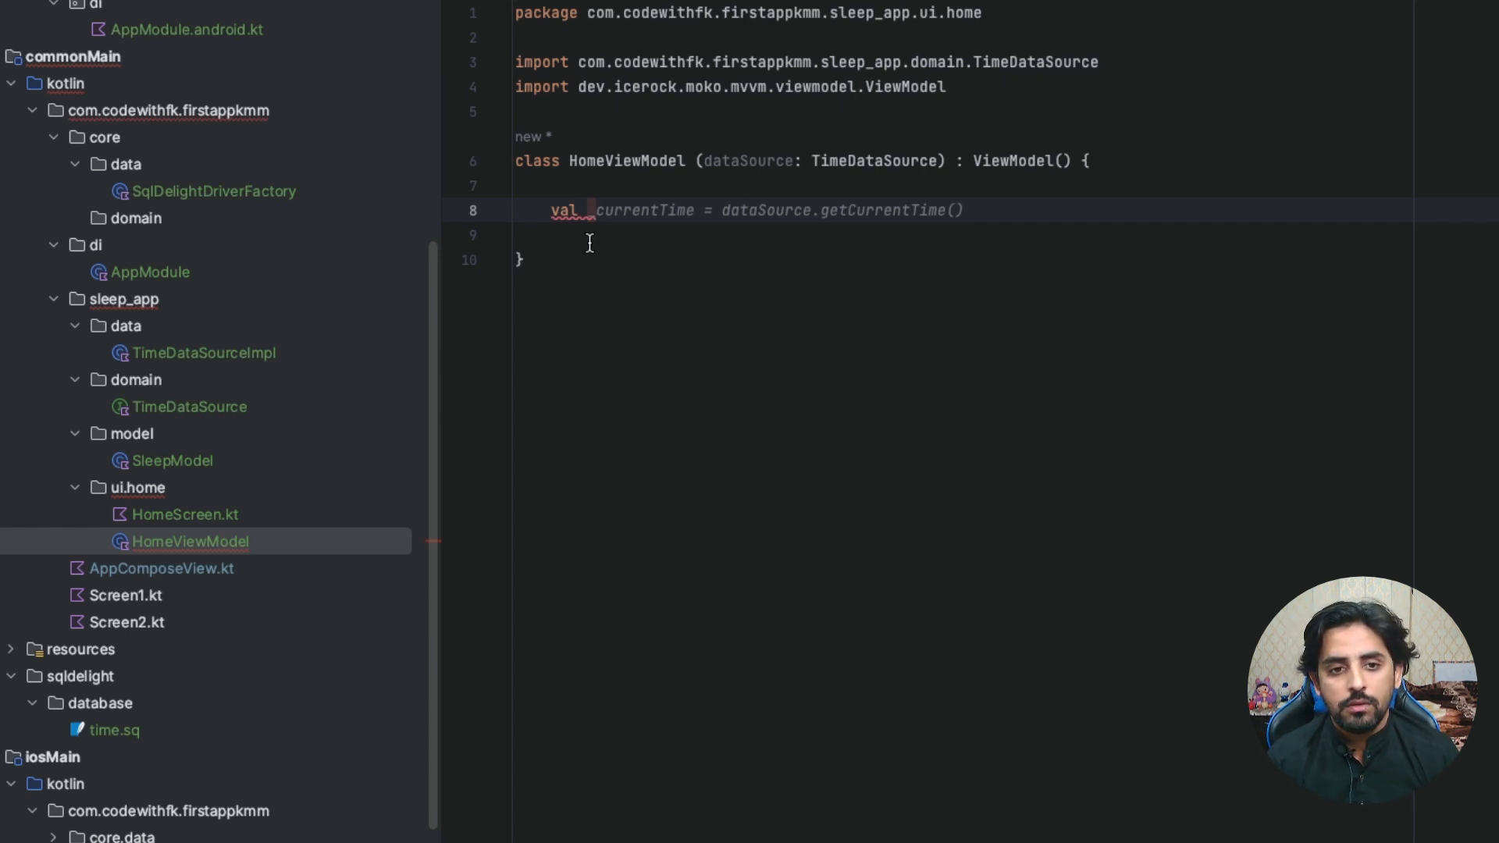
type("private")
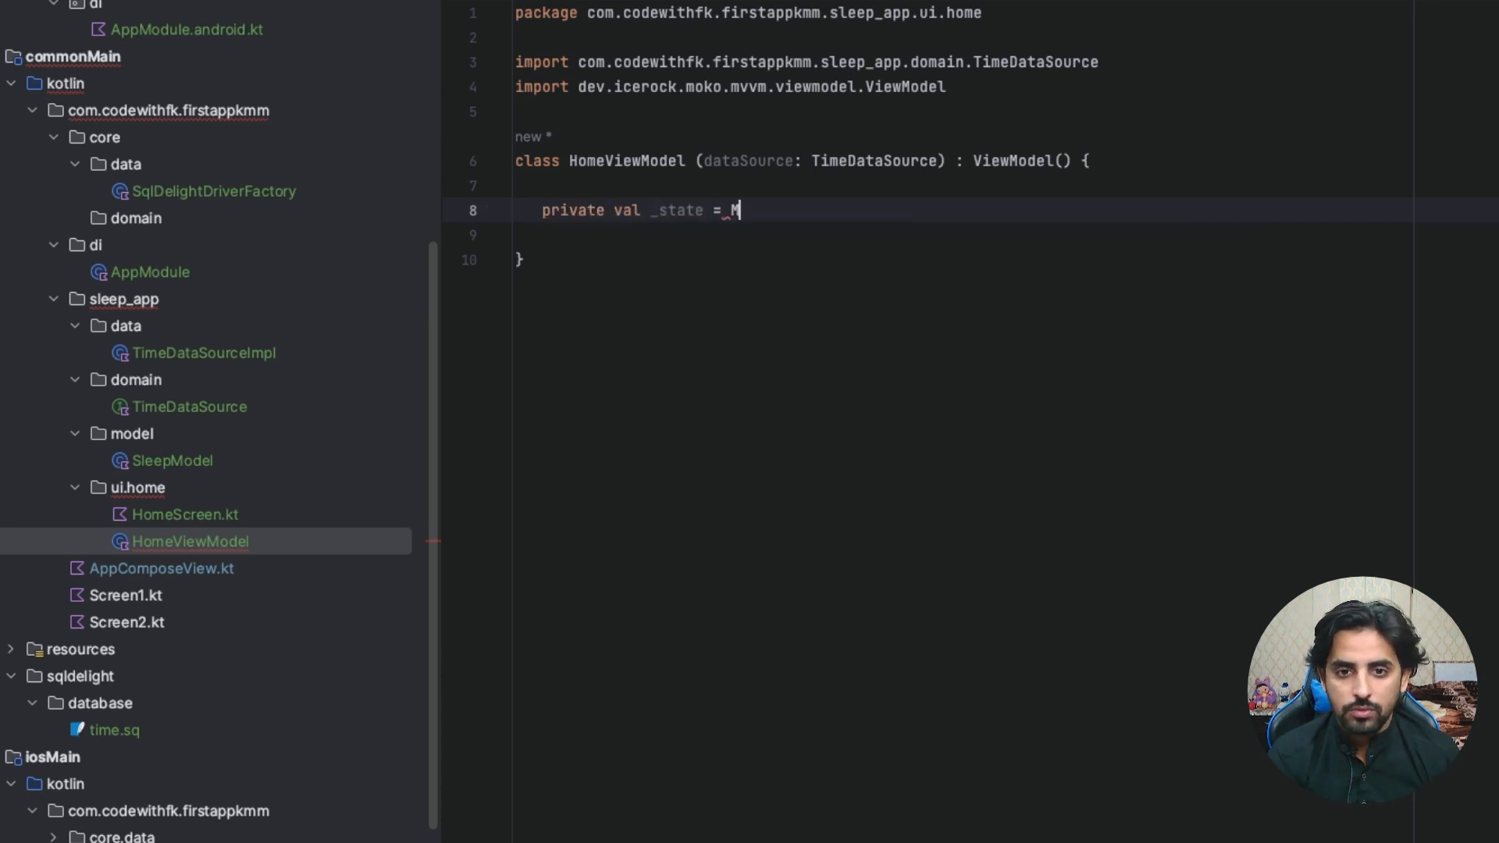
type("utableStateF")
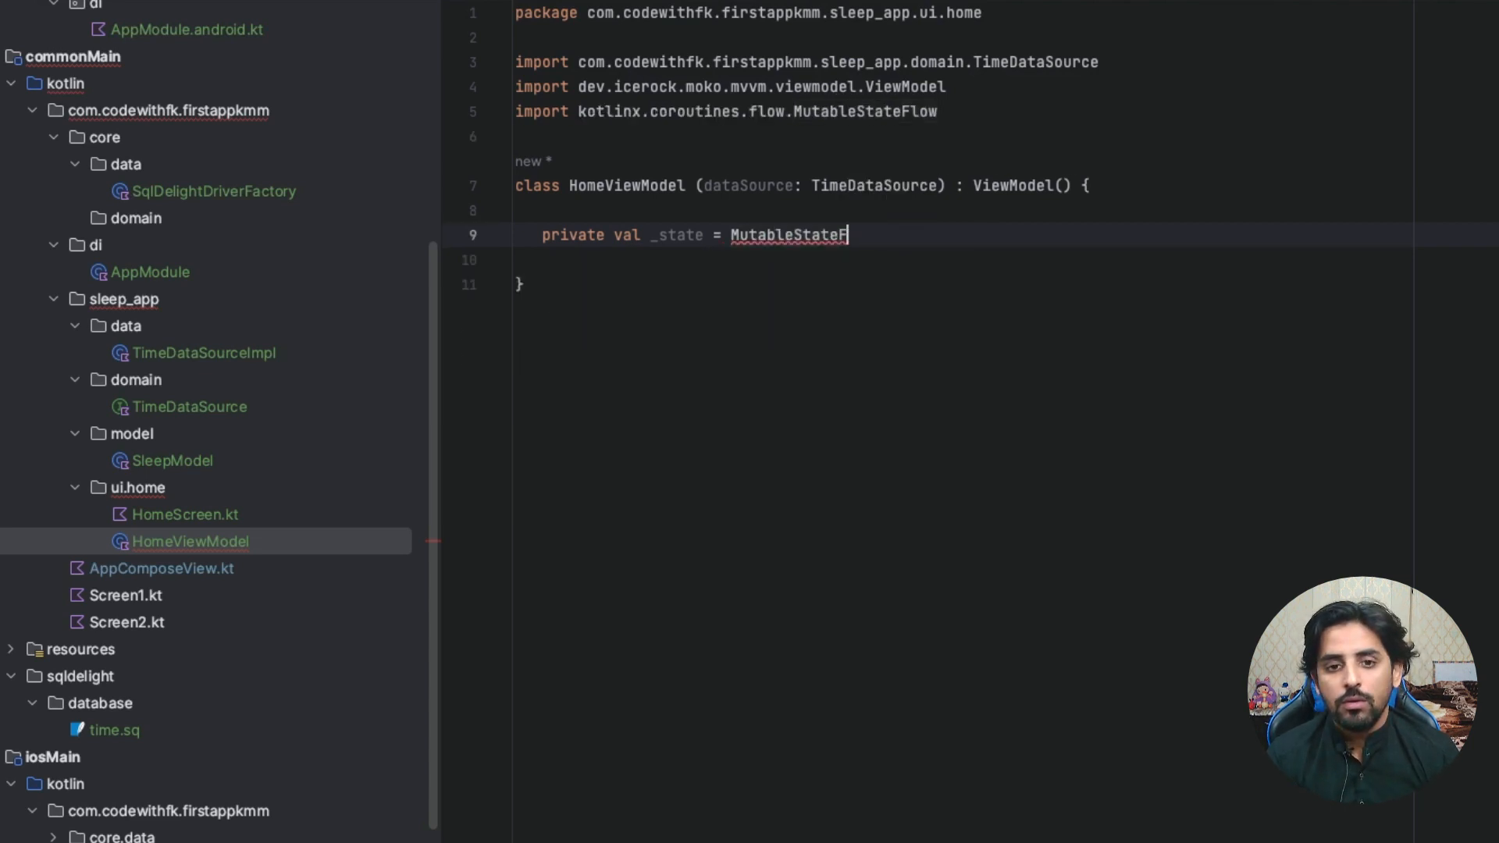
key("Backspace")
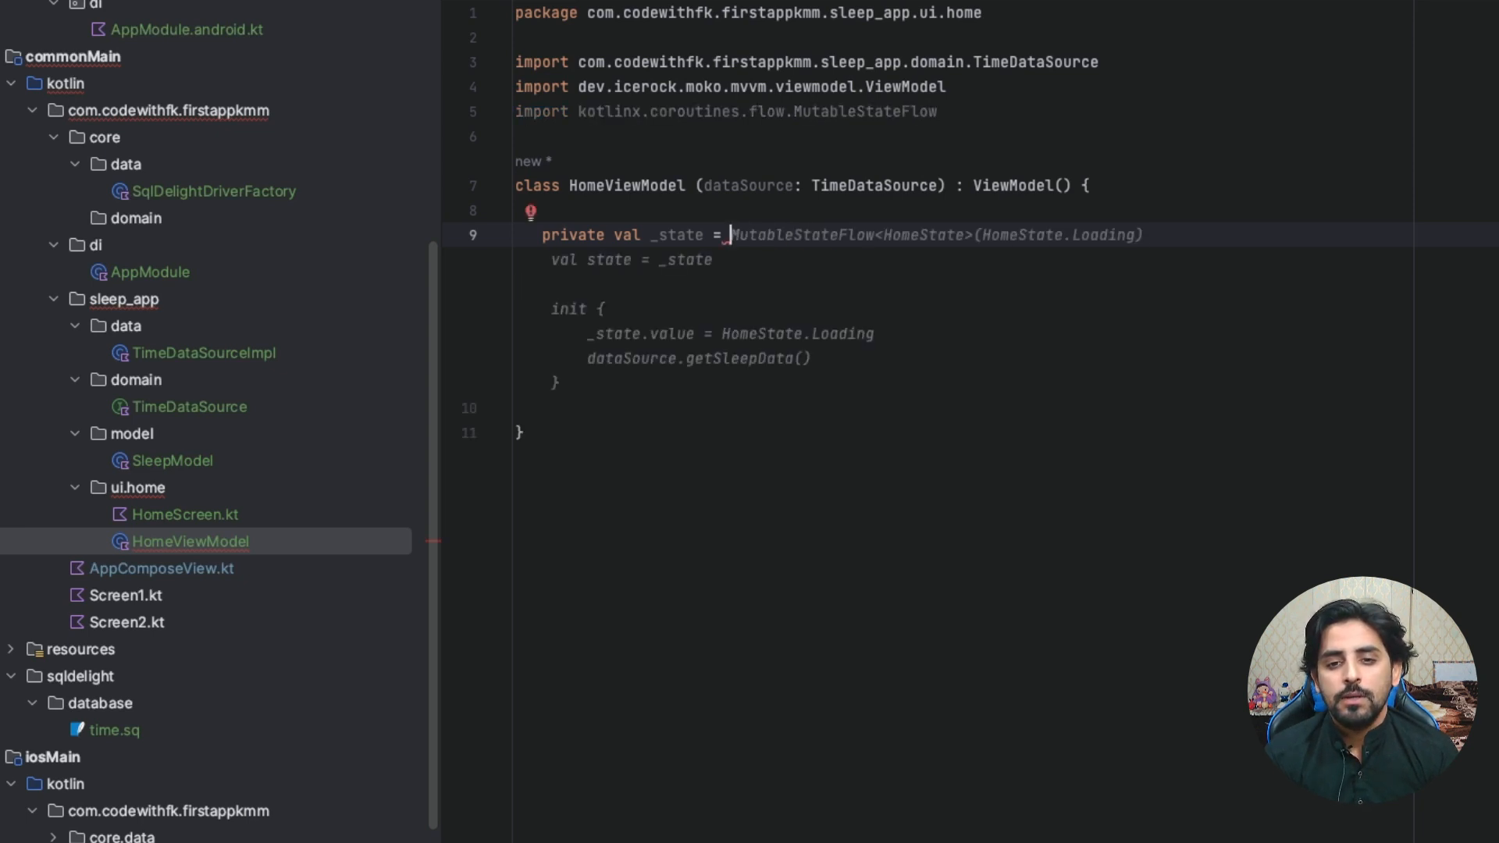
type("dataSource.")
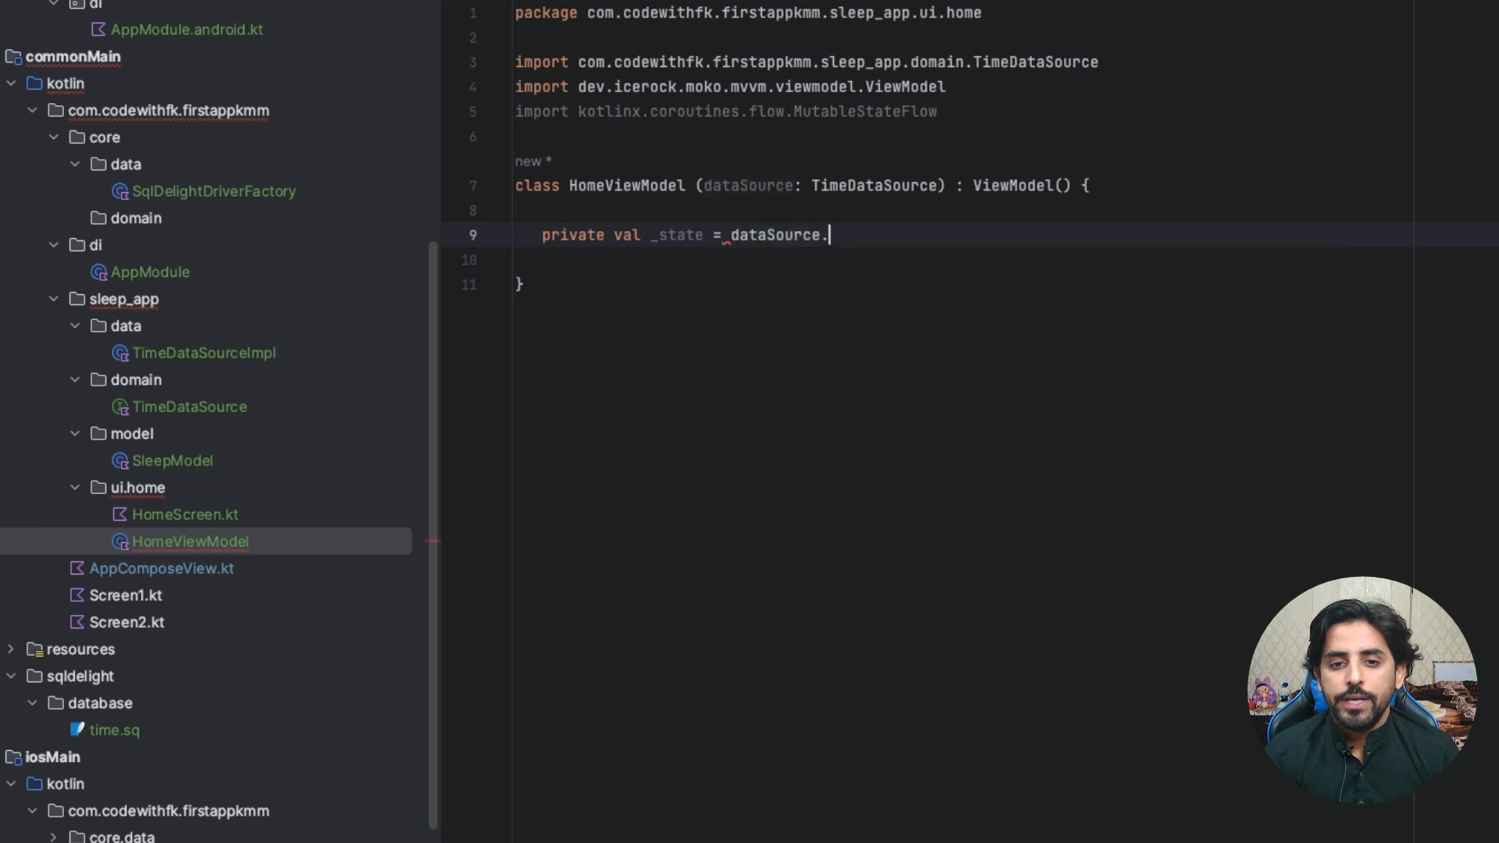
type("getSleepData()")
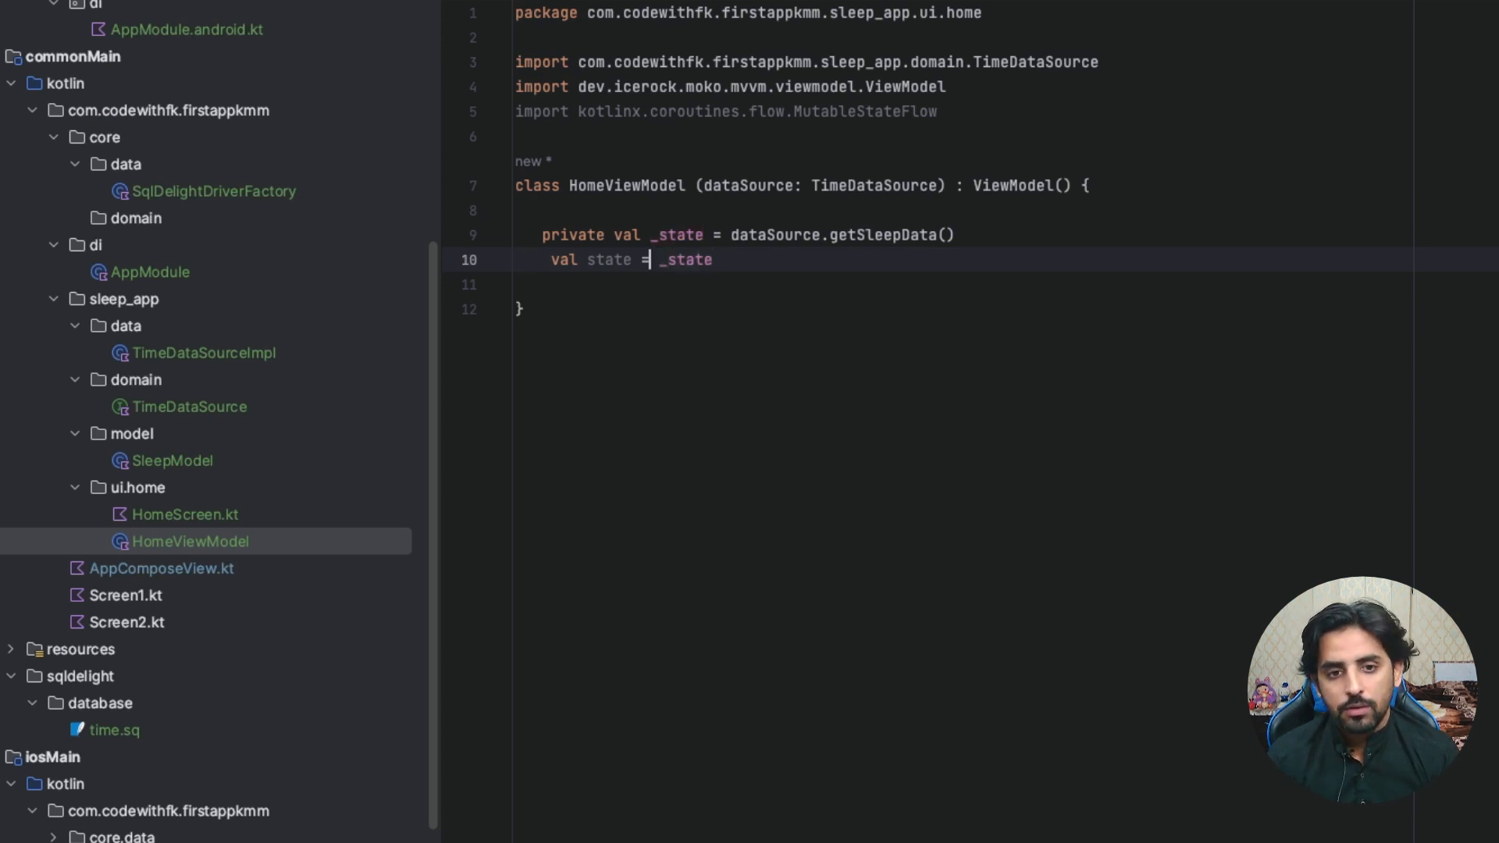
Expose val state: Flow<List<SleepModel>> = _state, importing Flow
type(":F")
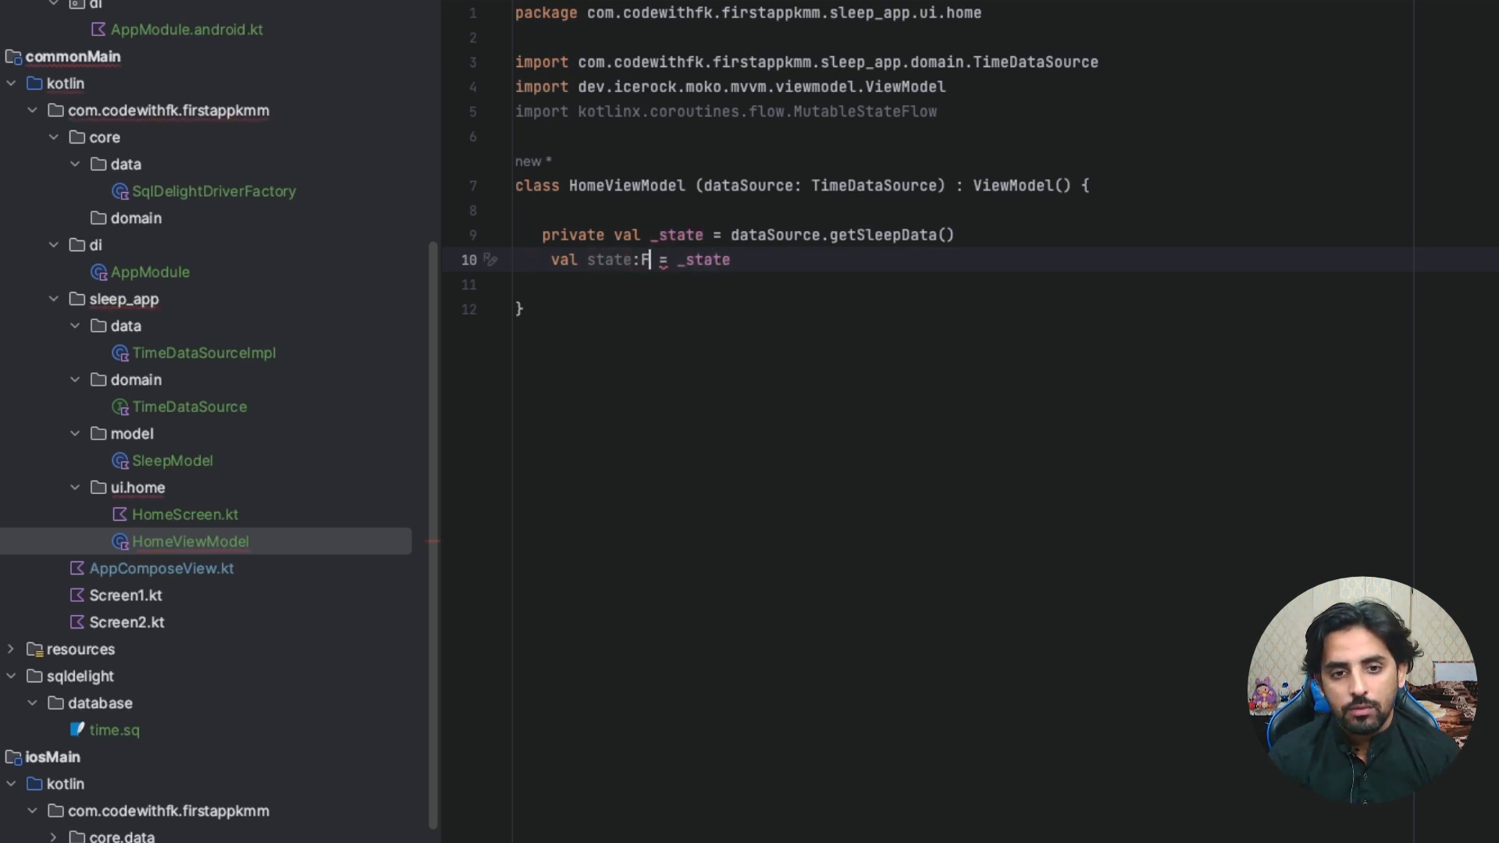
type("Flow<List<>>")
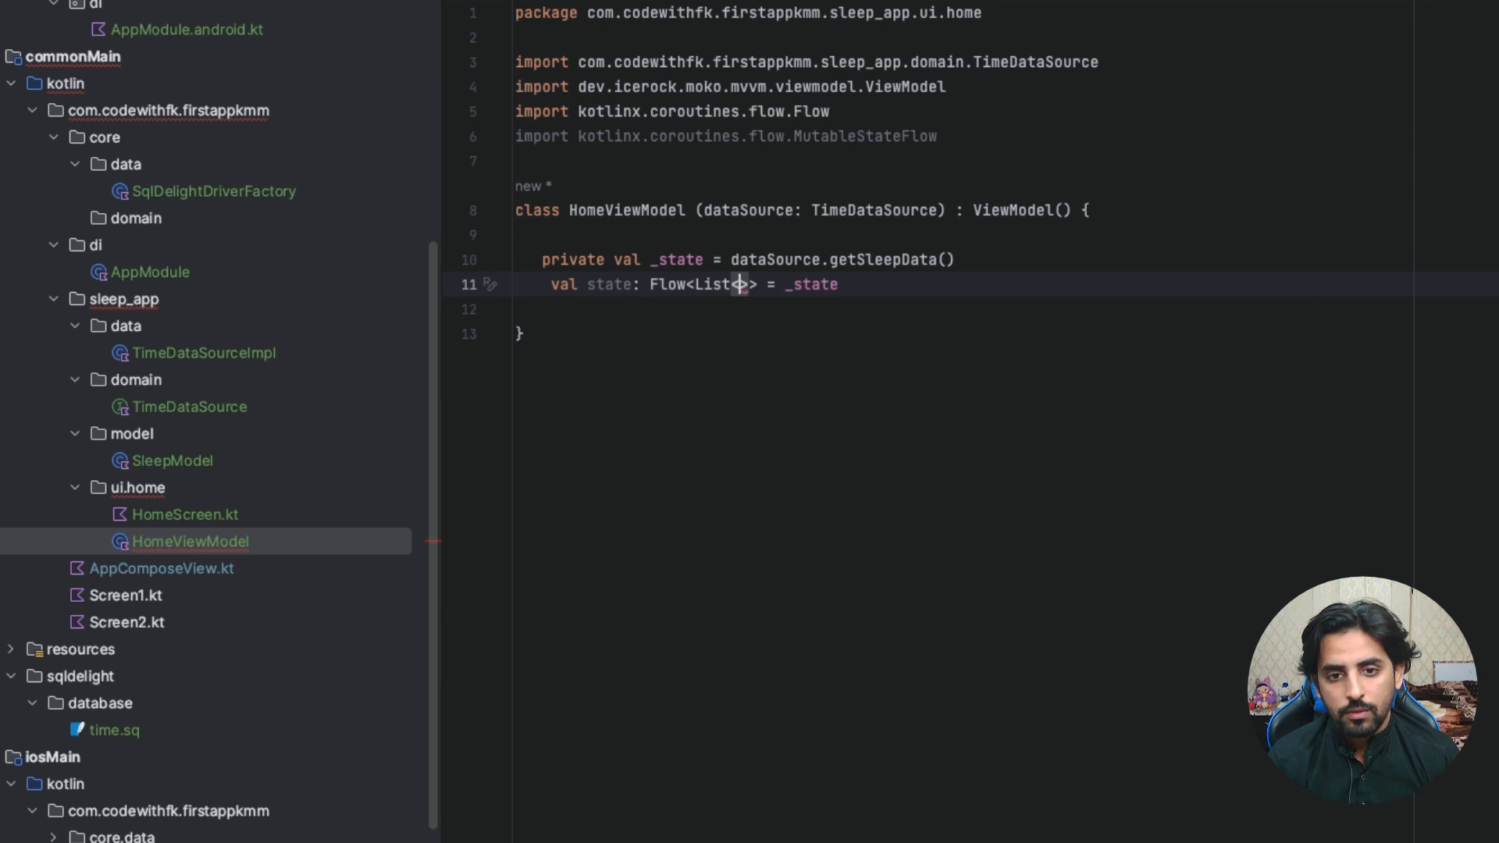
type("Mo")
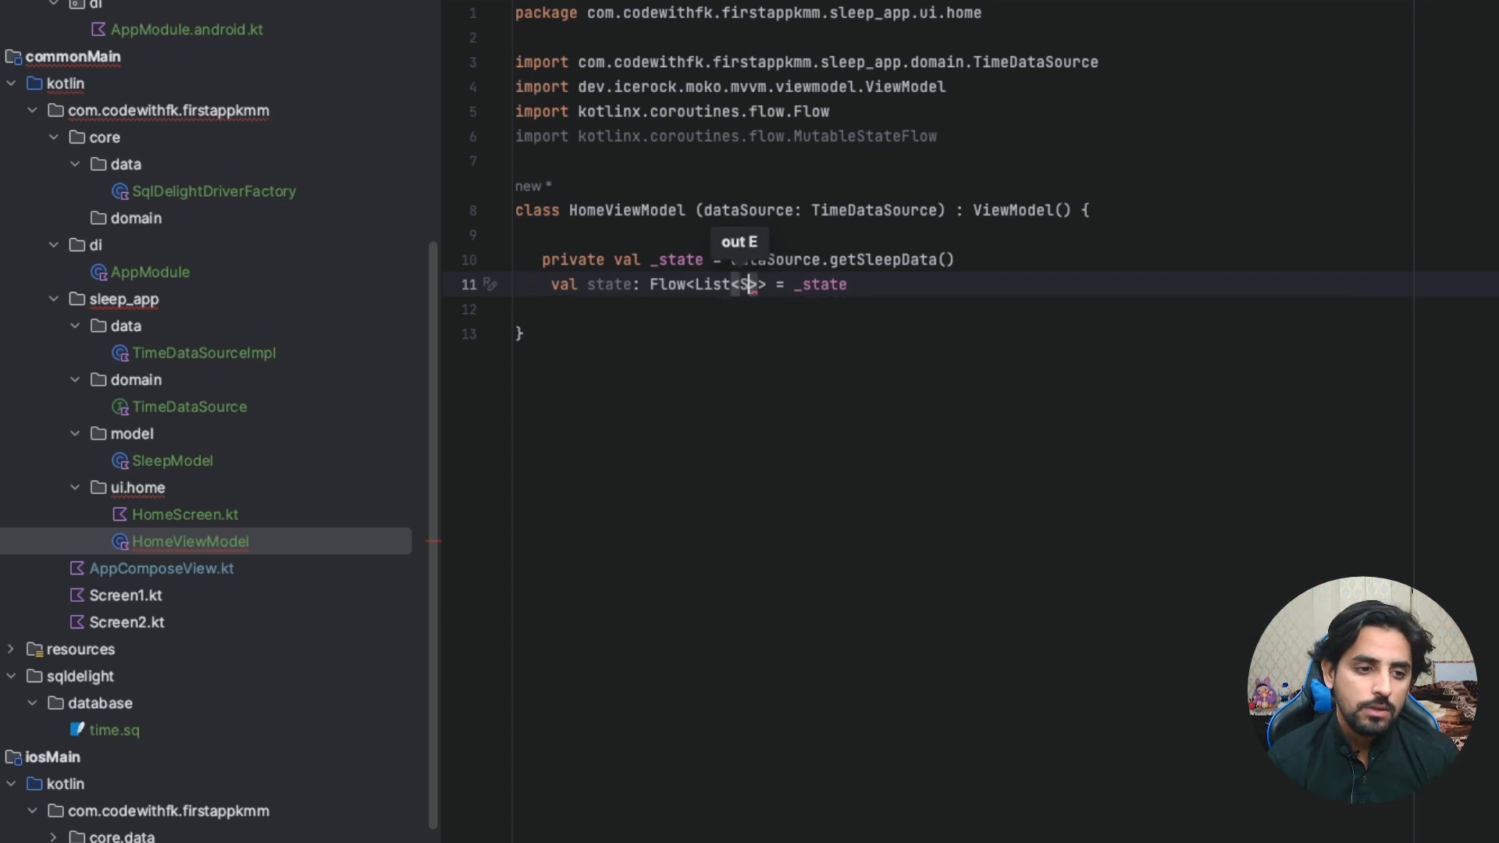
type("SleepModel")
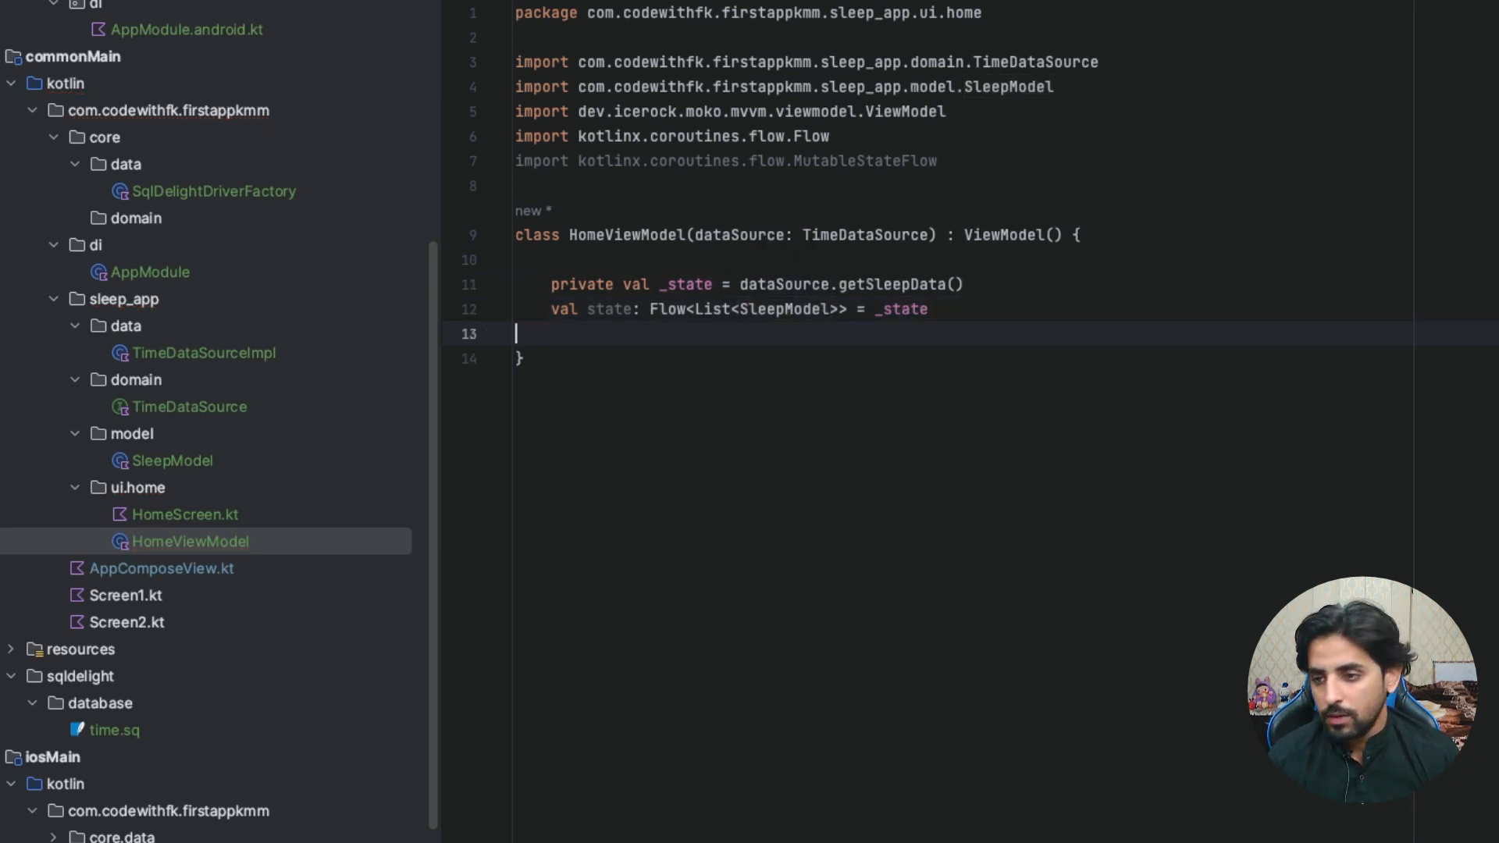
Insert a LazyColumn with an items block into the HomeScreen body
left_click(899, 309)
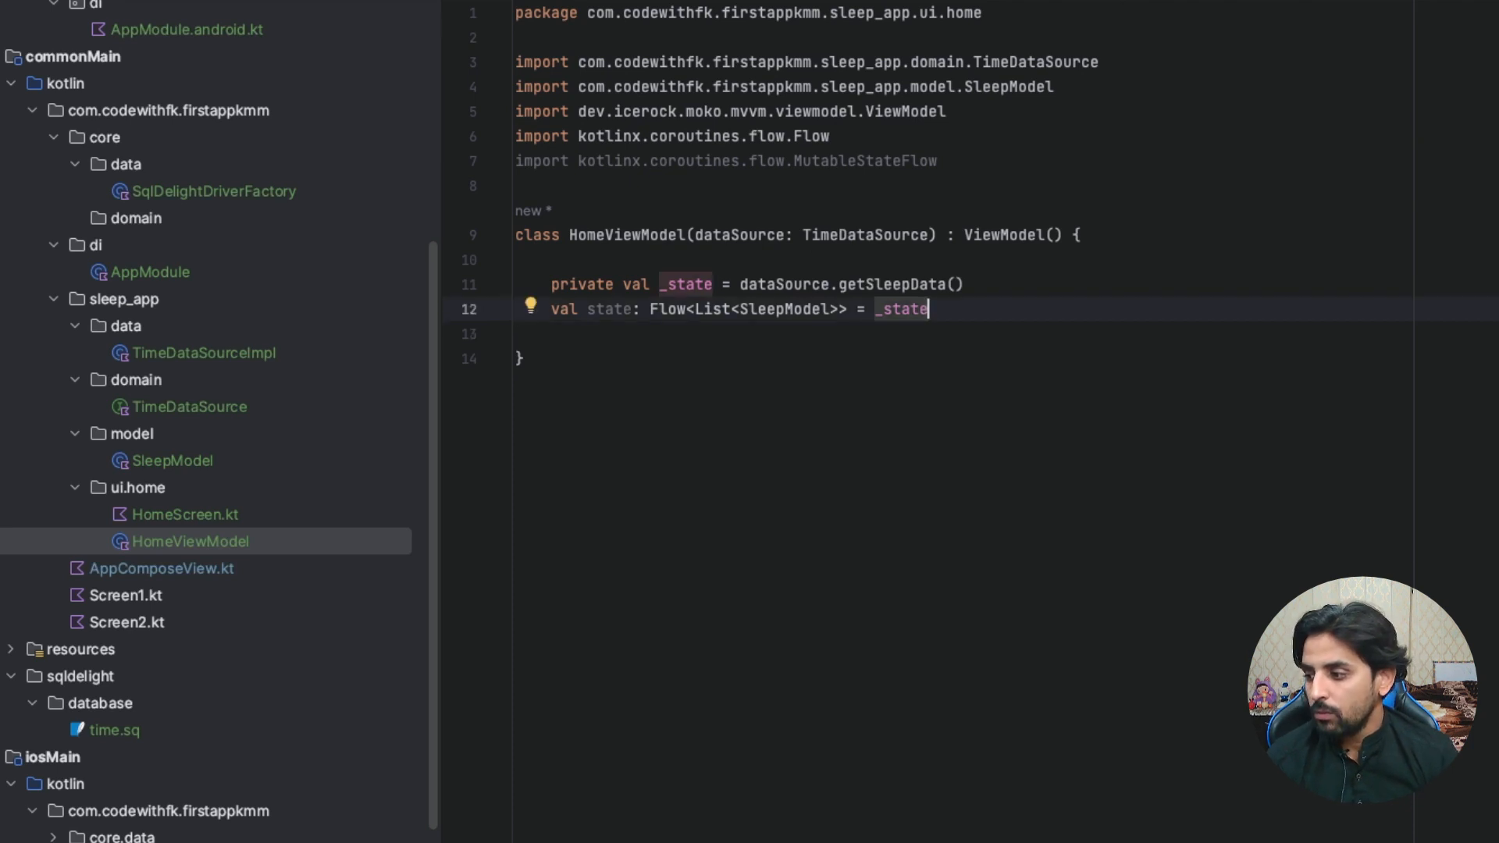
mouse_move(827, 298)
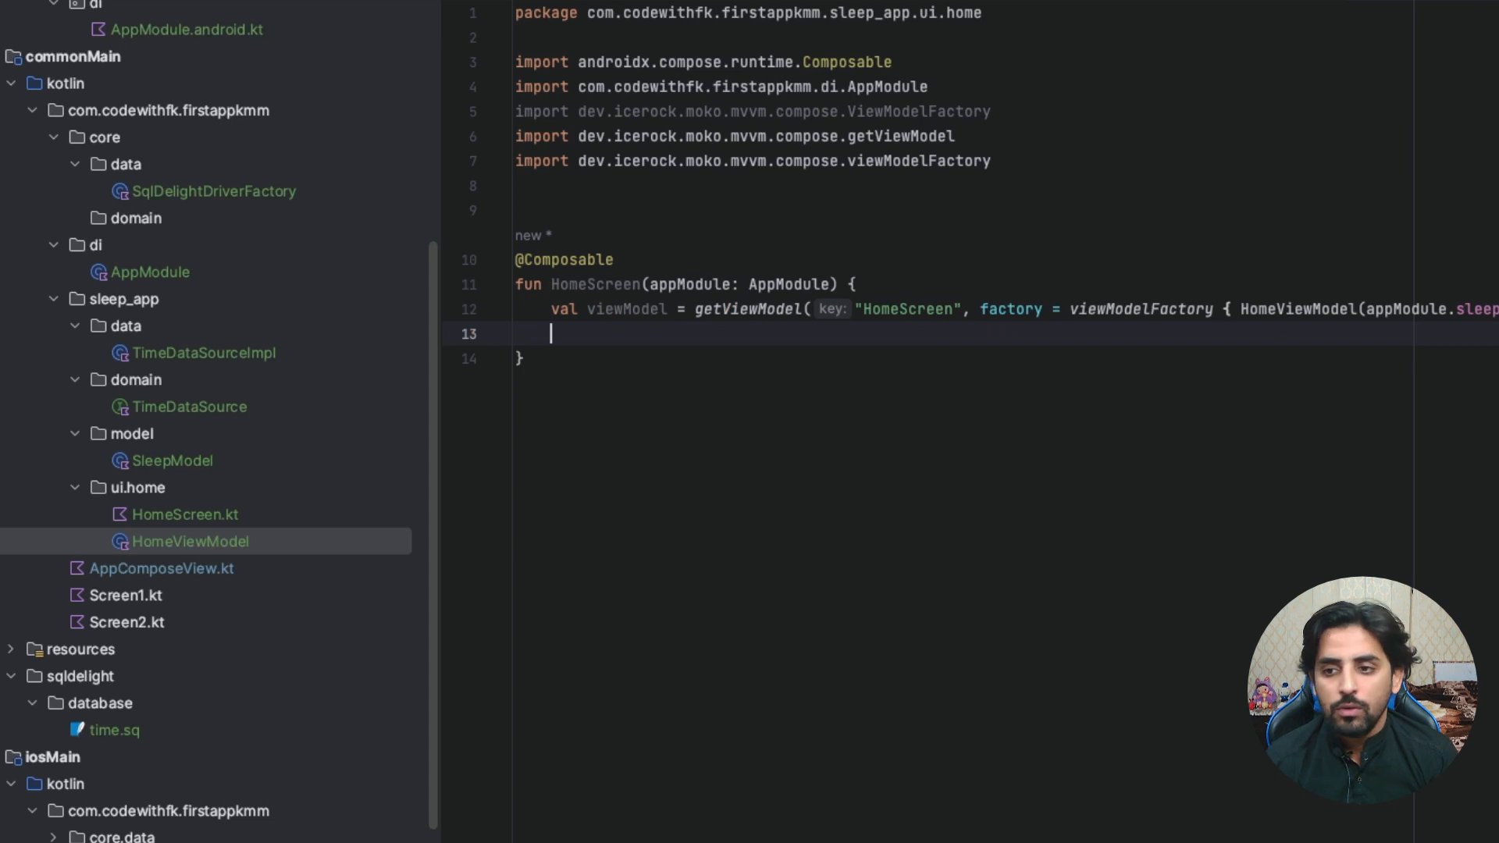
key("enter")
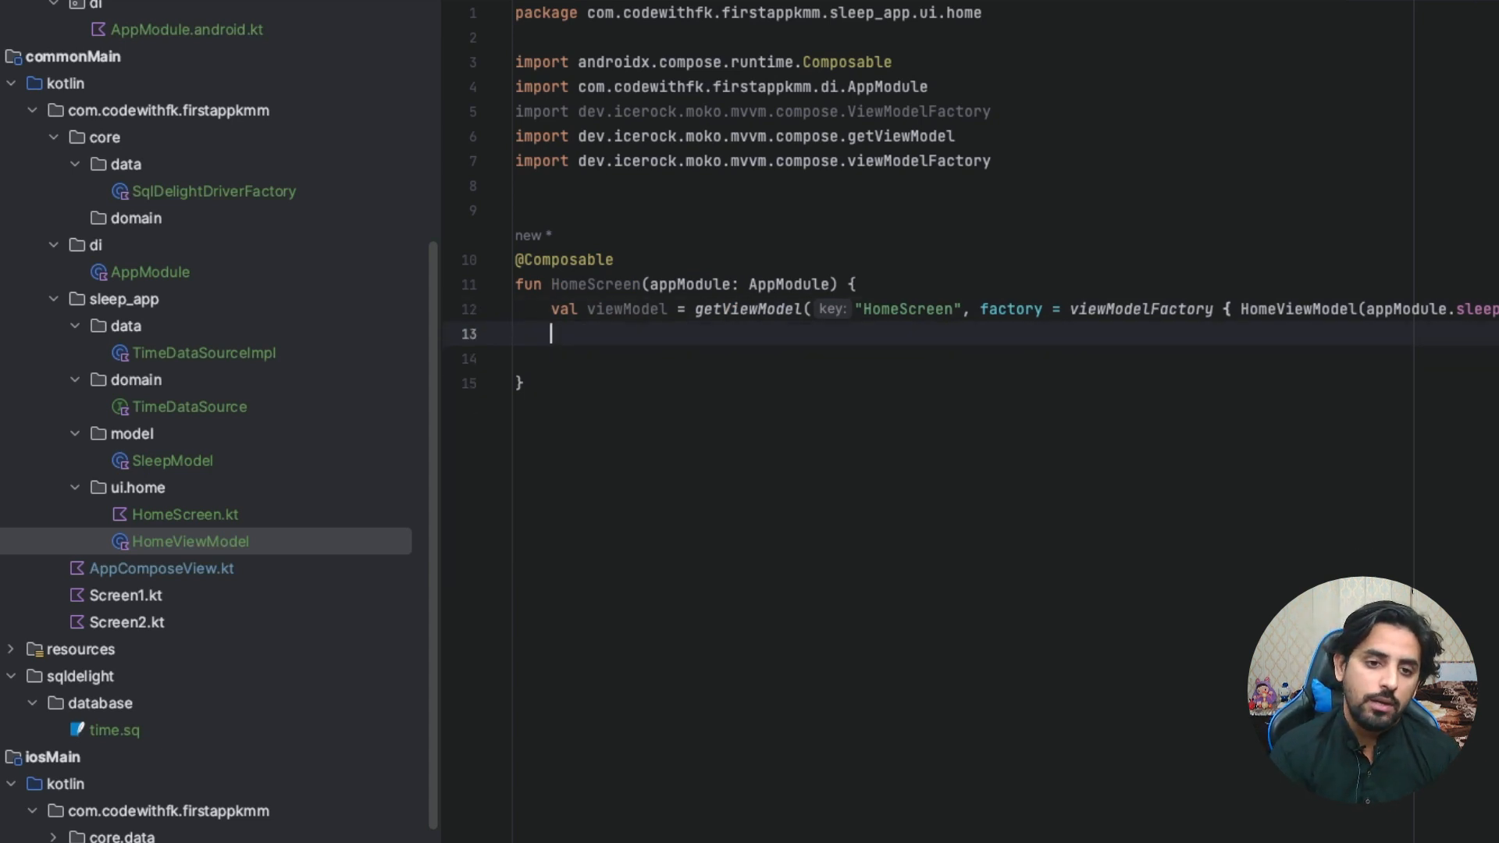
type("Col")
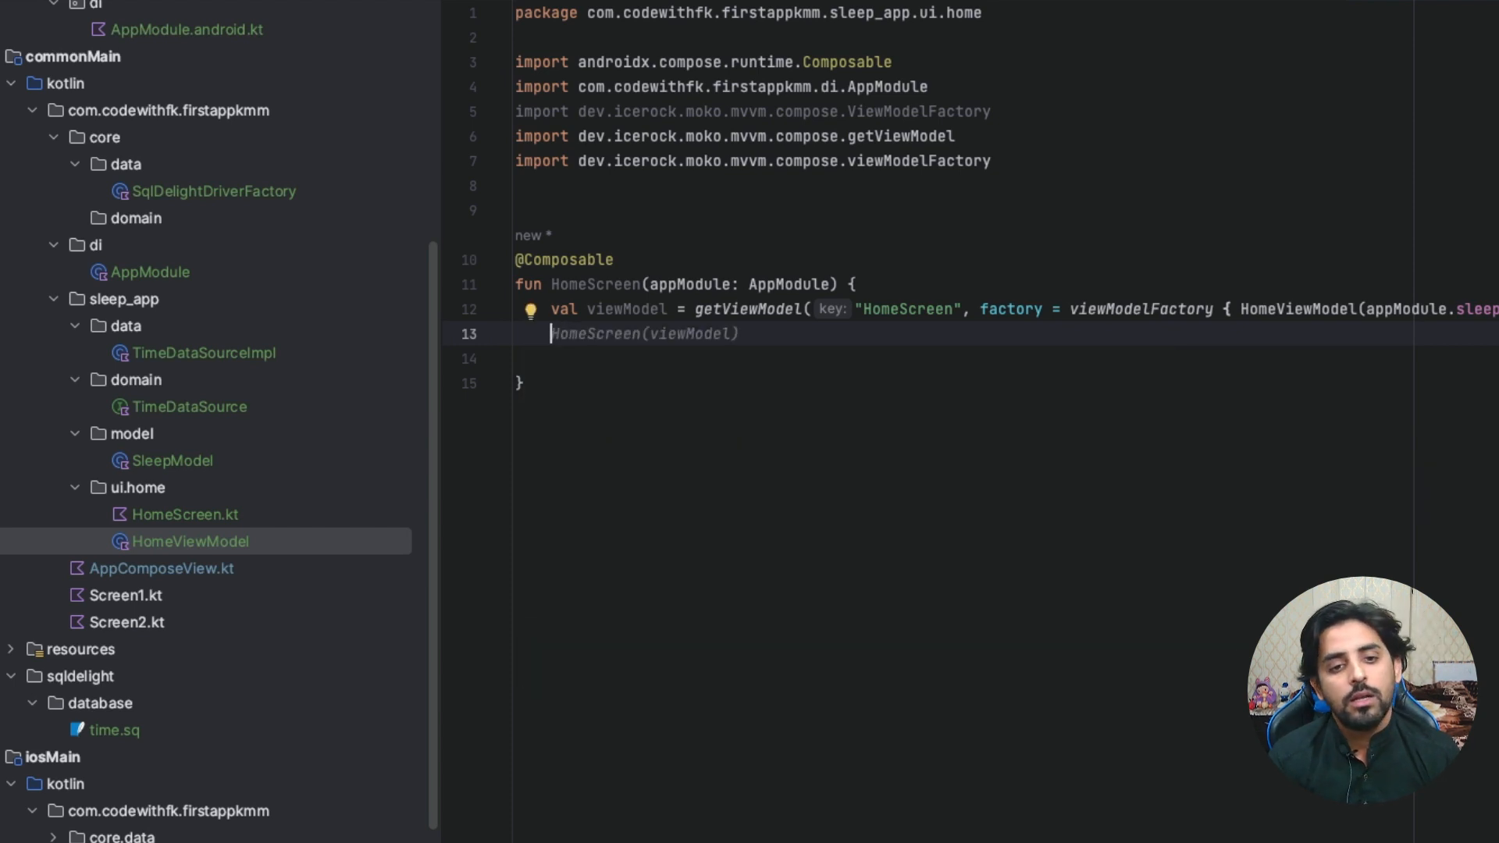
type("Lazy")
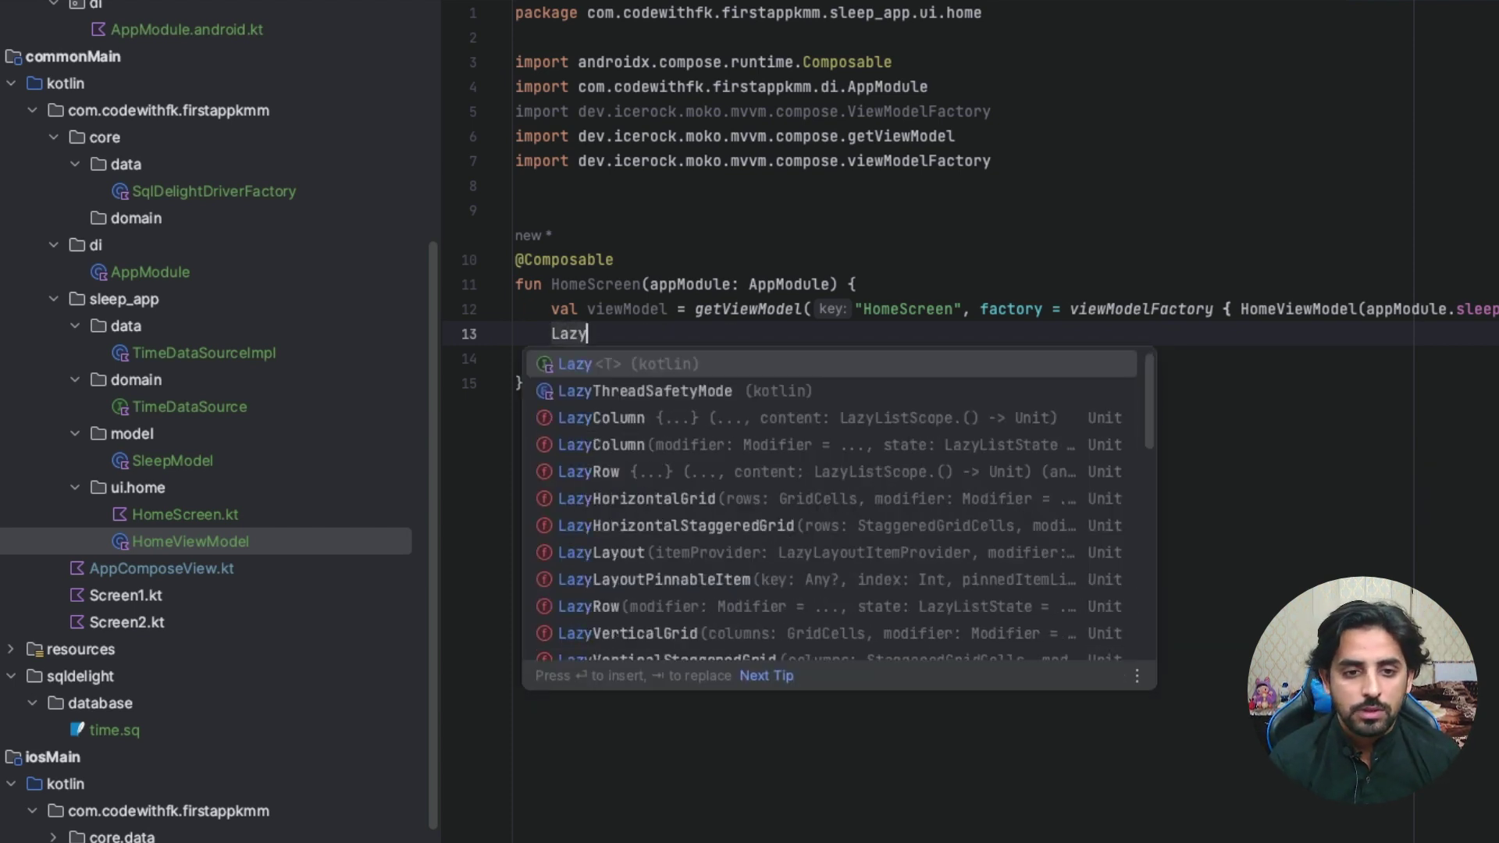
left_click(602, 418)
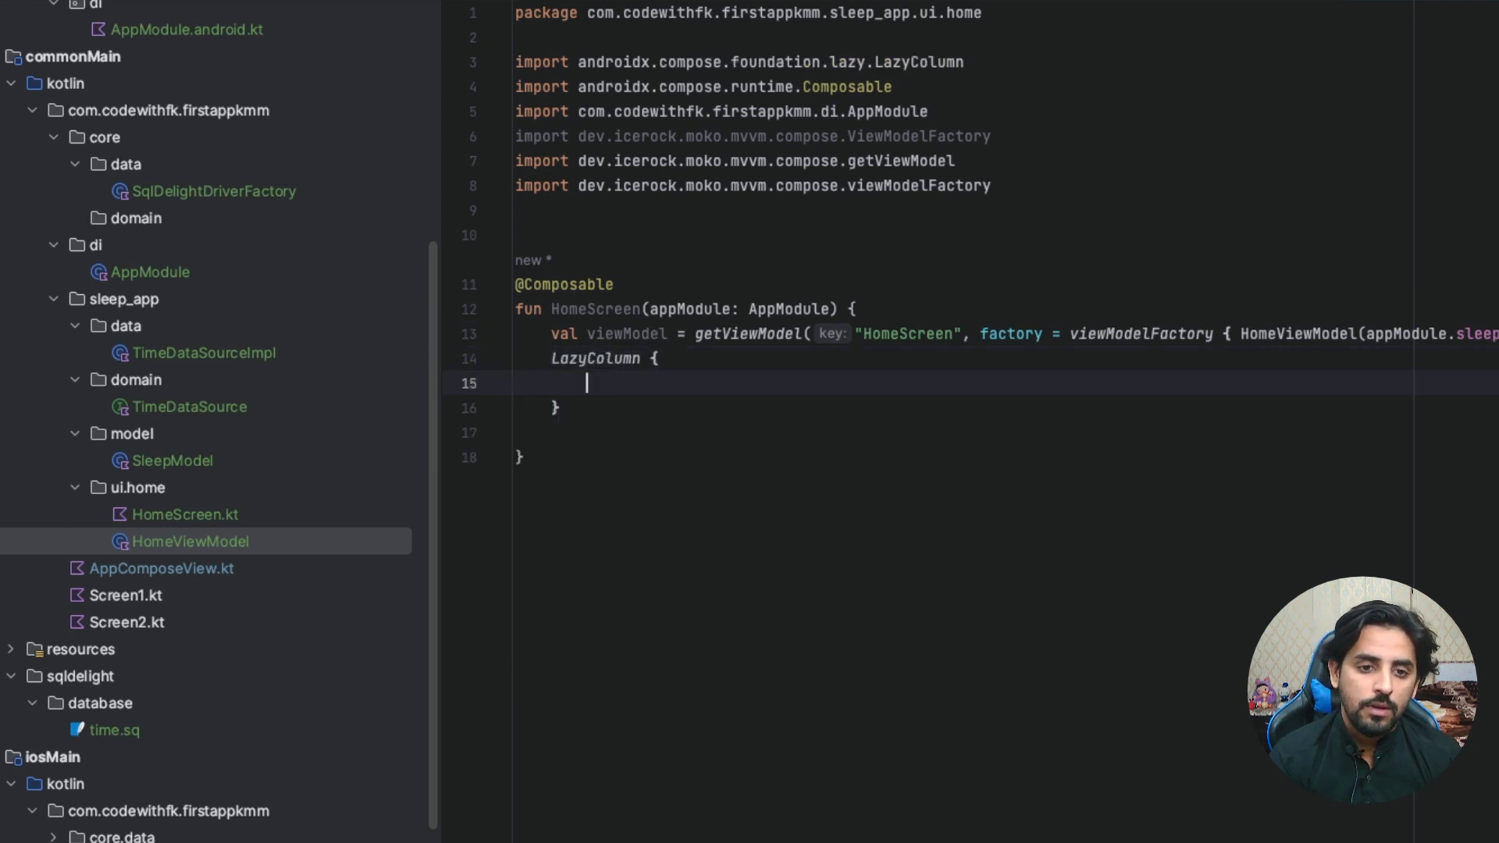
type("items(")
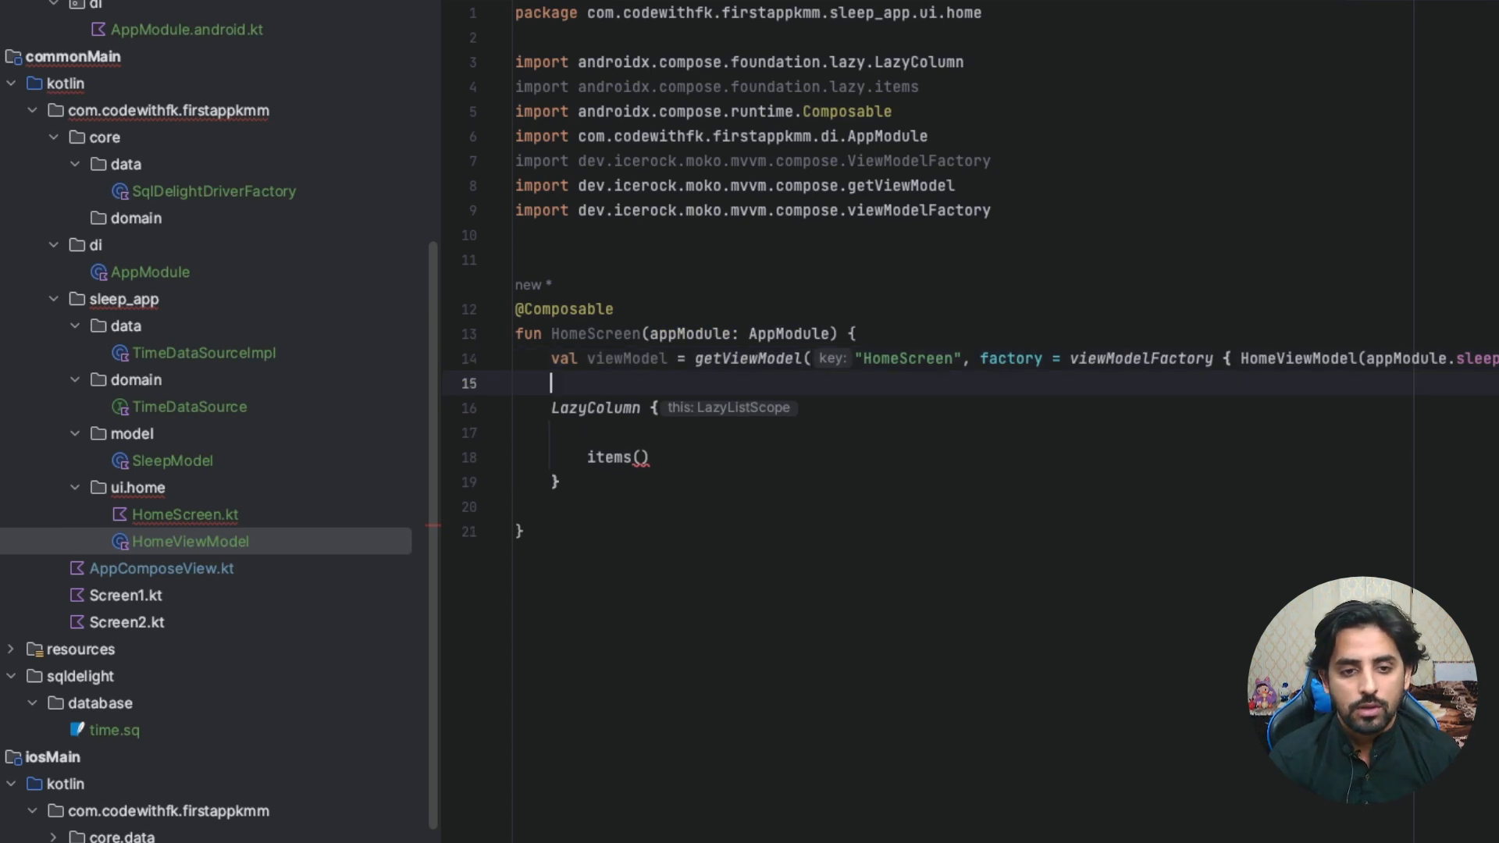
Collect viewModel.state with listOf() default and feed state.value into items, starting a Text per entry
type("val state = viewM")
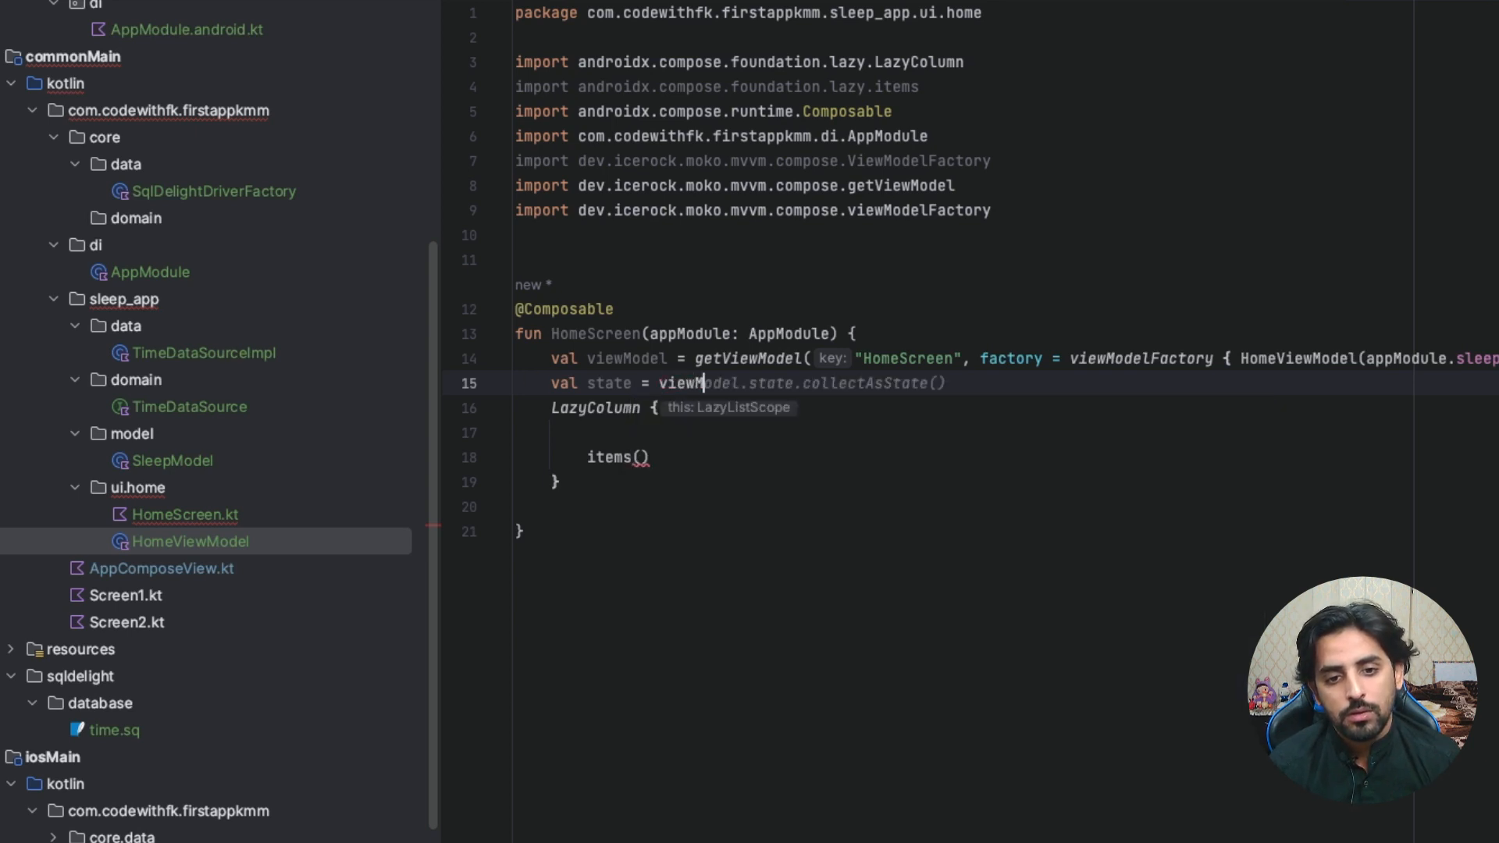
type("state.collectAsState(")
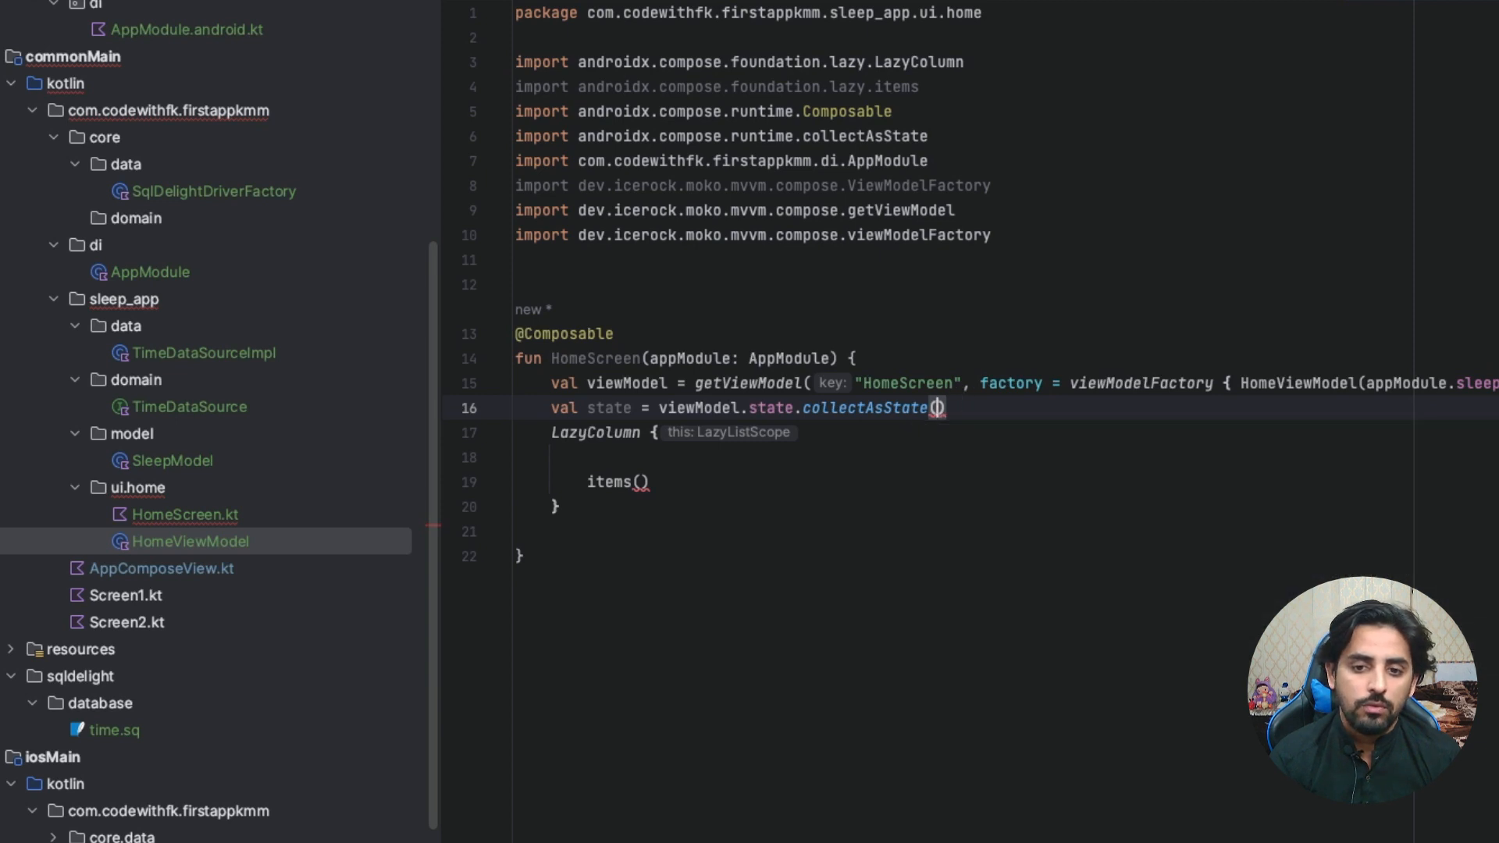
type("listOf()")
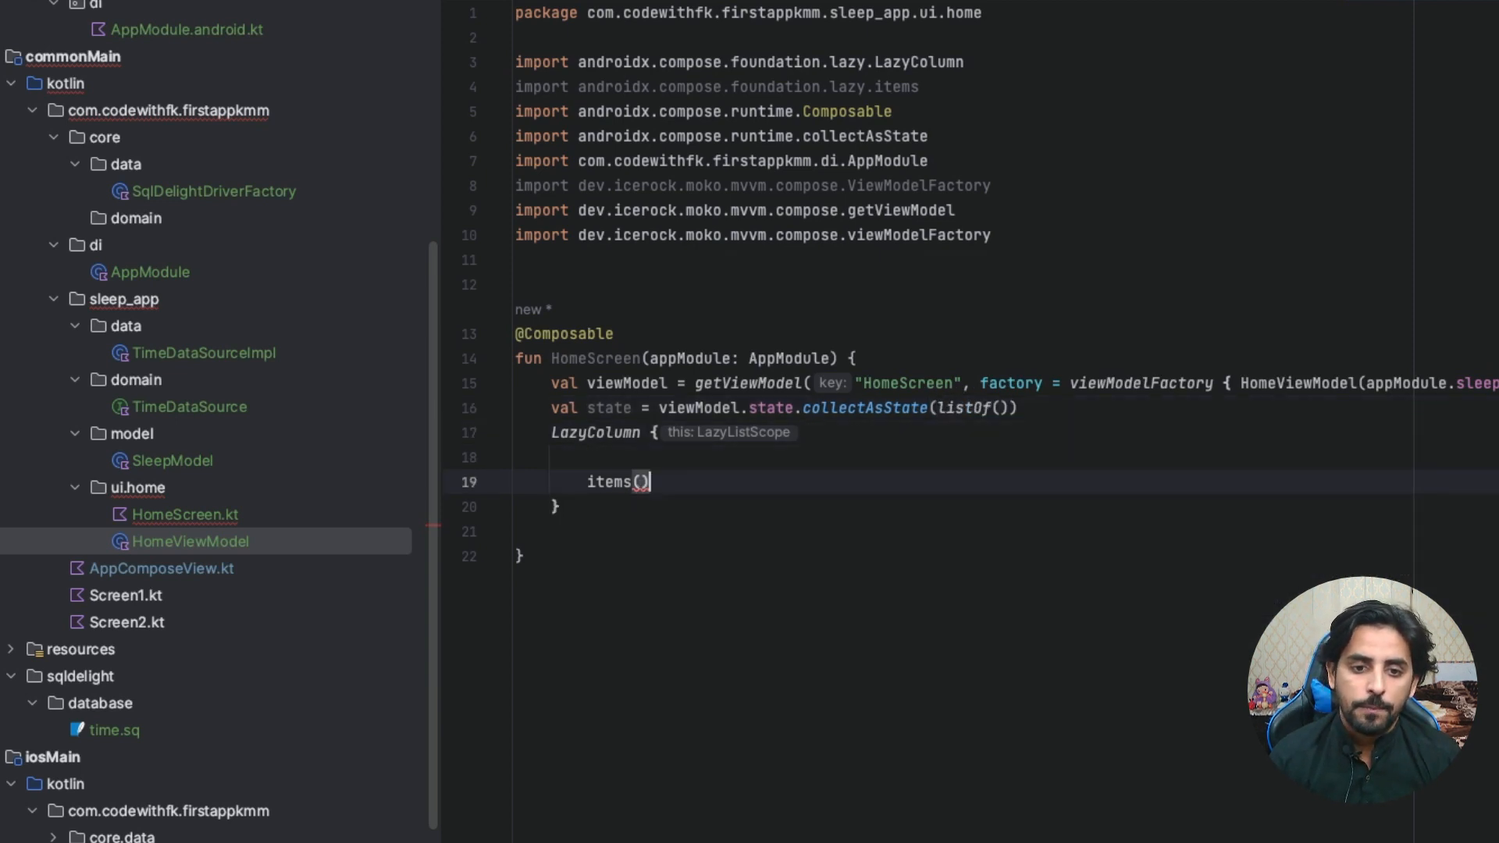
type("state.value")
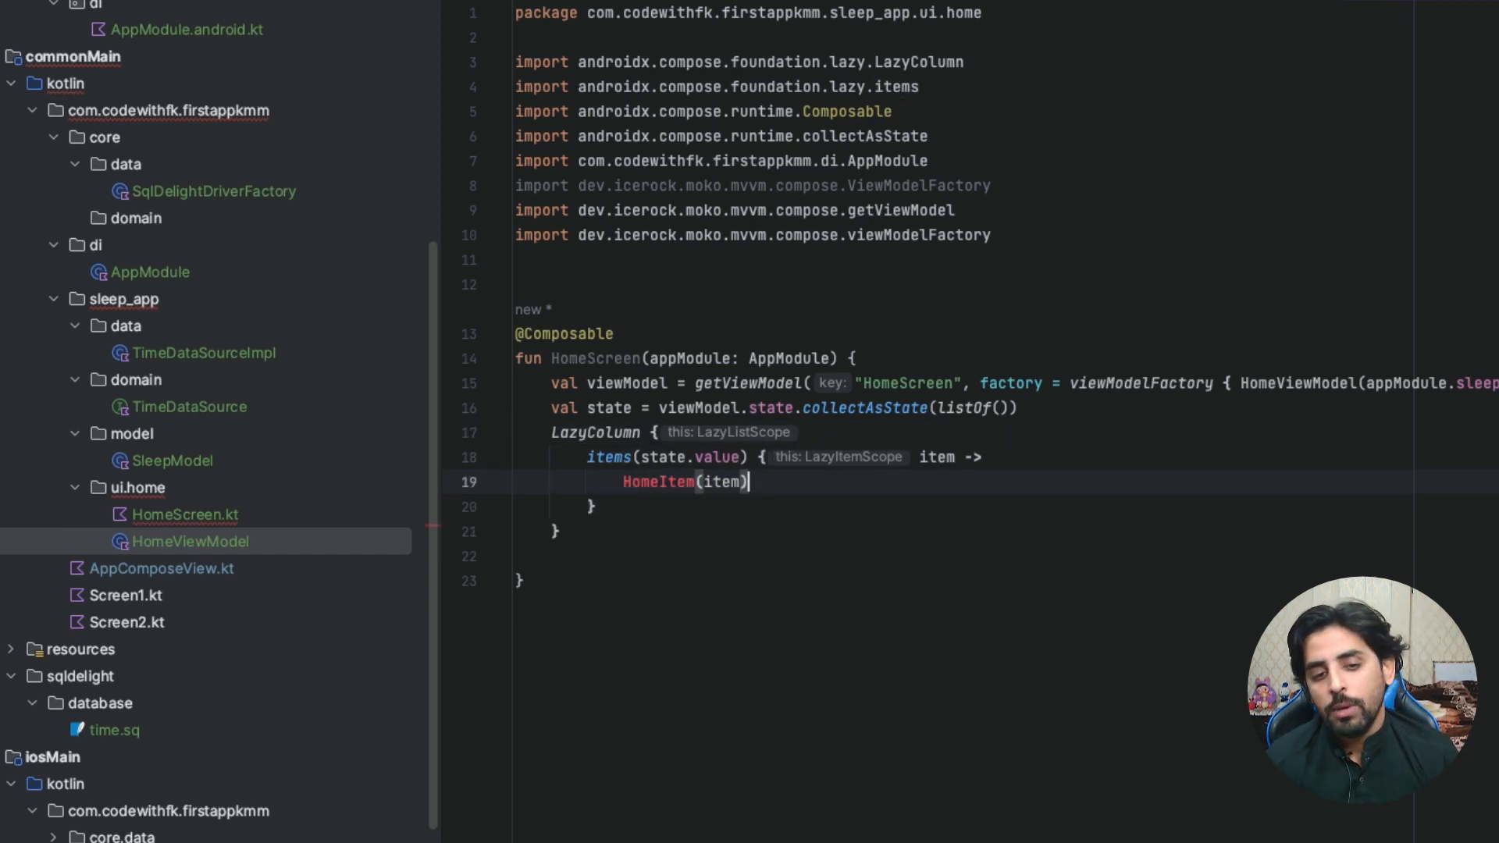
left_click(799, 431)
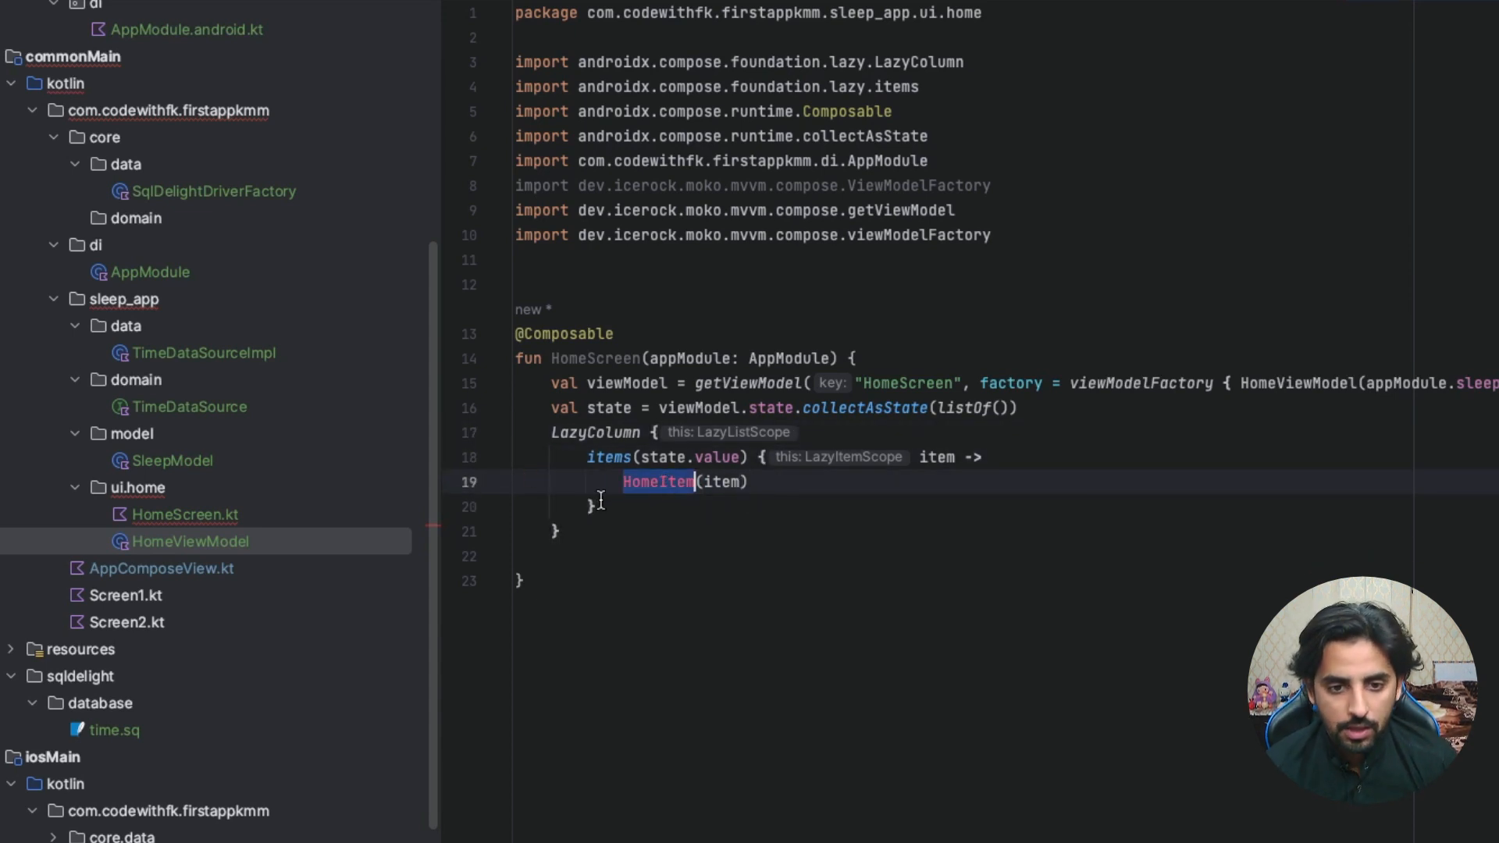
type("Text(\"Hello World")
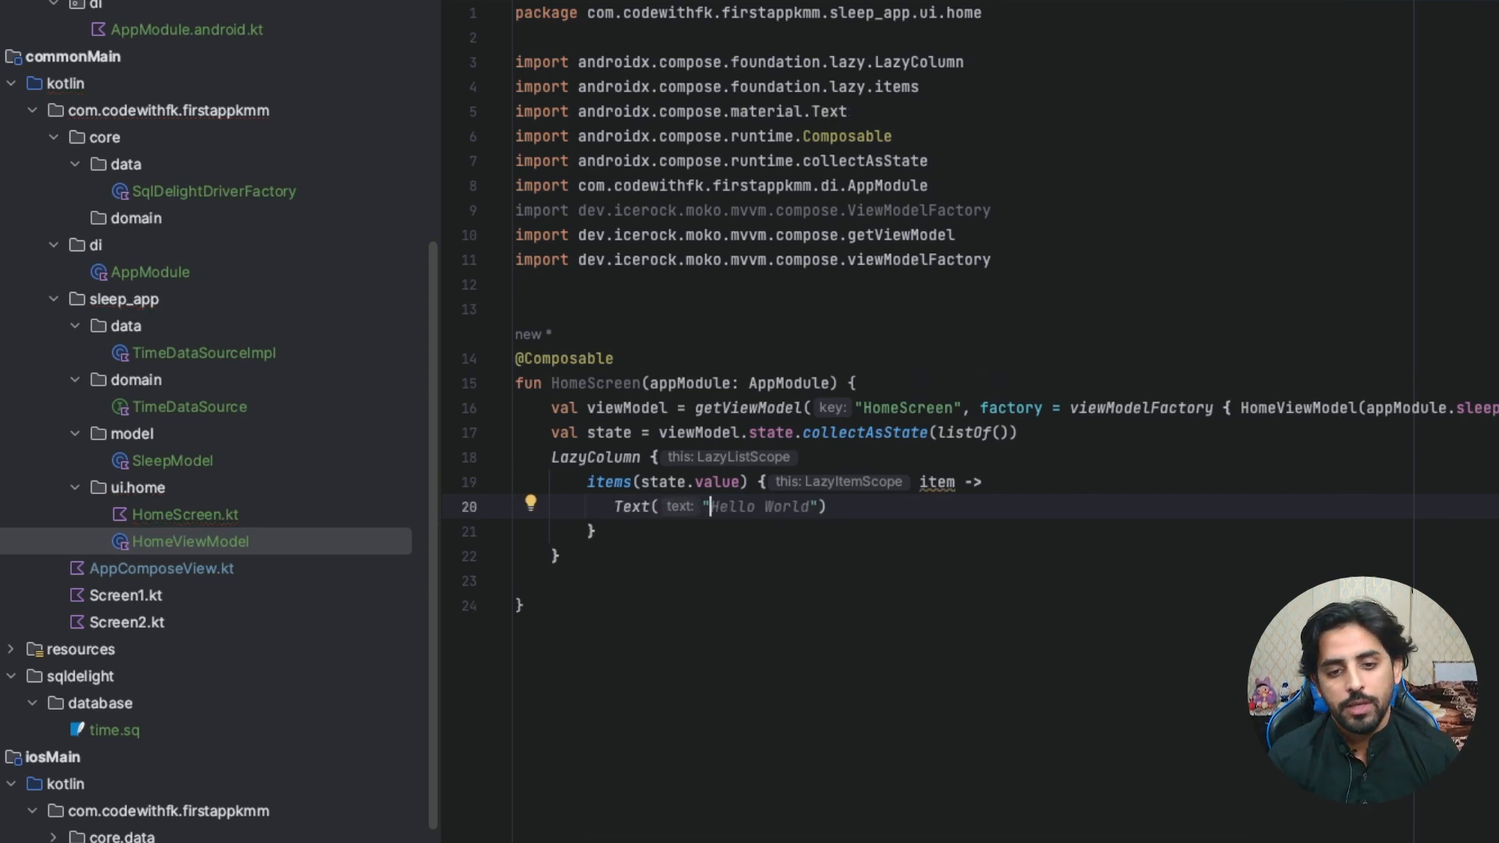
Show each entry as Text(item.date.toString())
type("item.)")
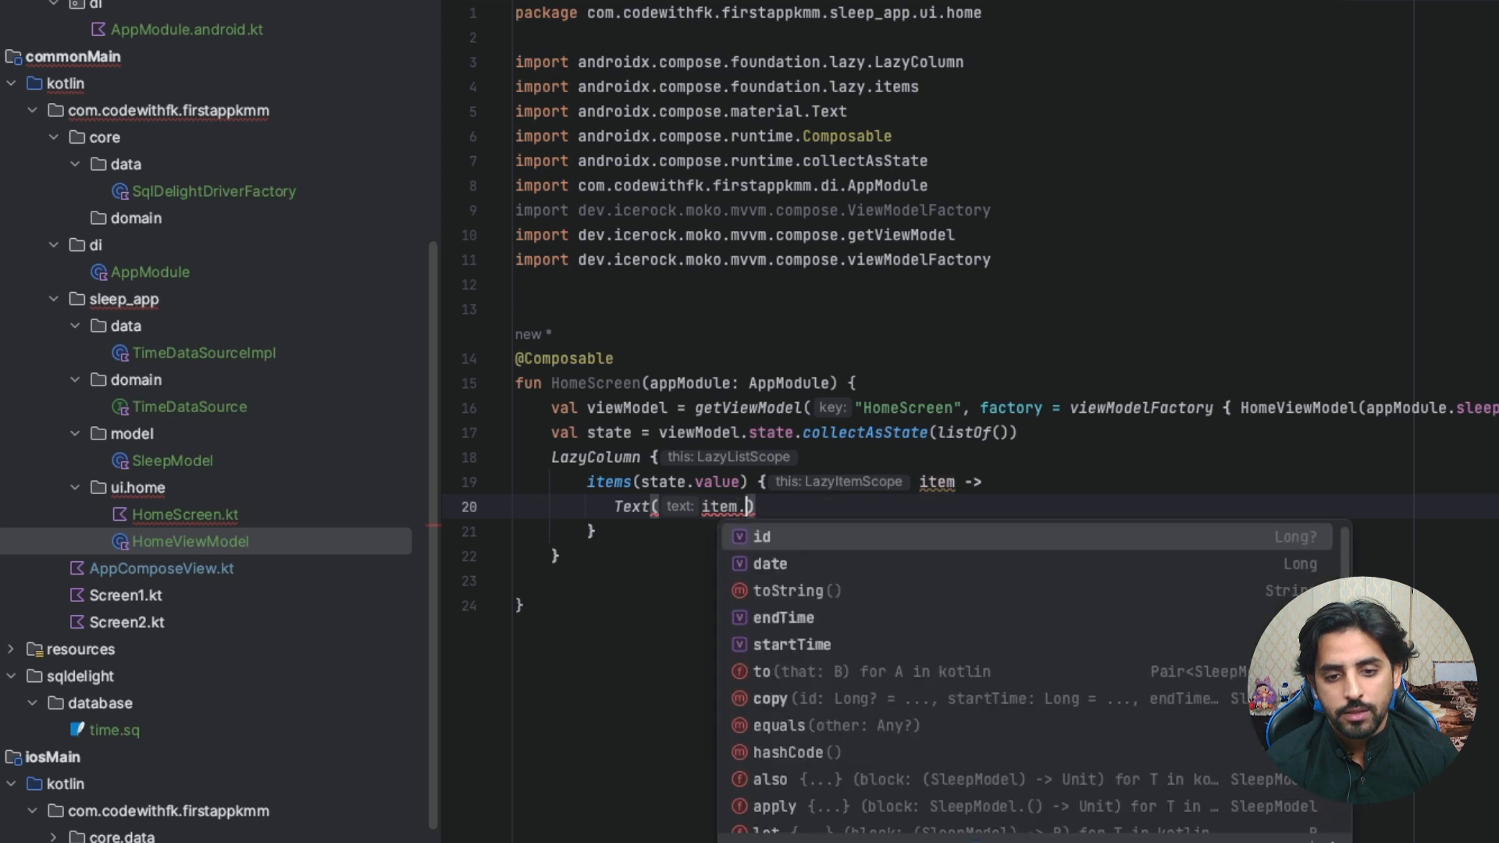
type("date.t")
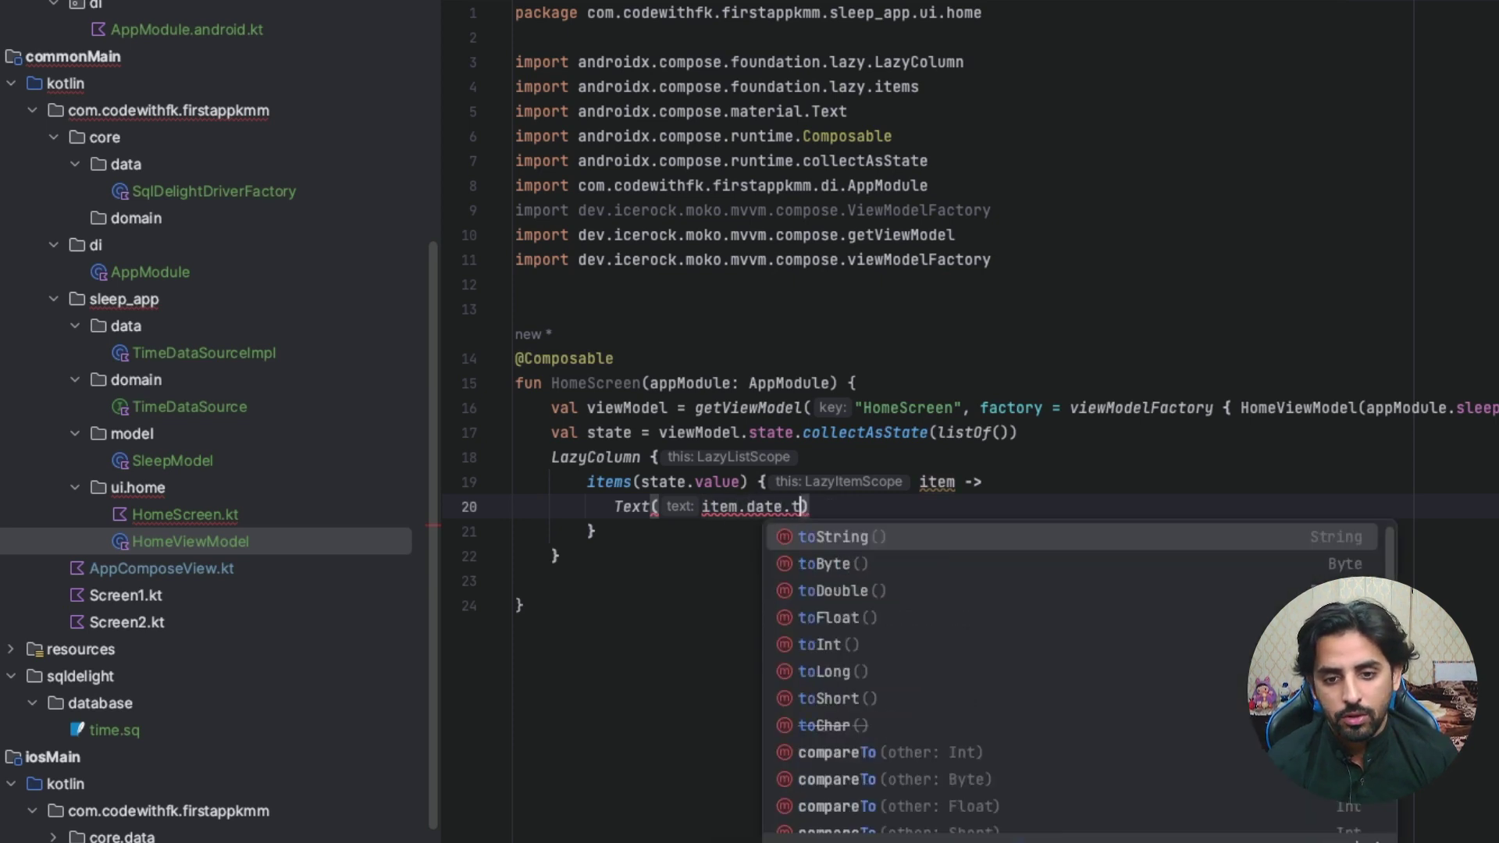
left_click(839, 536)
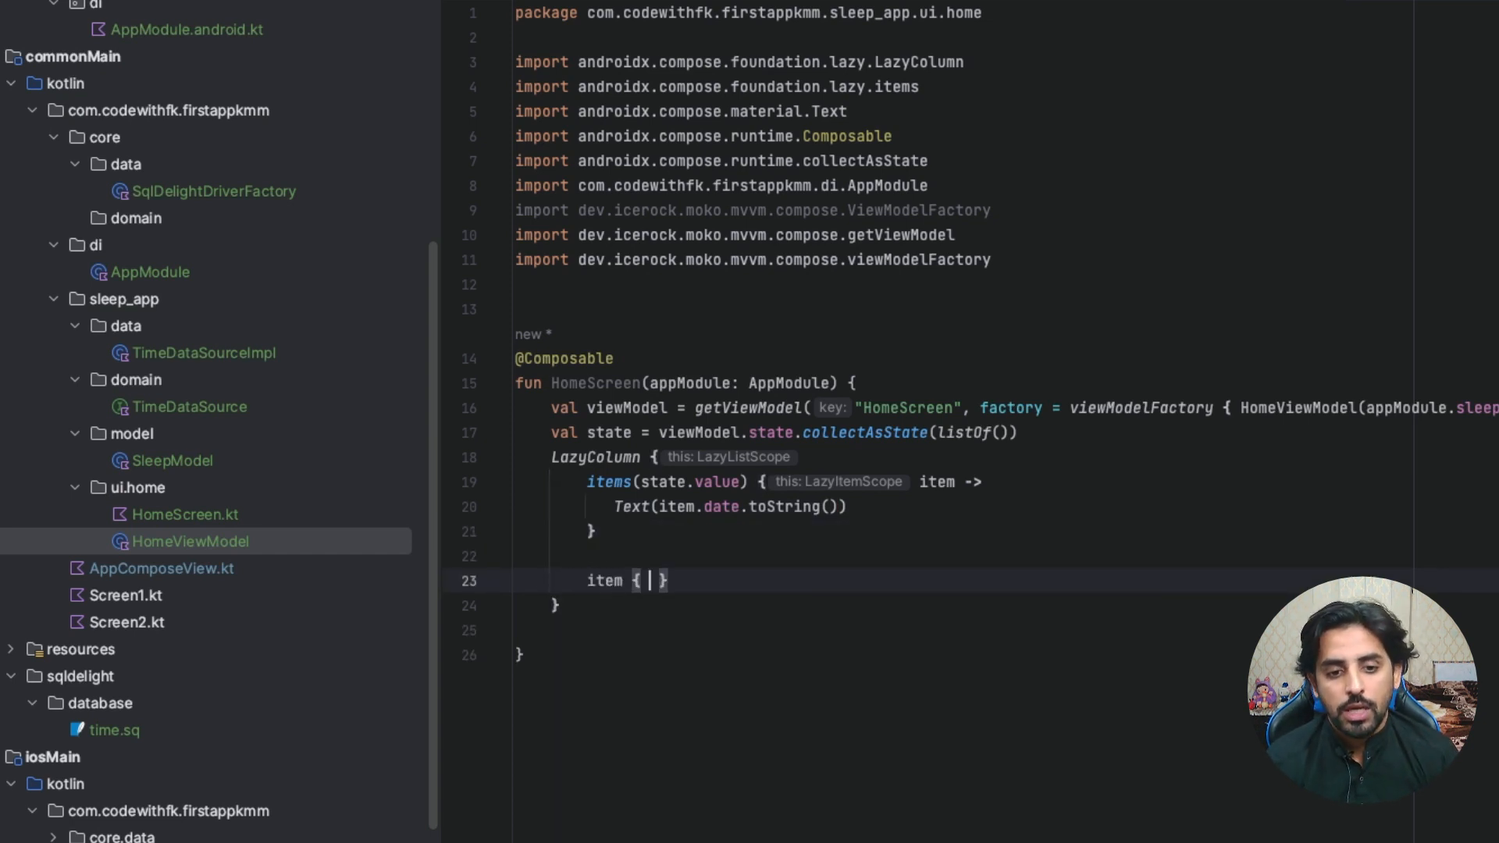
Add a final item holding Button(onClick = {}) { Text("Add Entry") } to the LazyColumn
type("Text(\"Hello\")")
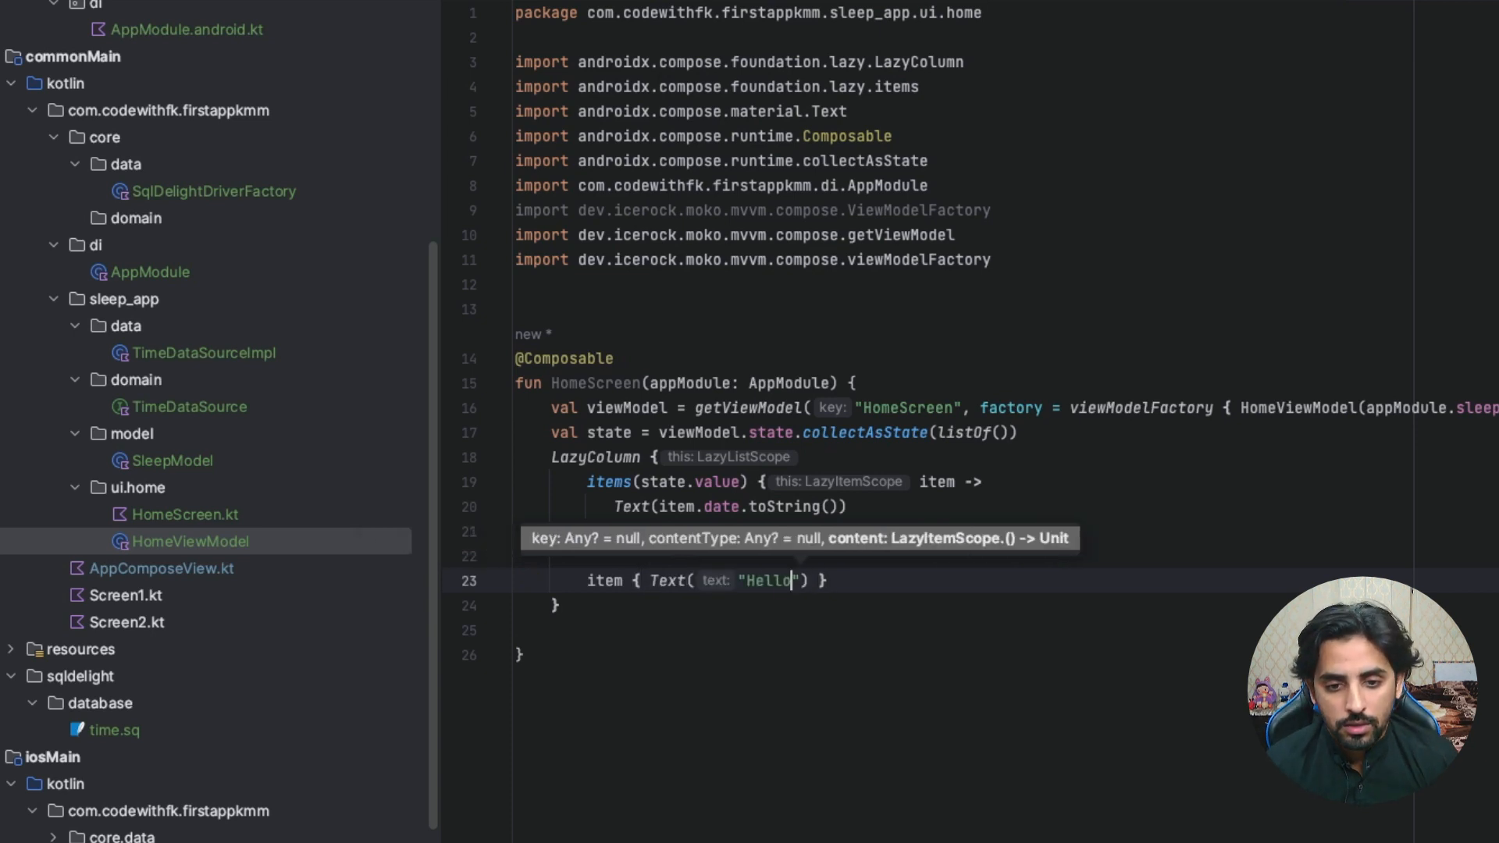
double_click(767, 580)
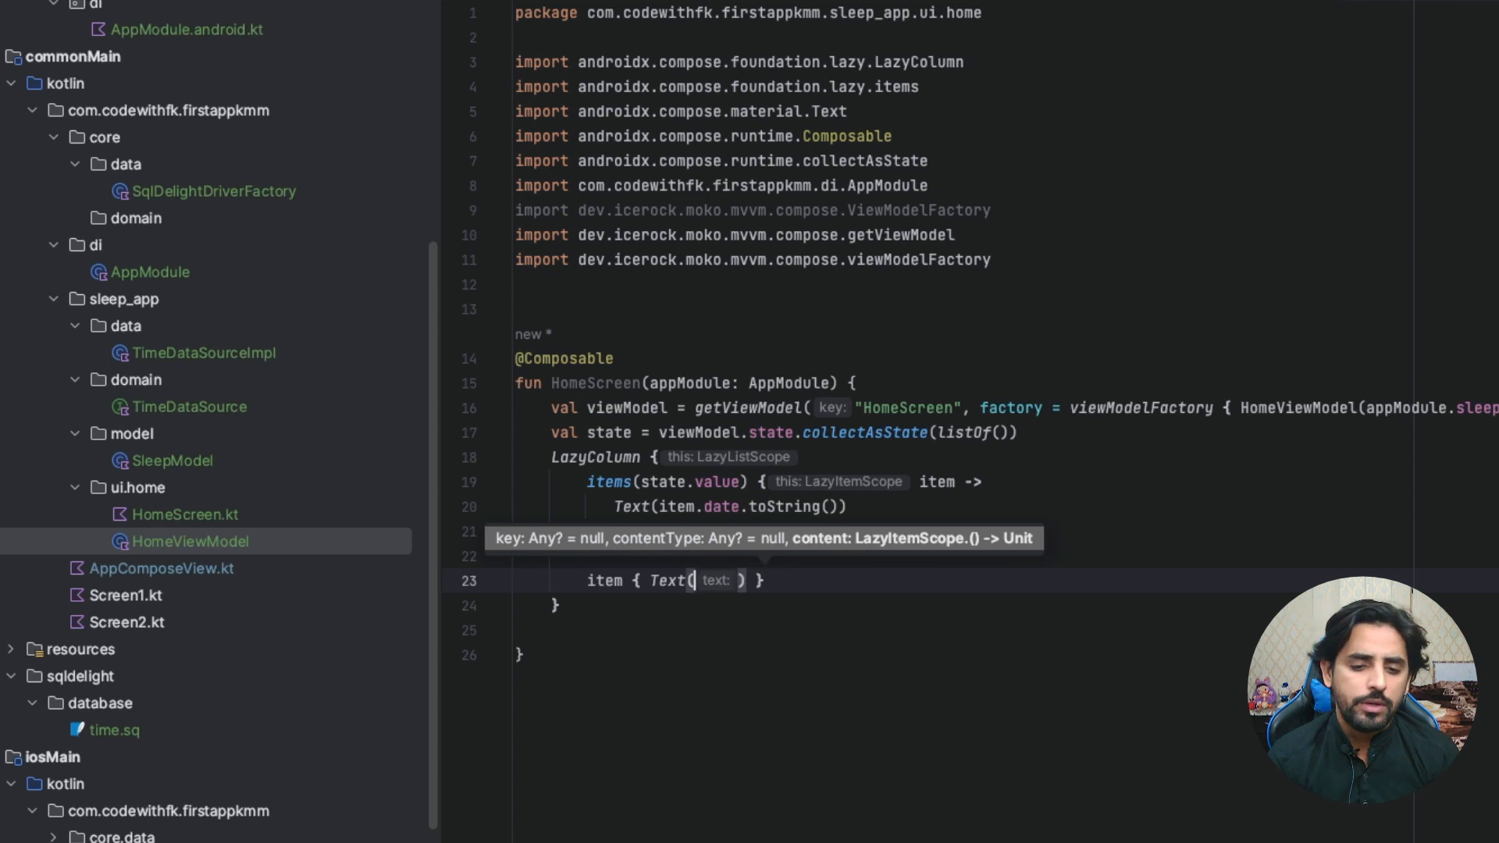
type("T")
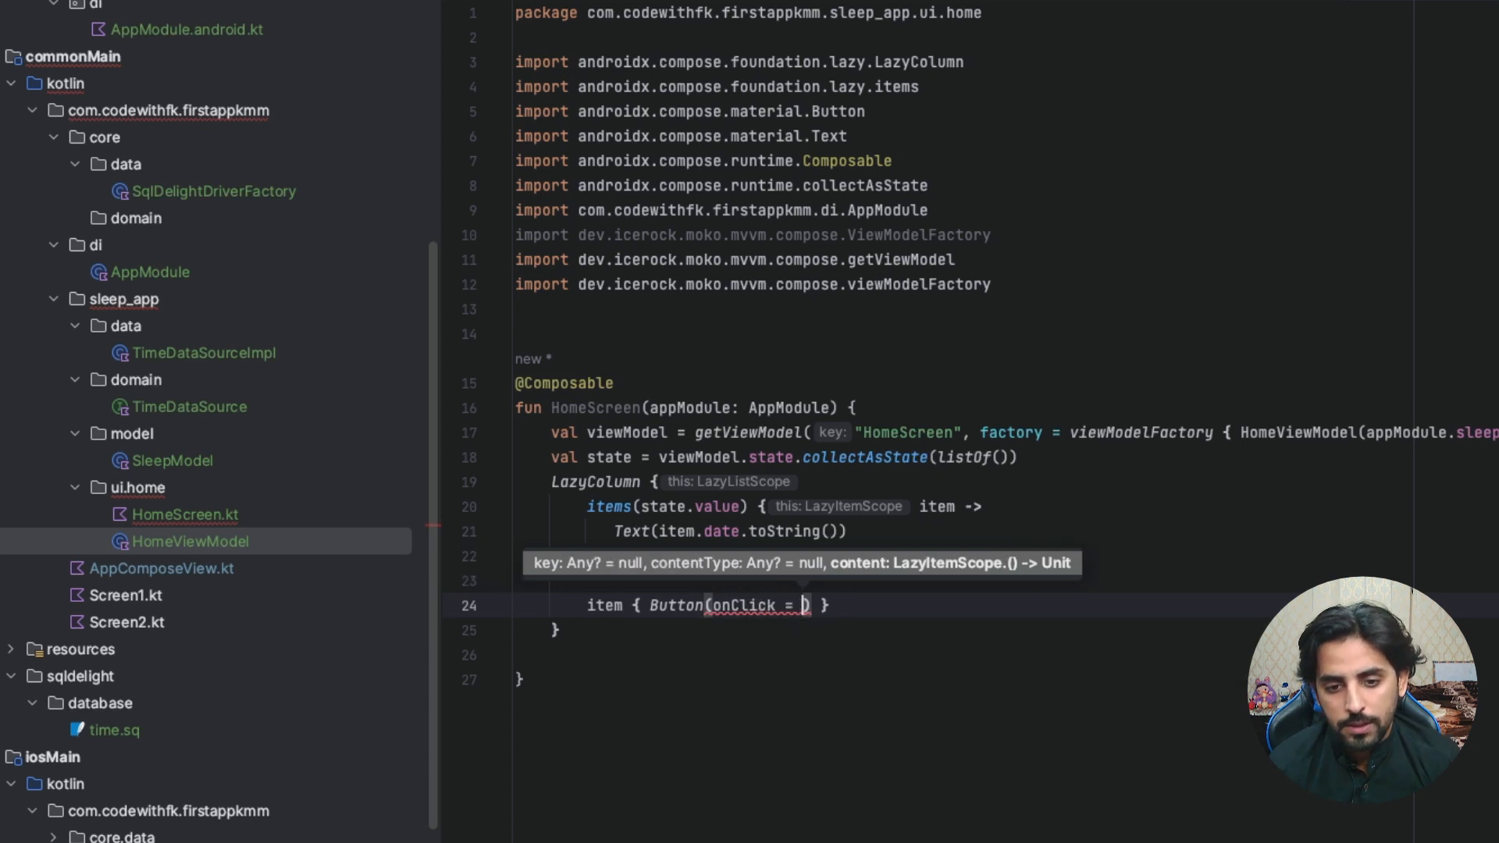
type("{}")
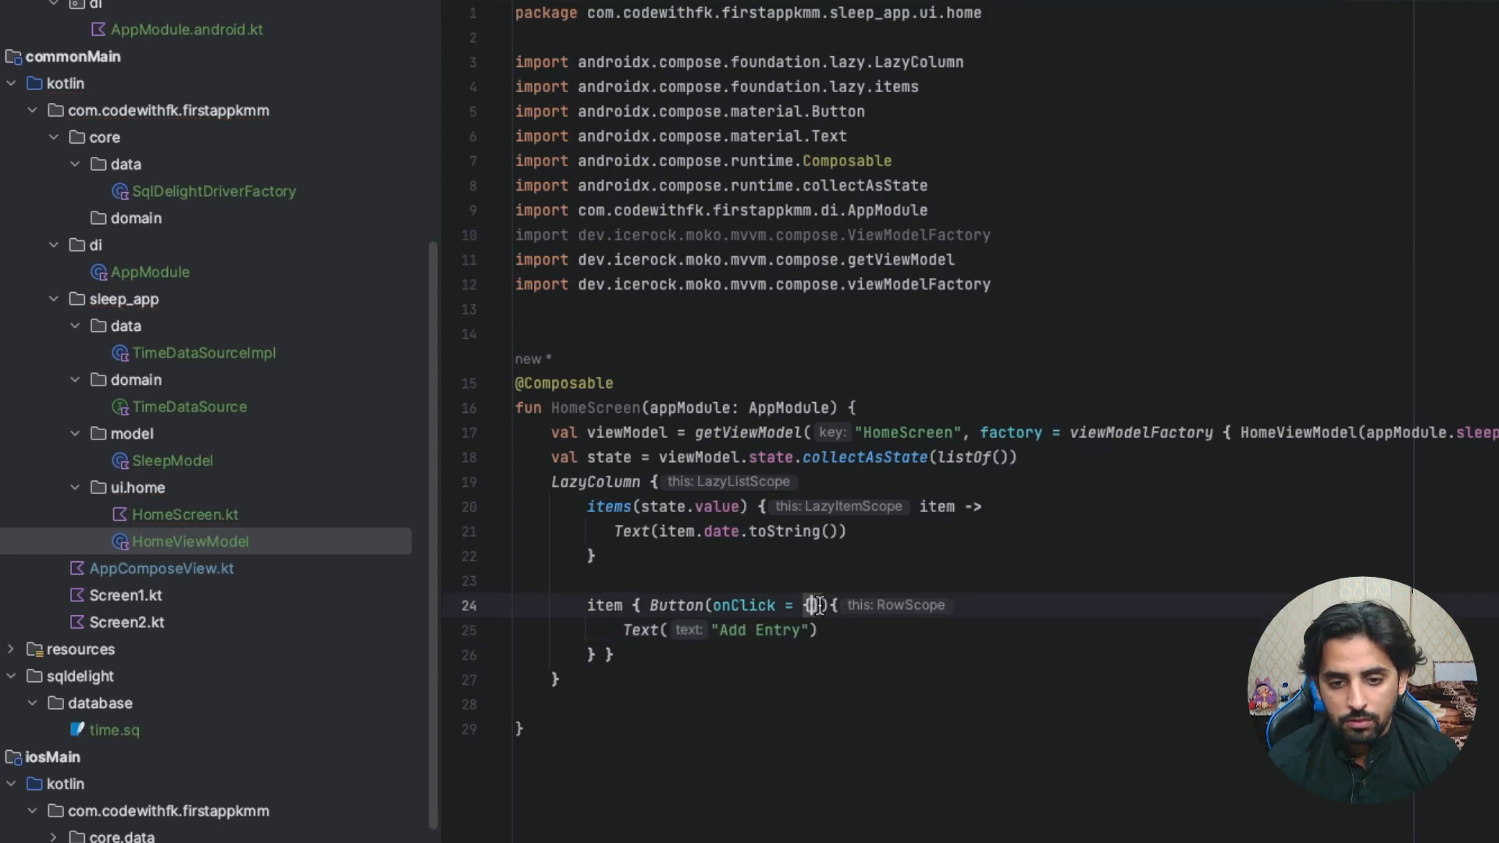
left_click(161, 567)
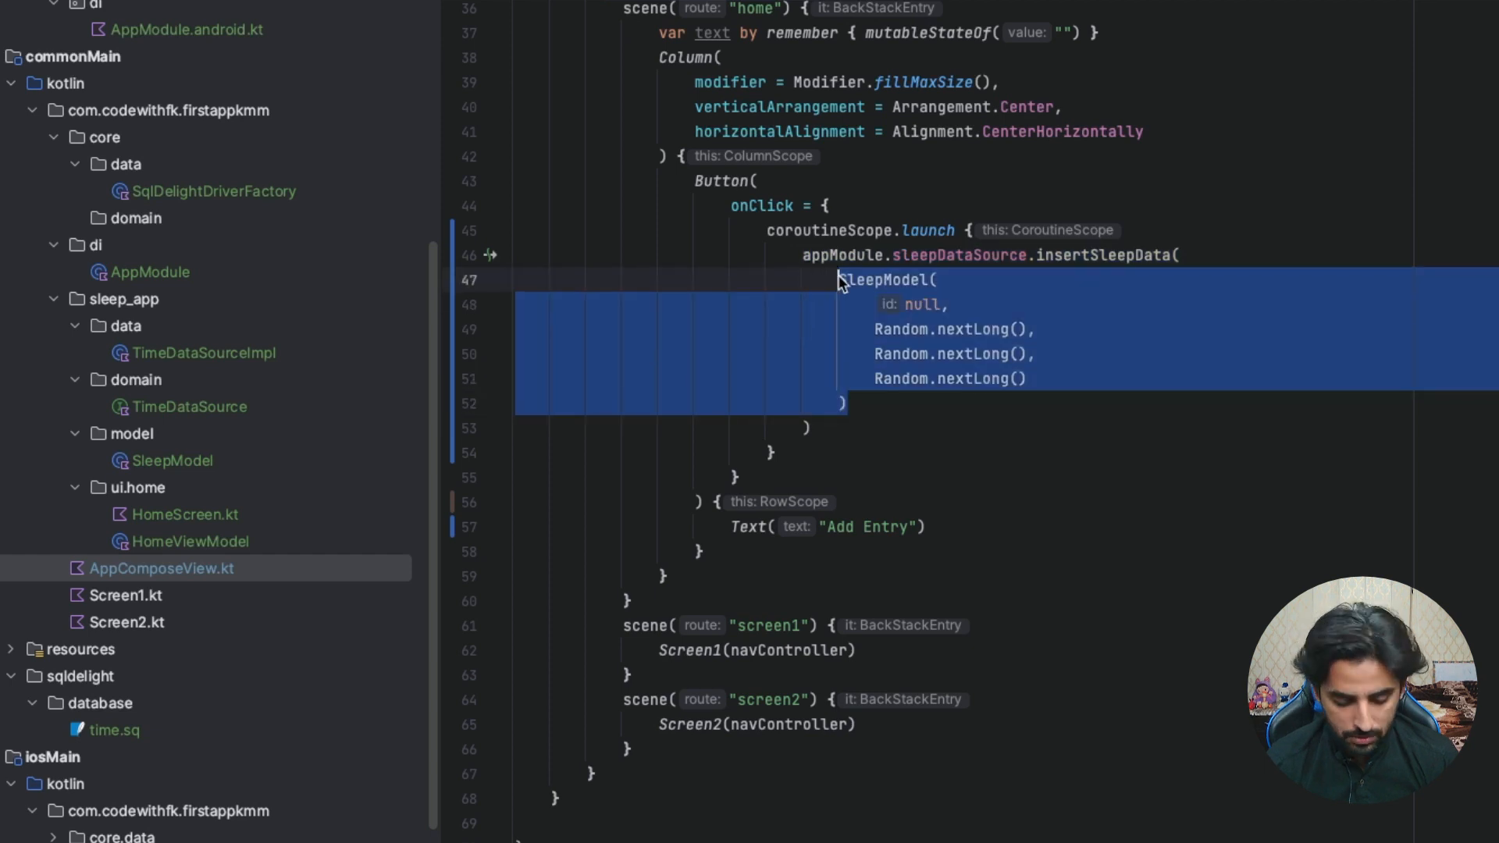
Move the random SleepModel block from AppComposeView.kt into viewModel.addEntry( ) in HomeScreen.kt's button onClick
key("Delete")
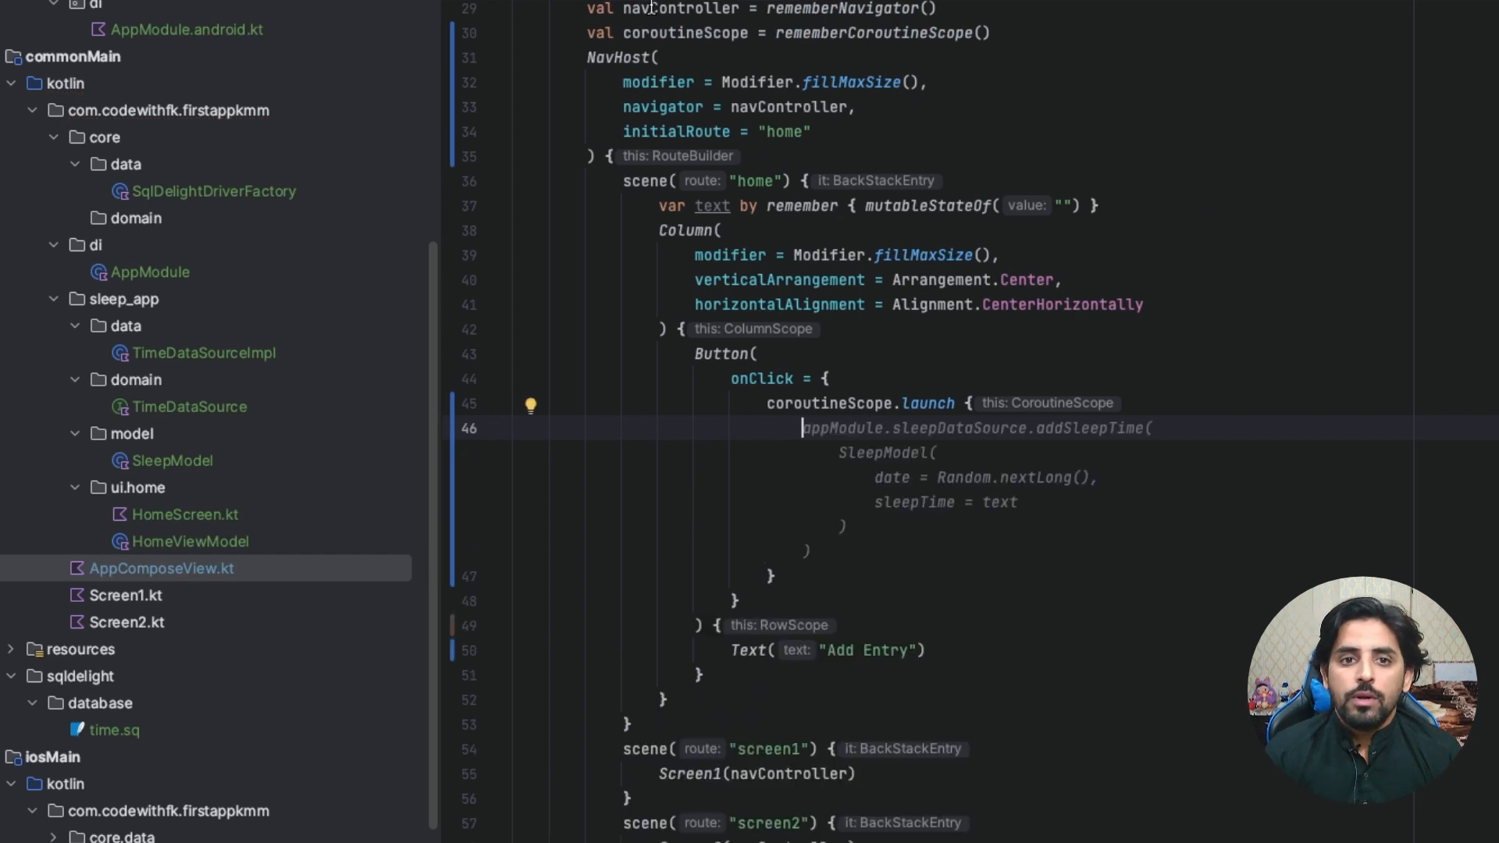
left_click(184, 515)
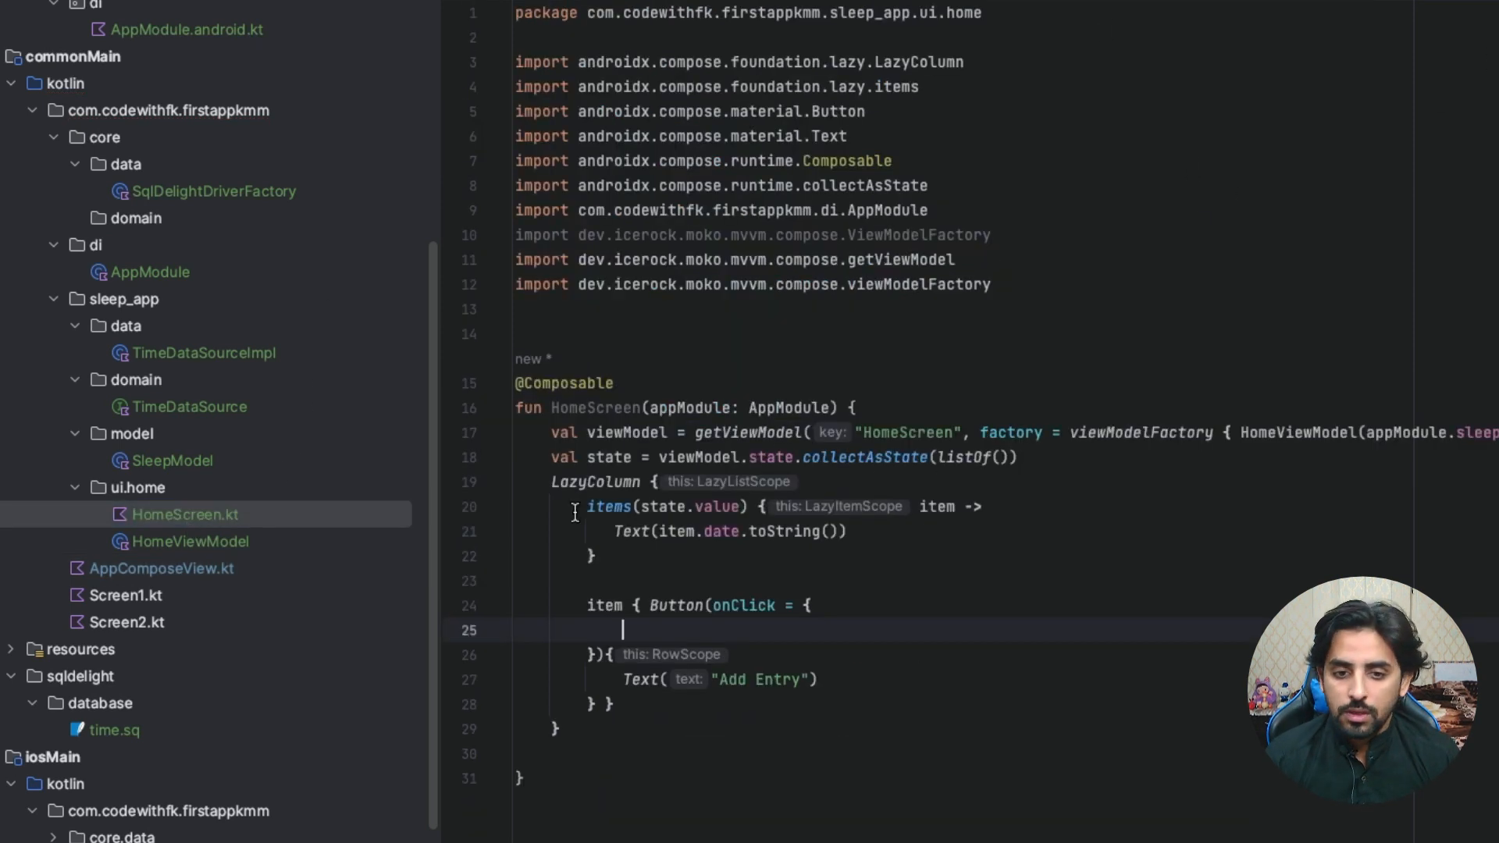
type("viewModel")
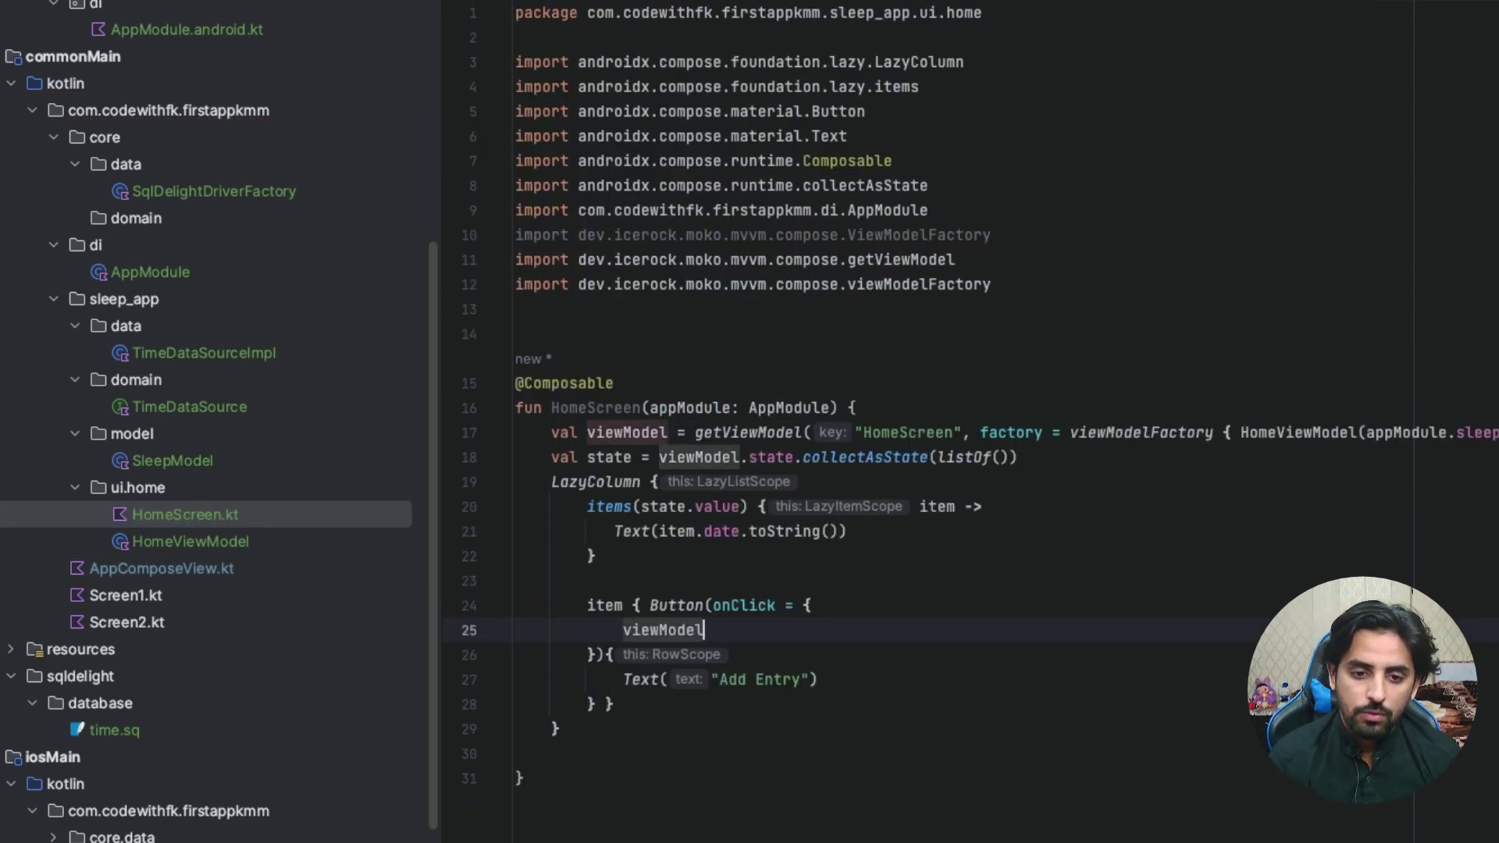
type(".addEntr")
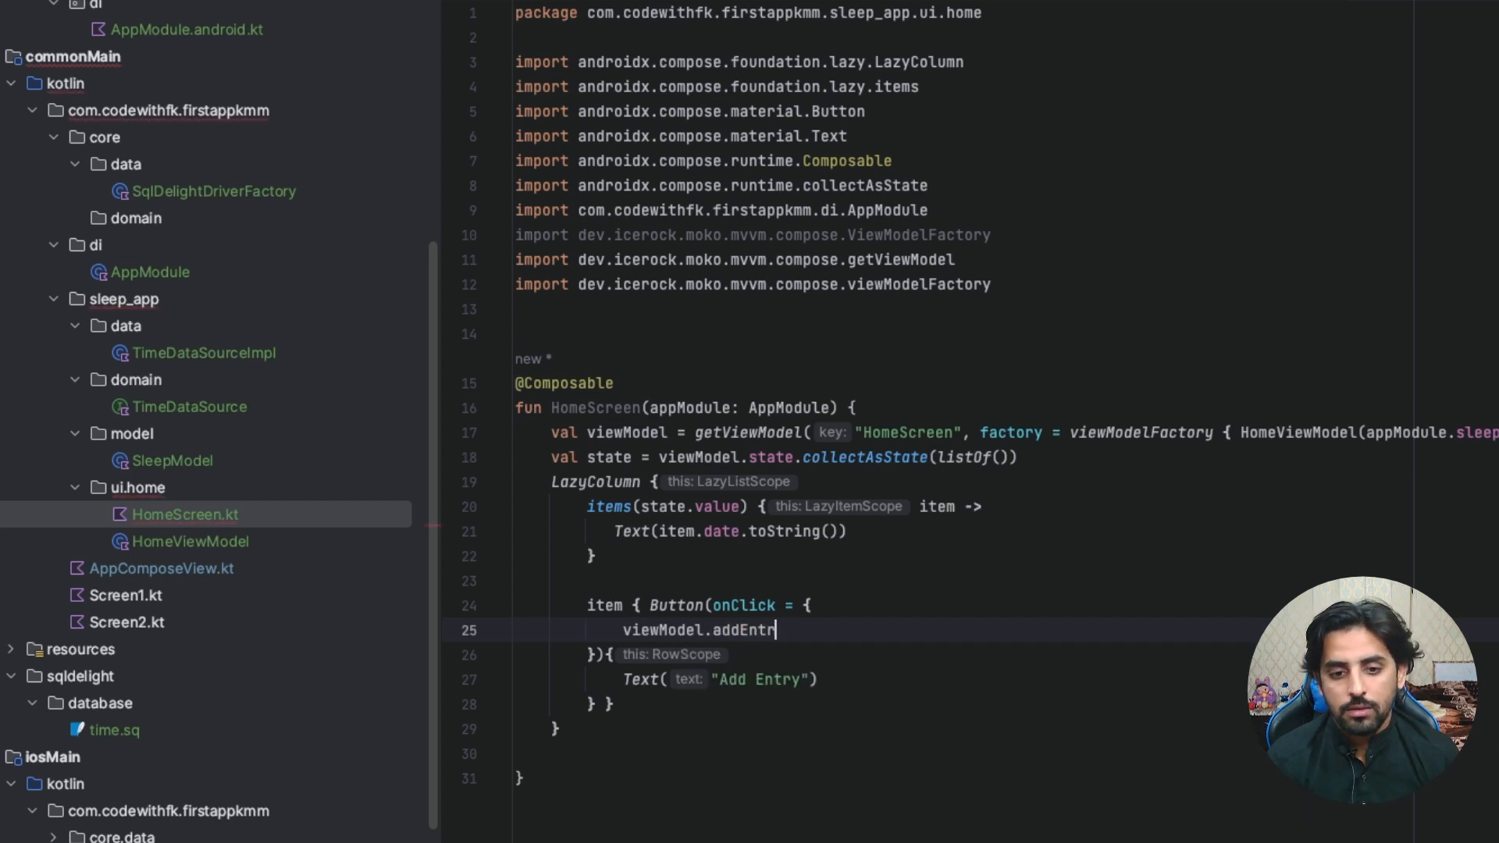
type("y()")
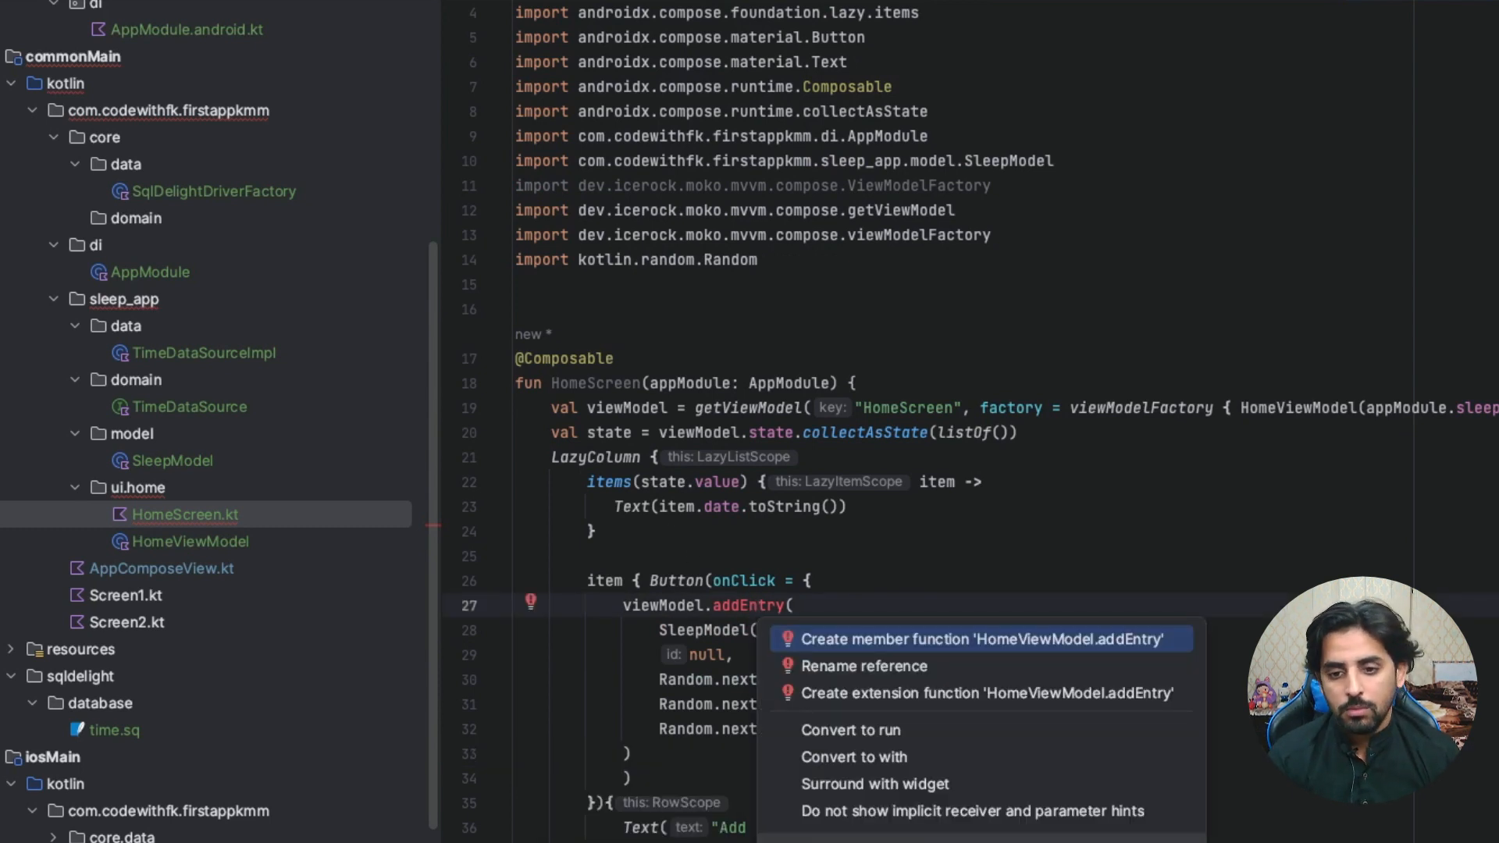
Generate addEntry(sleepModel: SleepModel) in HomeViewModel launching CoroutineScope(Dispatchers.IO) to call dataSource.insertSleepData
left_click(980, 638)
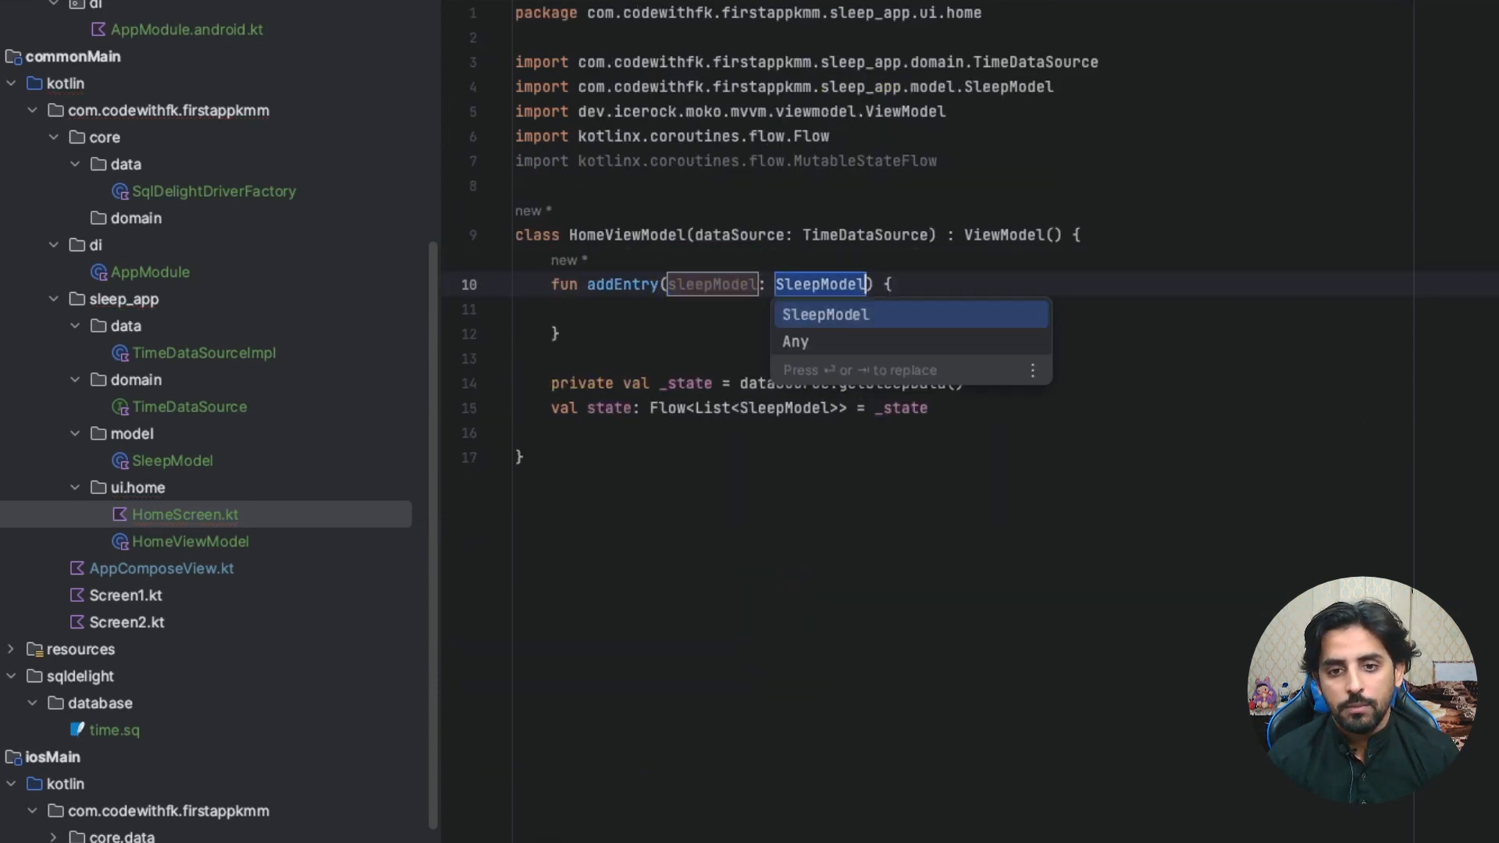
left_click(825, 314)
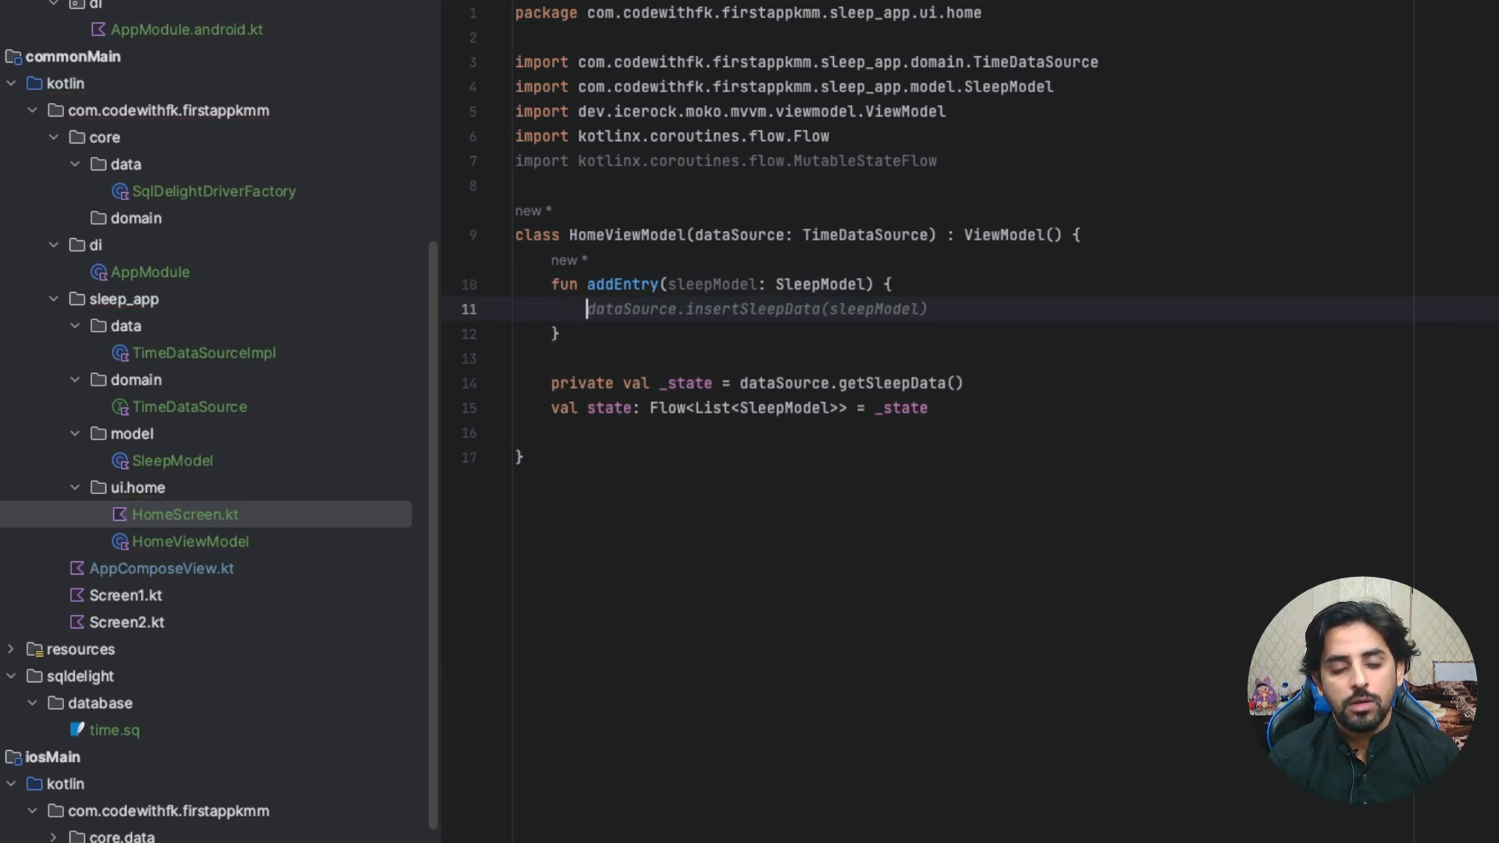
type("Corou")
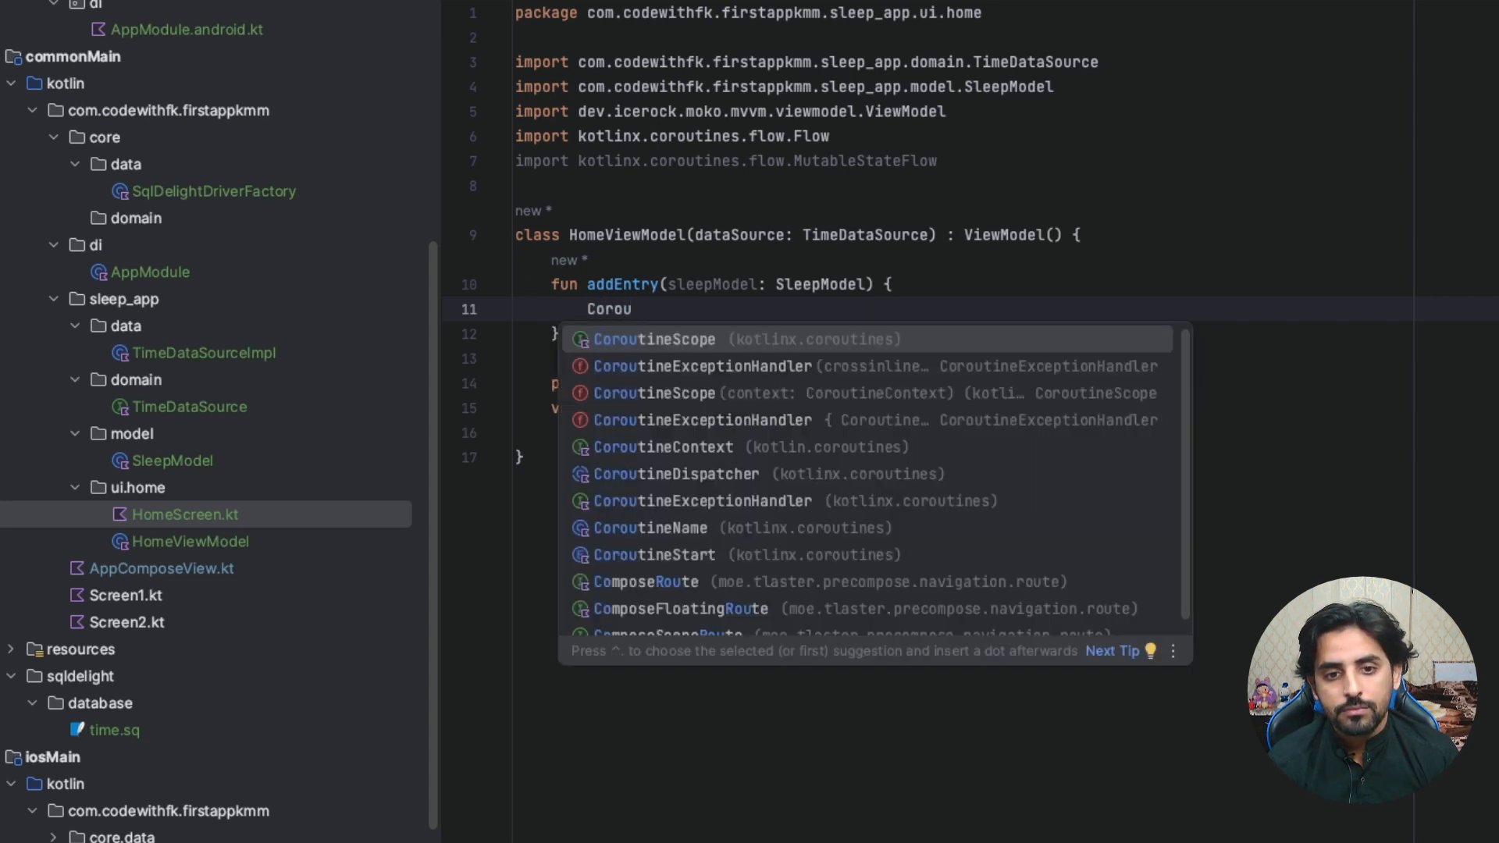
left_click(653, 338)
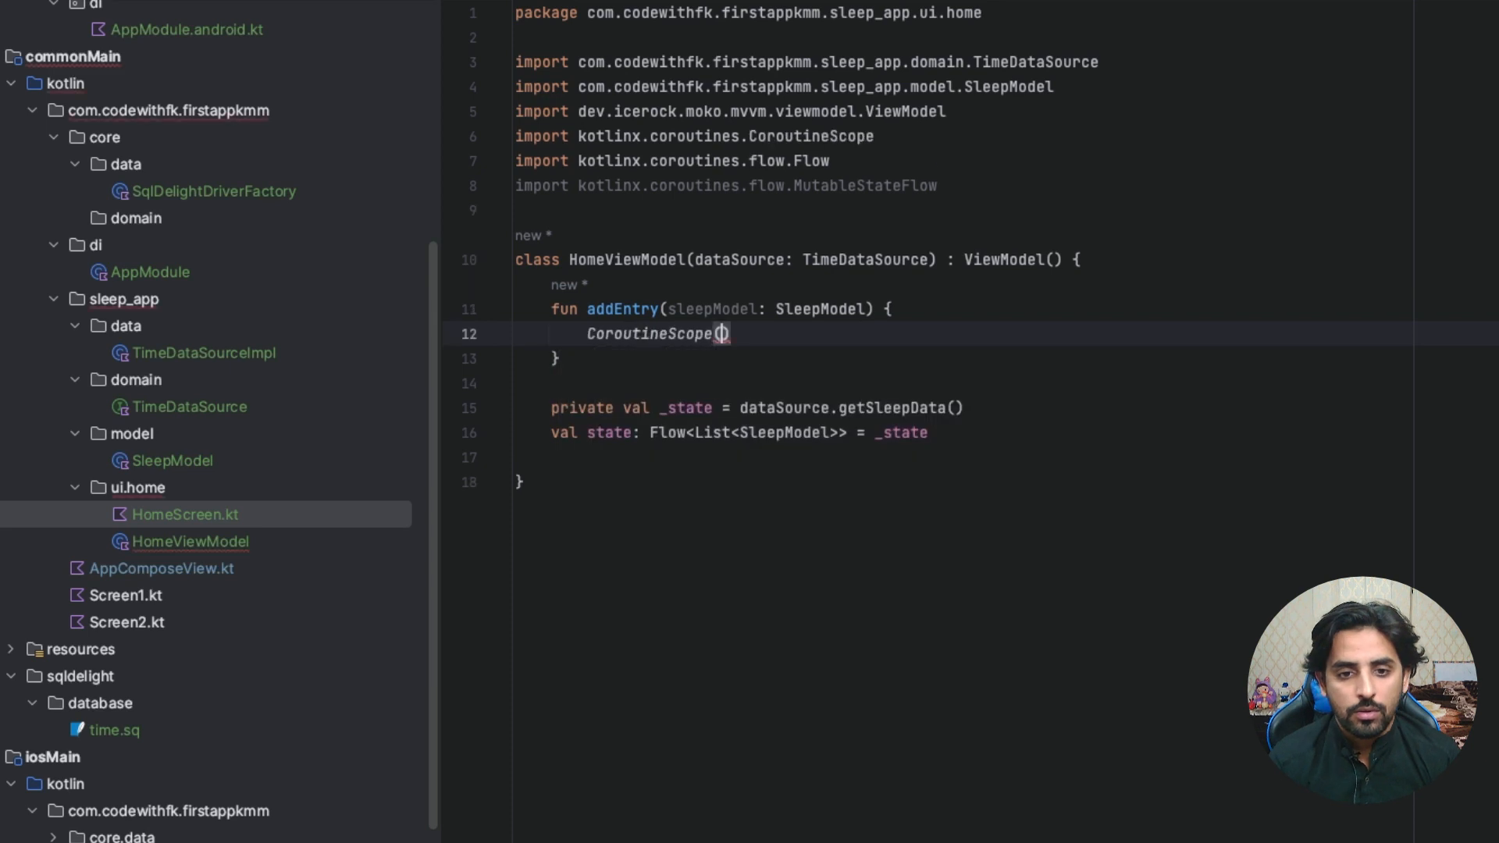
type("Dis")
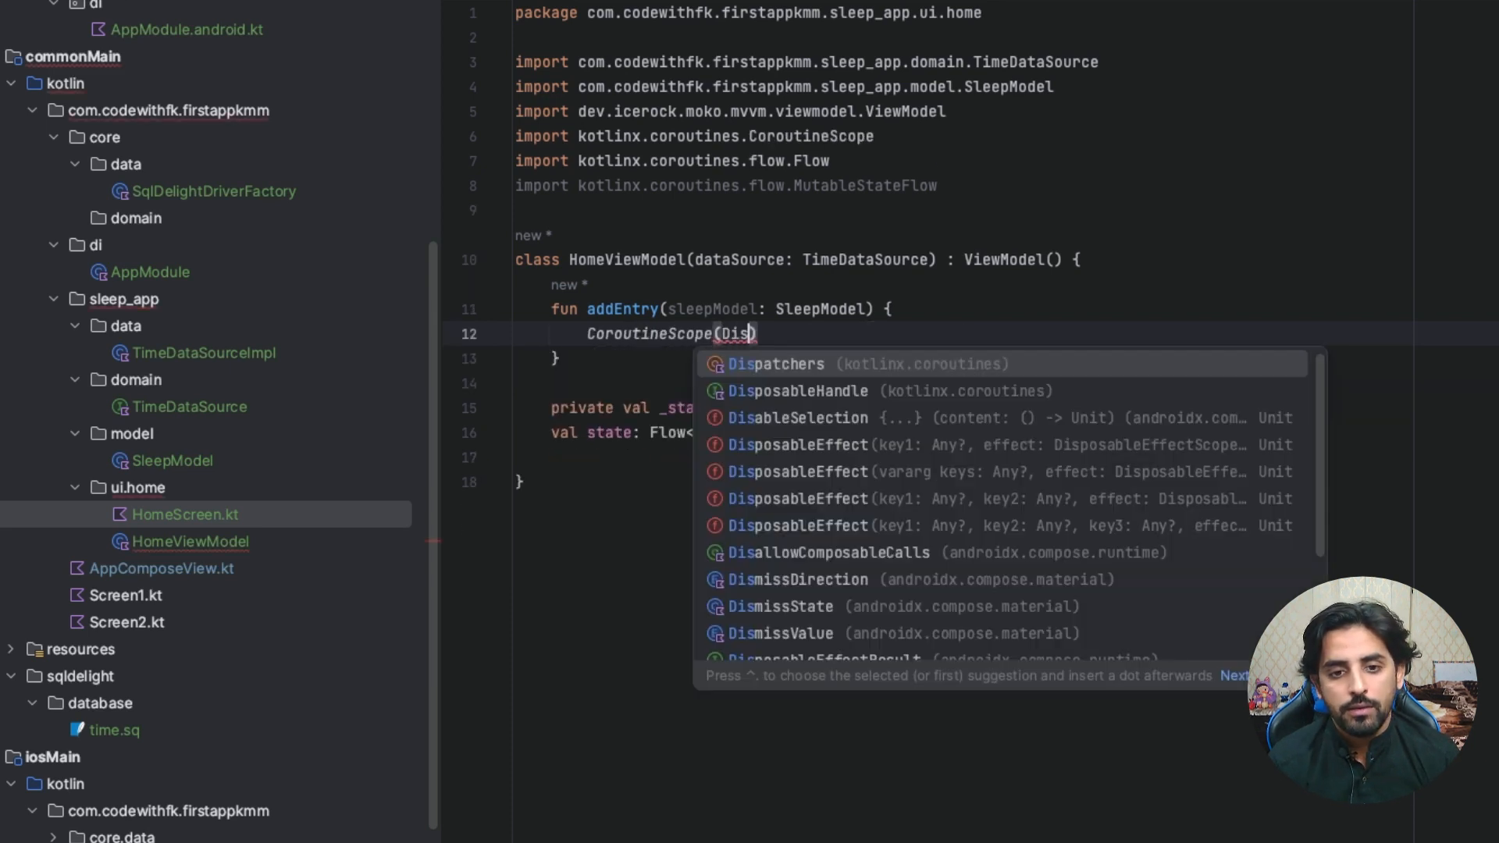
left_click(775, 363)
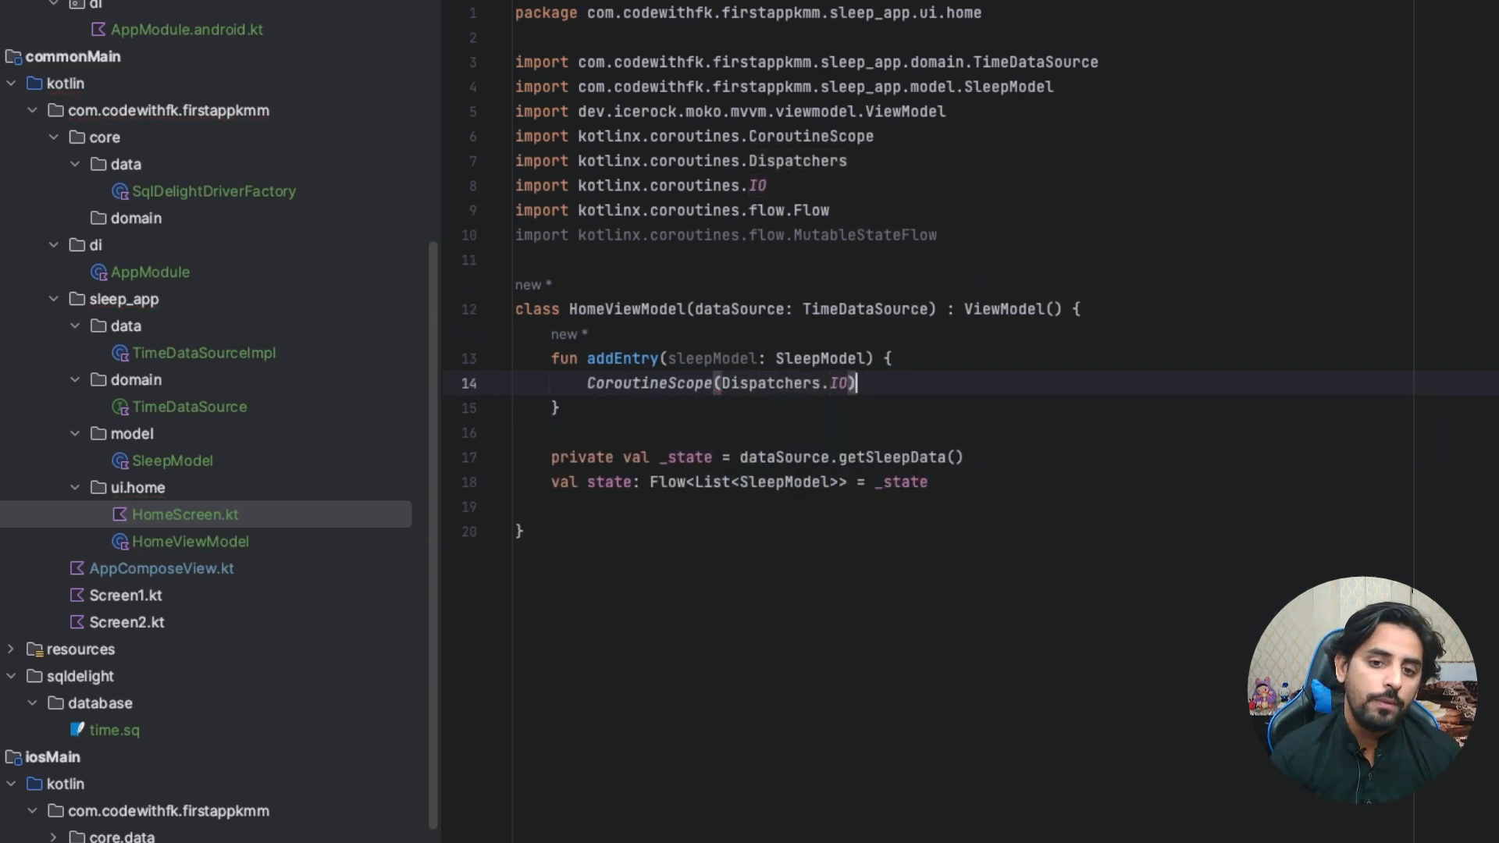
type(".launch {")
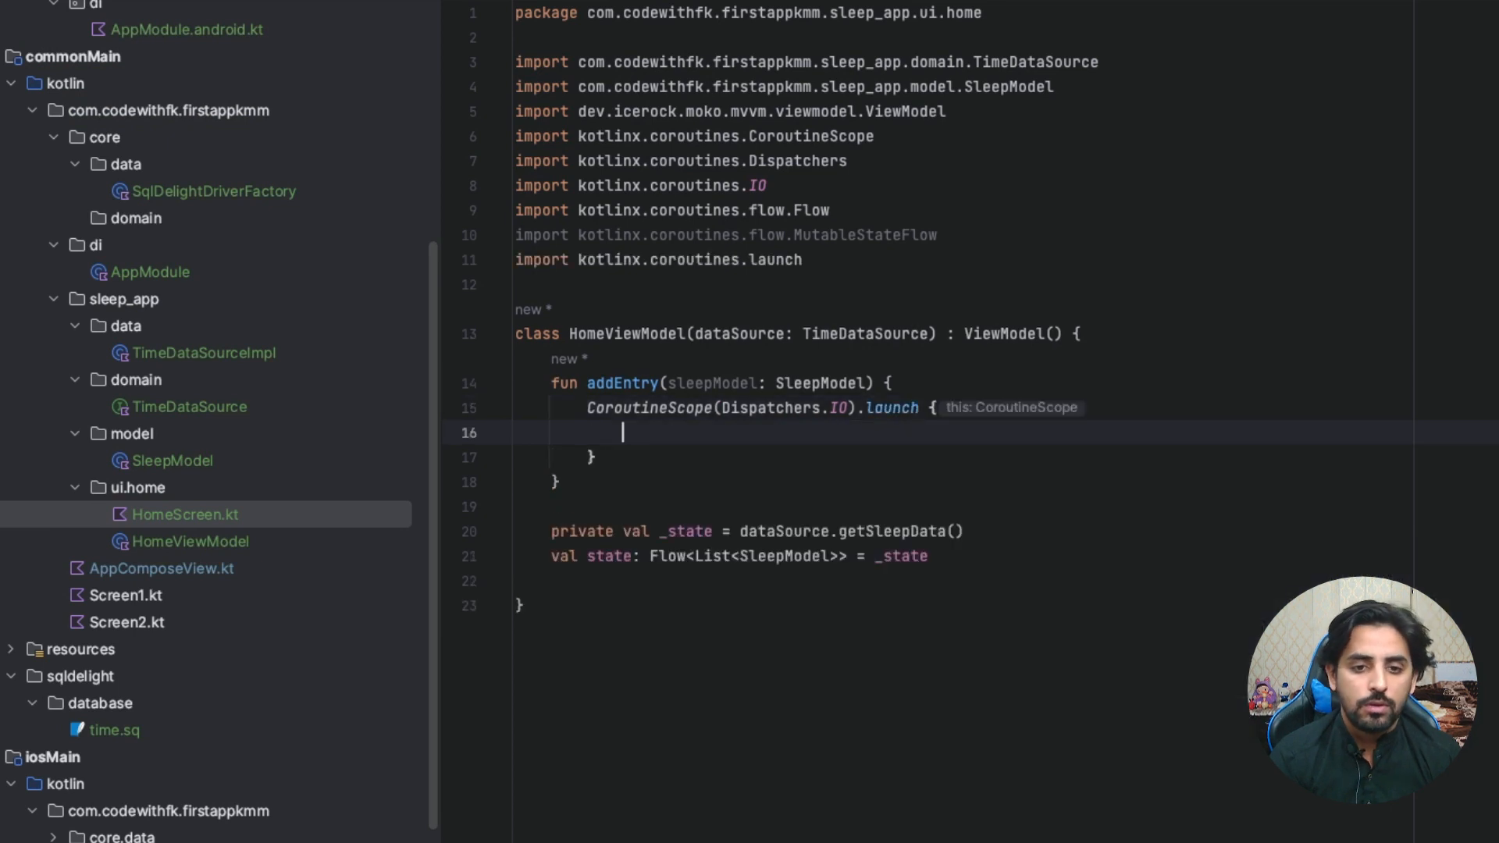
type("dataSource.insertSleepData(sleepModel)")
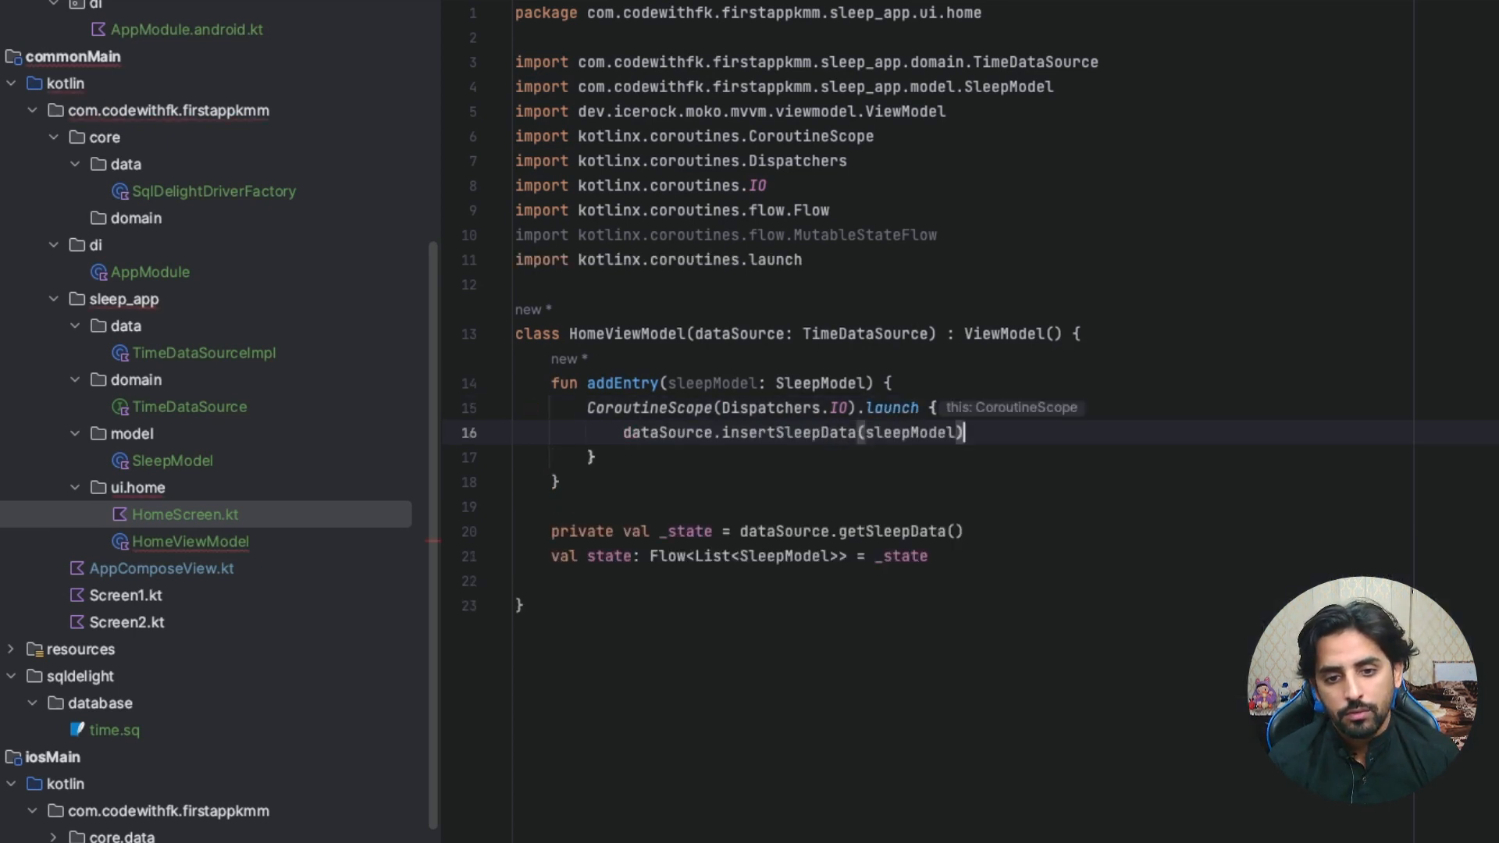
Make the dataSource constructor parameter a private val property
left_click(737, 333)
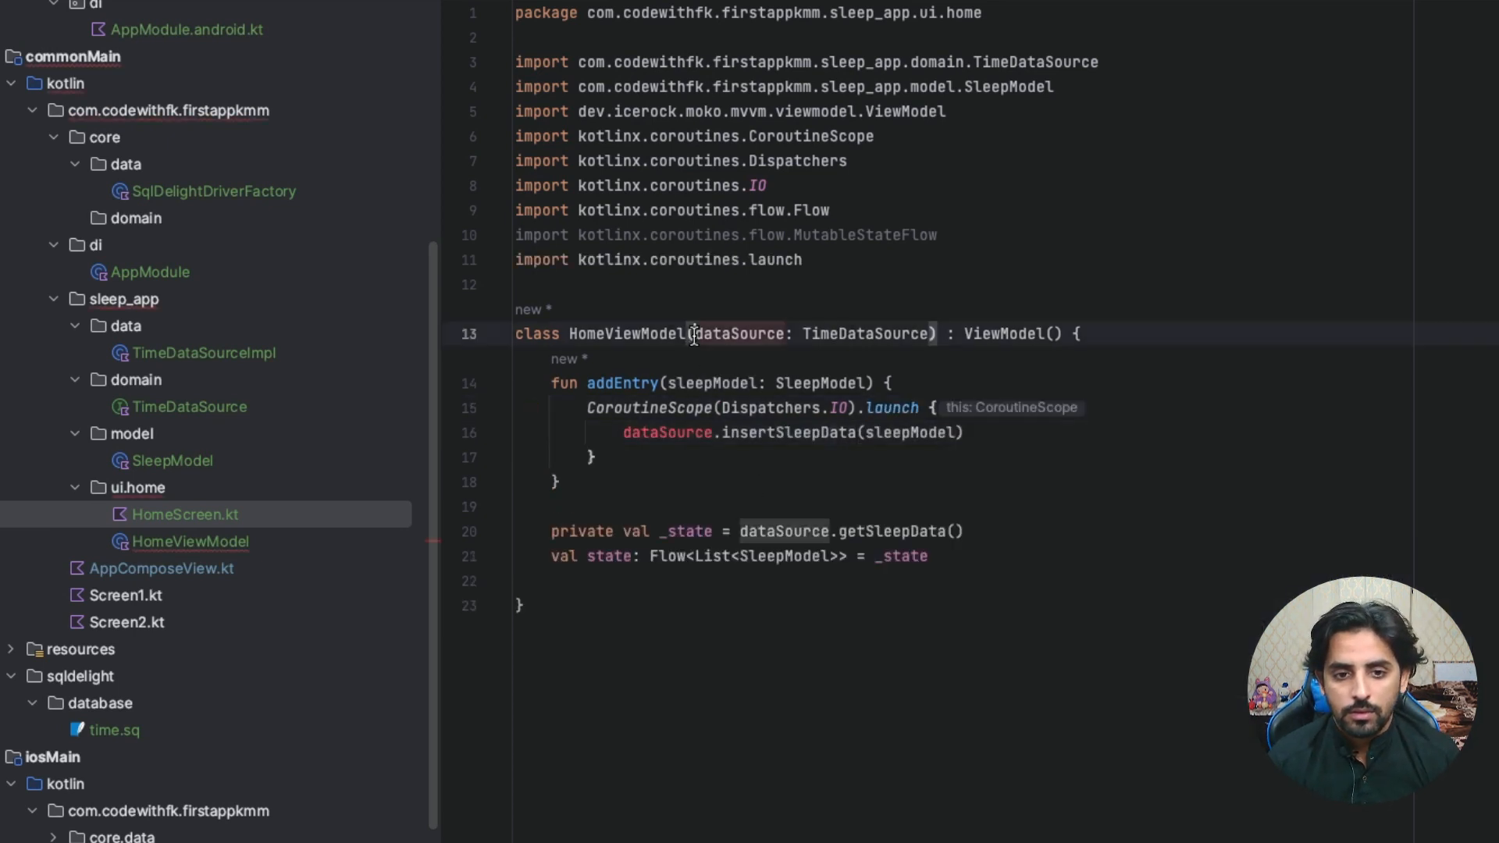
type("val")
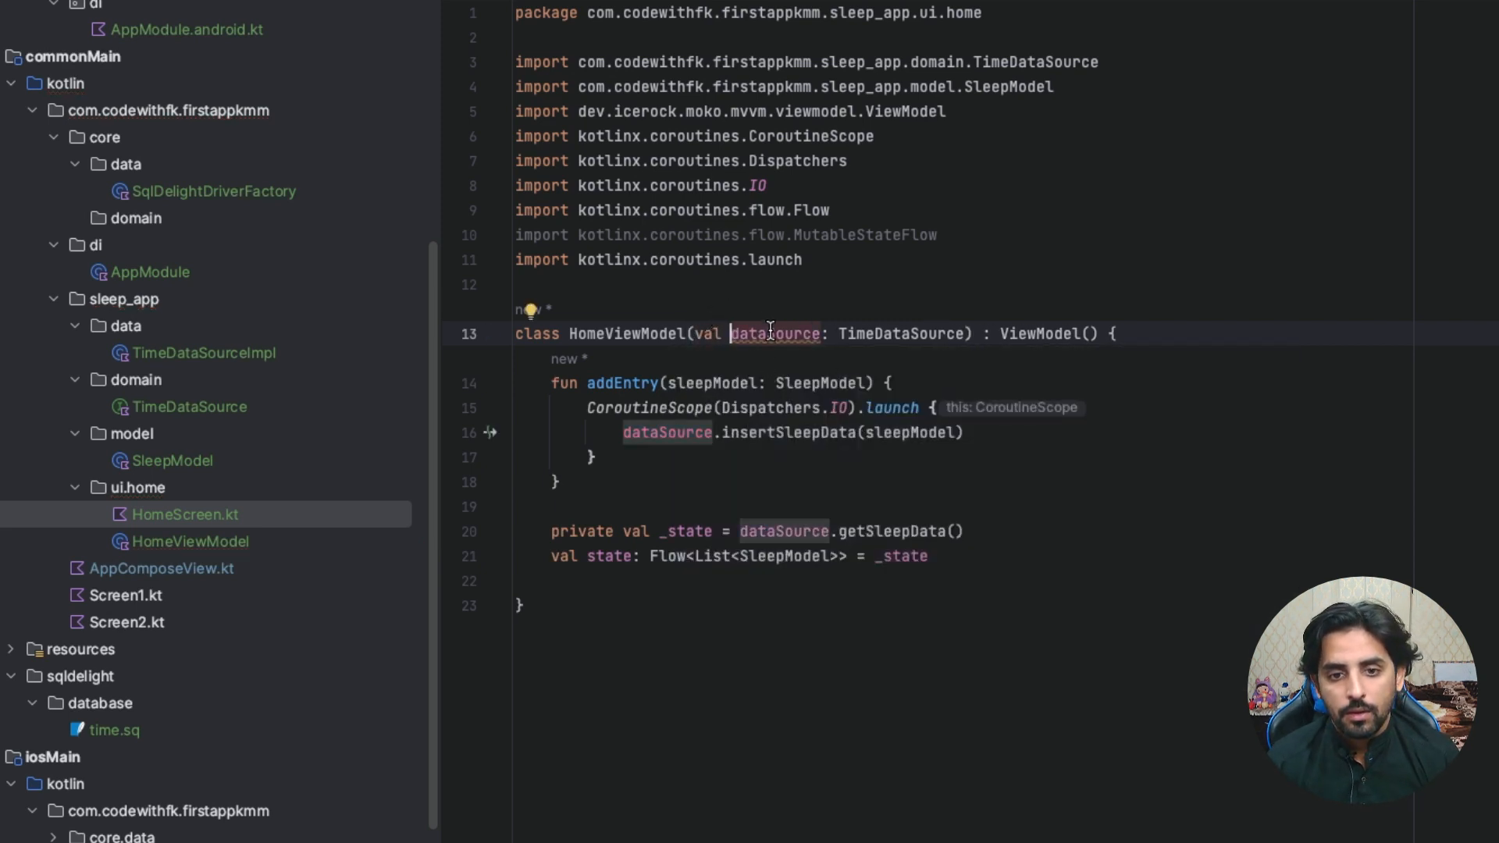
type("private")
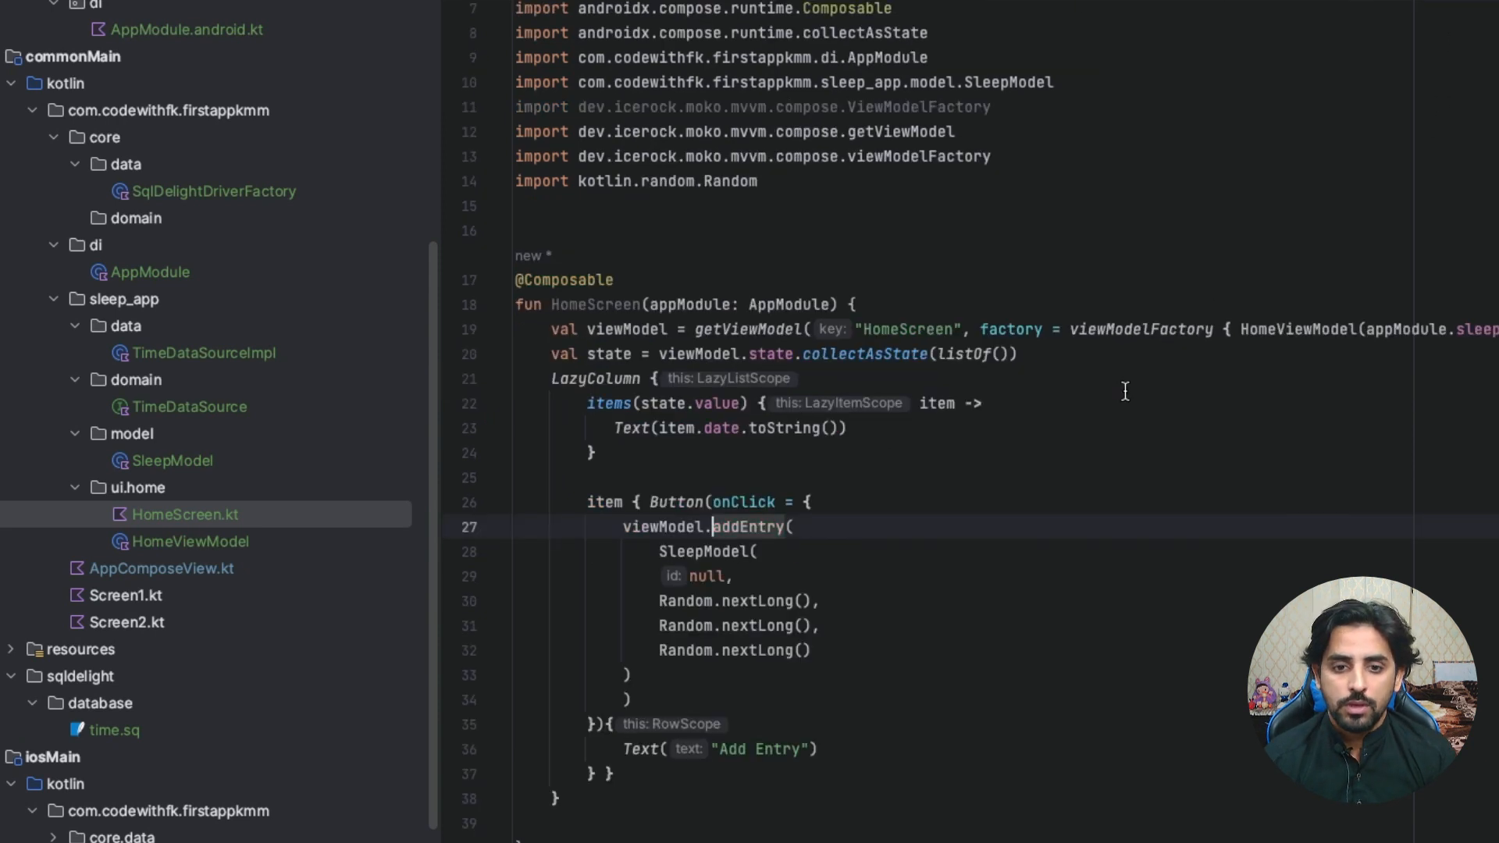
Review and reformat HomeScreen.kt so getViewModel's arguments sit on separate lines, then start the androidApp build
double_click(595, 304)
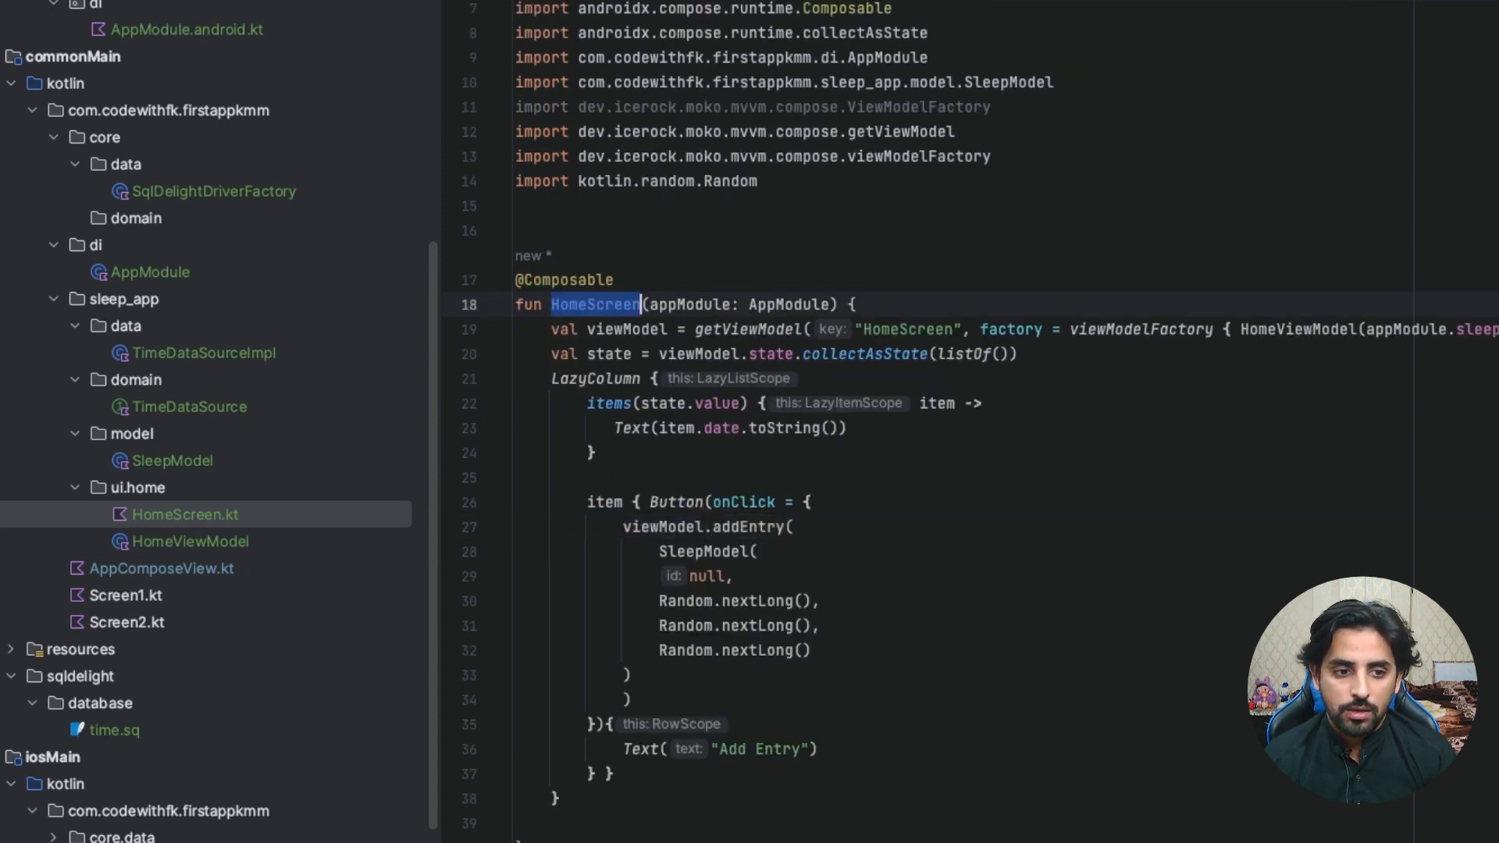
left_click(161, 568)
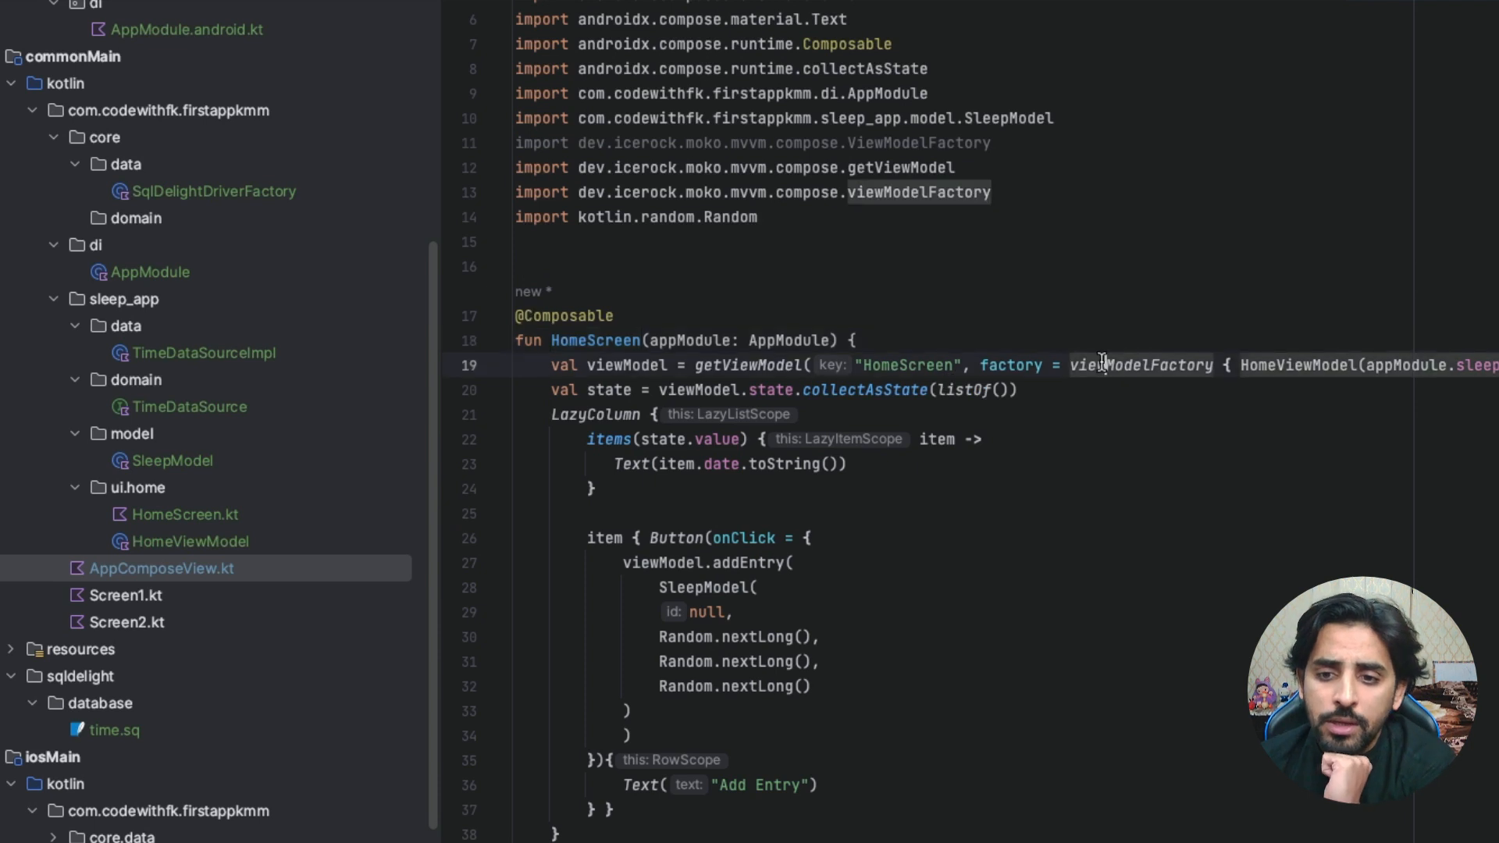
double_click(907, 365)
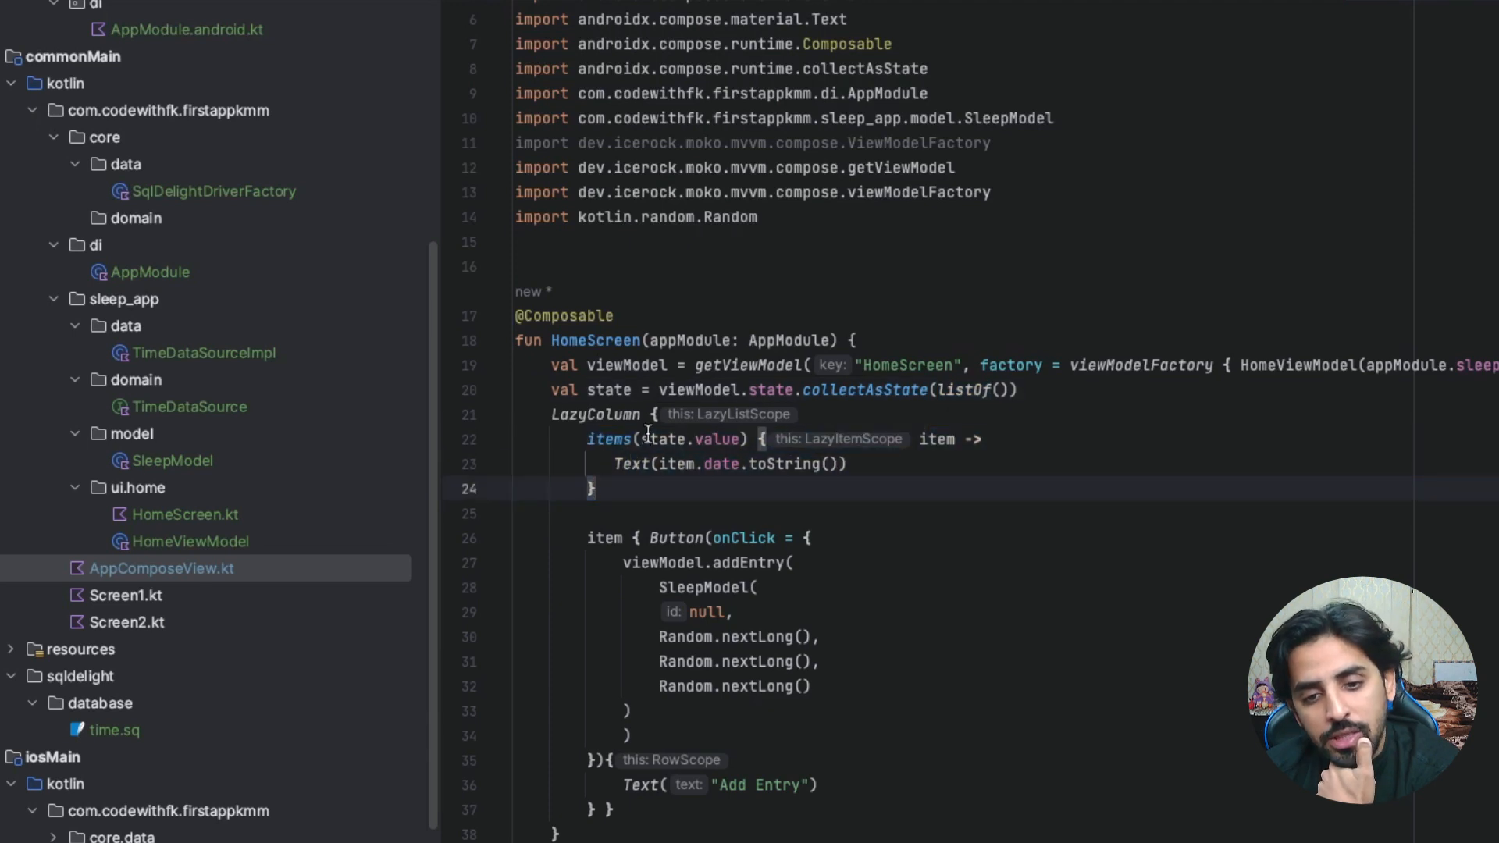
double_click(729, 464)
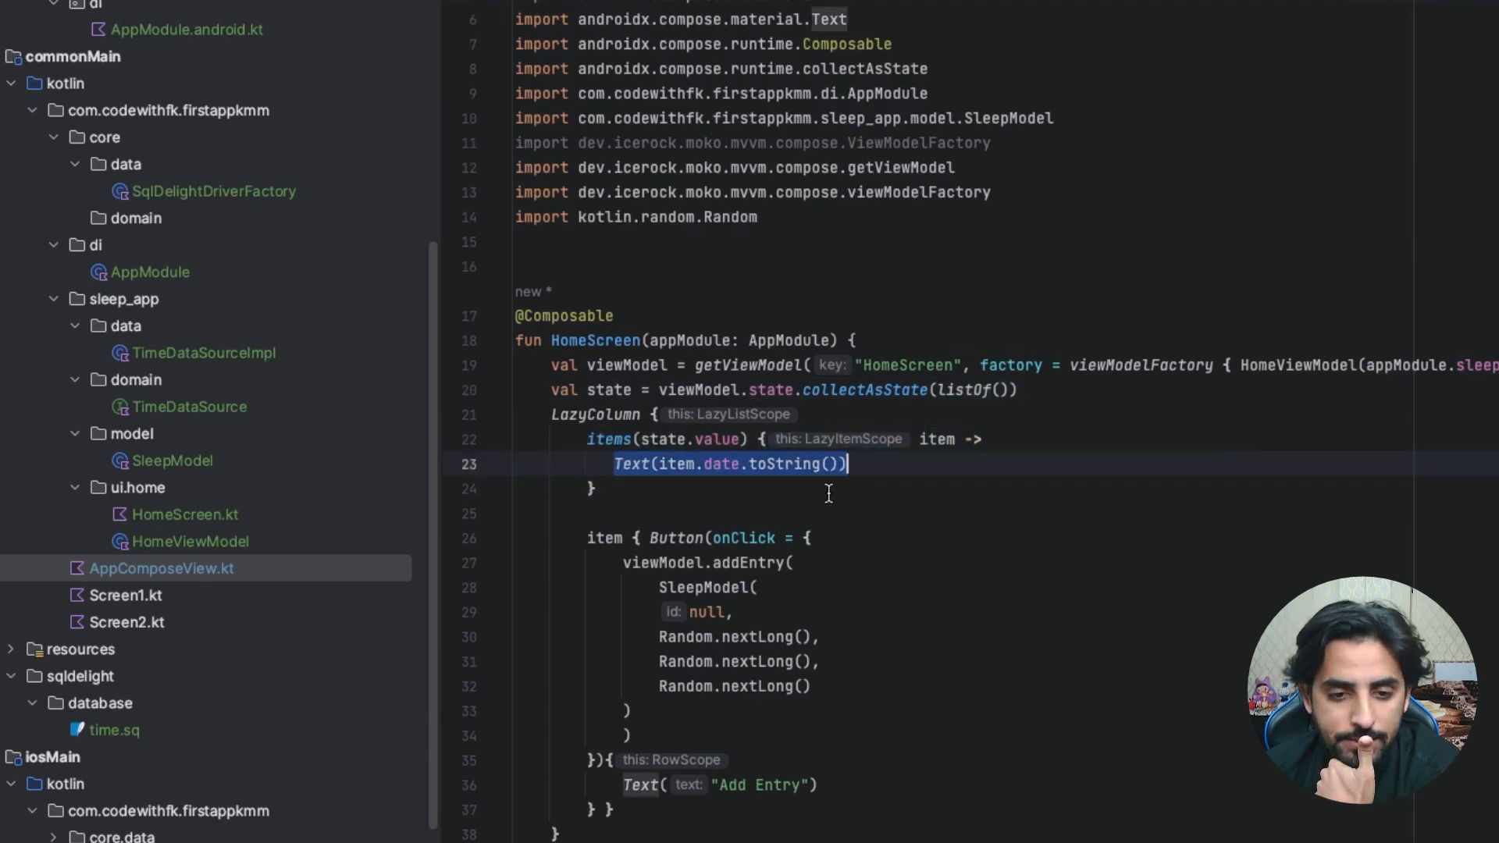
left_click(669, 538)
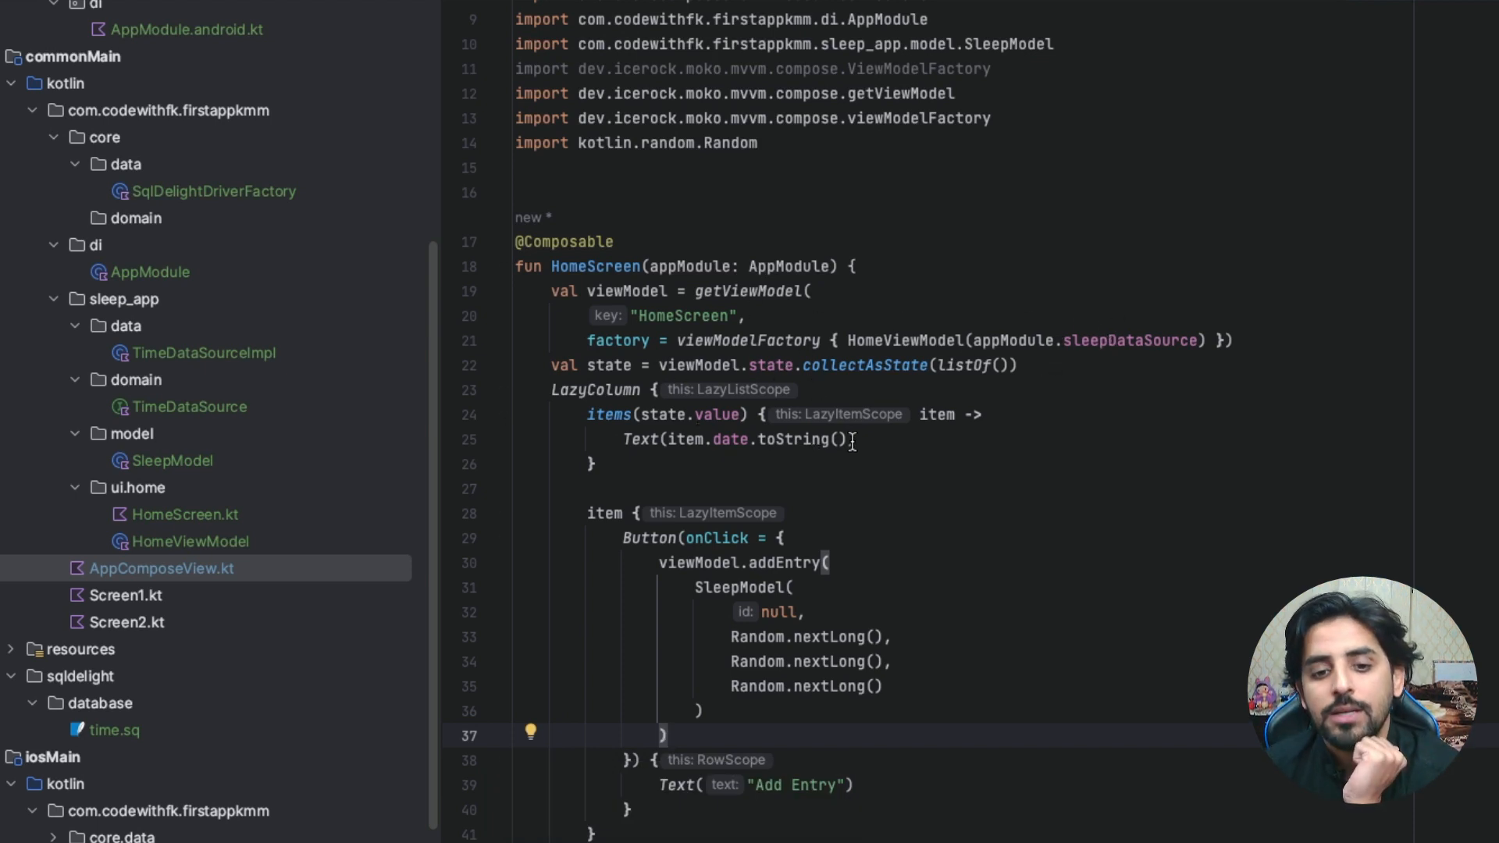
left_click(1020, 365)
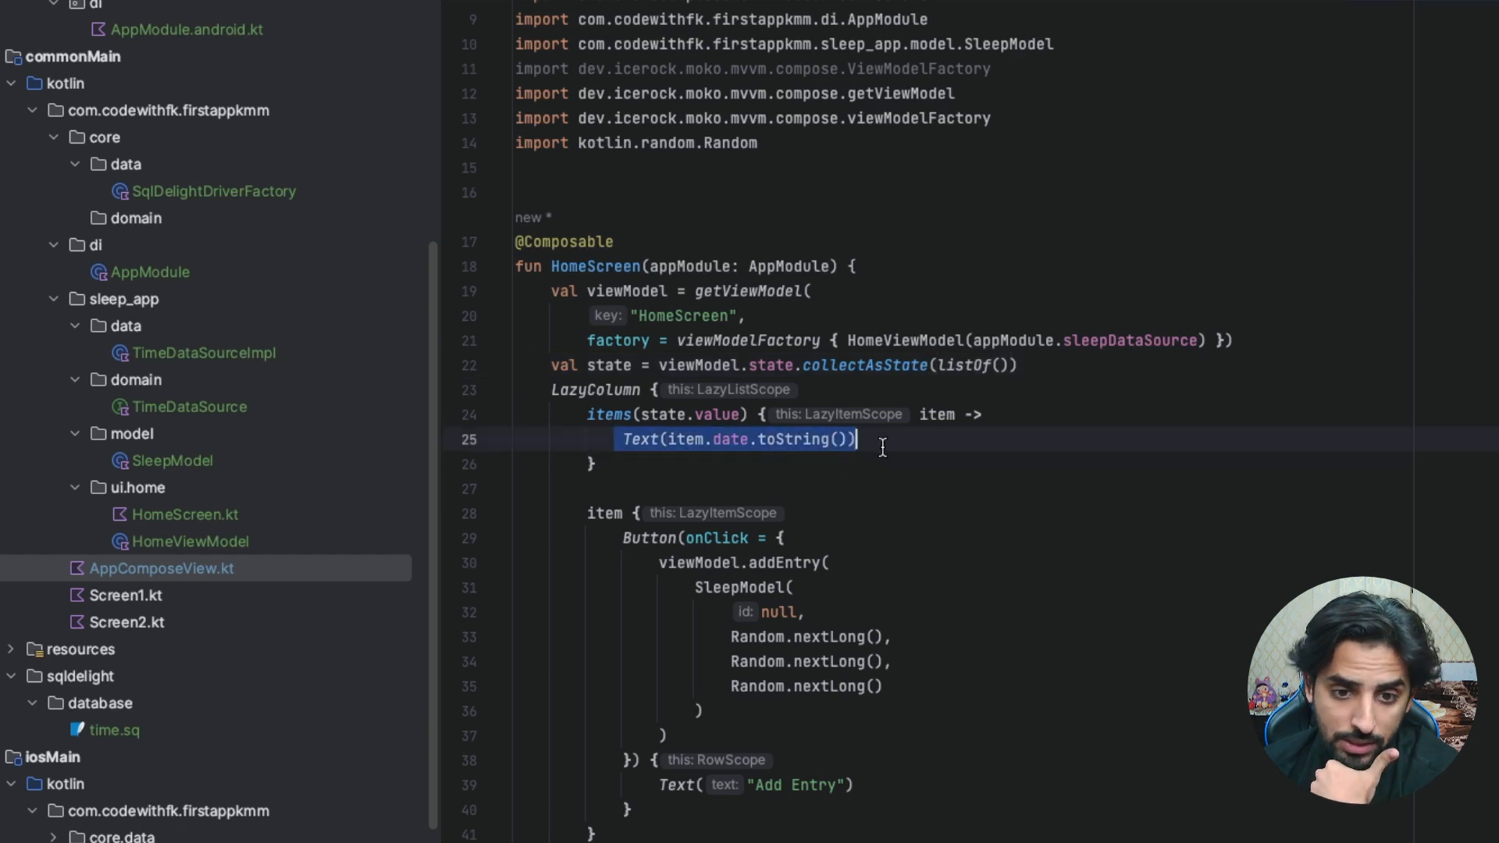
mouse_move(1056, 476)
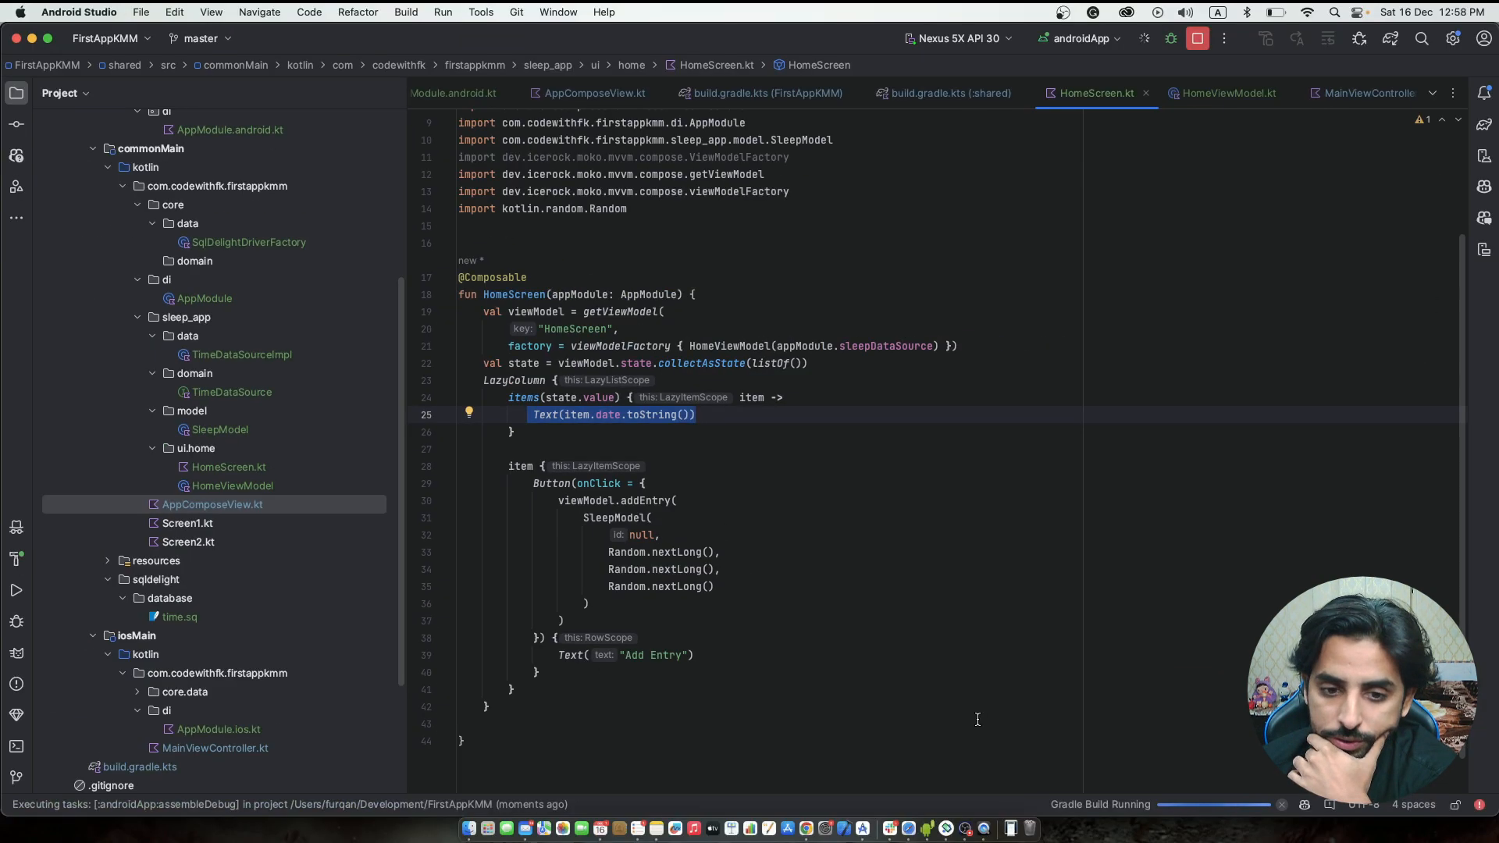
mouse_move(916, 793)
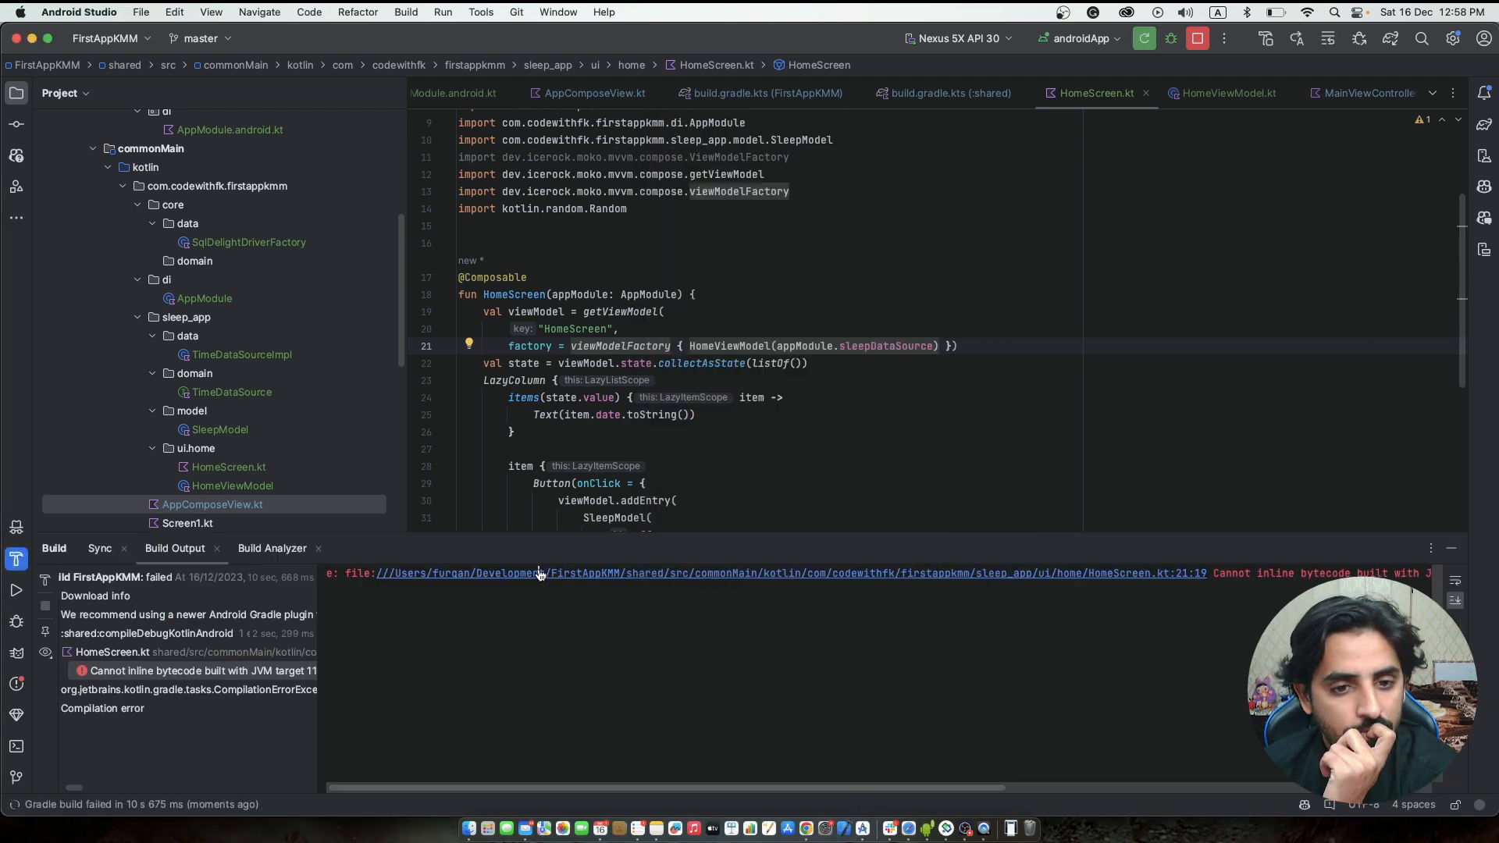
Scroll the Build Output to read the 'Cannot inline bytecode built with JVM target 11' error
scroll("down", 3)
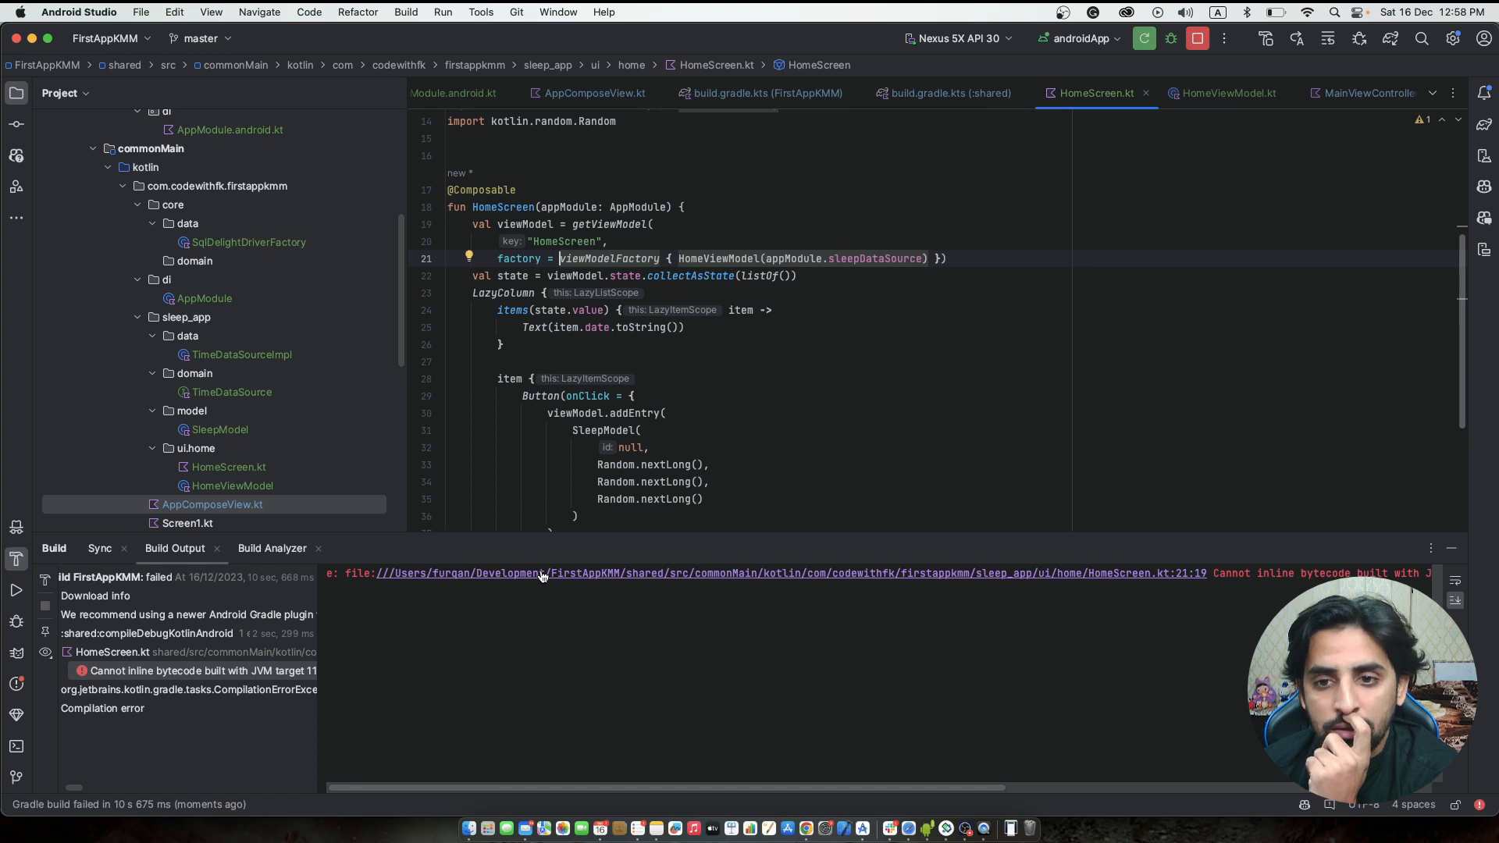
mouse_move(416, 808)
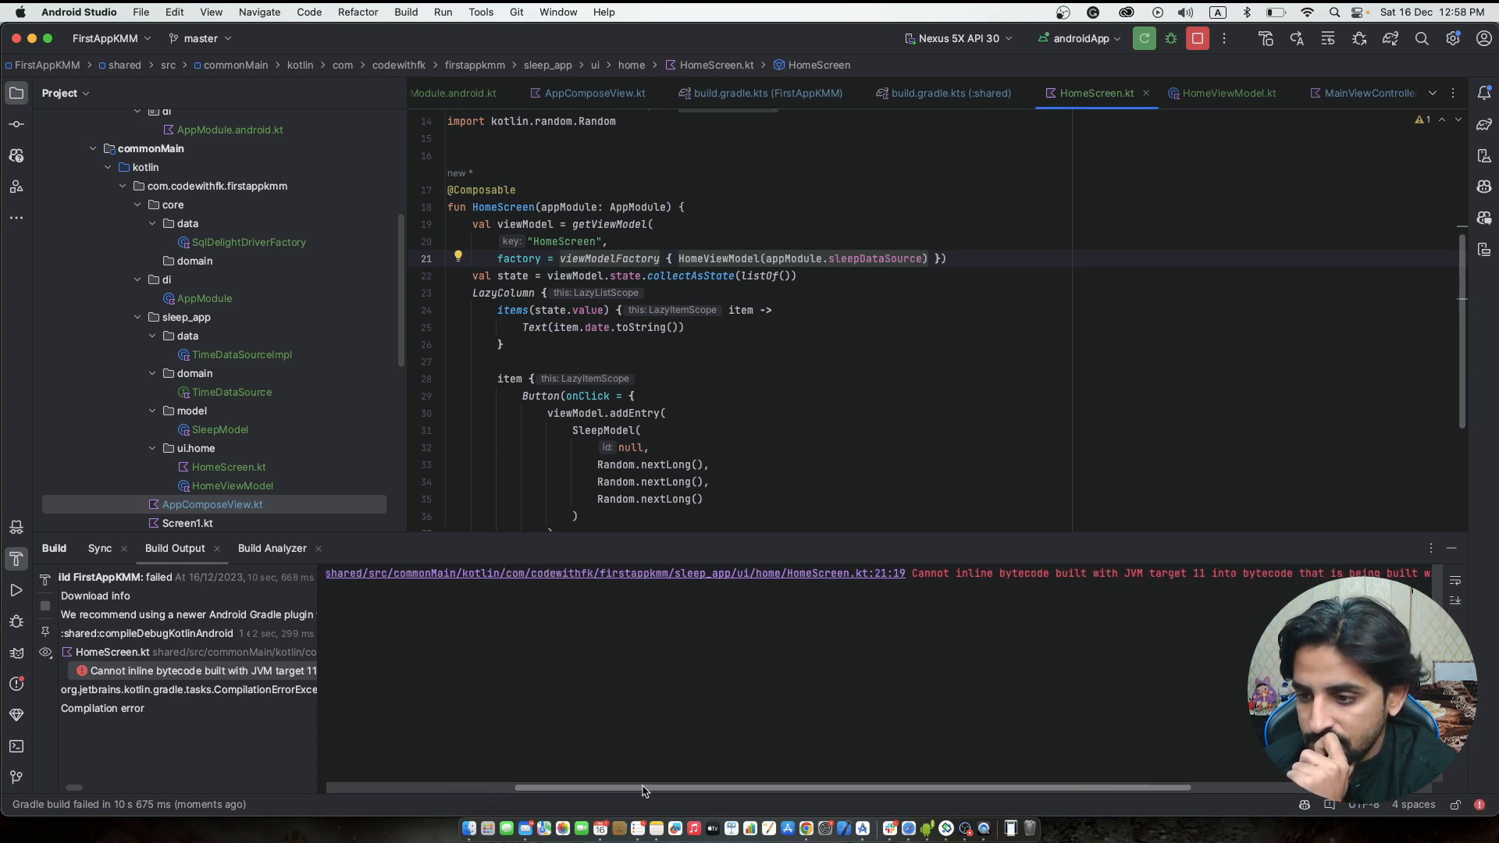
scroll("right", 3)
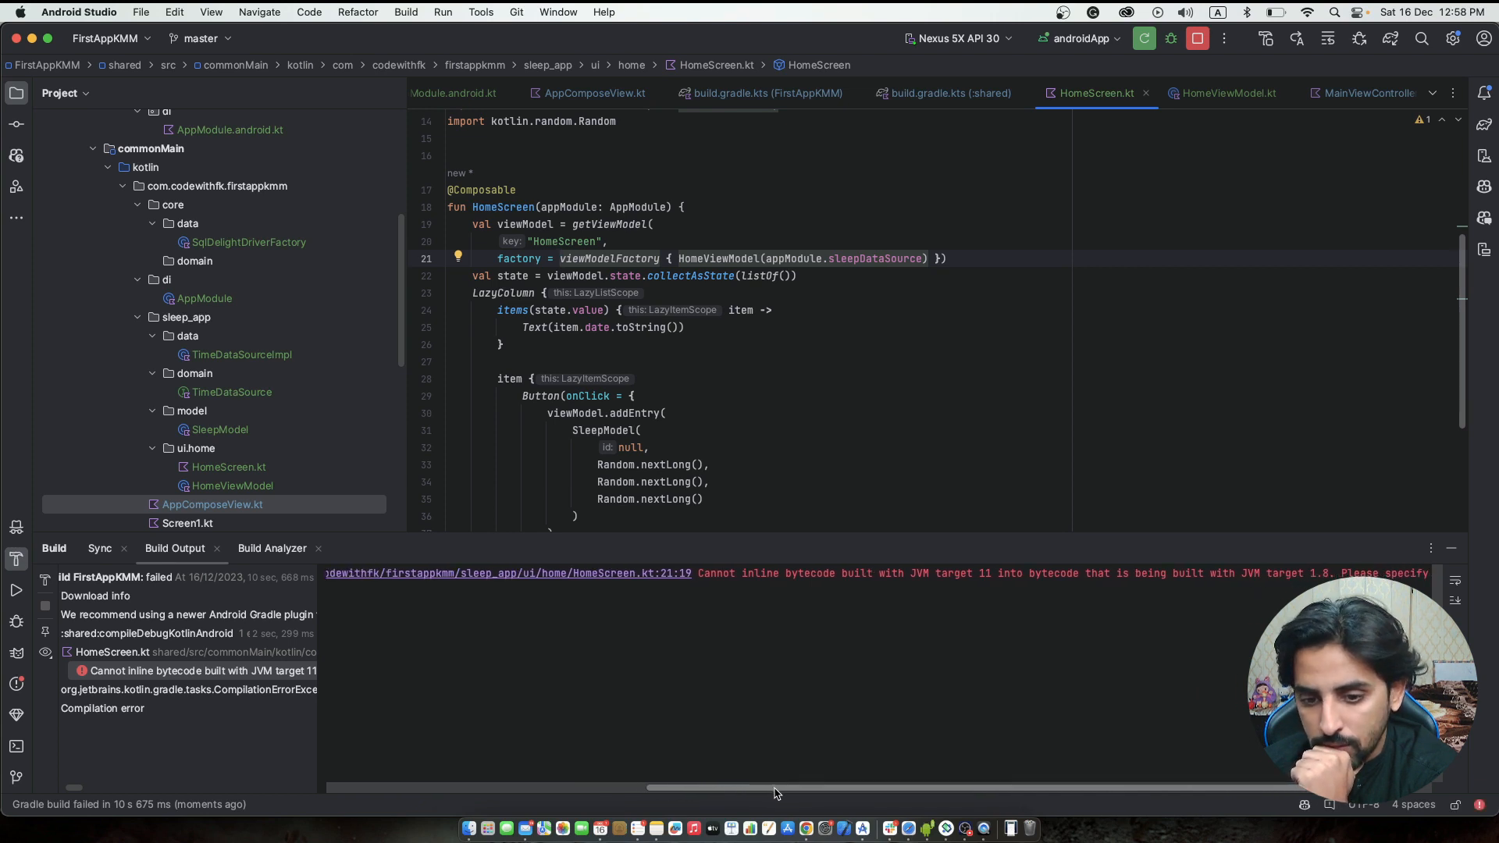
scroll("right", 3)
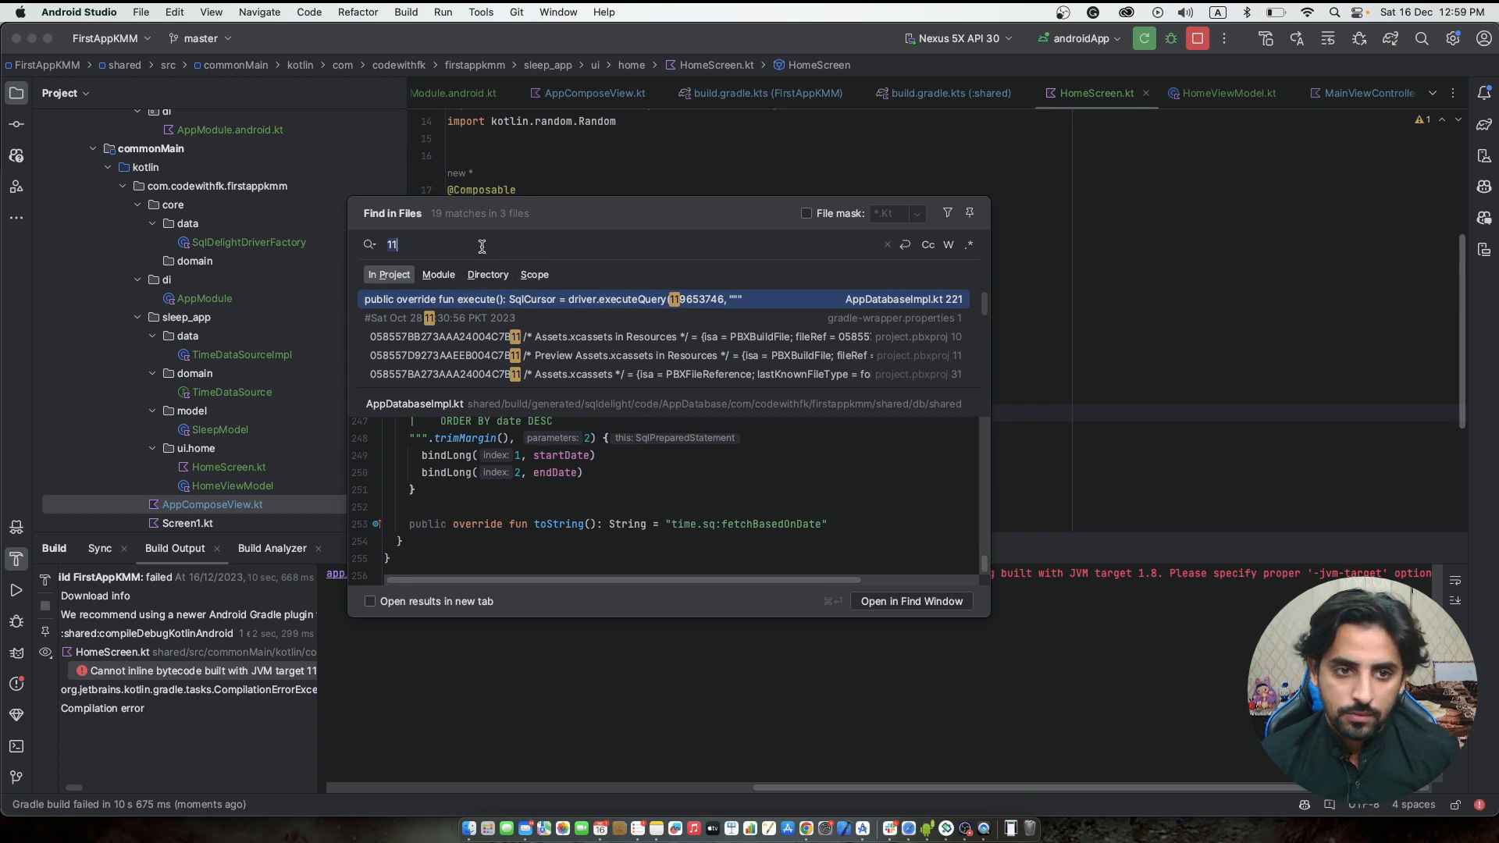
Find 'jvm' in files, set androidApp build.gradle.kts to VERSION_11 with jvmTarget "11", and sync Gradle
type("jvm")
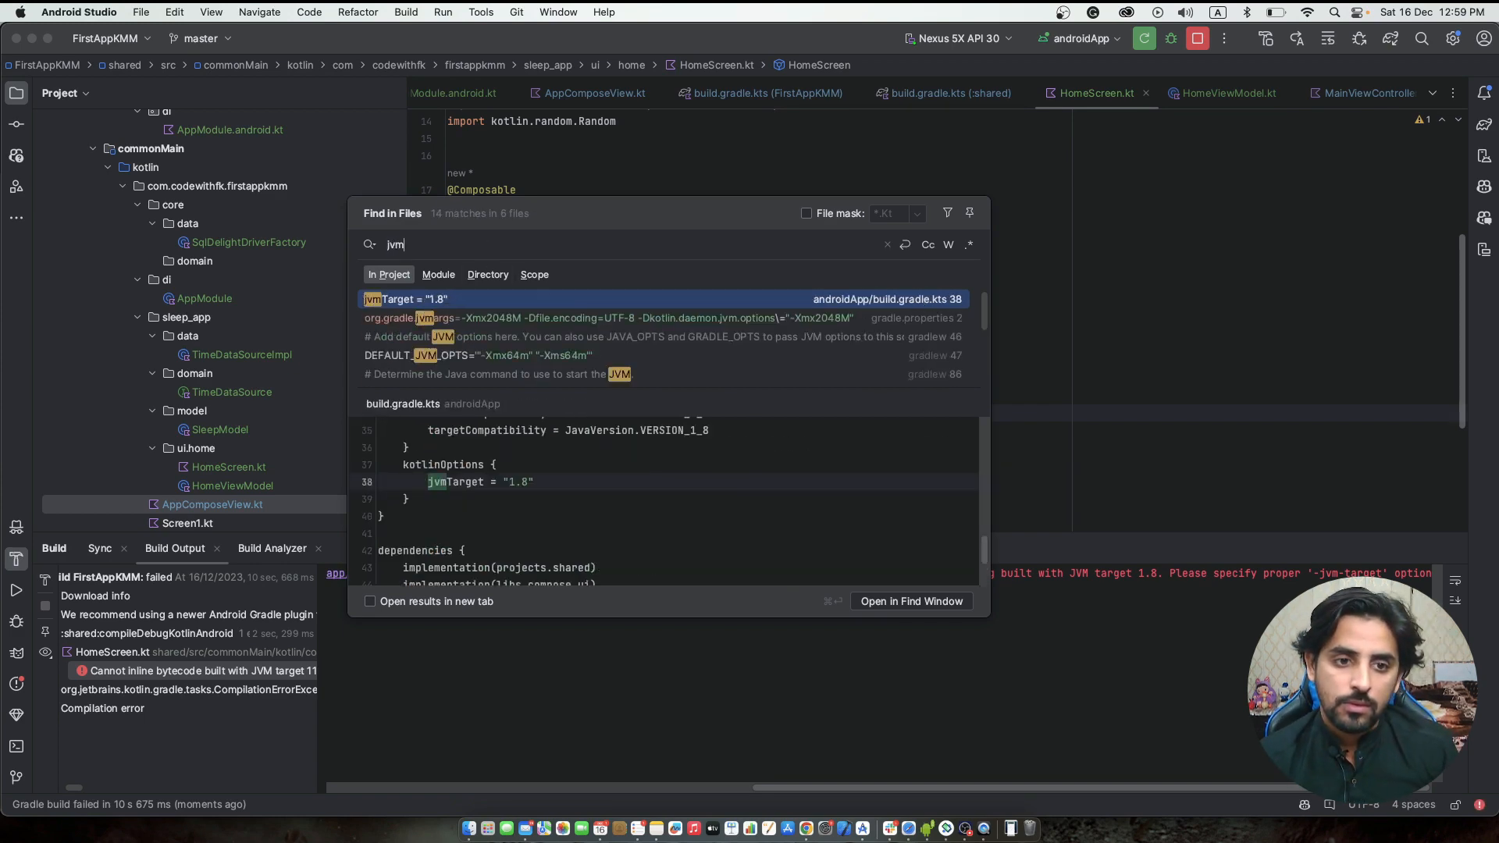
scroll("down", 3)
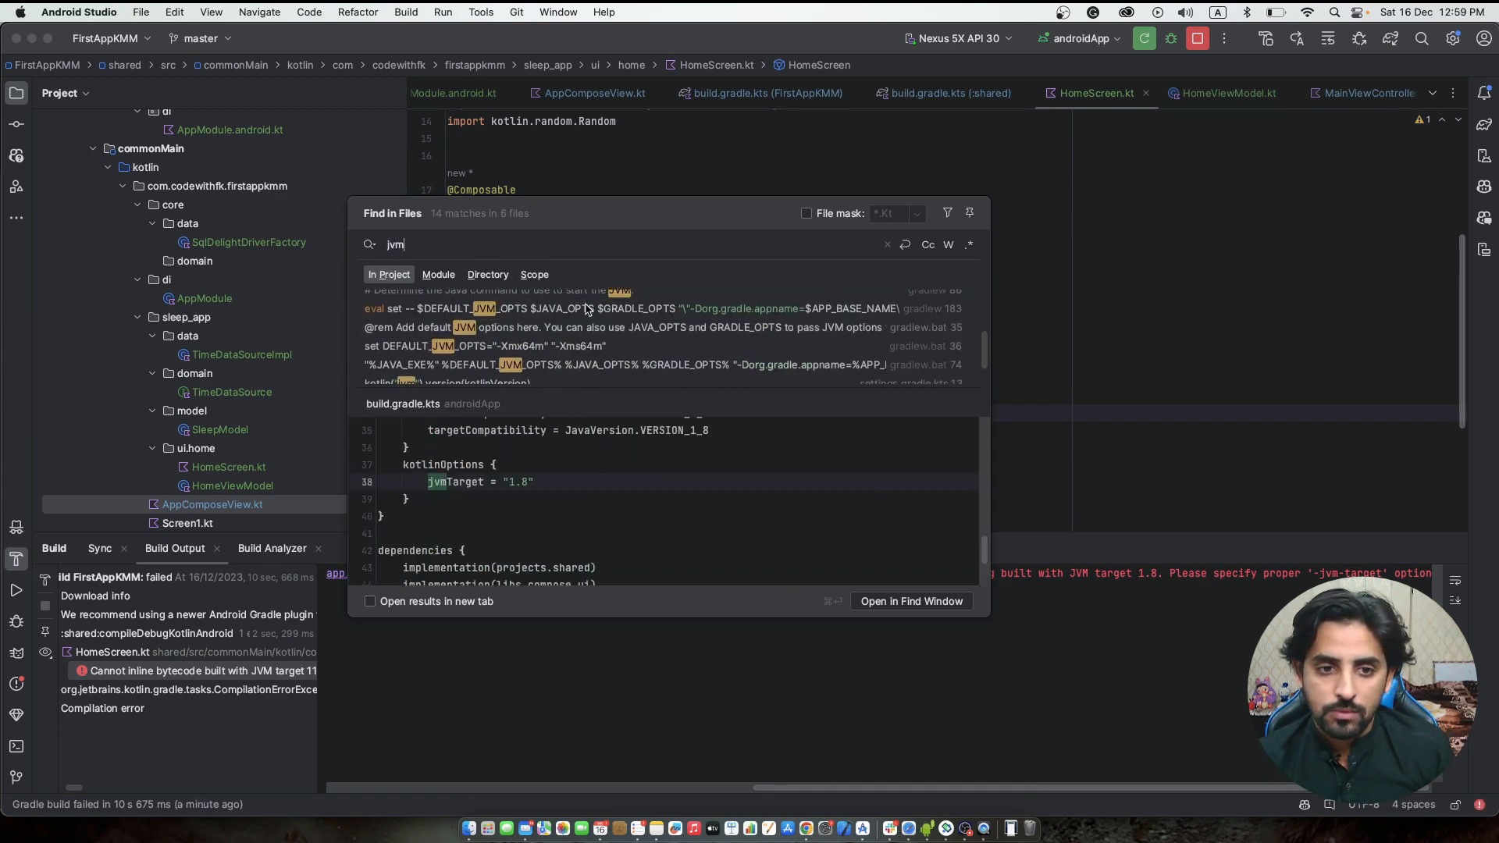
left_click(574, 375)
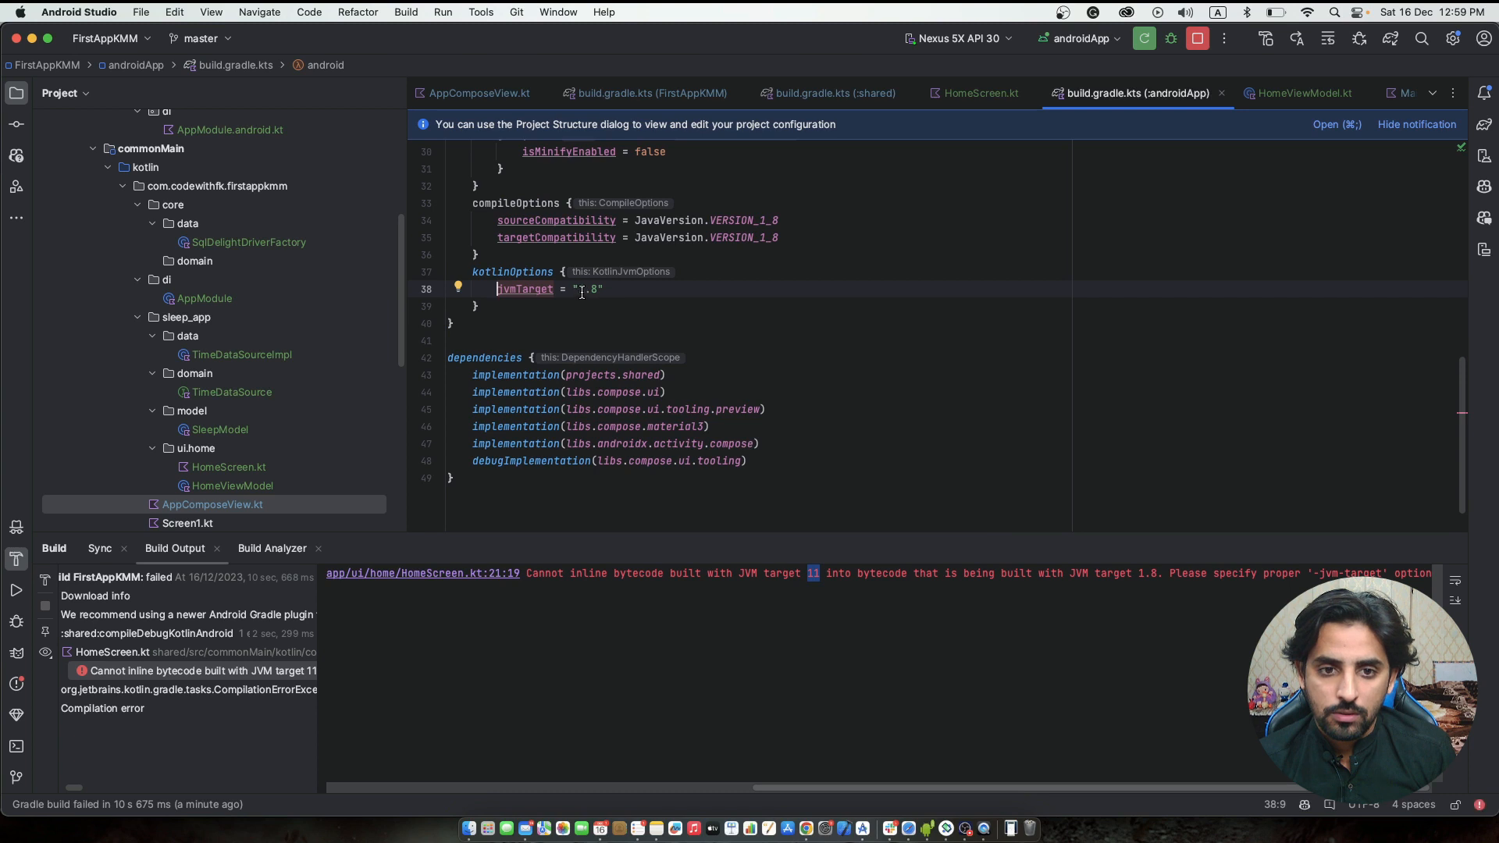
type("11")
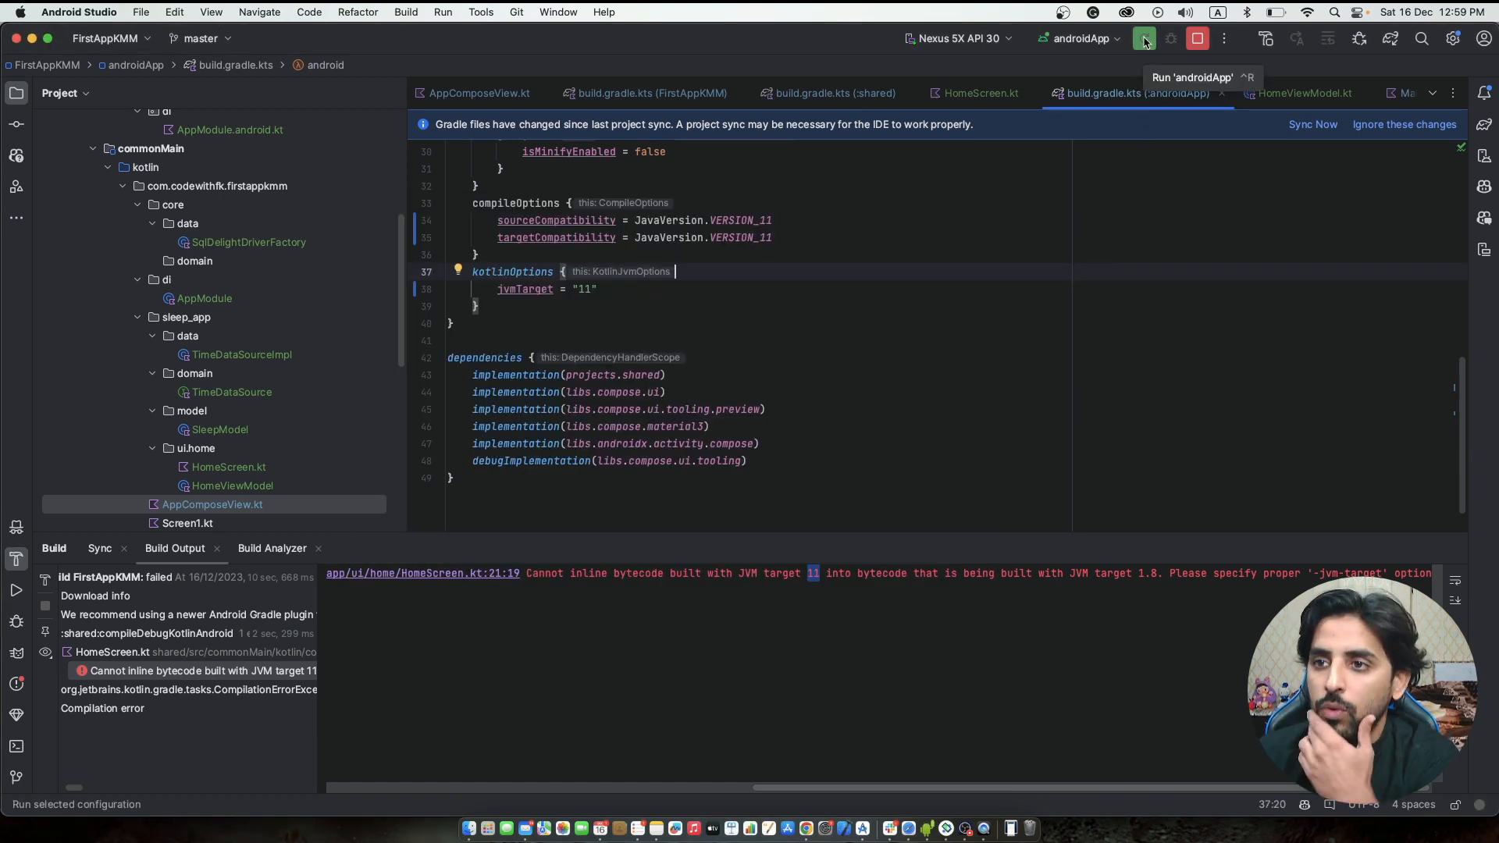
left_click(1312, 124)
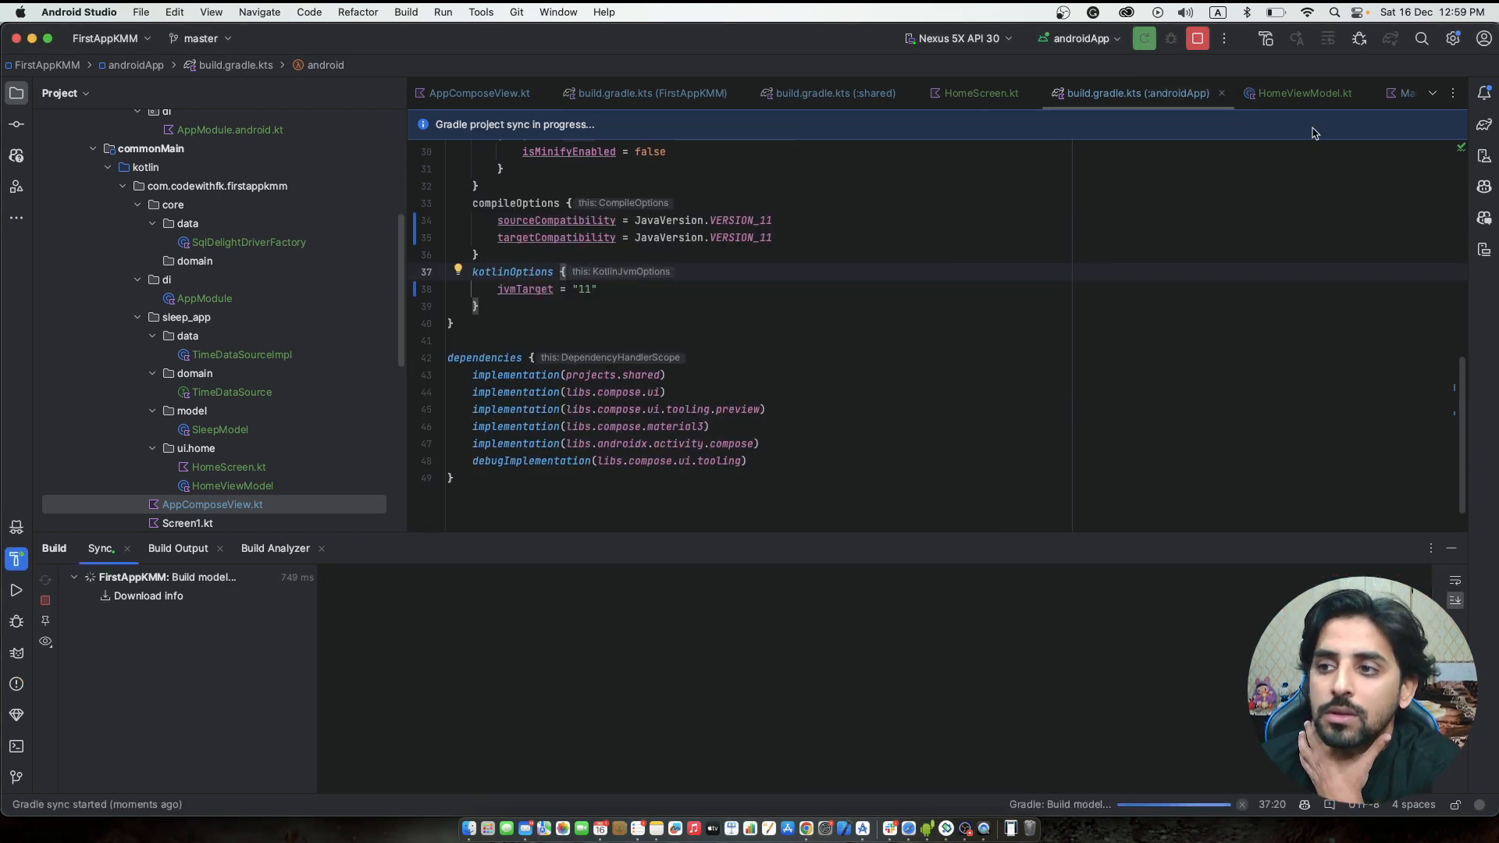
mouse_move(1200, 183)
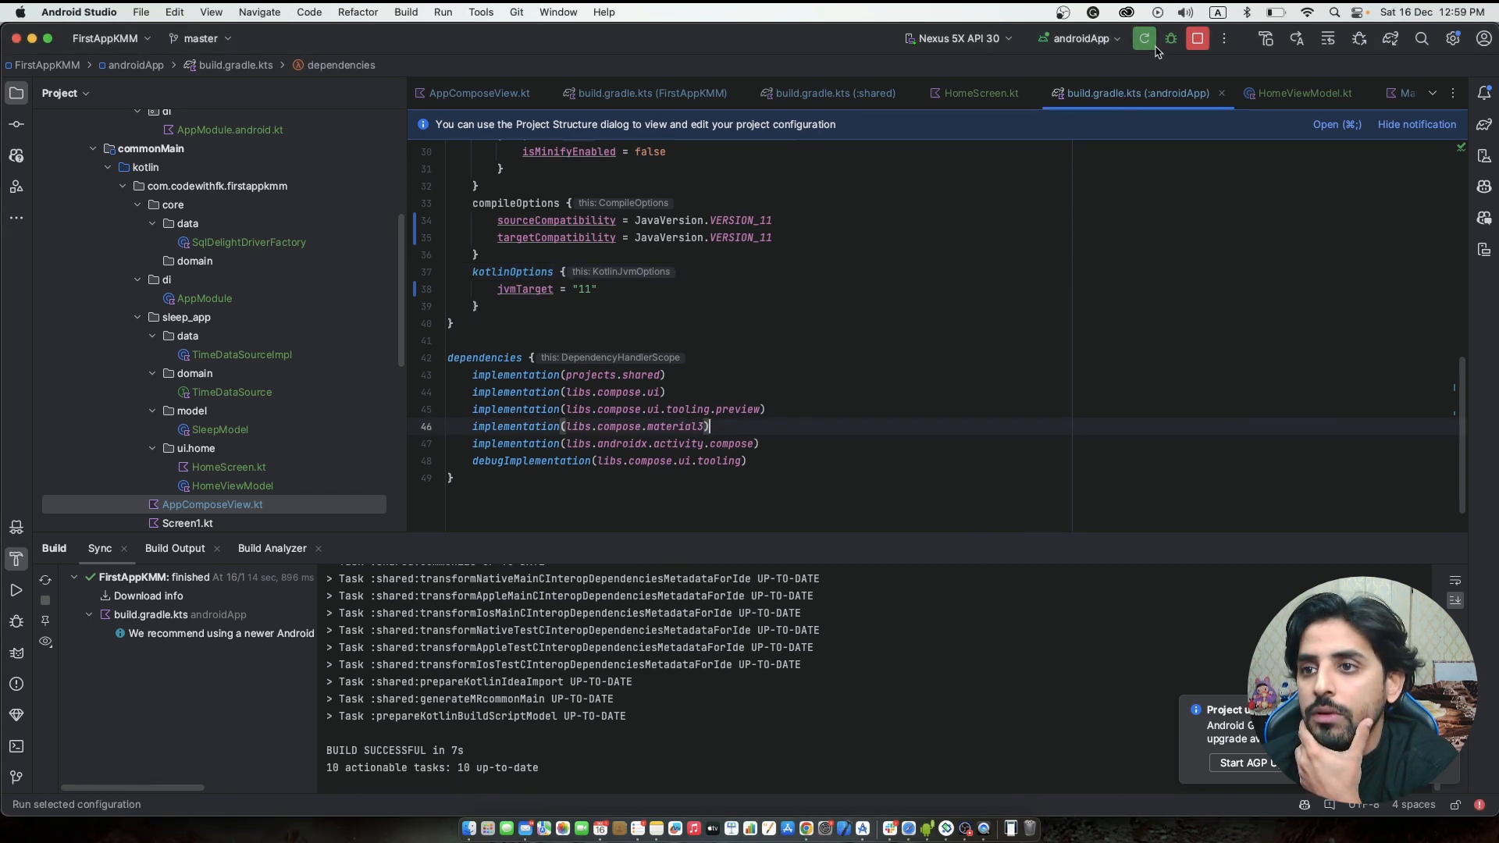
Run the app again and read the remaining JVM-target compatibility error
left_click(1144, 39)
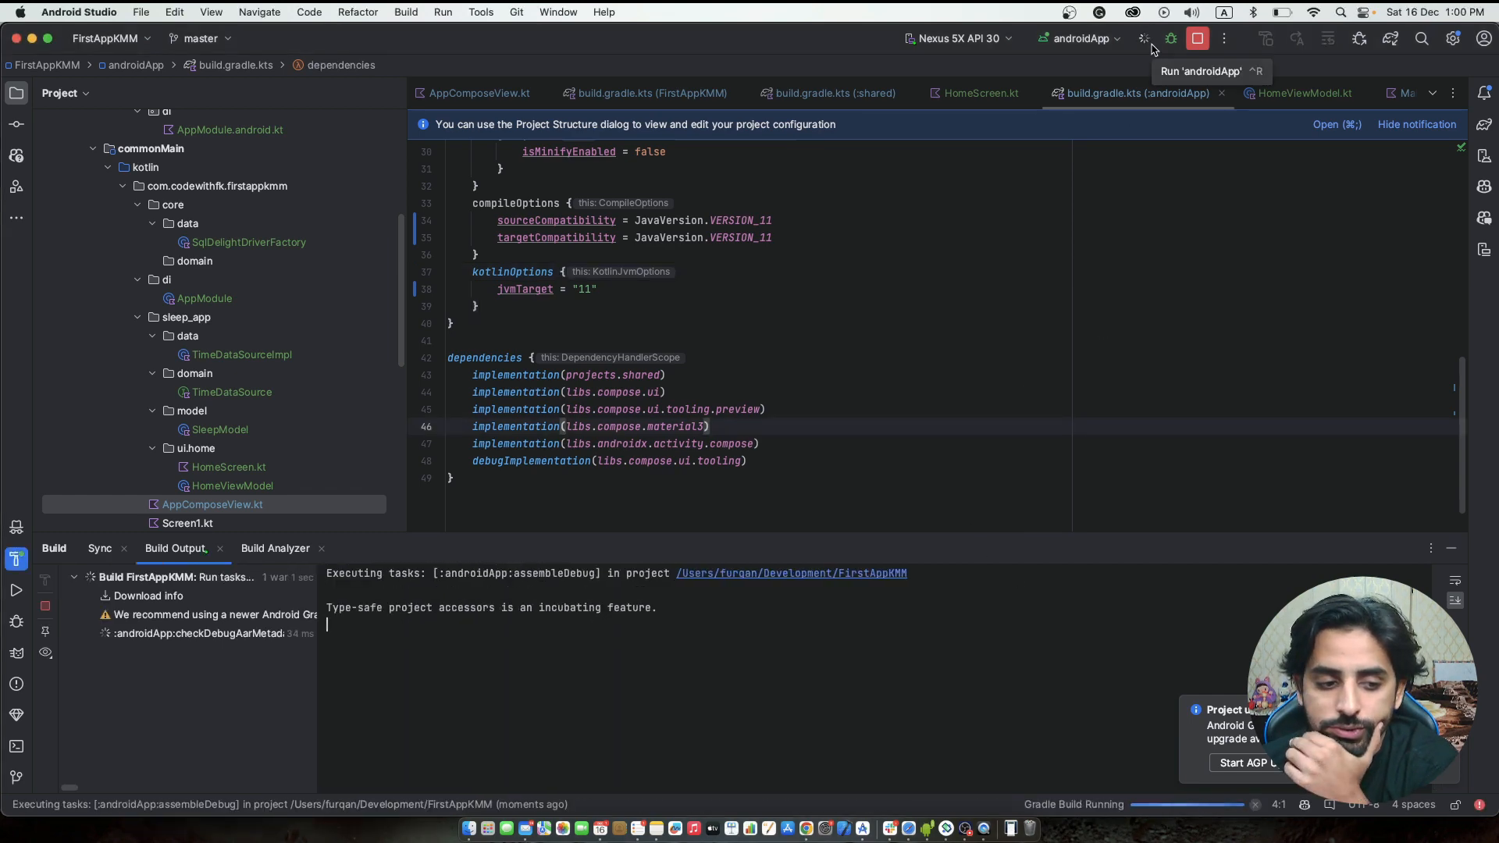
left_click(1145, 38)
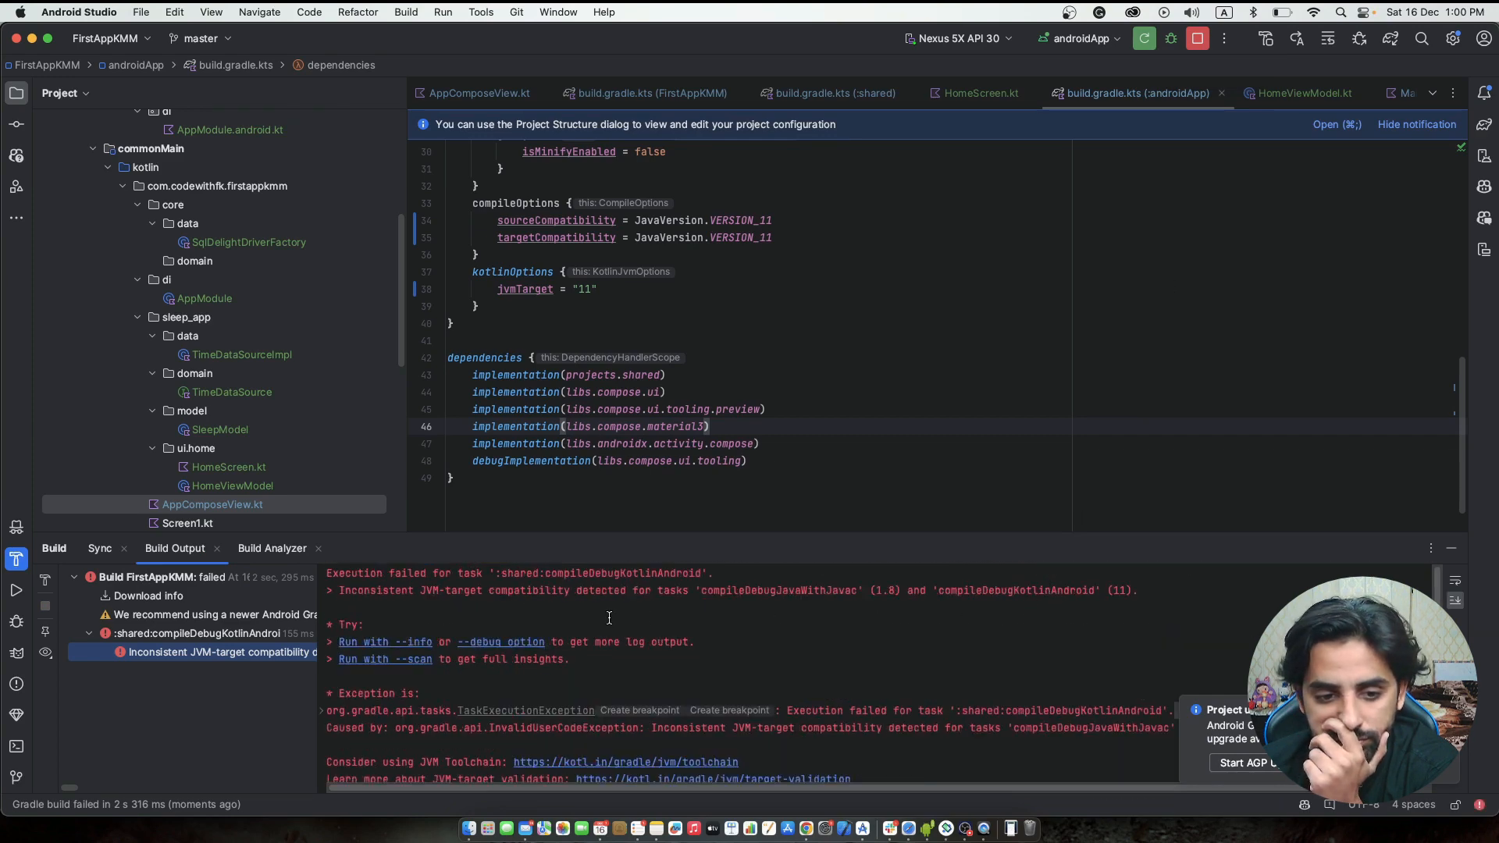
double_click(774, 590)
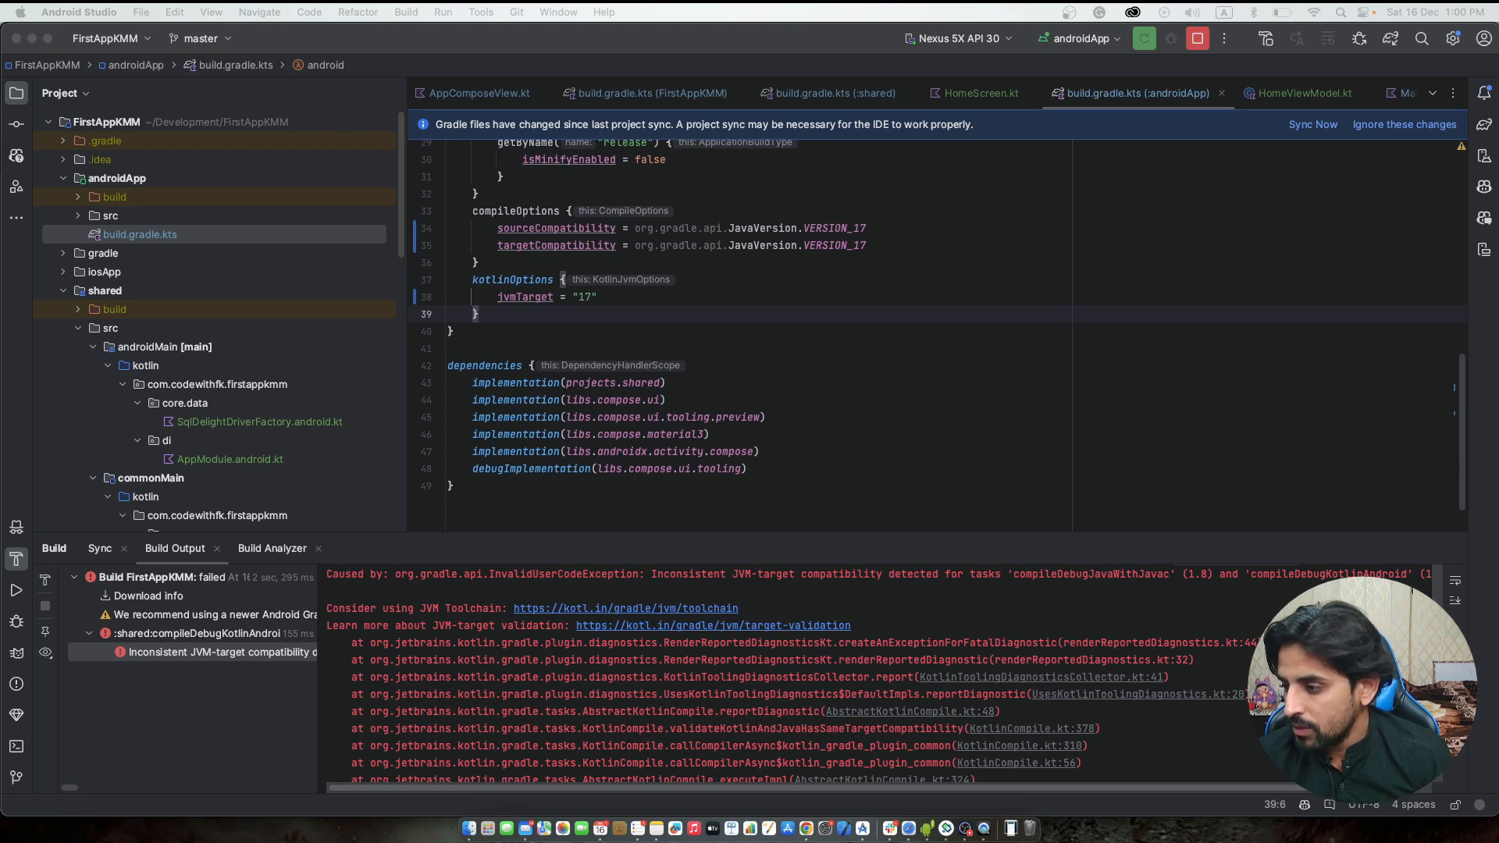
mouse_move(201, 365)
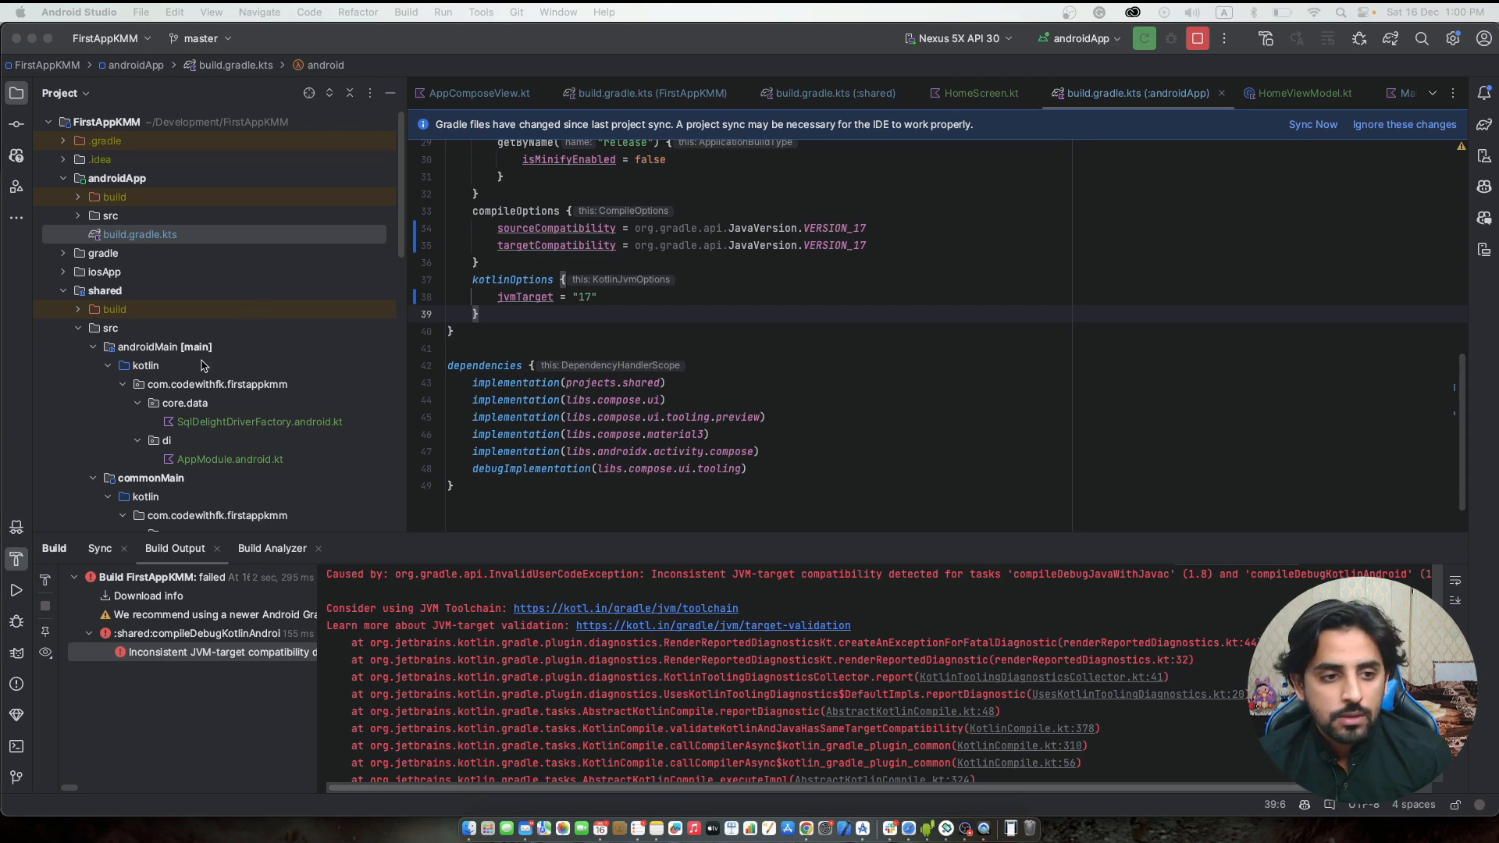
Set Java VERSION_17 and jvmTarget "17" in androidApp and shared build.gradle.kts, then sync Gradle
scroll("down", 3)
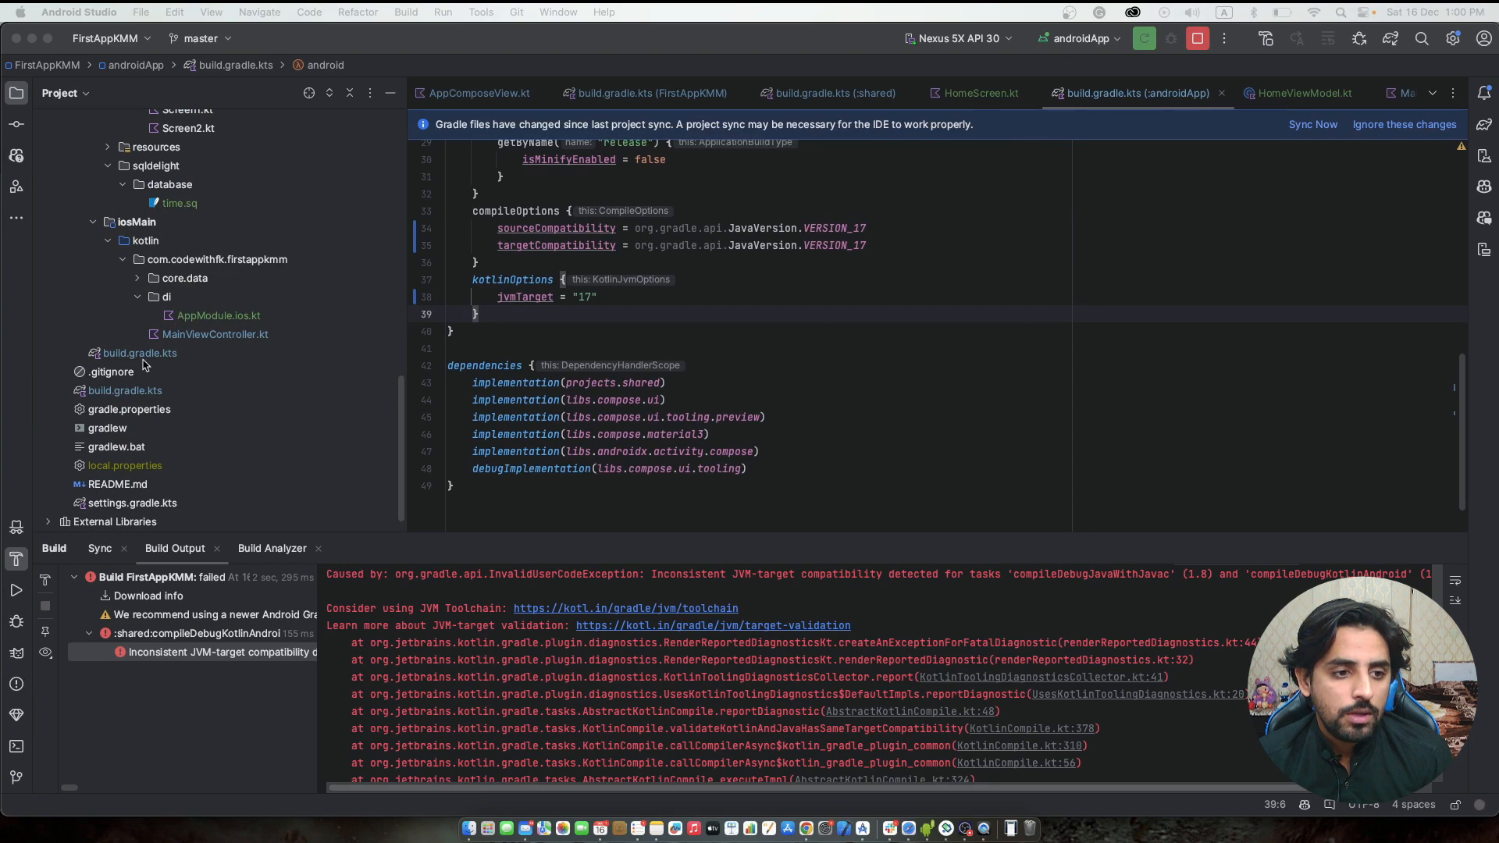
left_click(831, 93)
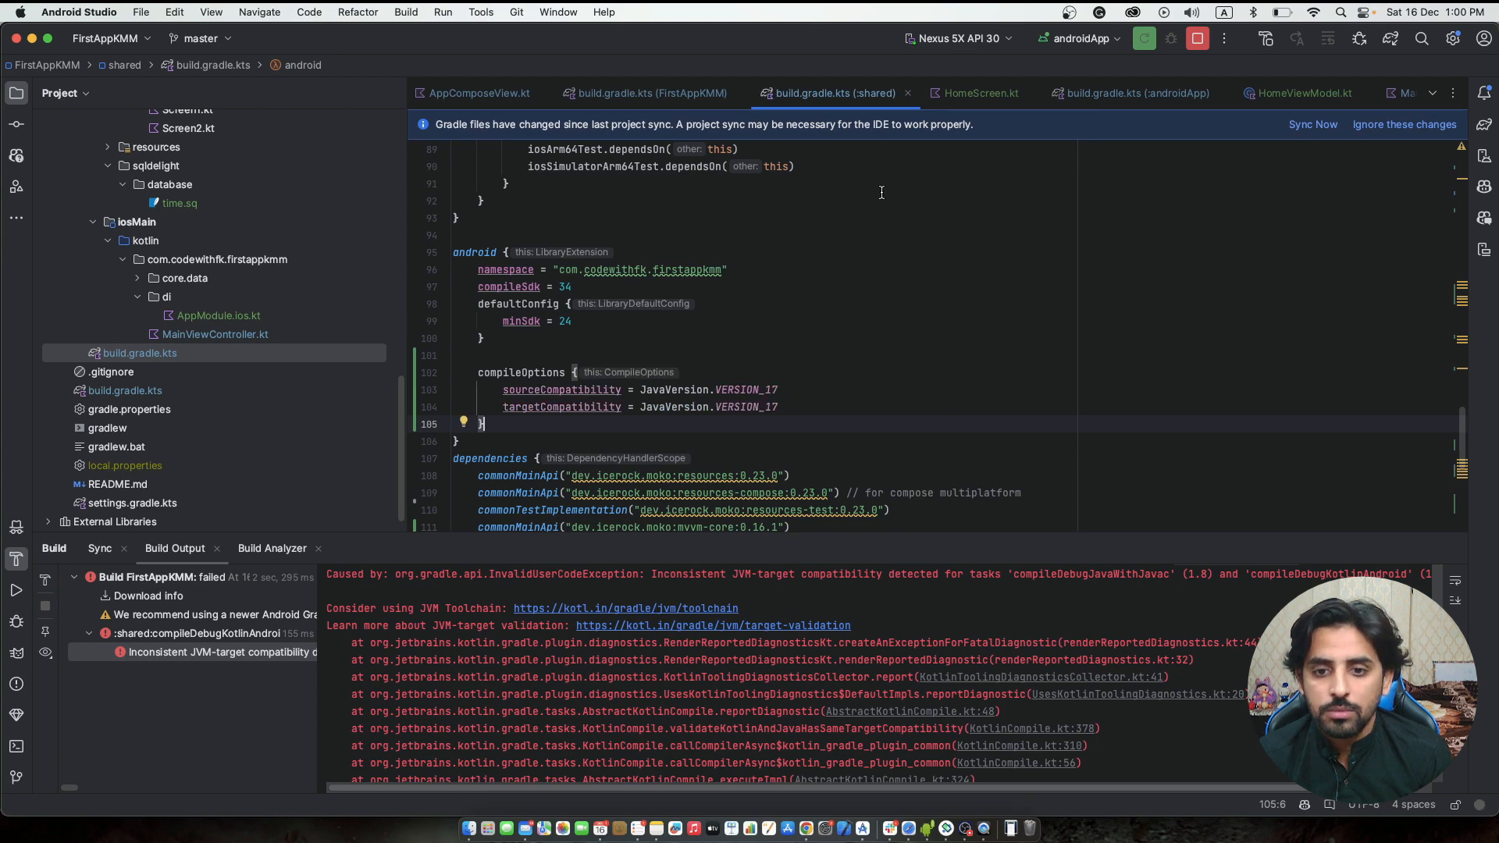
left_click(1312, 124)
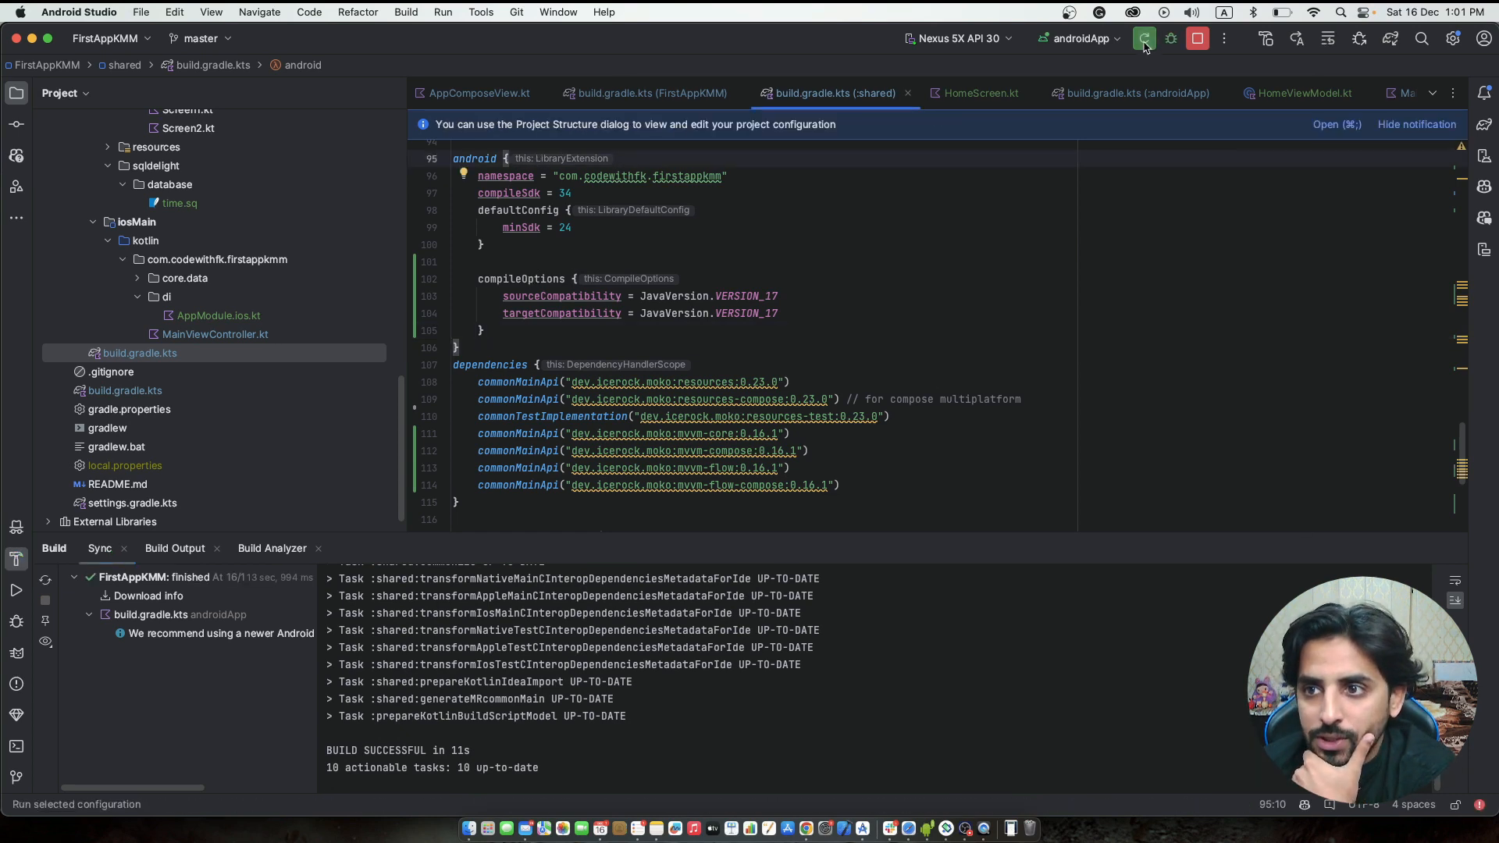
After another run failure, set shared androidTarget kotlinOptions jvmTarget to "17" and sync Gradle
left_click(1143, 38)
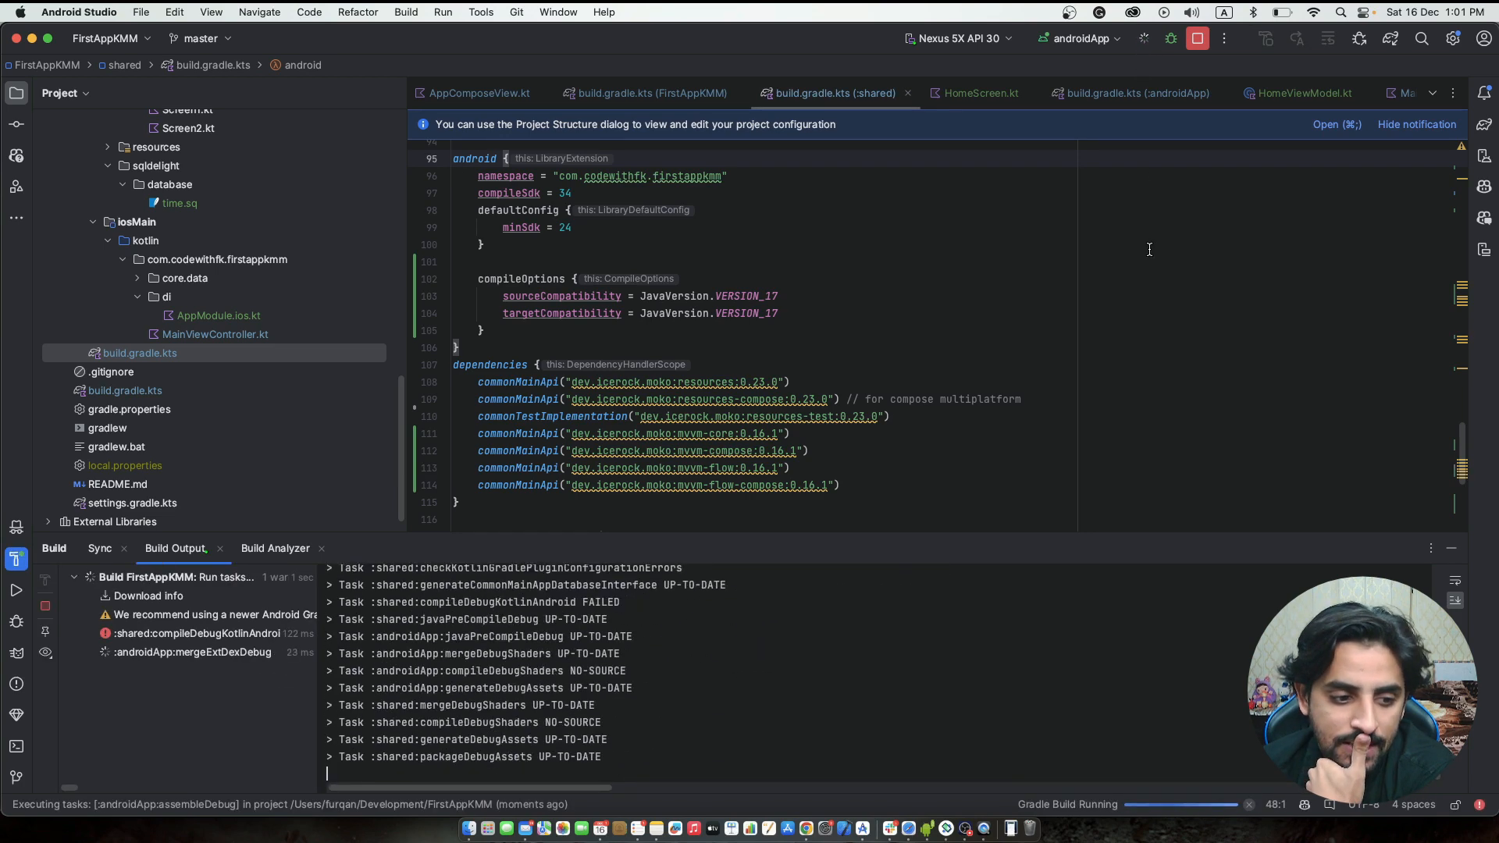
left_click(199, 634)
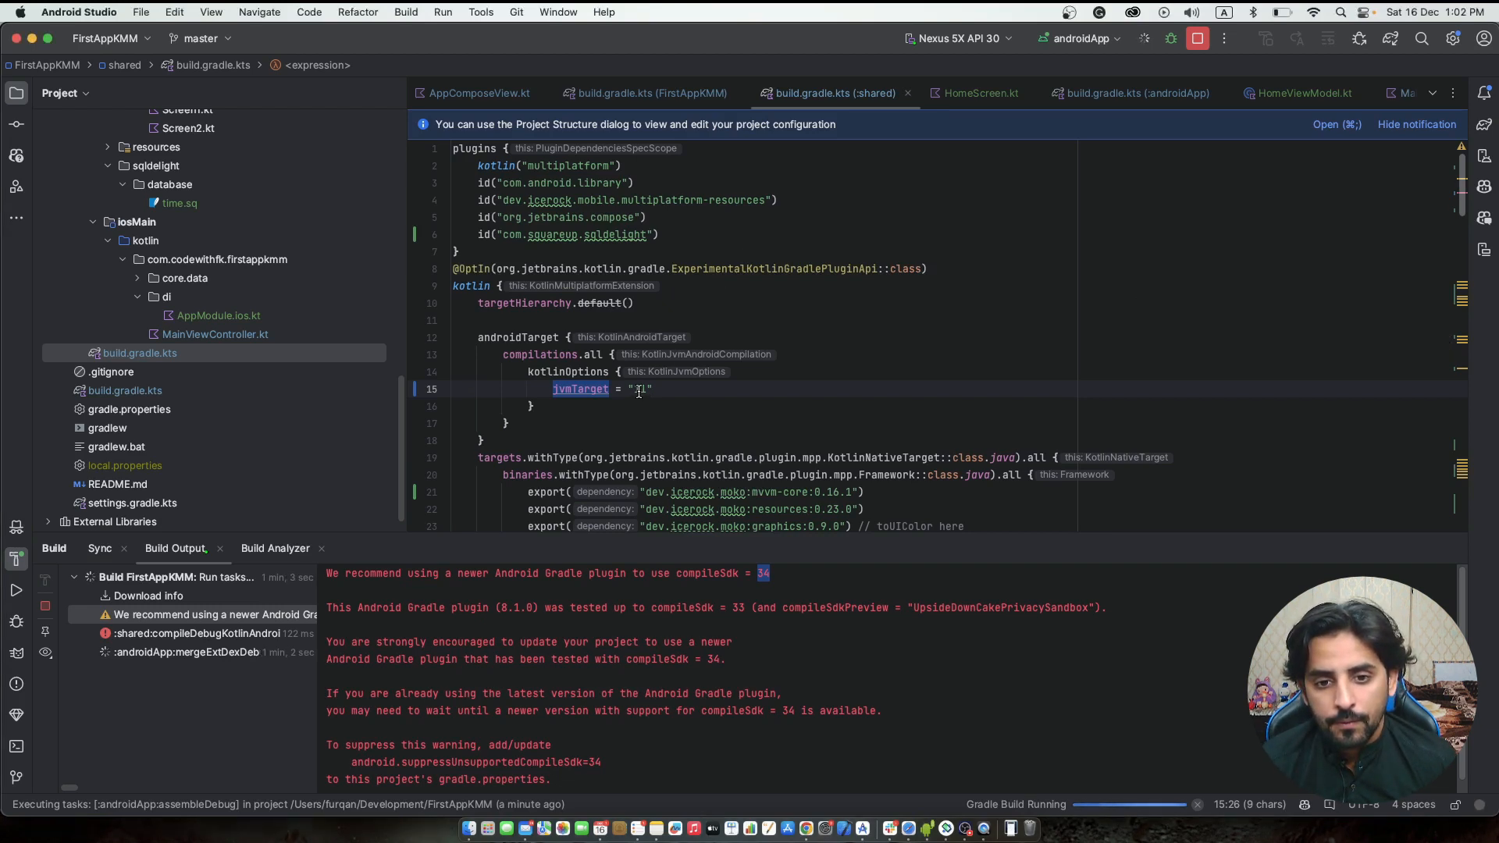
type("16")
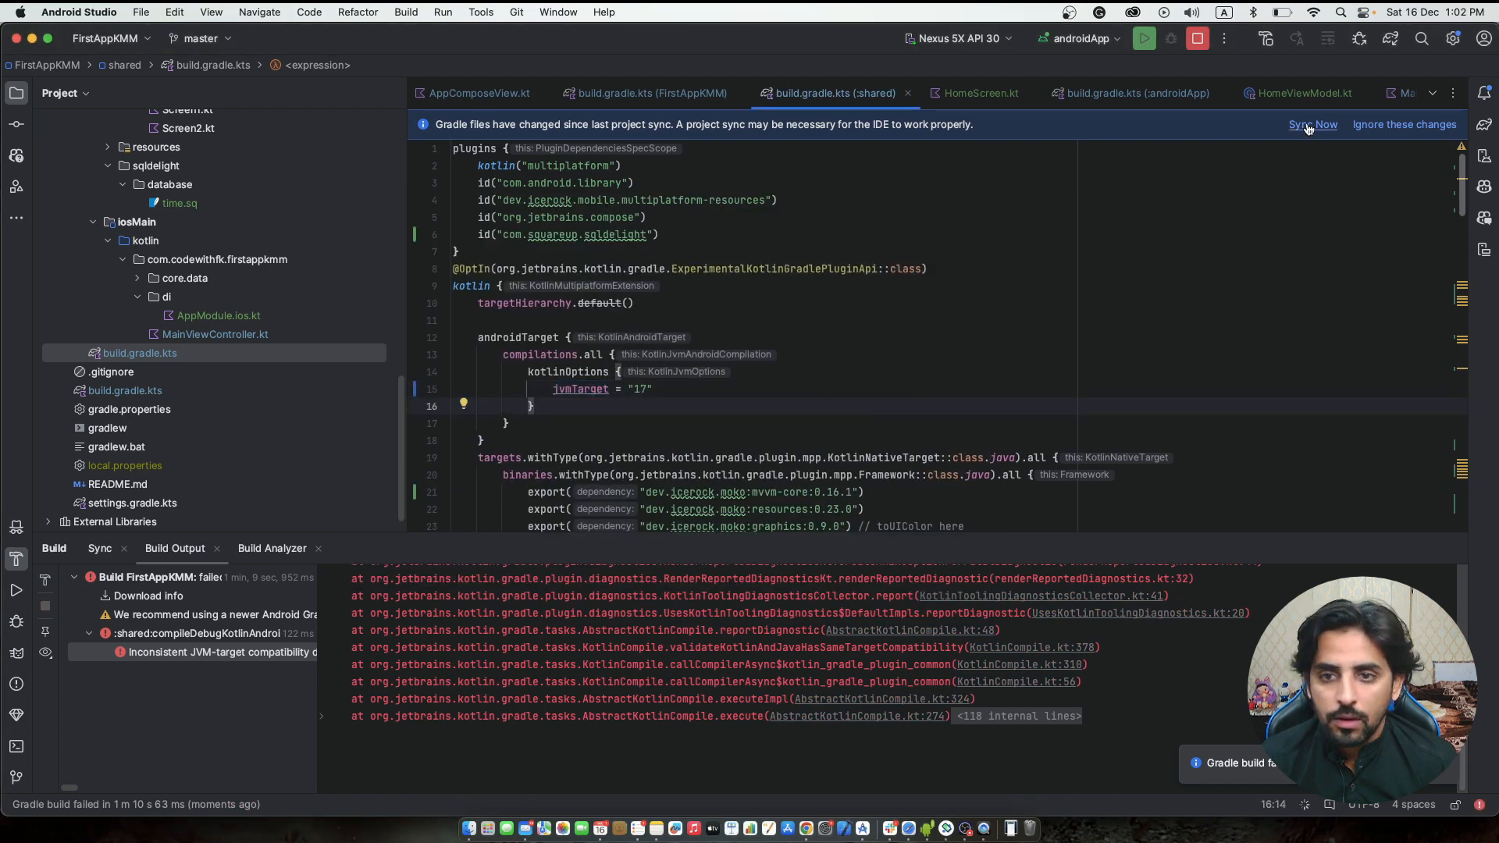
left_click(1313, 125)
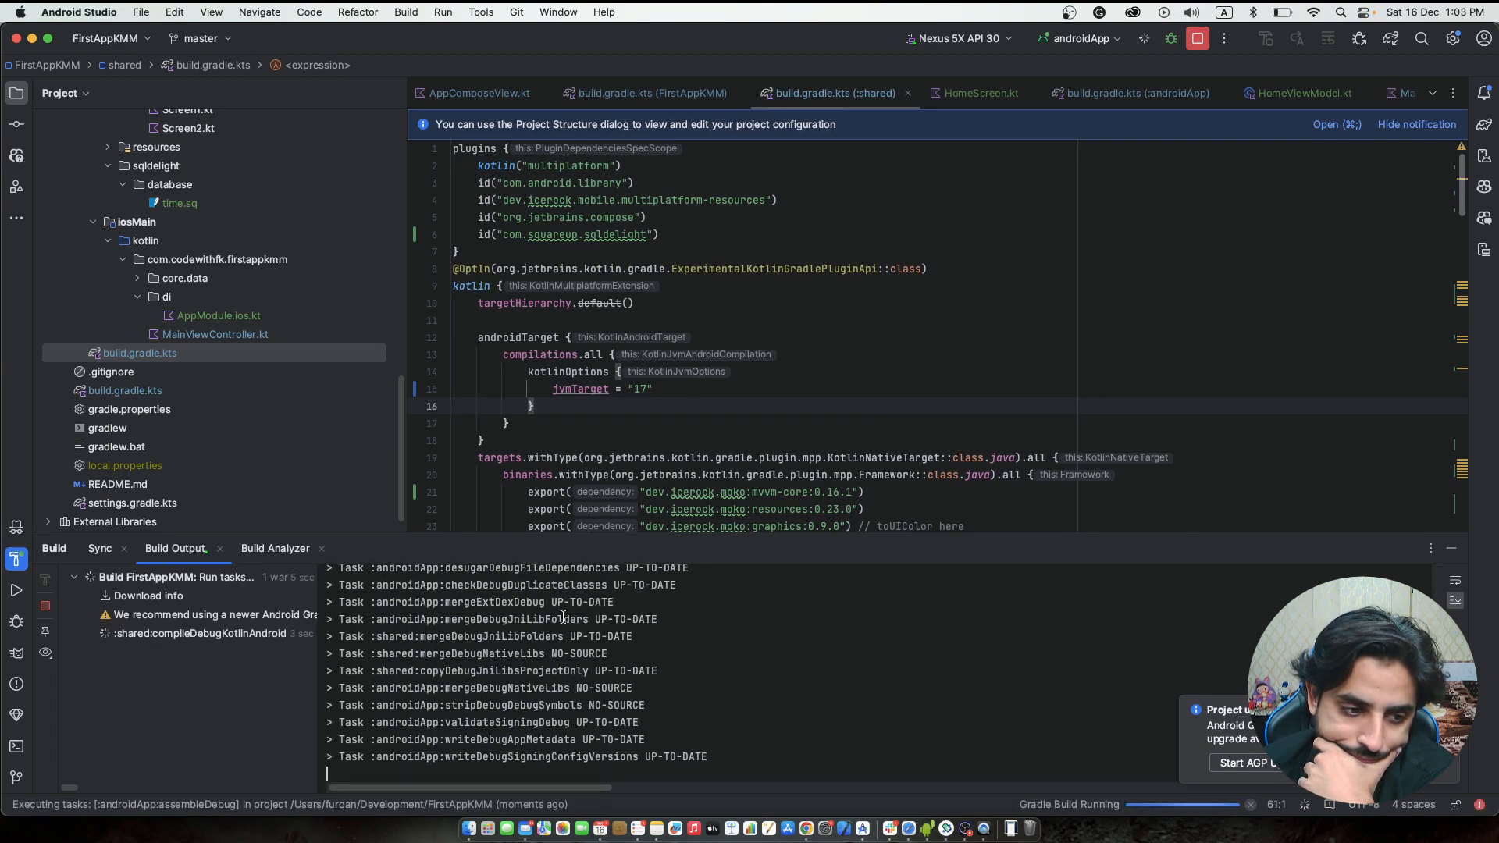
mouse_move(825, 716)
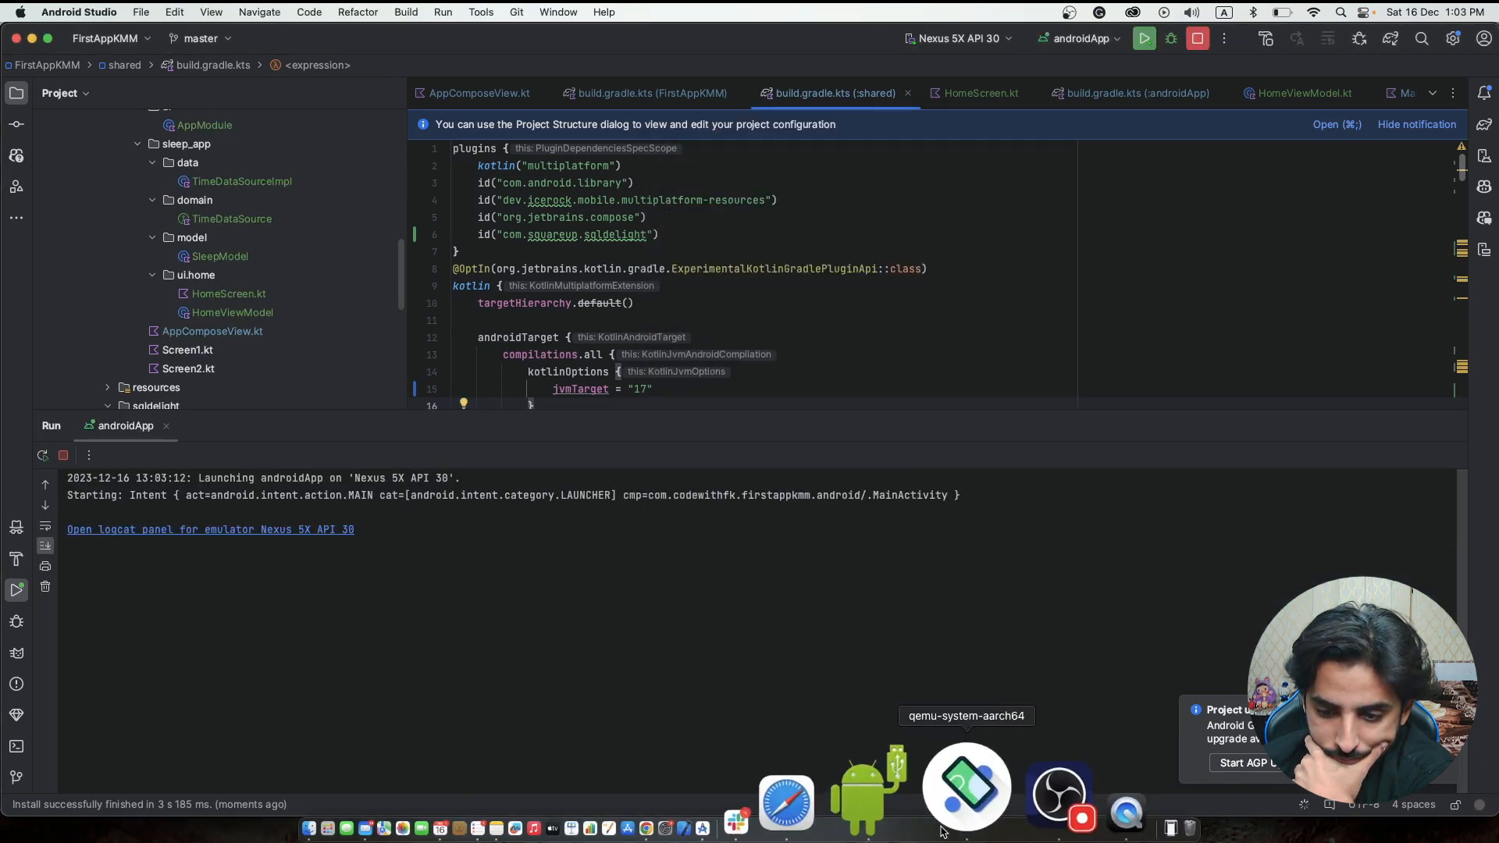
In the emulator, tap Add Entry four times so random entries append to the list, then return to Android Studio
left_click(966, 784)
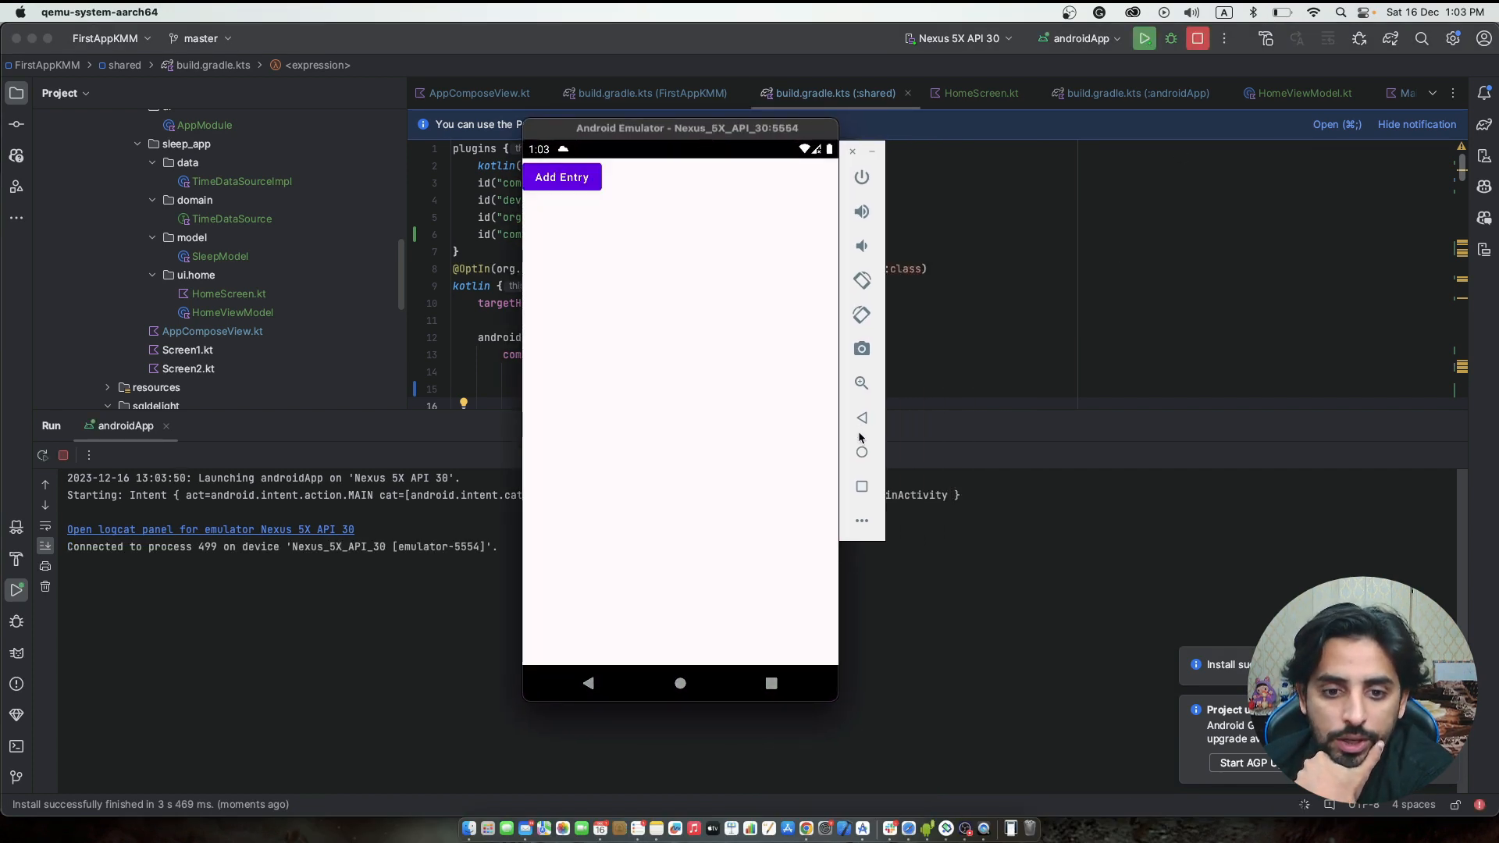
left_click(562, 178)
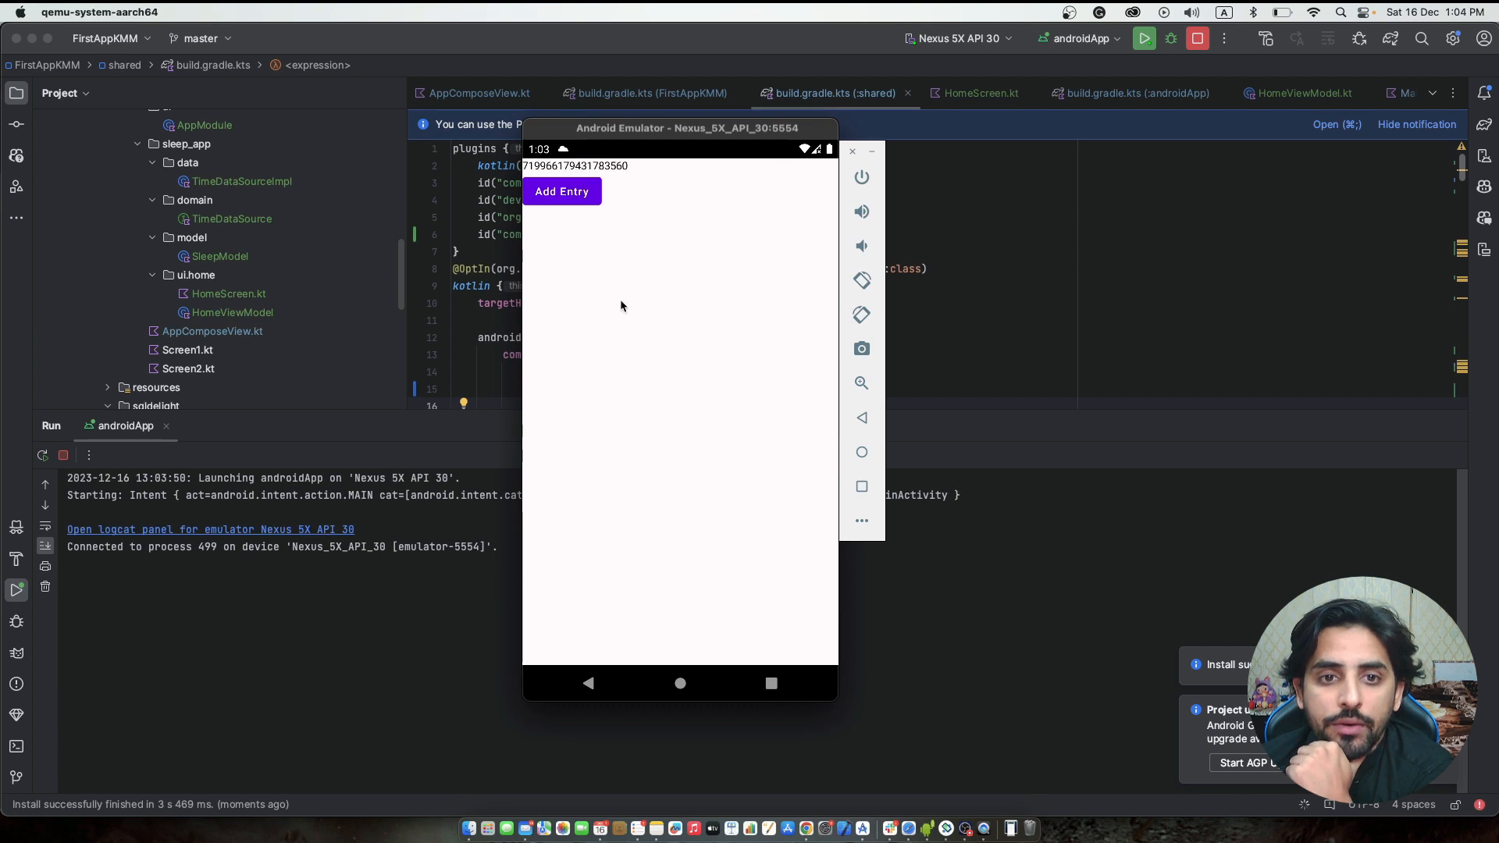
left_click(562, 192)
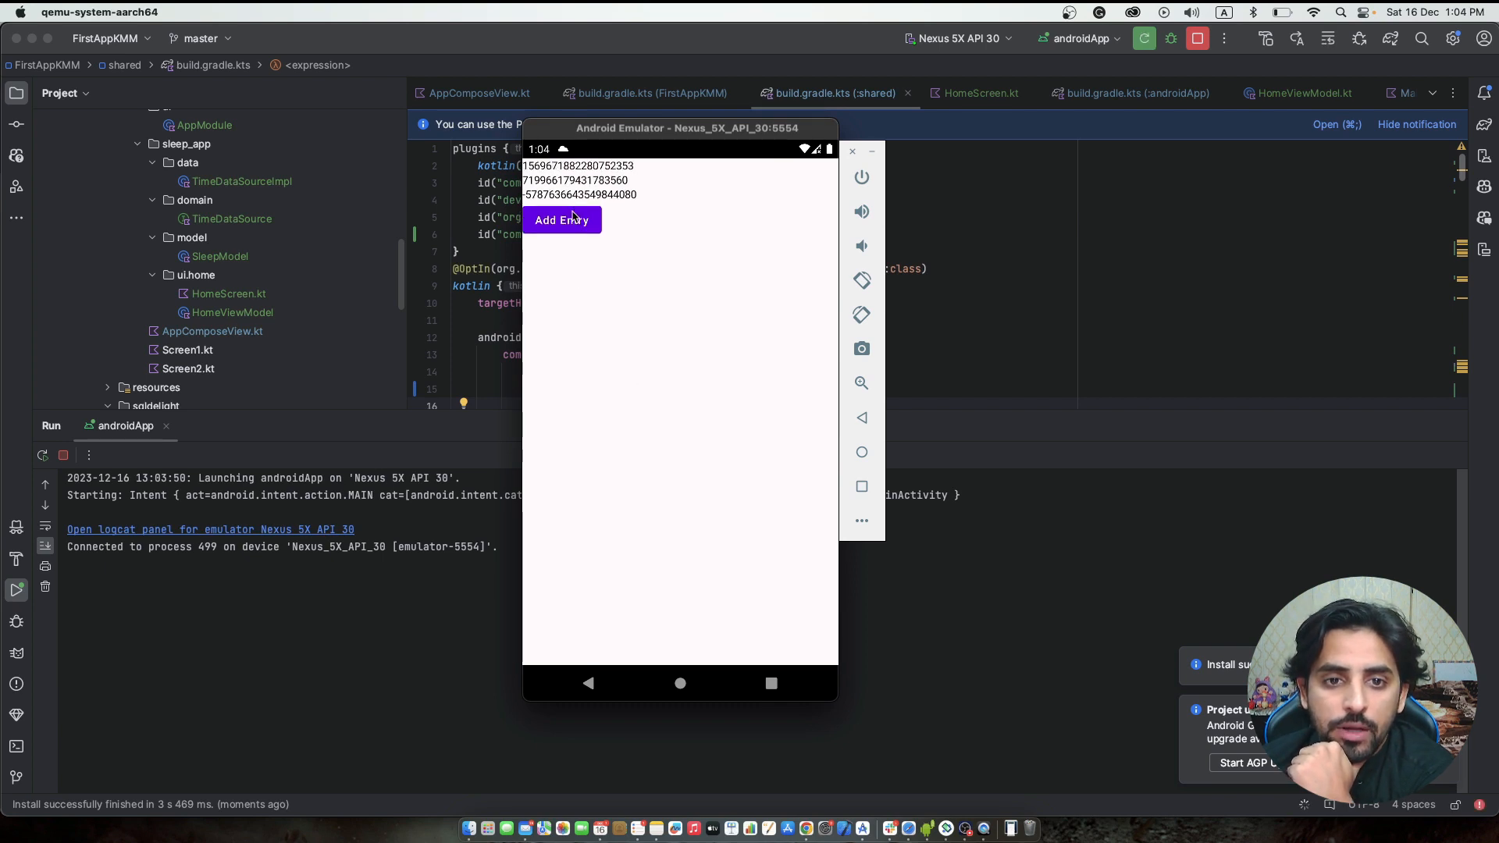
left_click(561, 221)
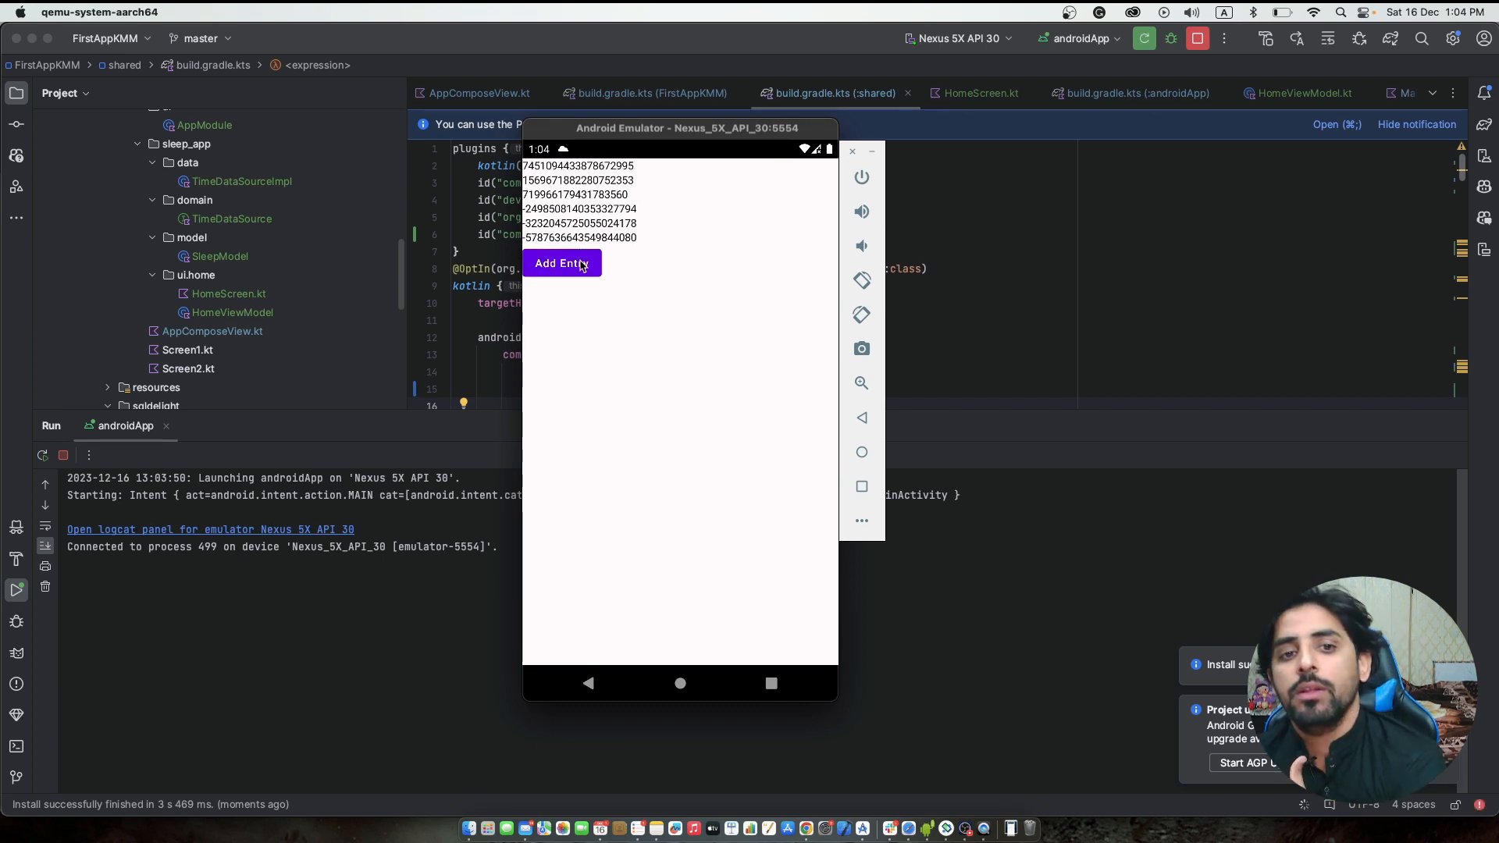
left_click(562, 263)
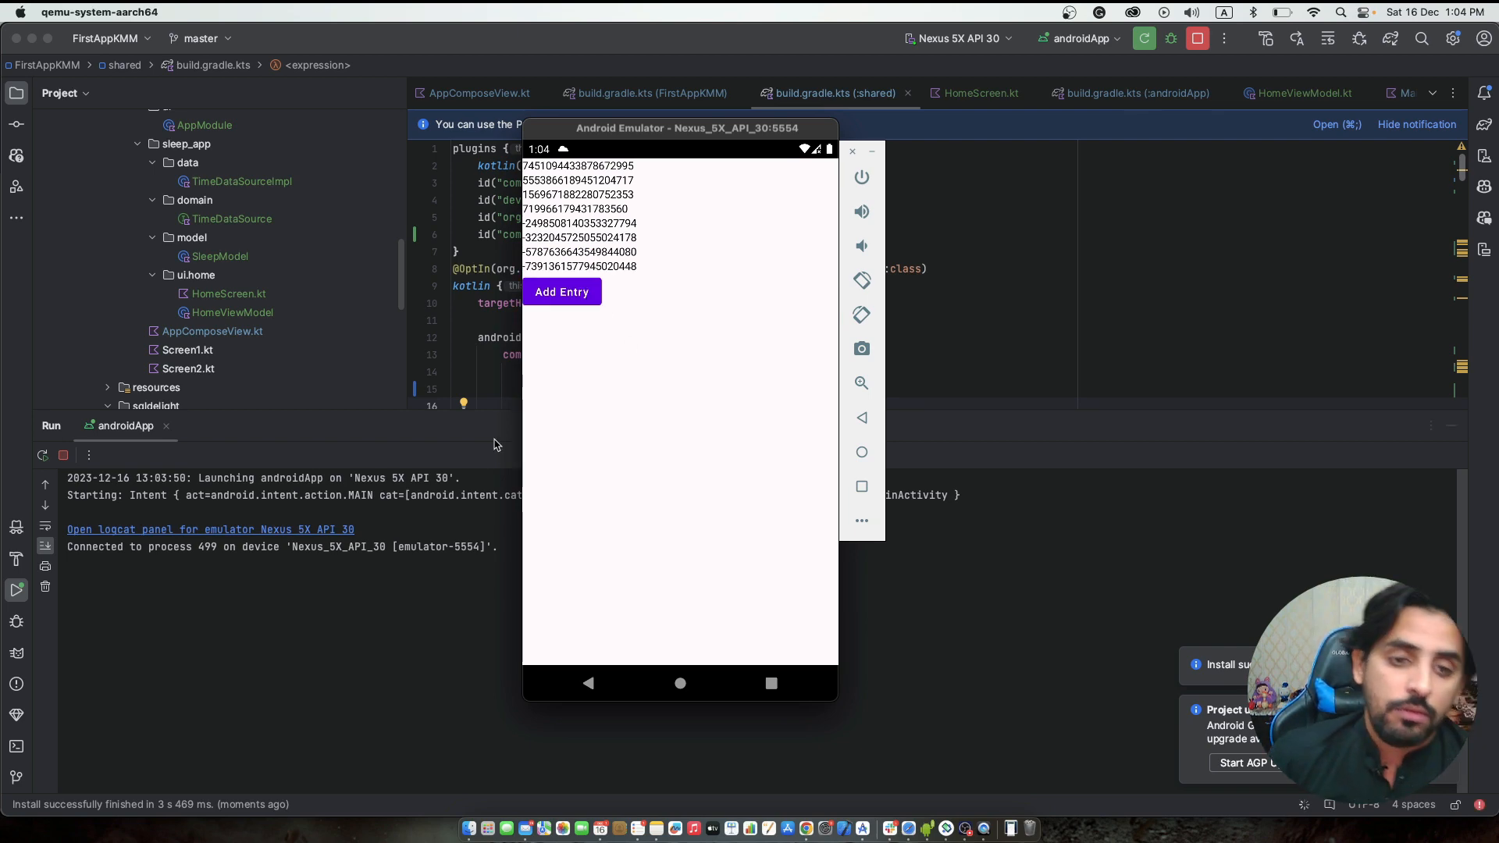
left_click(849, 151)
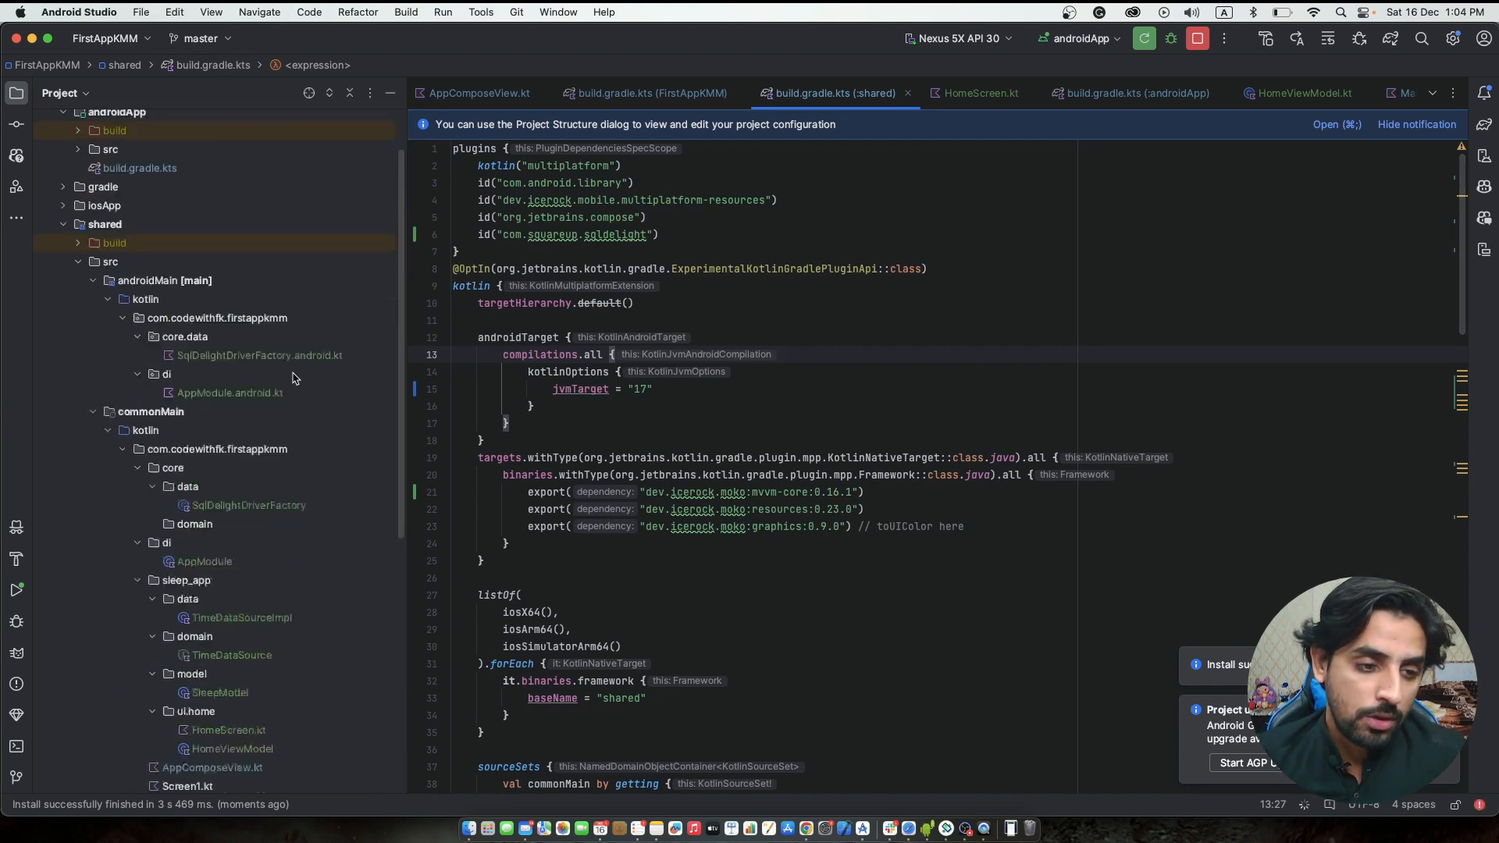
scroll("down", 3)
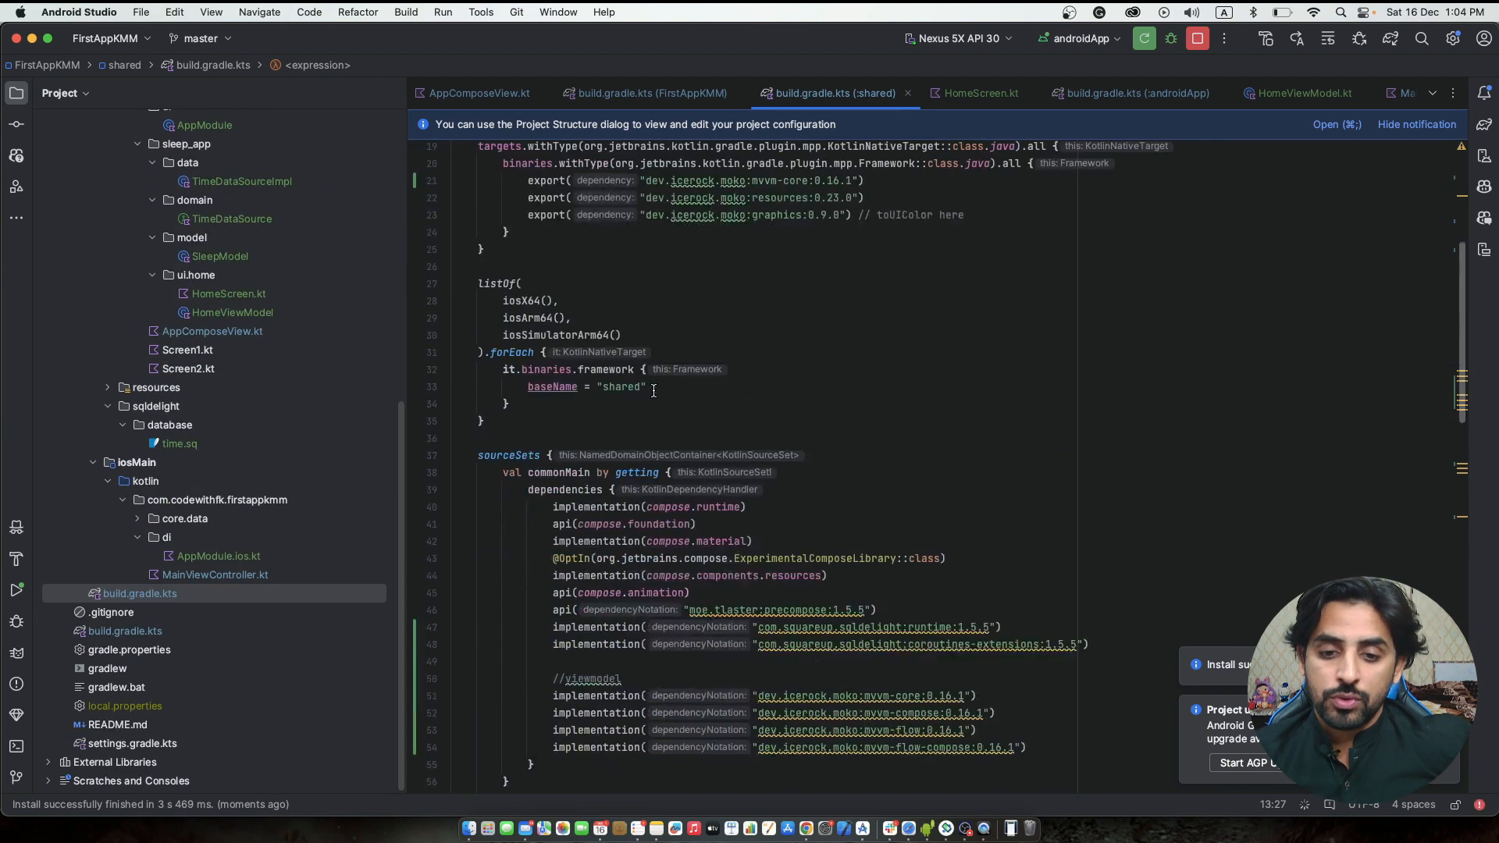
scroll("down", 3)
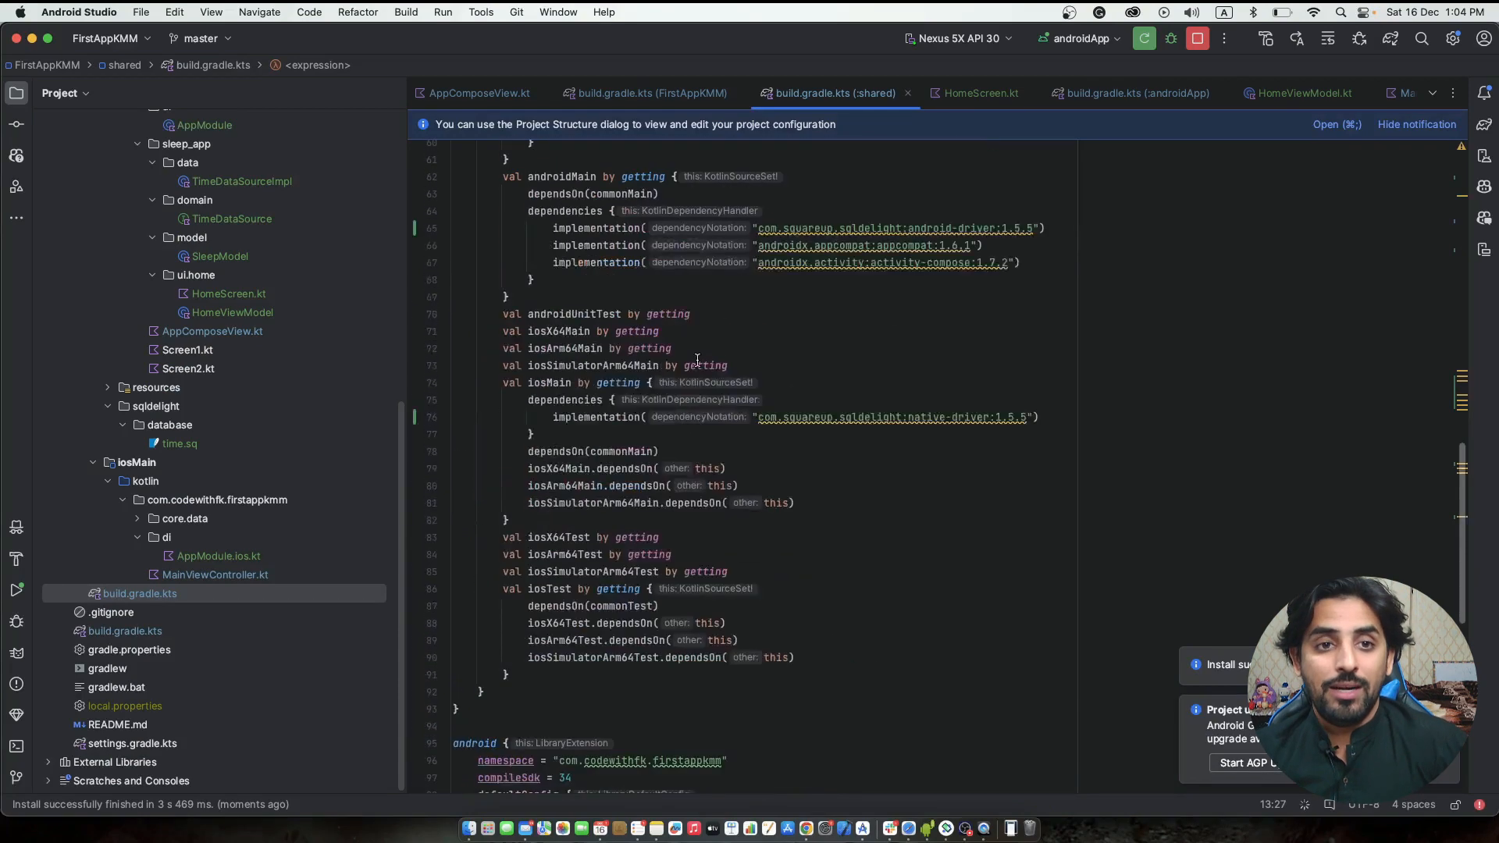
scroll("up", 3)
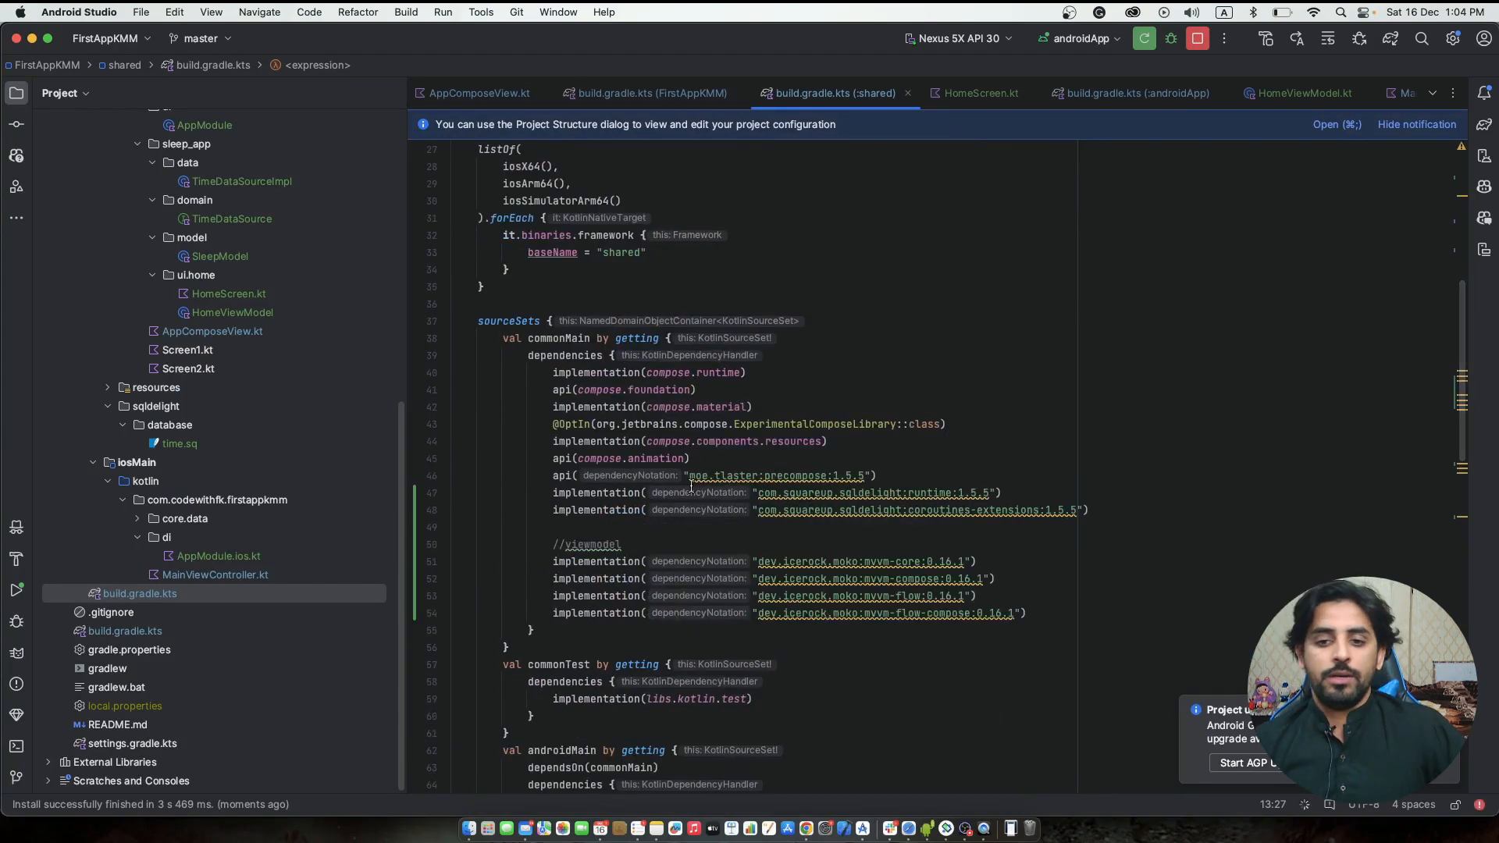
scroll("down", 3)
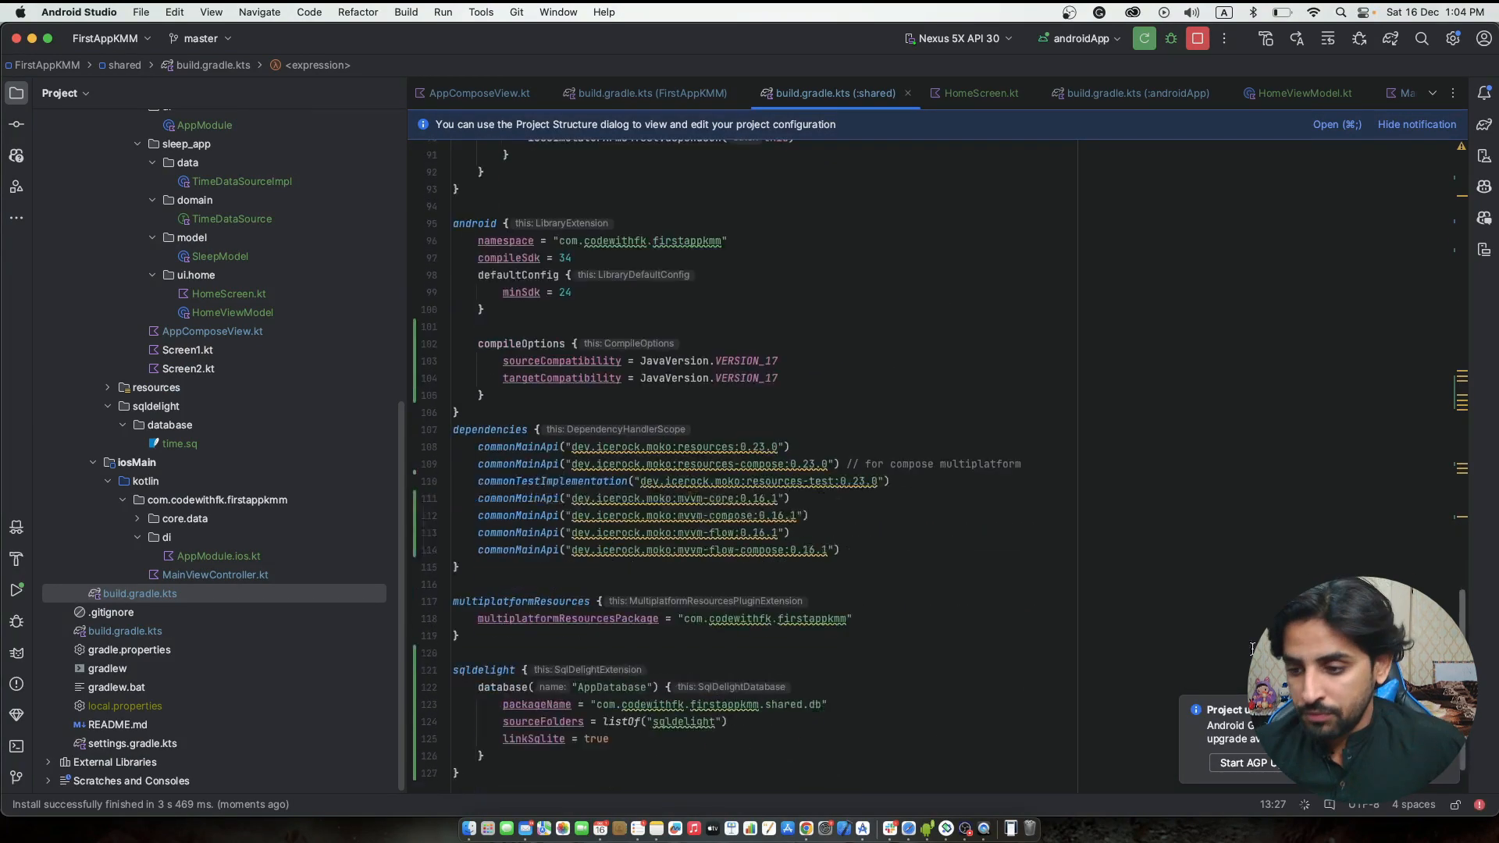